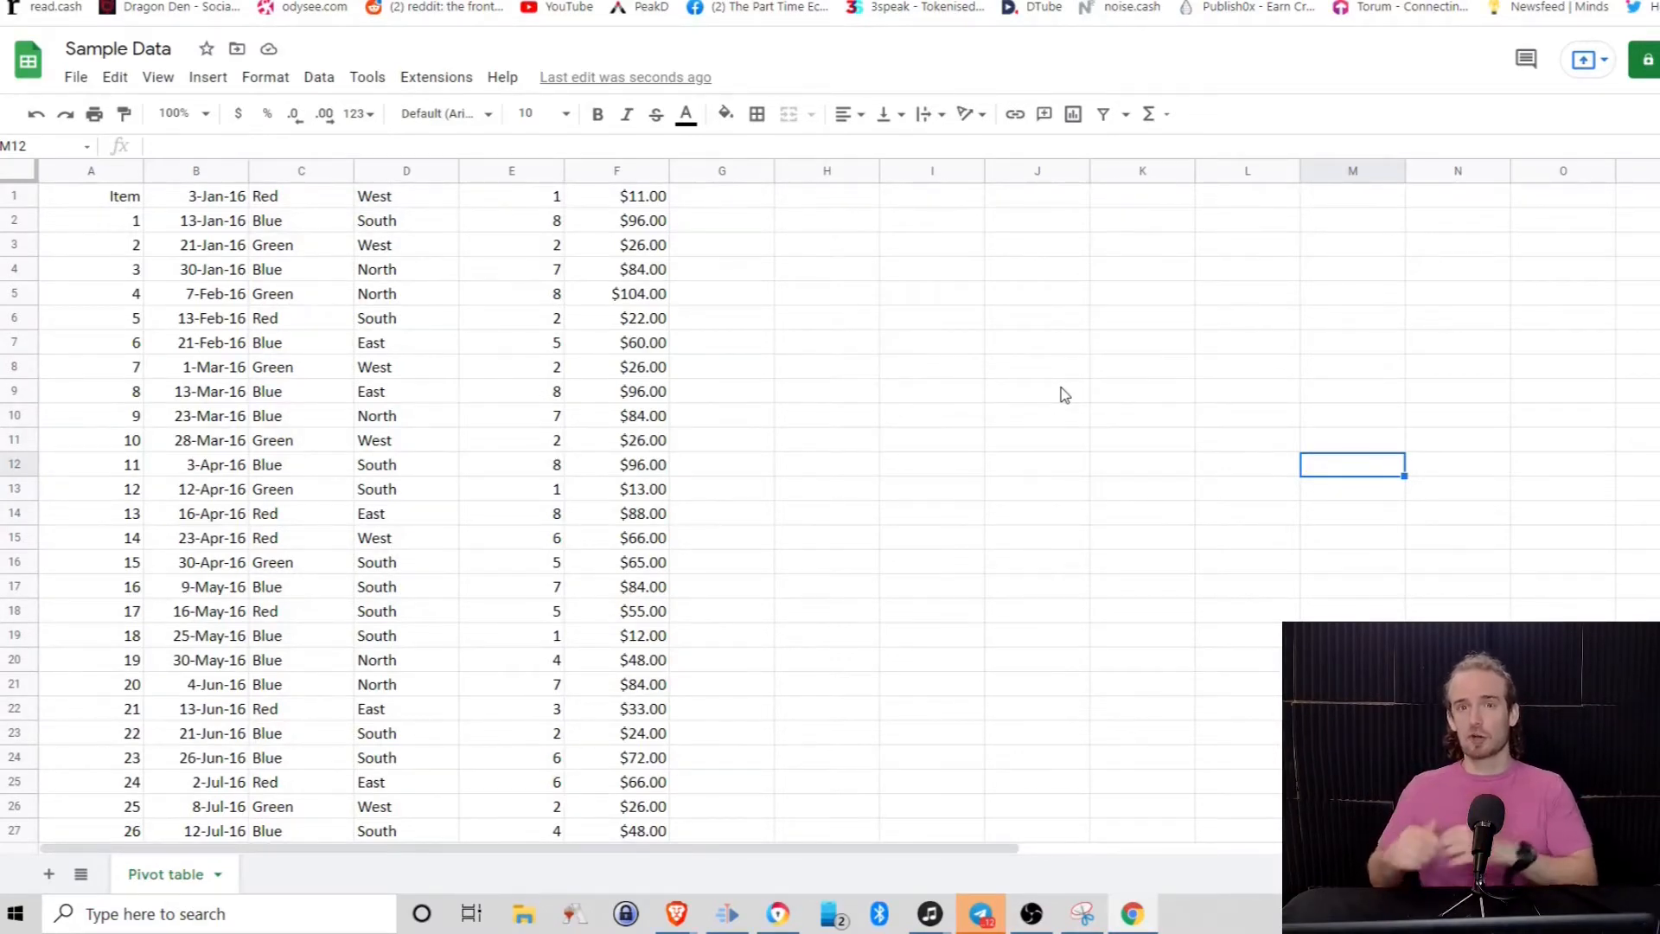
{"action": "mouse_move", "coordinate": [1091, 357]}
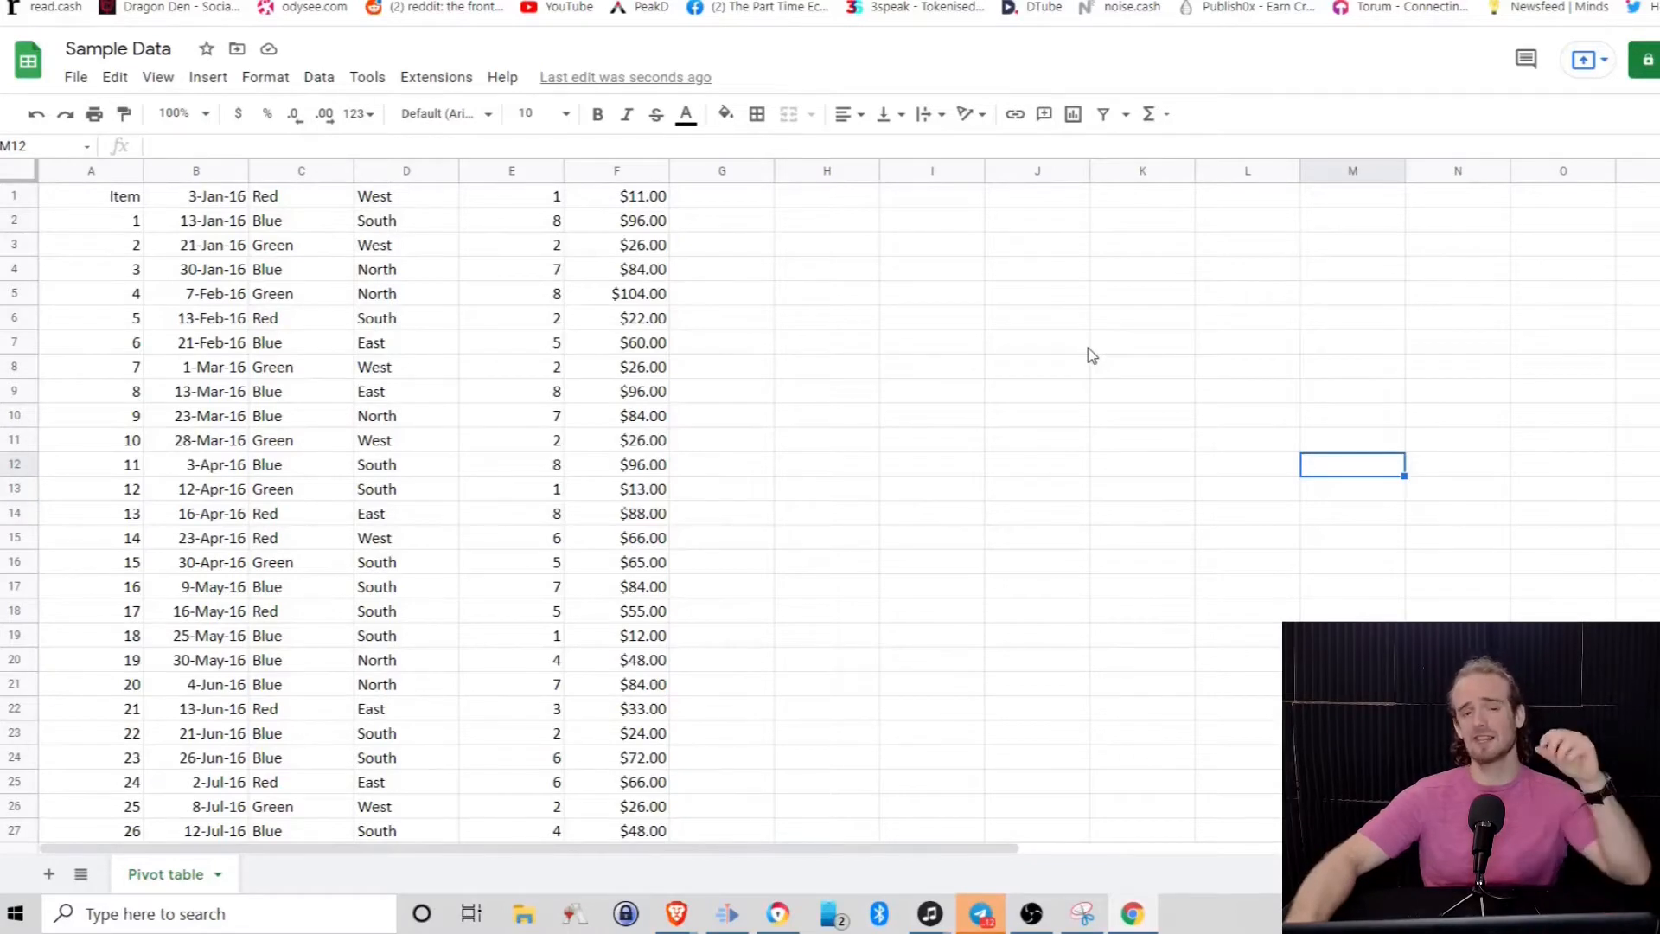
{"action": "mouse_move", "coordinate": [950, 377]}
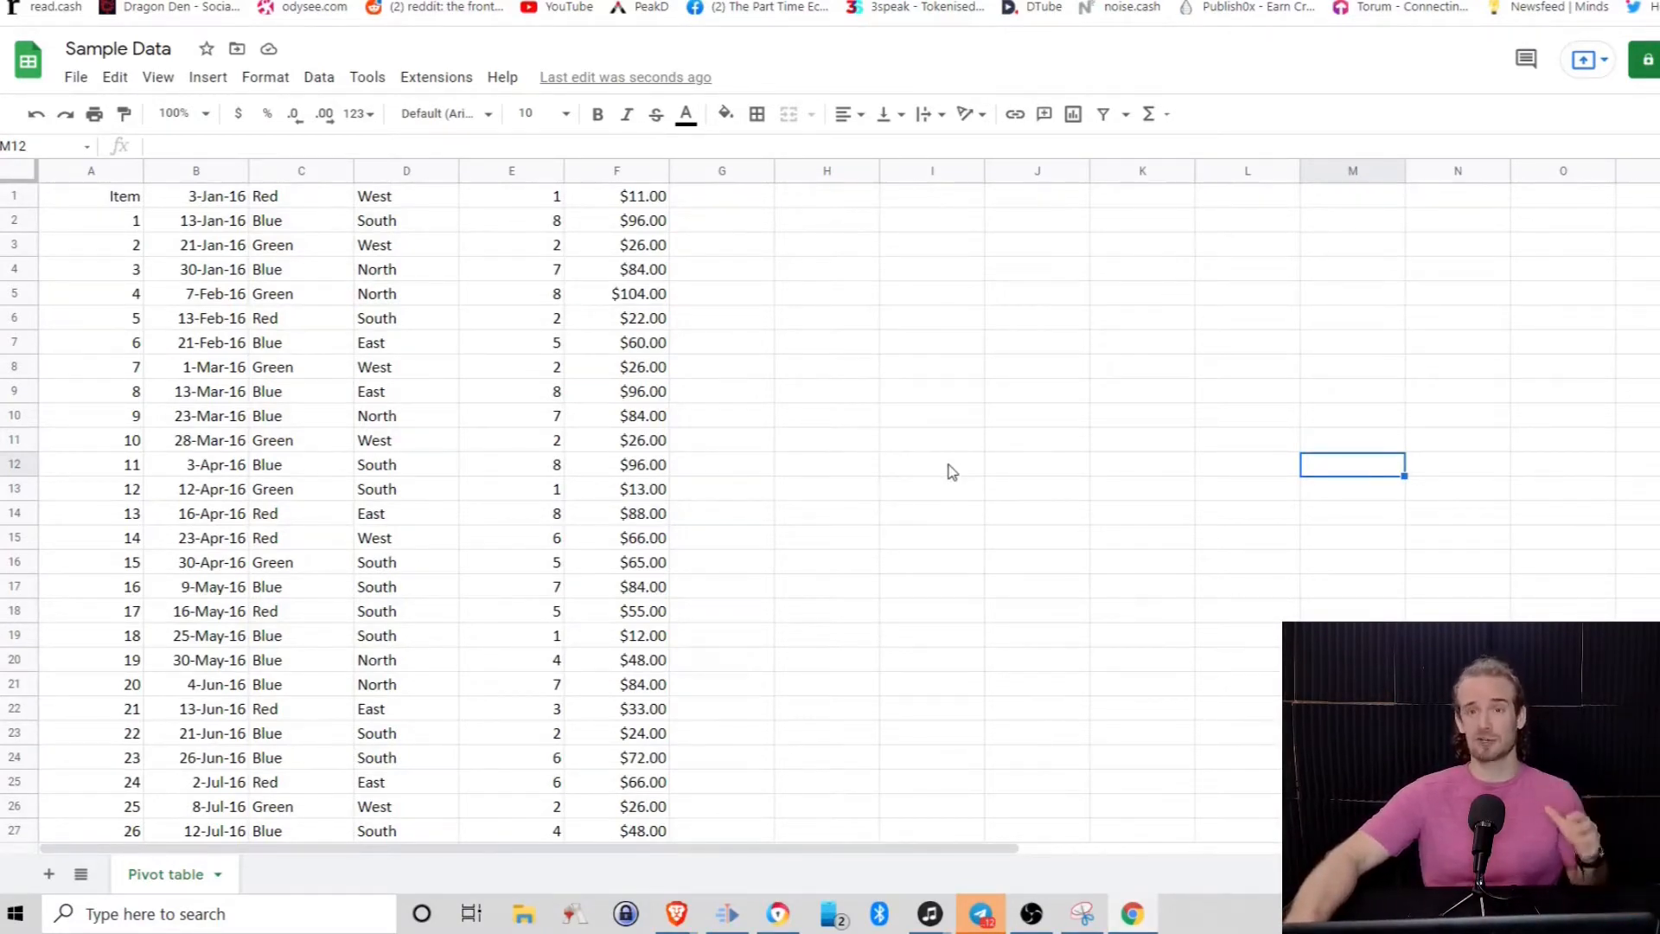
{"action": "mouse_move", "coordinate": [899, 493]}
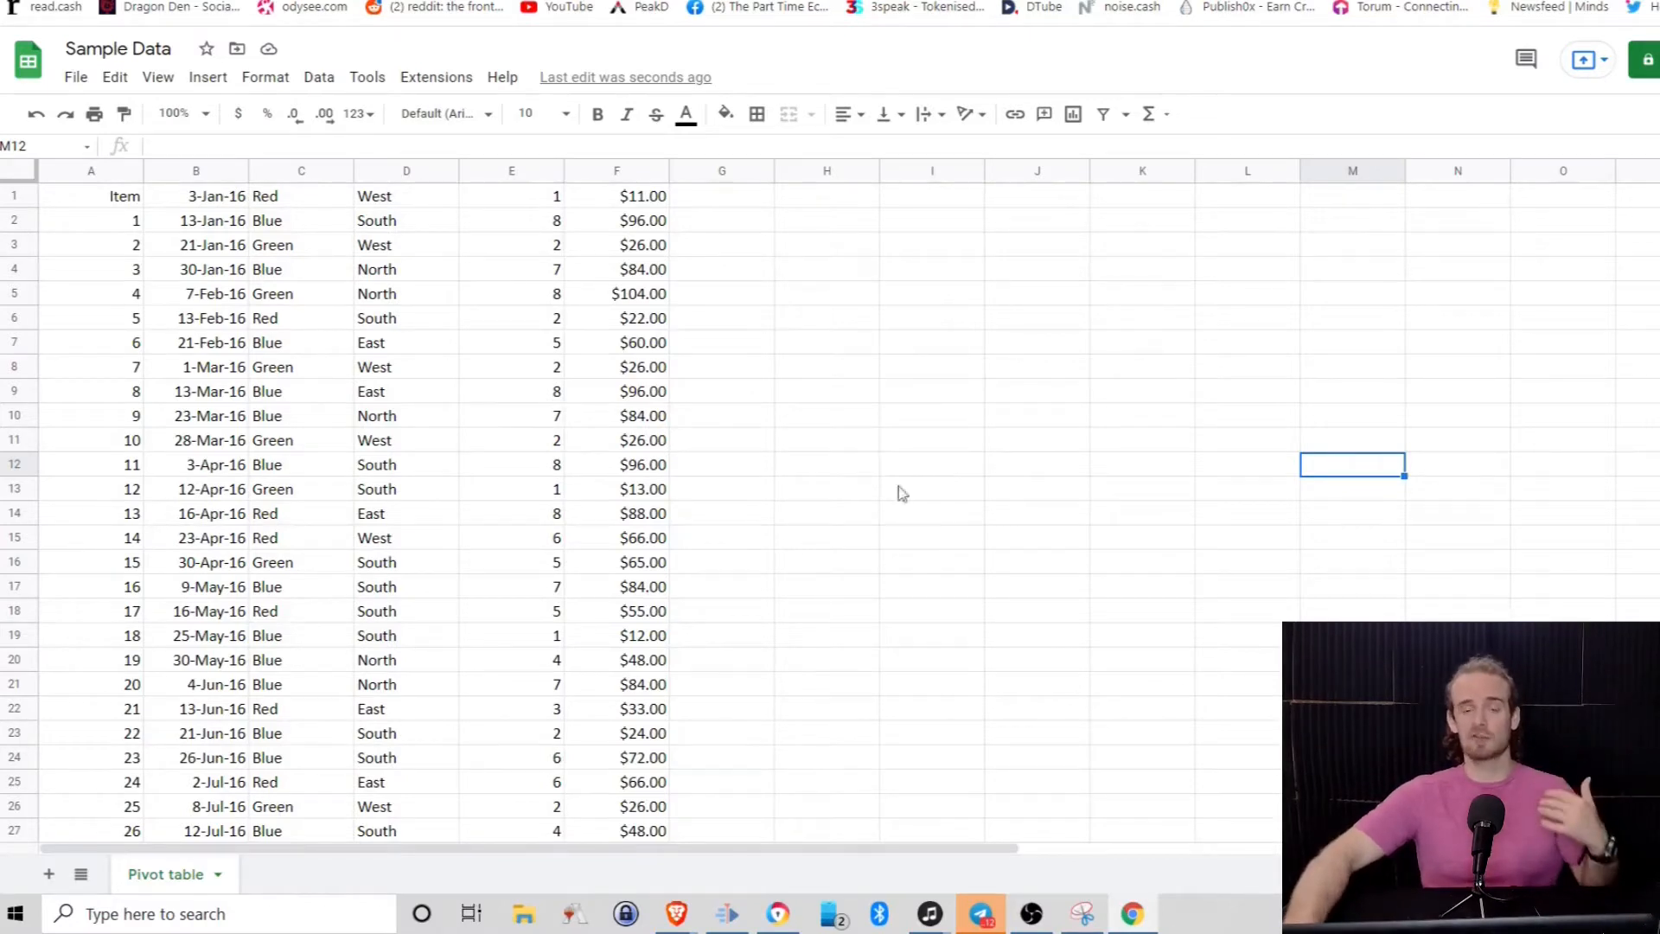
{"action": "mouse_move", "coordinate": [743, 555]}
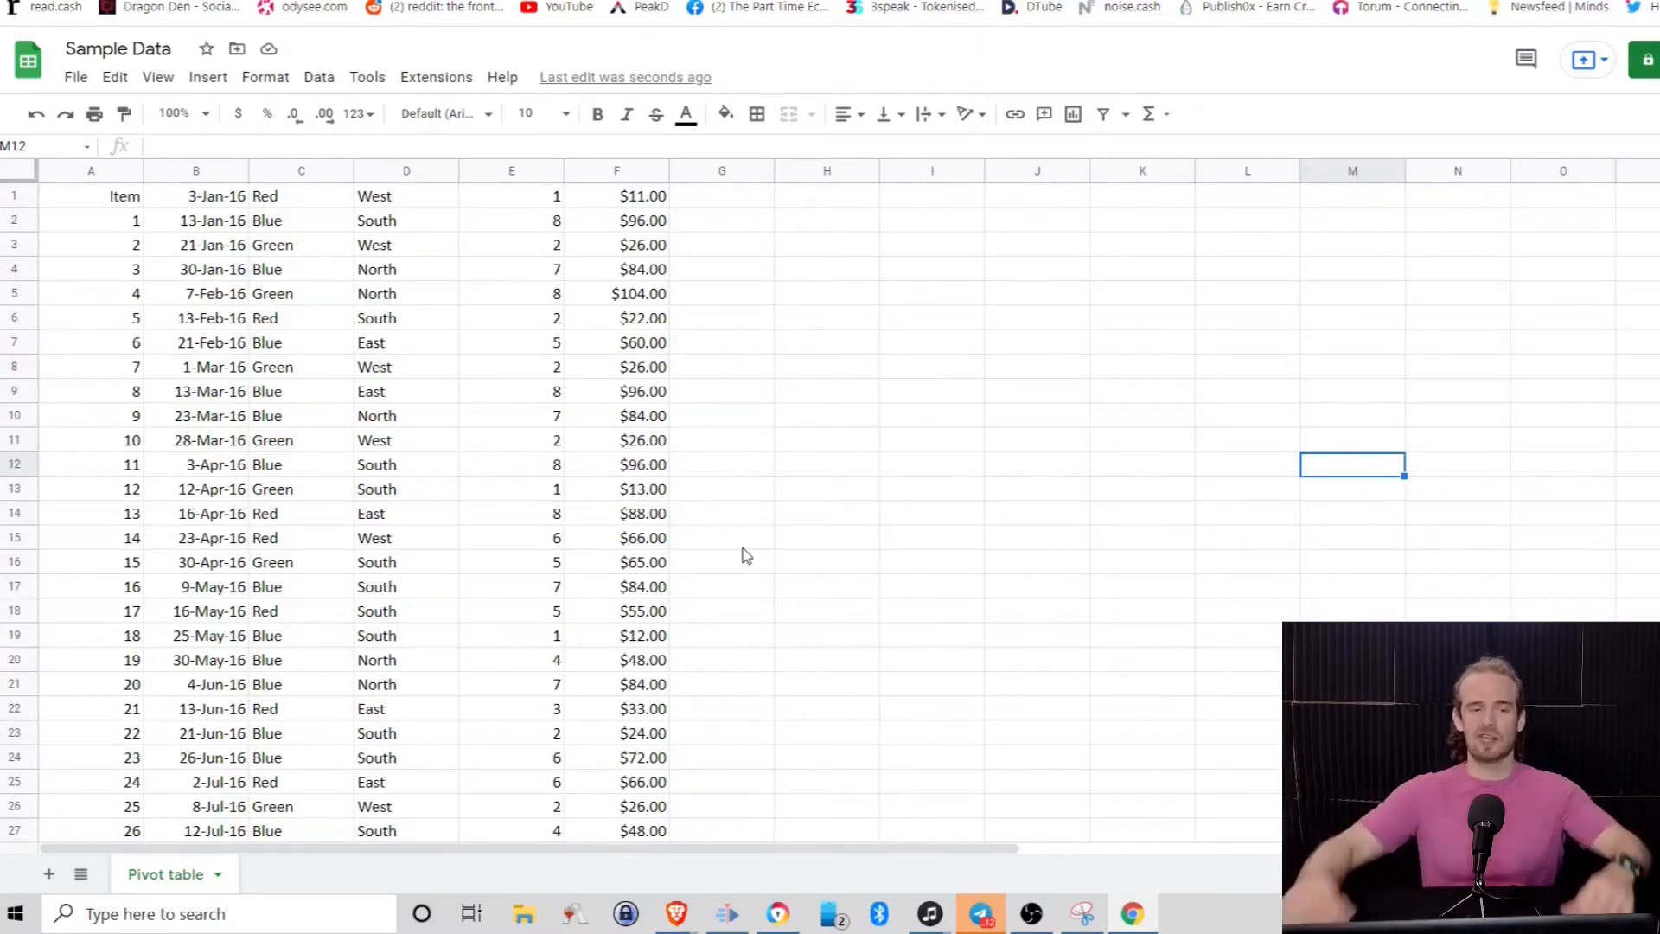
{"action": "mouse_move", "coordinate": [720, 483]}
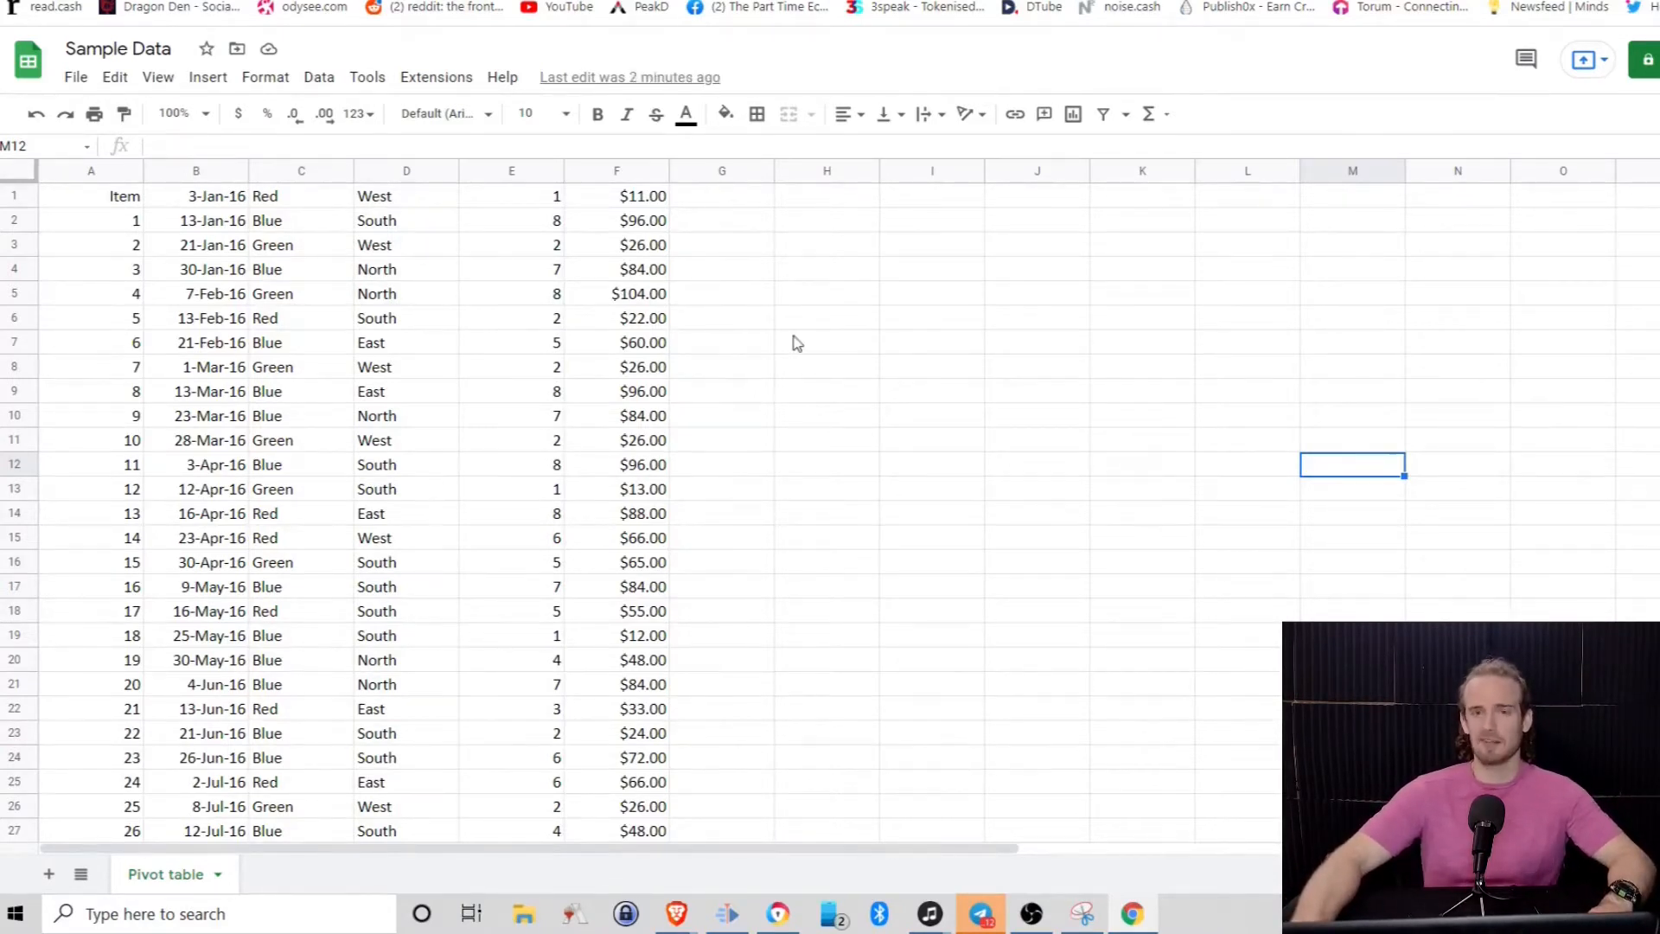
{"action": "mouse_move", "coordinate": [886, 341]}
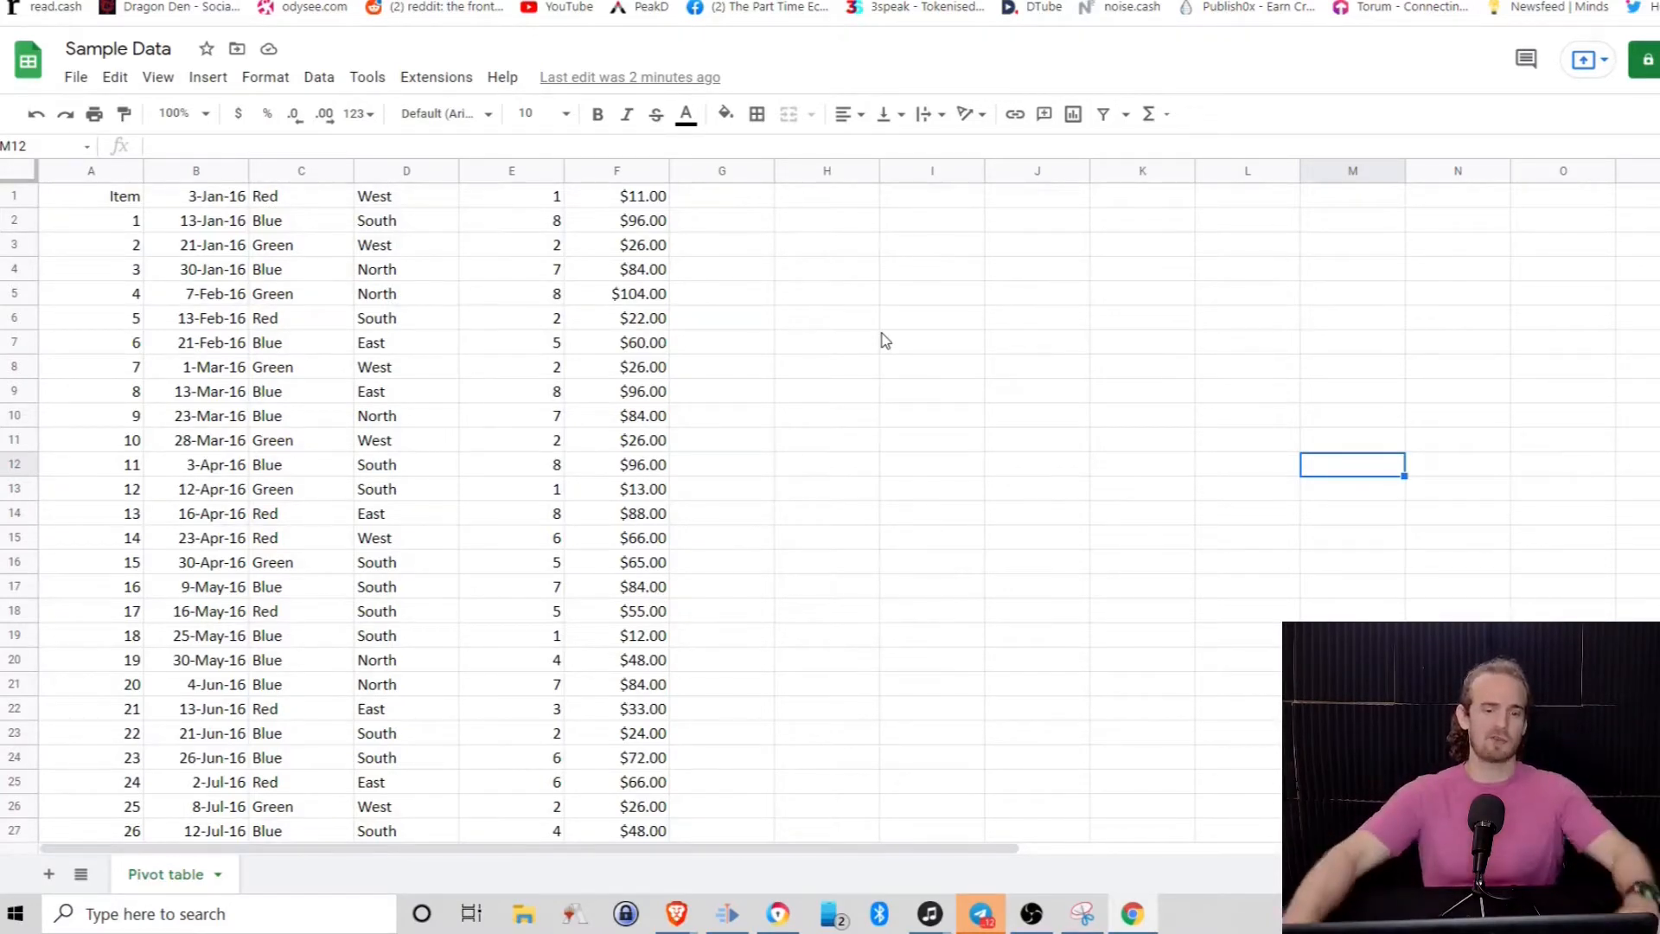
{"action": "mouse_move", "coordinate": [197, 349]}
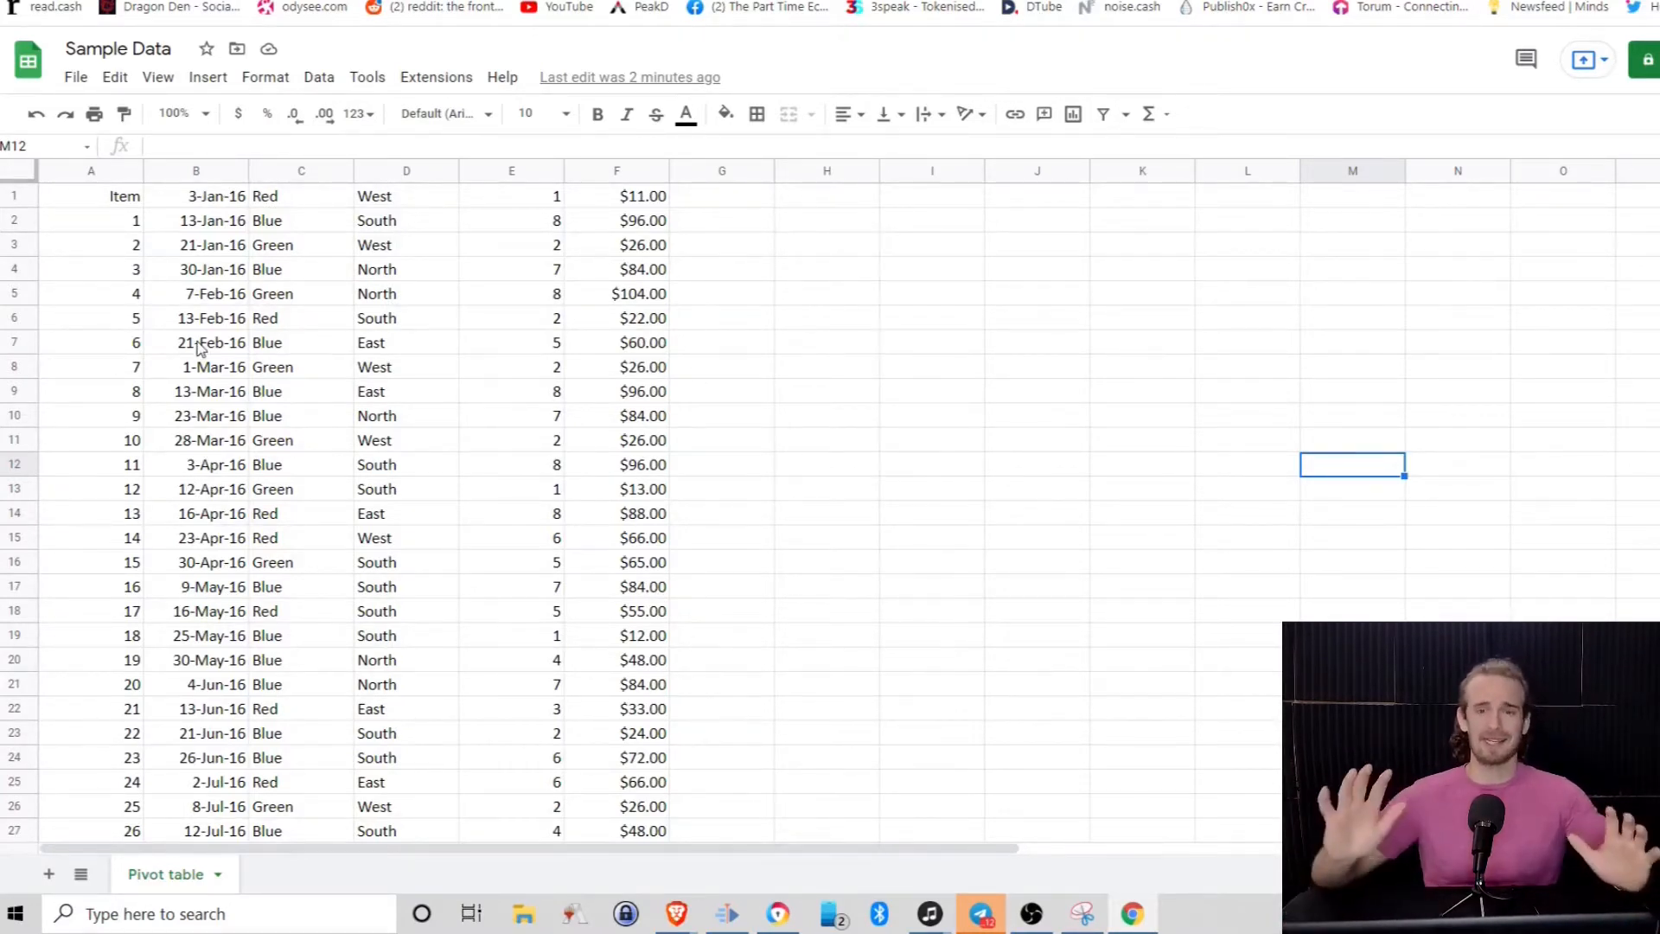
{"action": "mouse_move", "coordinate": [932, 378]}
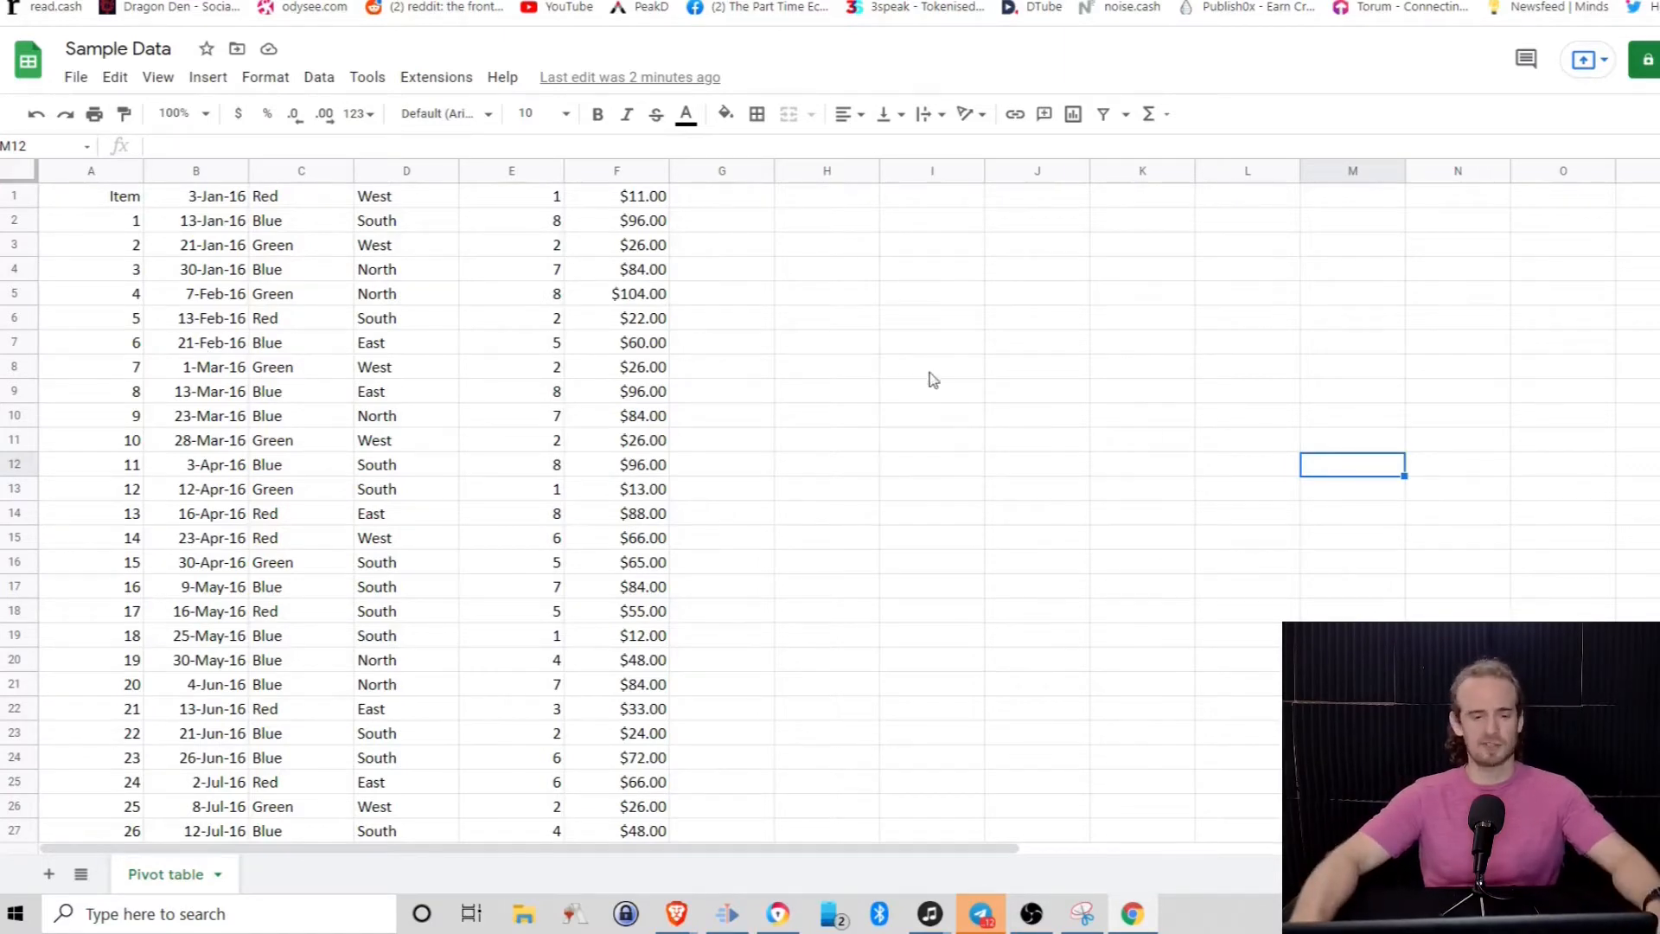
{"action": "mouse_move", "coordinate": [791, 394]}
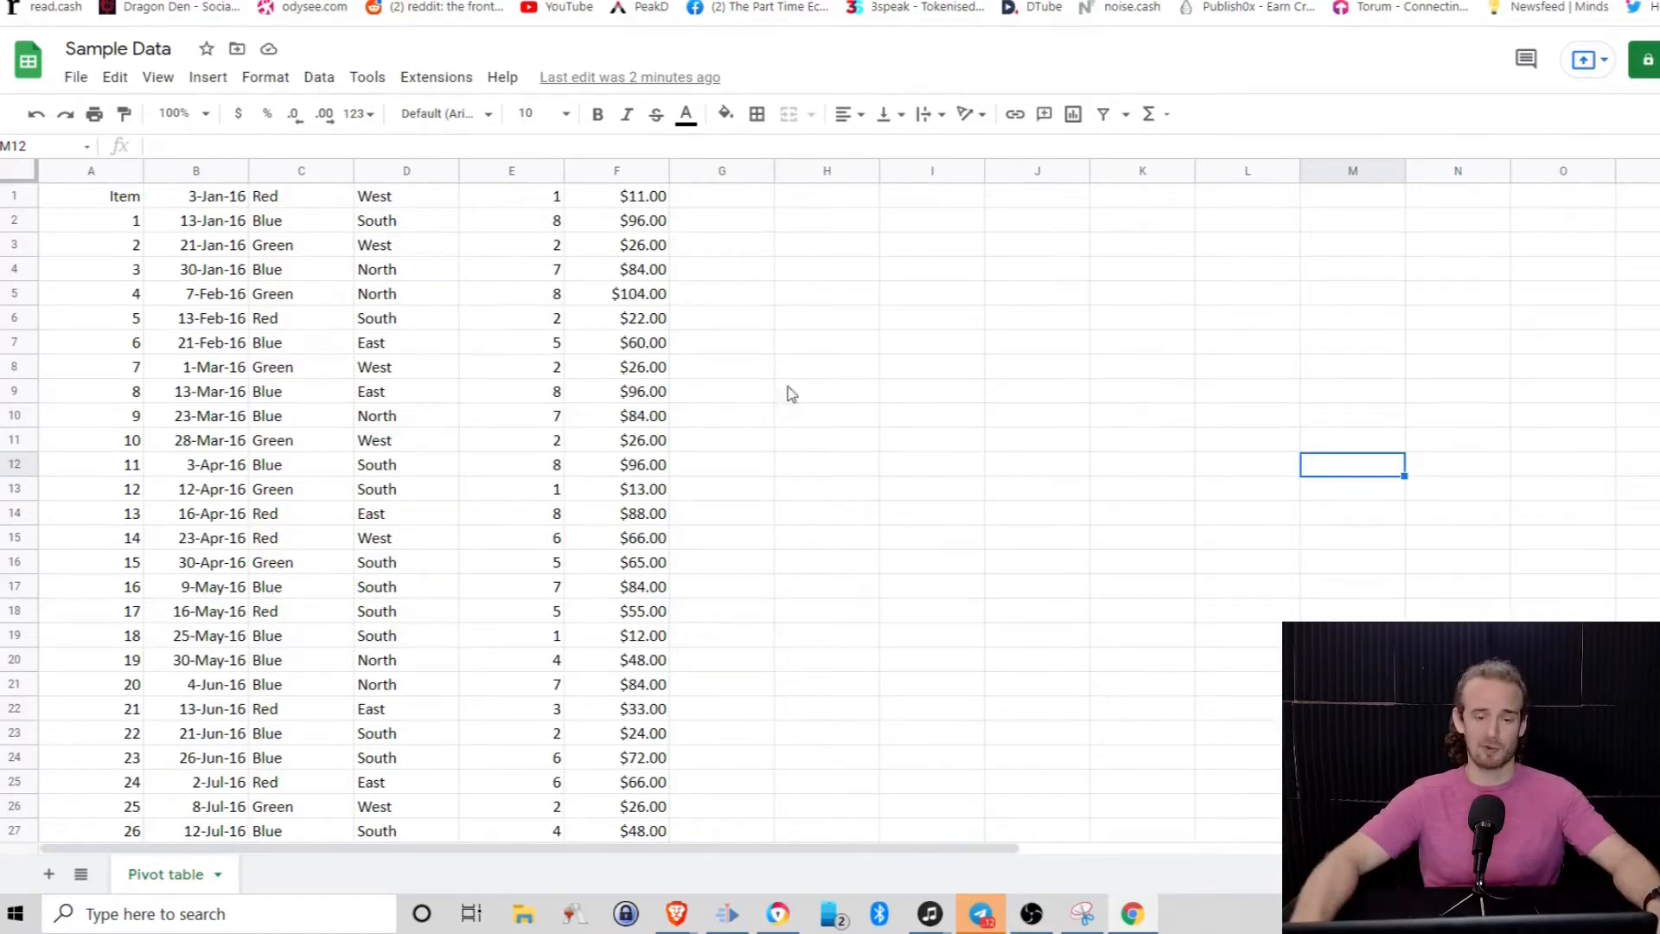
{"action": "mouse_move", "coordinate": [946, 531]}
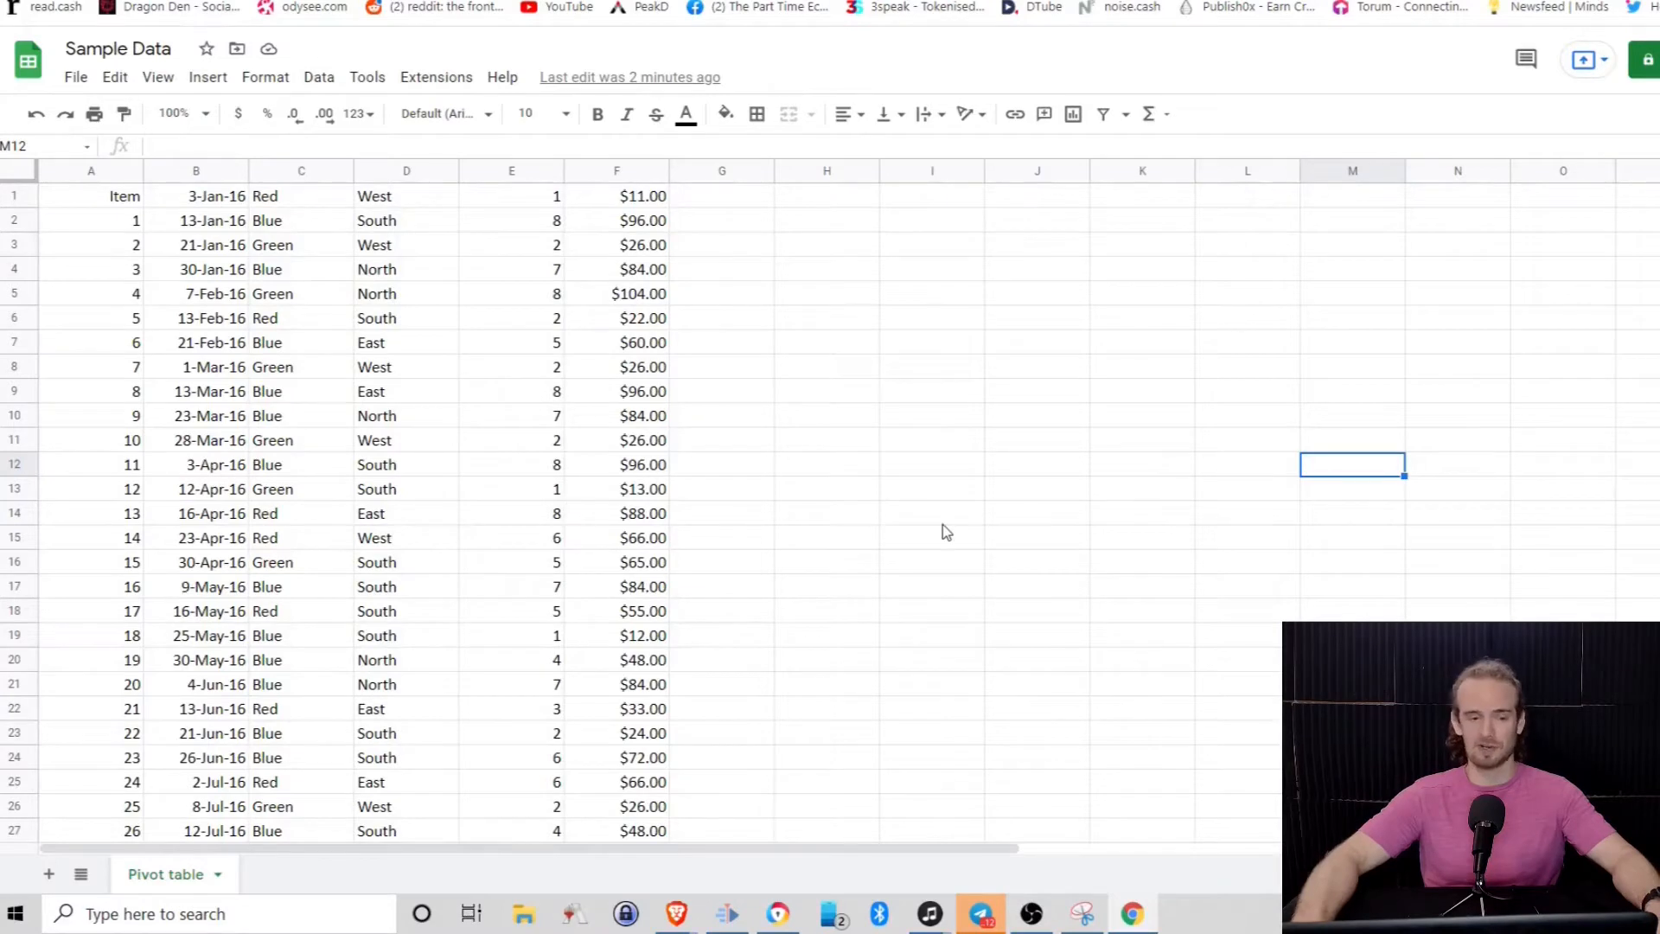
{"action": "mouse_move", "coordinate": [730, 318]}
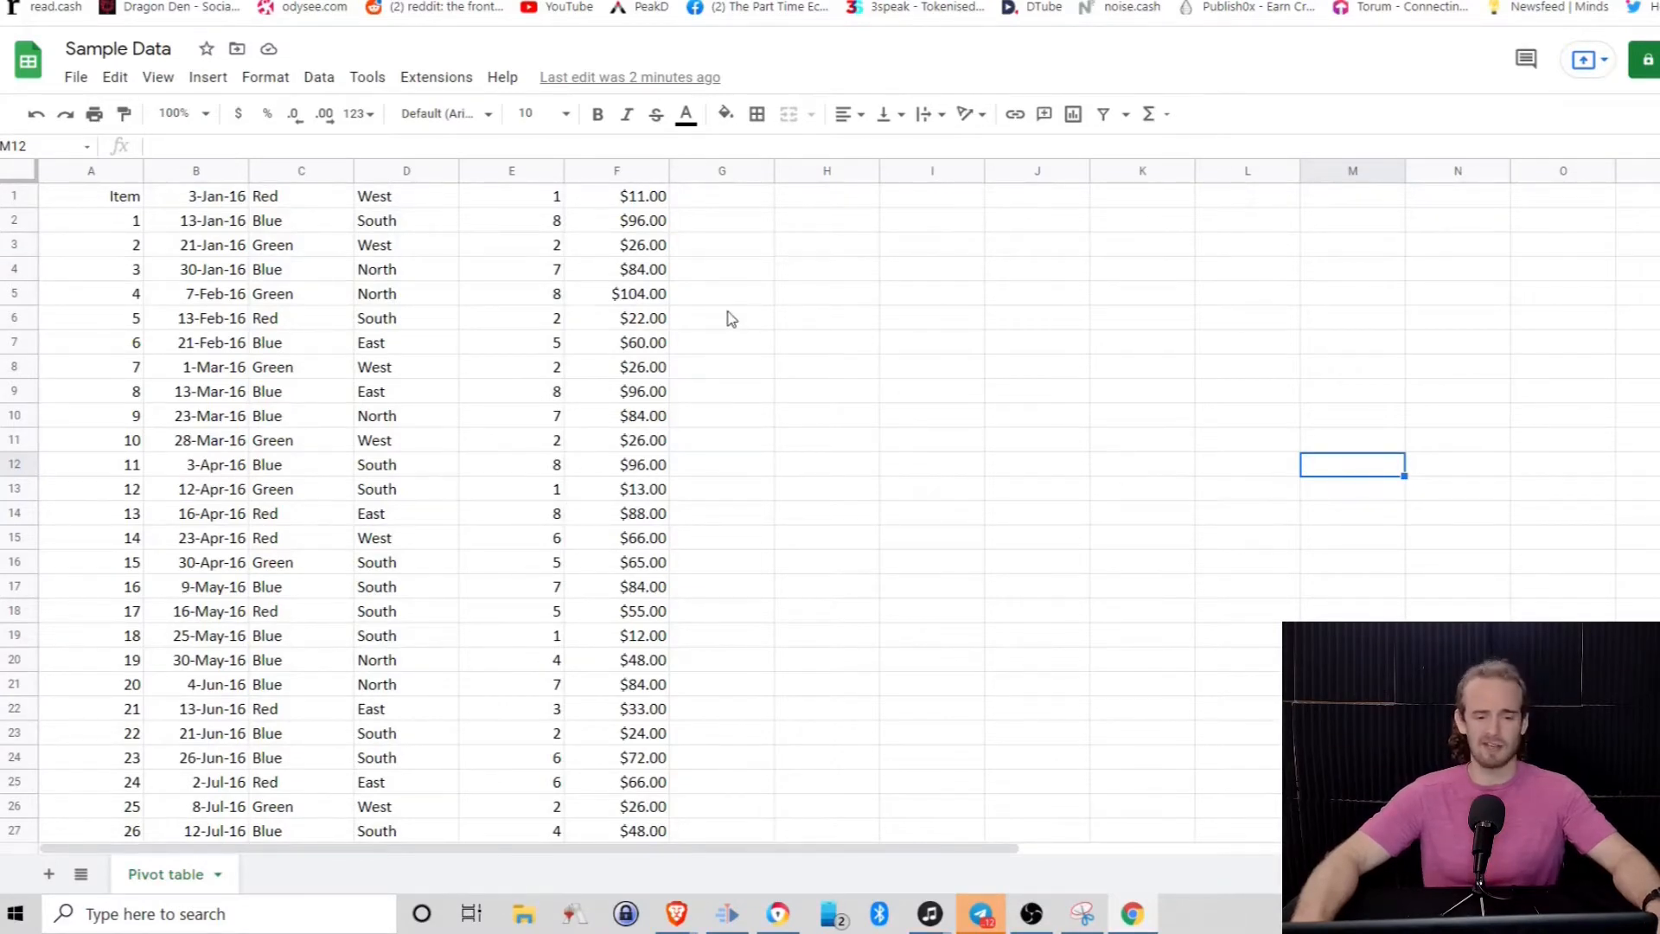
{"action": "mouse_move", "coordinate": [329, 235]}
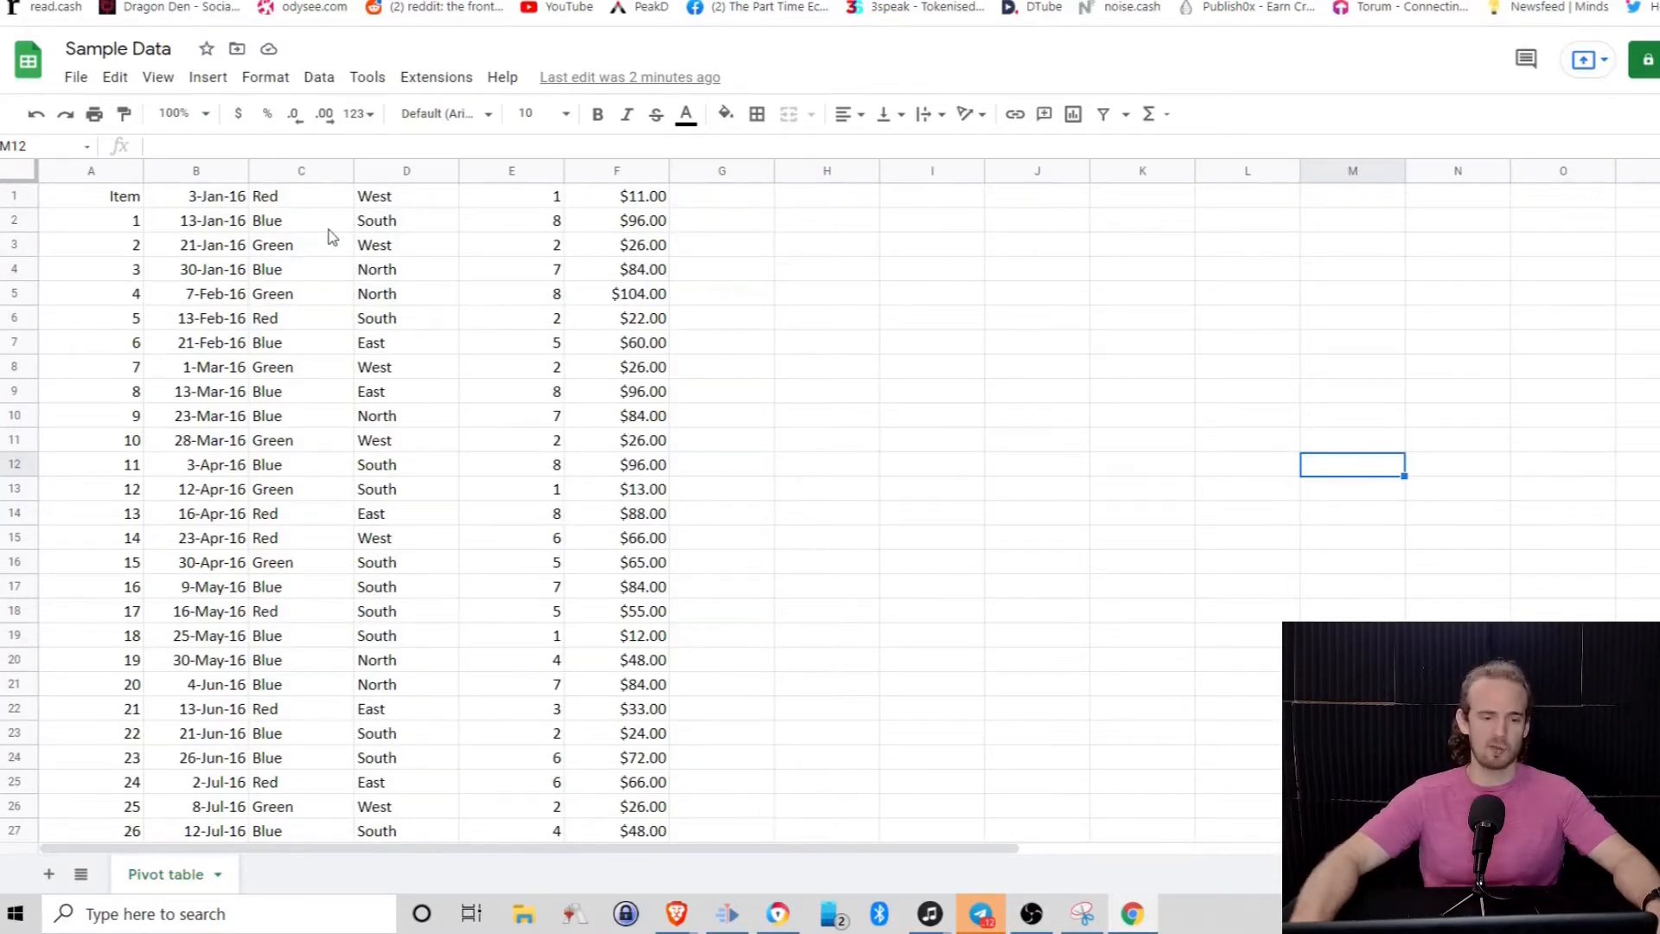
{"action": "mouse_move", "coordinate": [283, 339]}
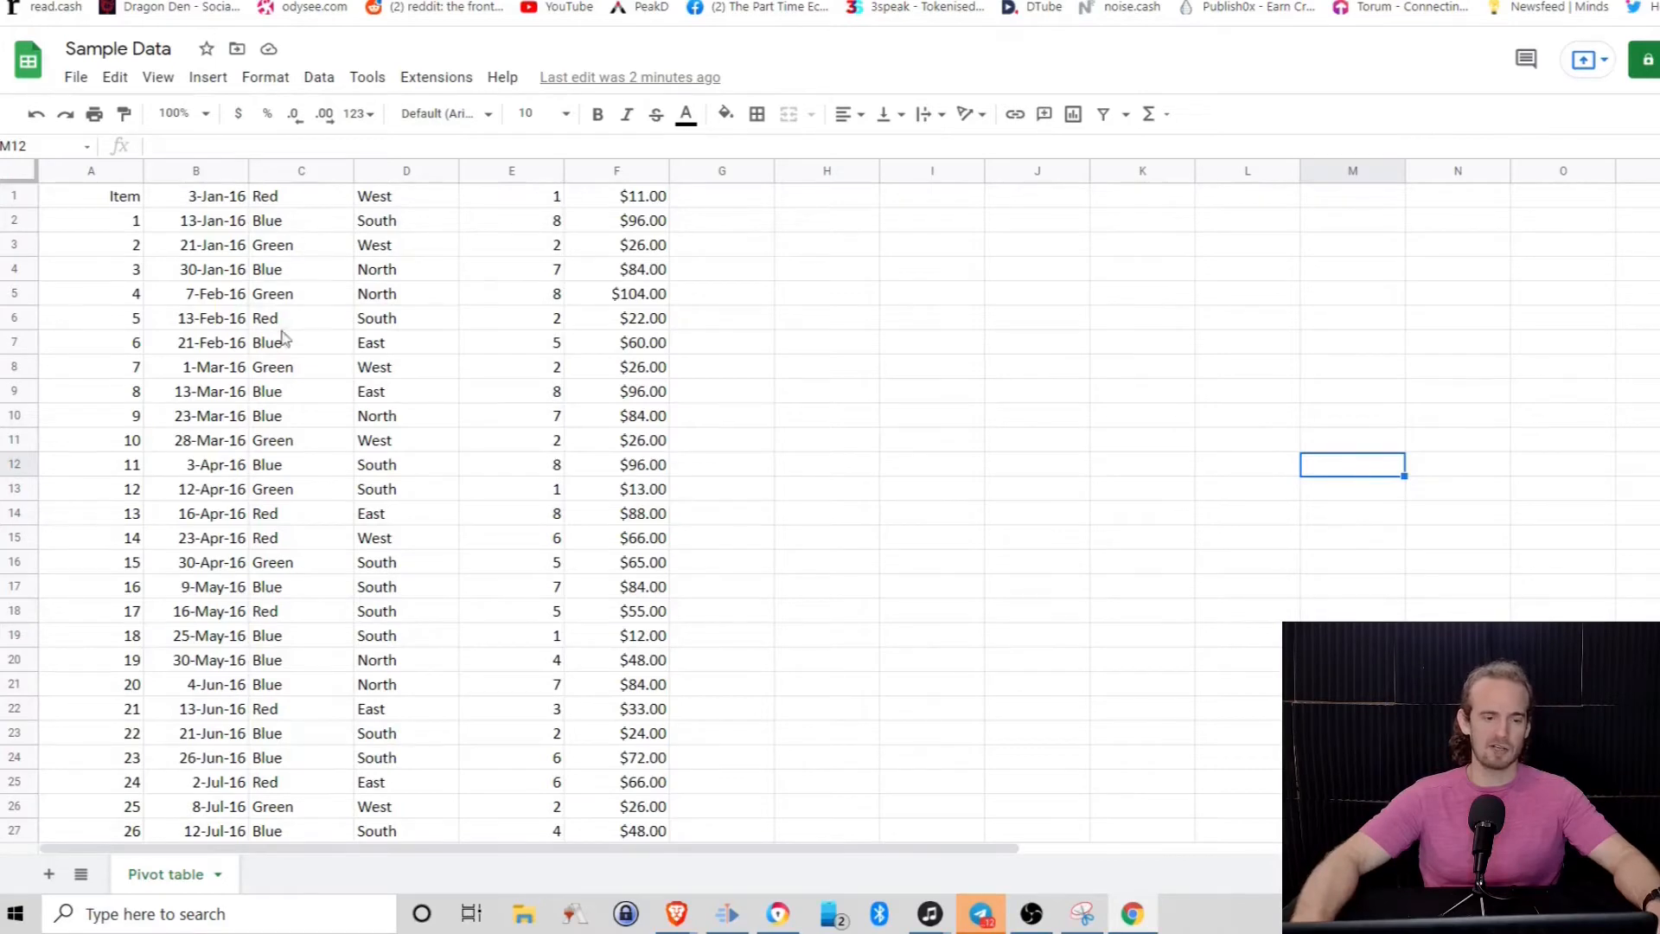
{"action": "mouse_move", "coordinate": [224, 301]}
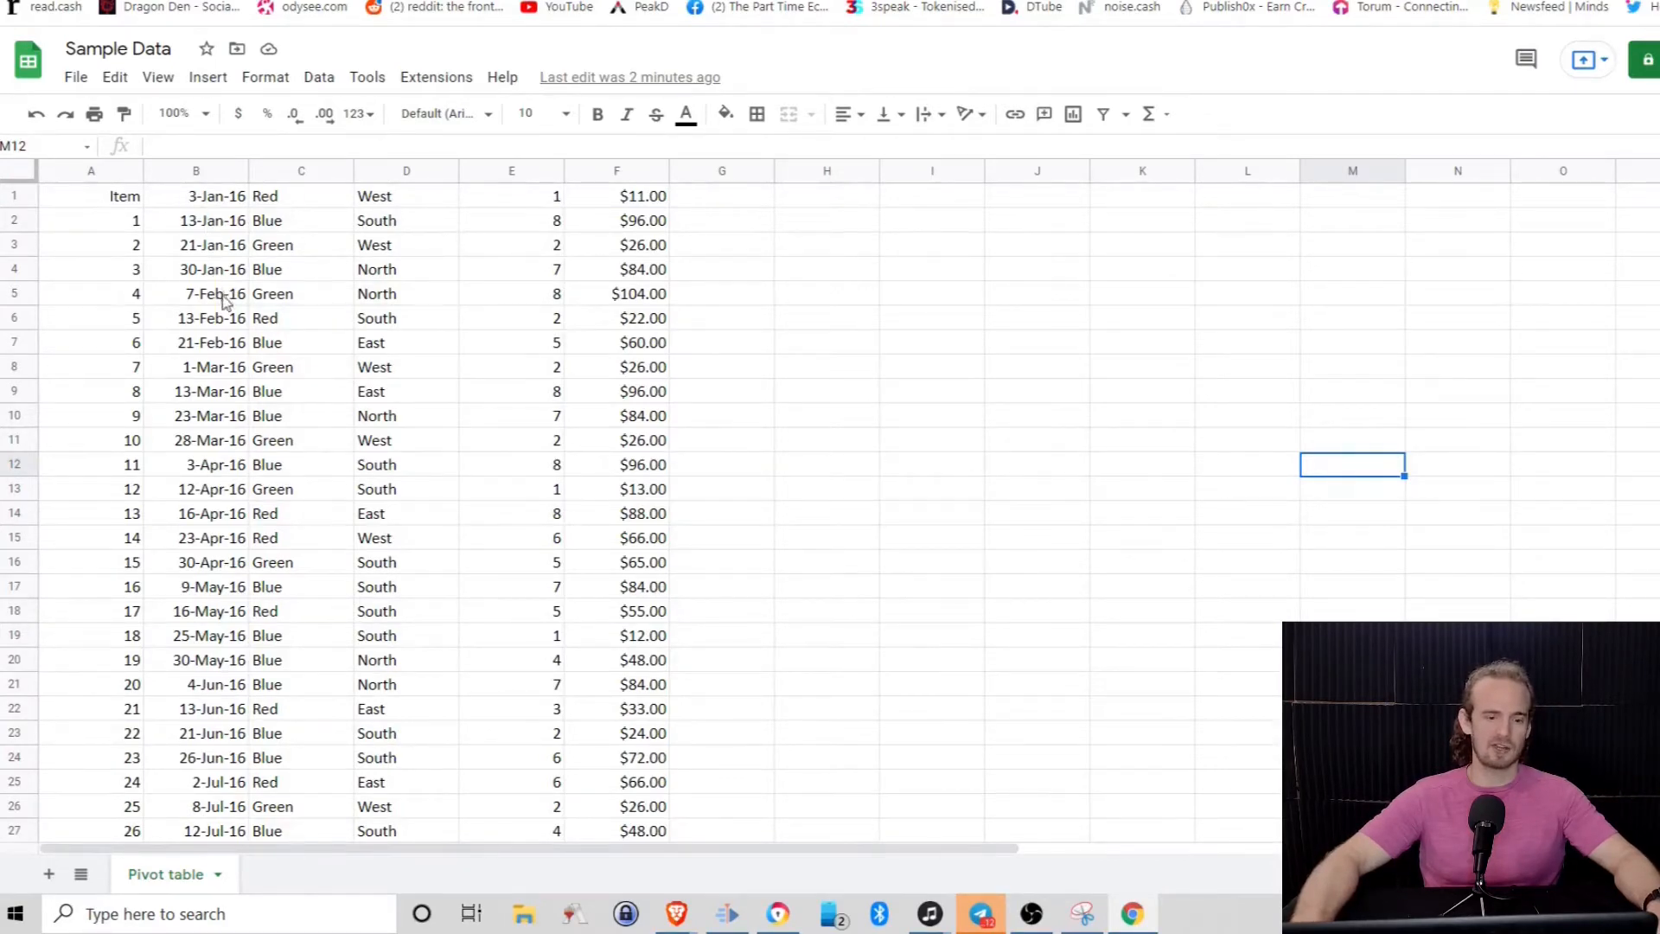
{"action": "mouse_move", "coordinate": [261, 400]}
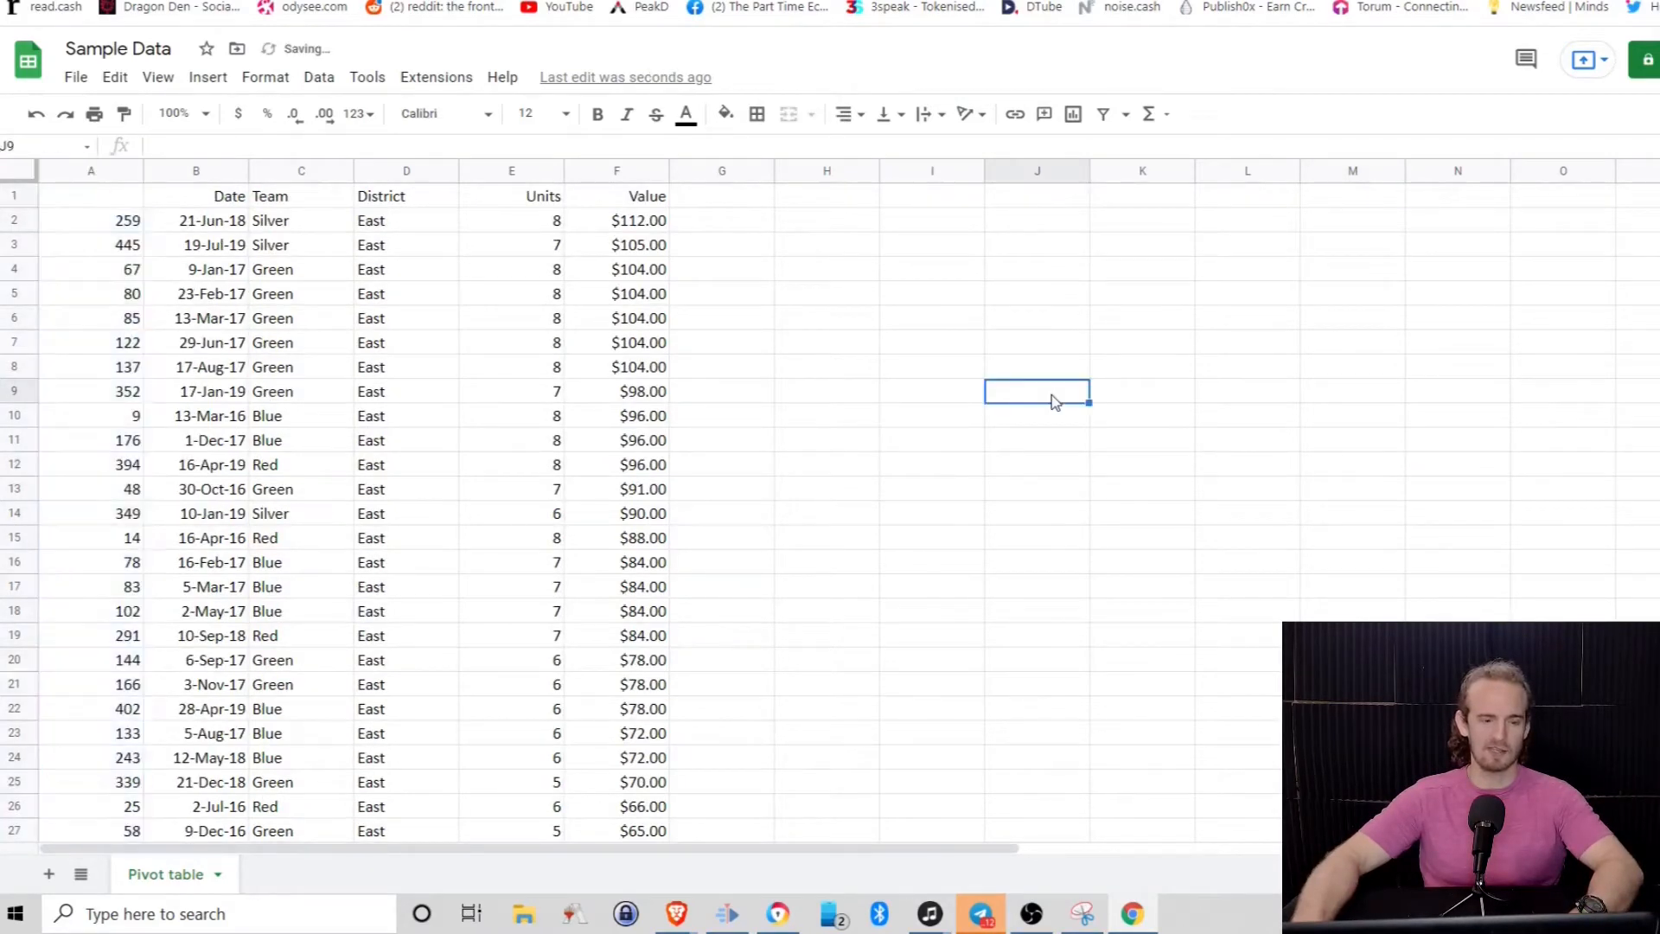
{"action": "left_click", "coordinate": [91, 196]}
{"action": "type", "text": "Number"}
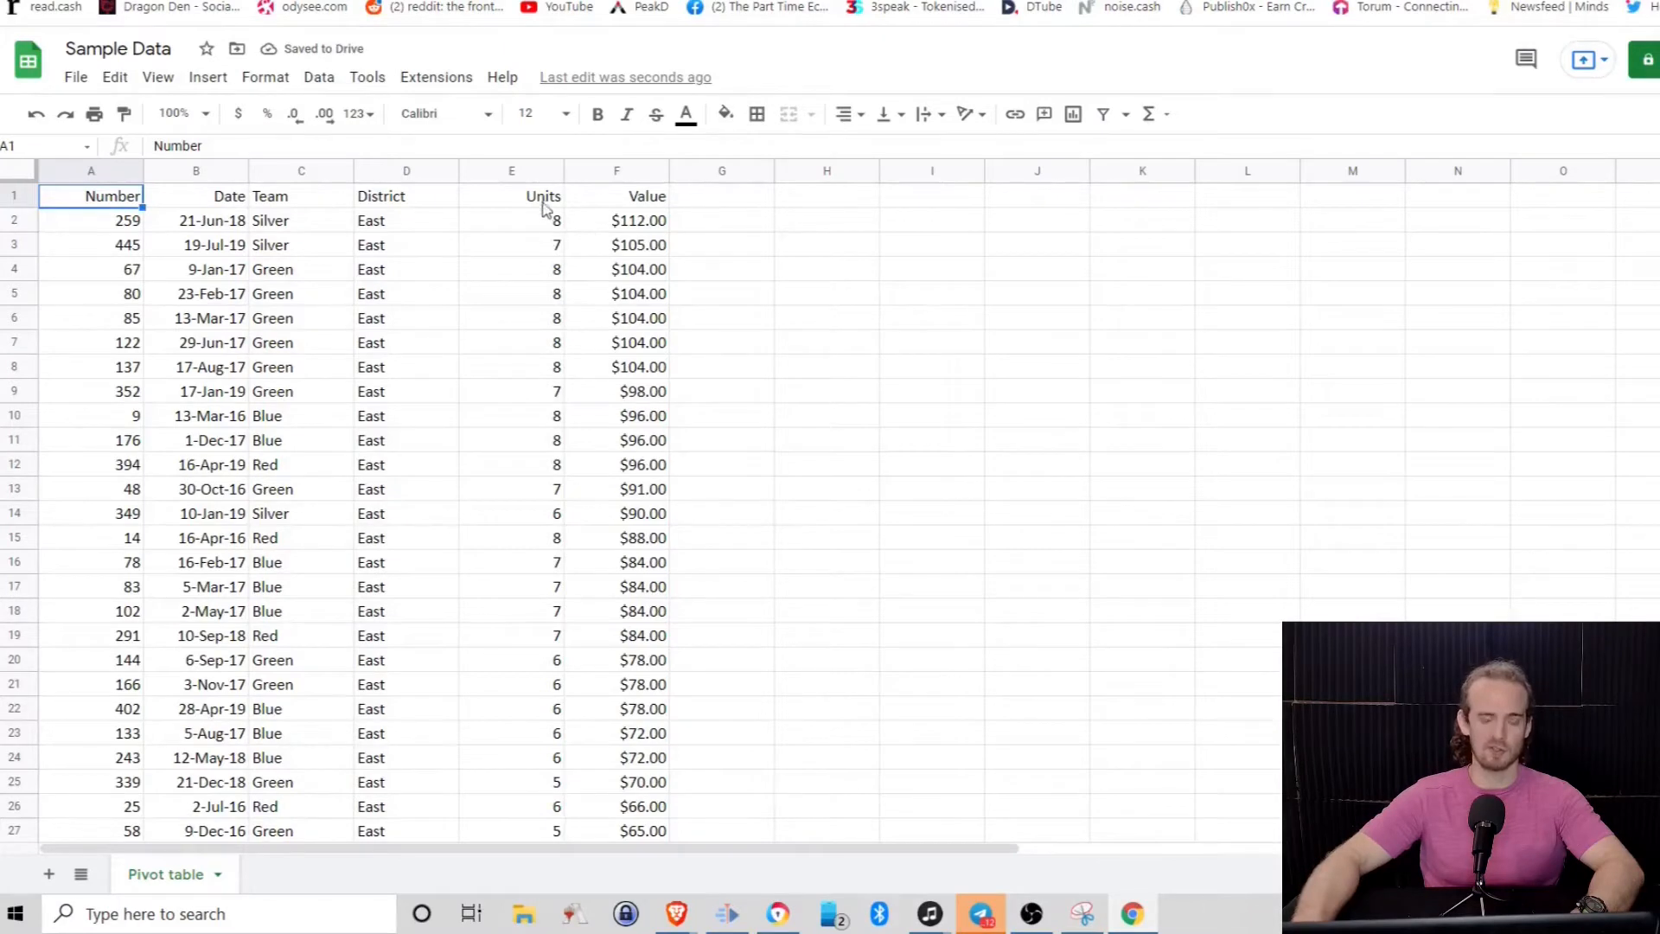
{"action": "mouse_move", "coordinate": [637, 432]}
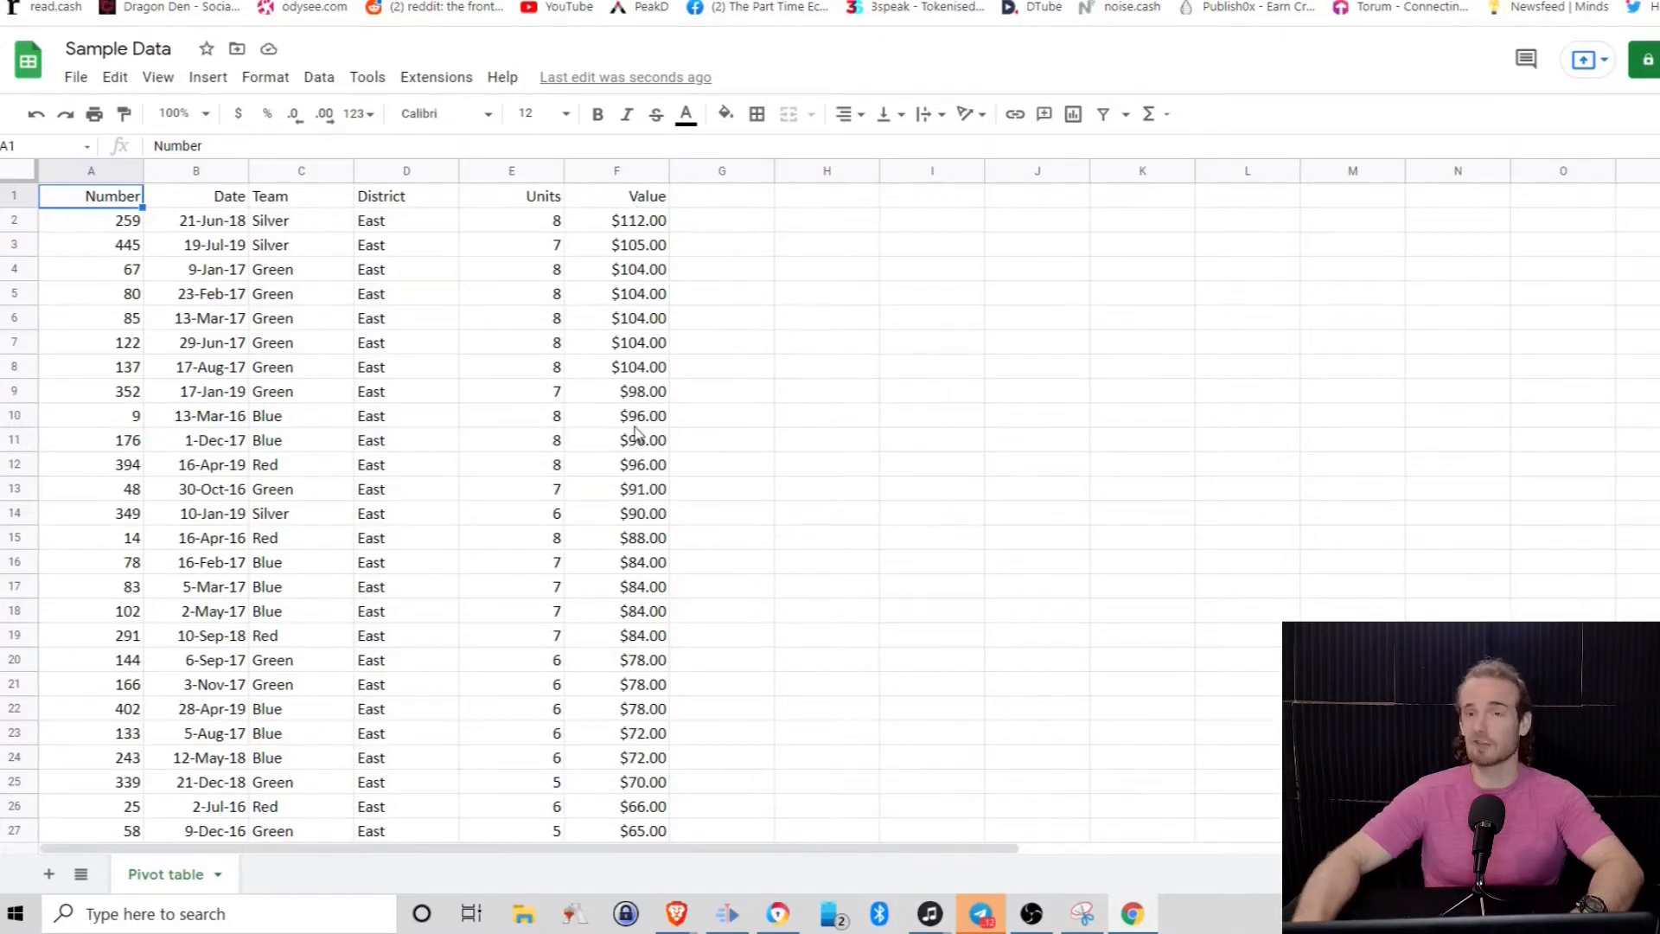
{"action": "mouse_move", "coordinate": [389, 474]}
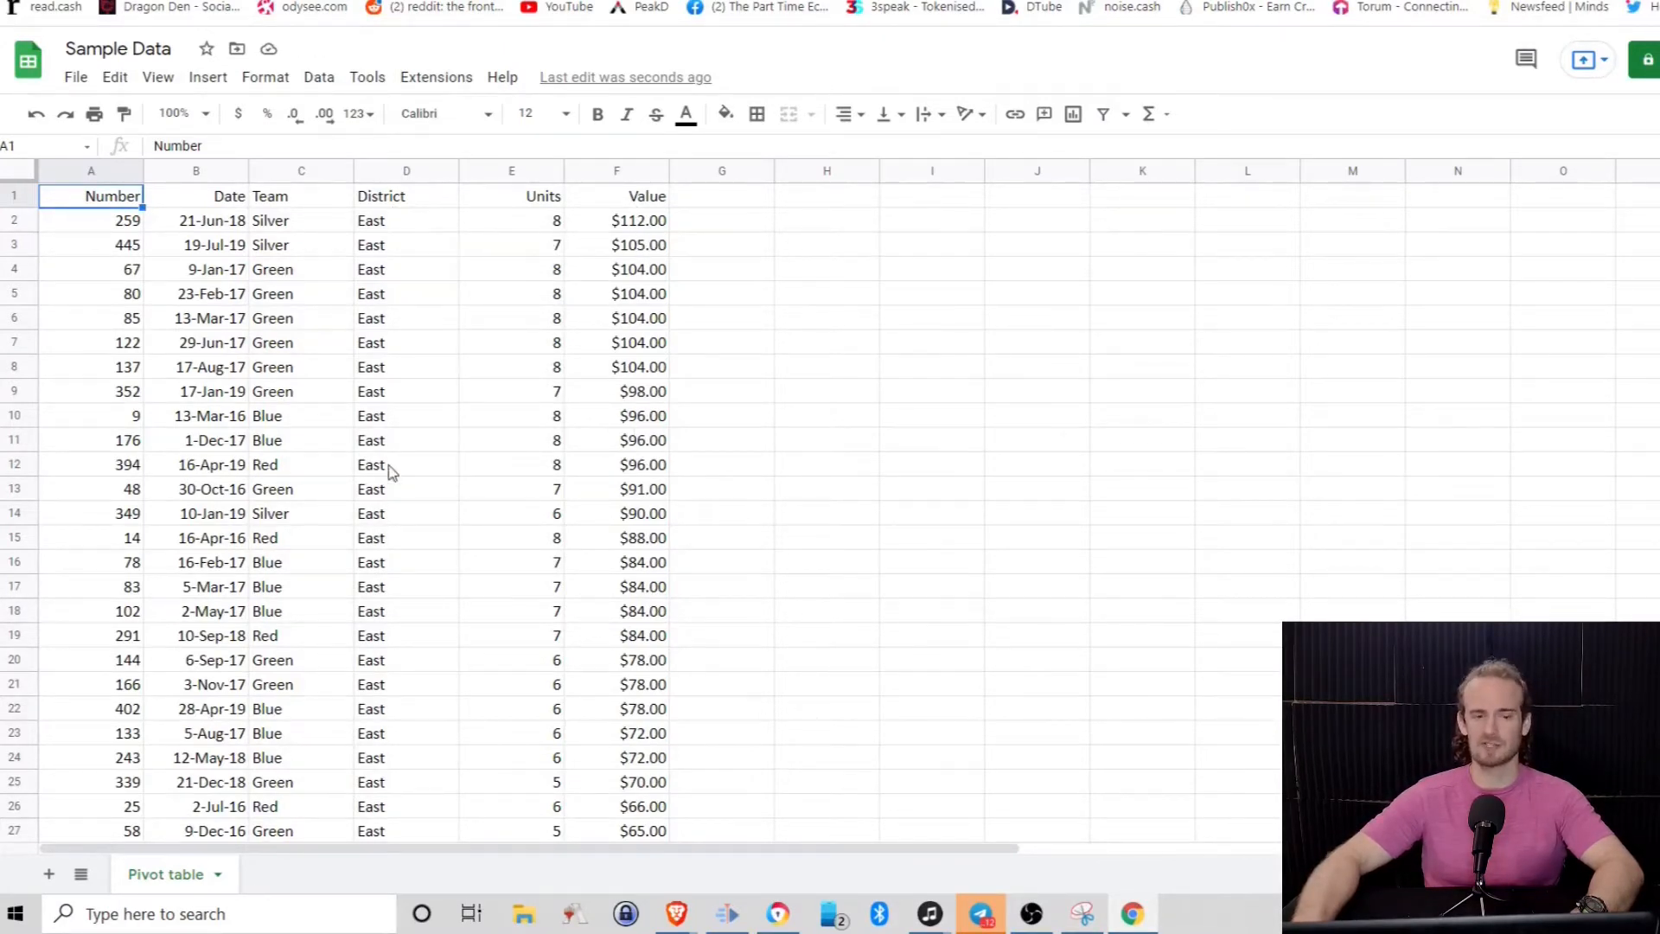
{"action": "mouse_move", "coordinate": [315, 220]}
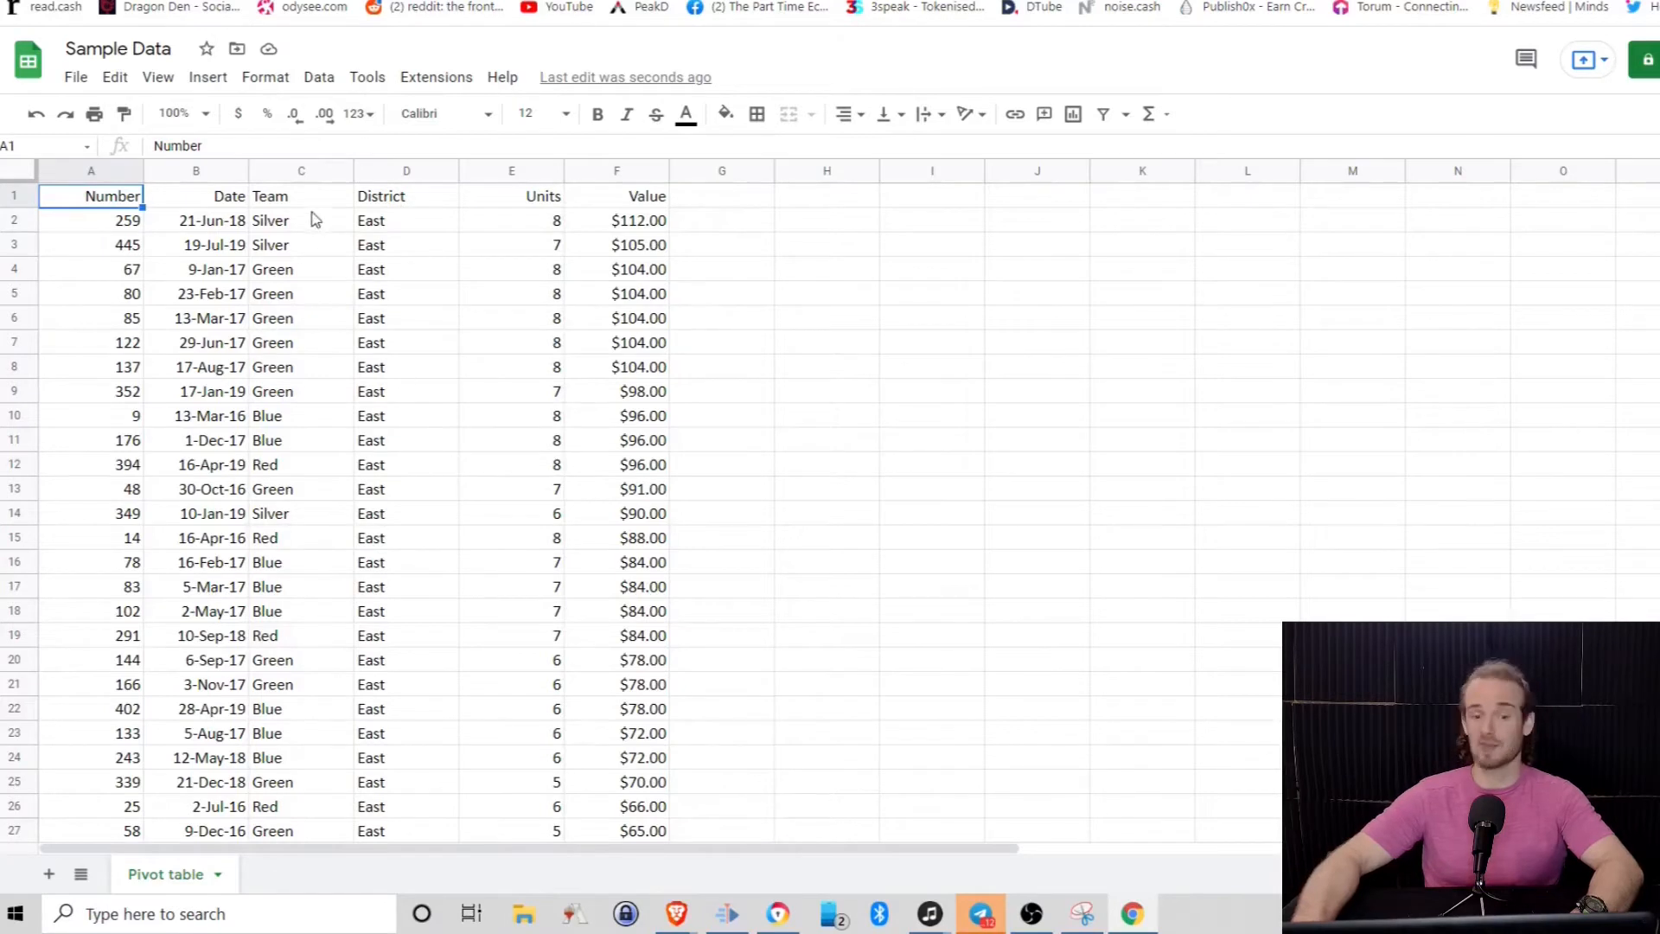
{"action": "mouse_move", "coordinate": [114, 244]}
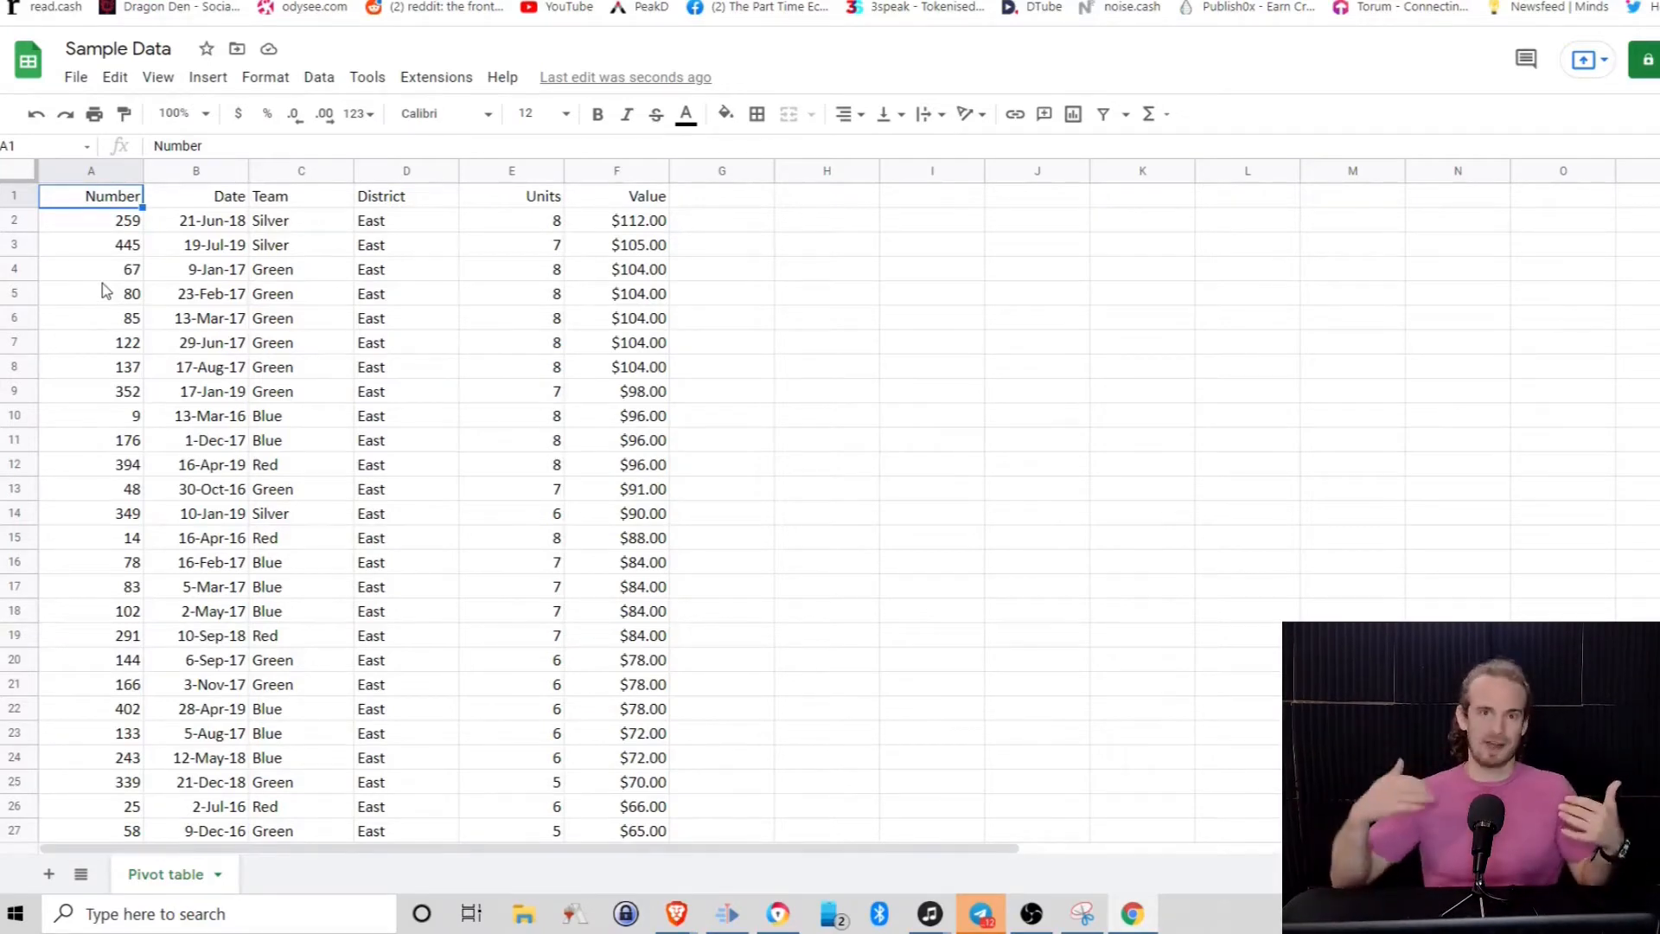
{"action": "mouse_move", "coordinate": [765, 370]}
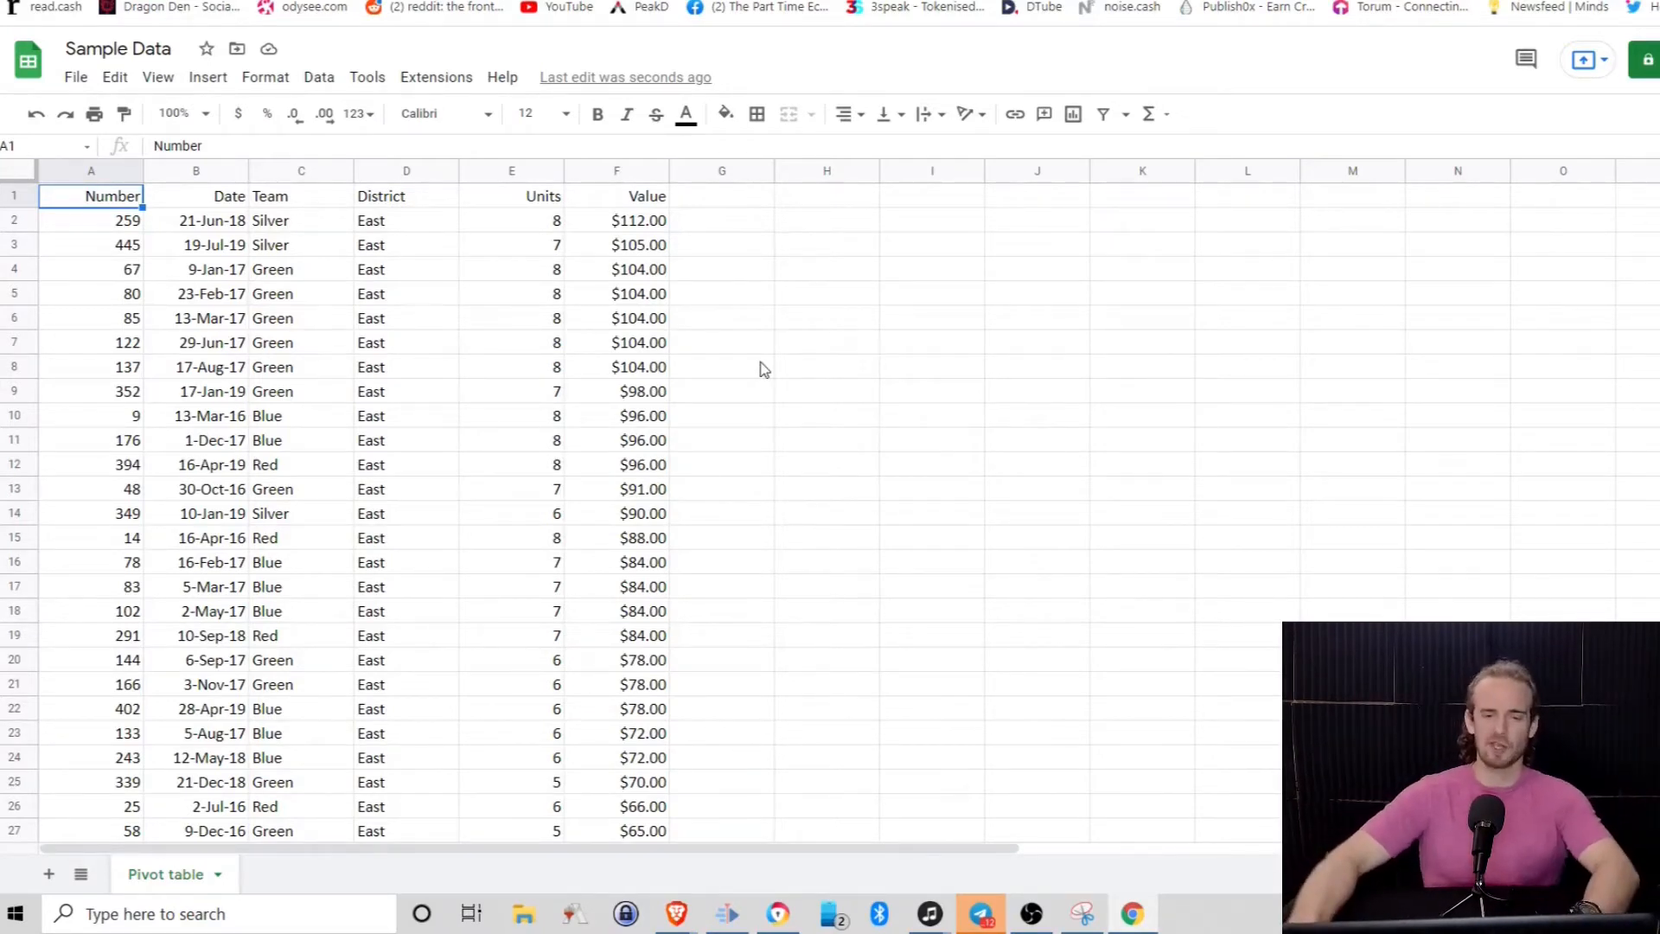
{"action": "scroll", "scroll_direction": "down", "scroll_amount": 3}
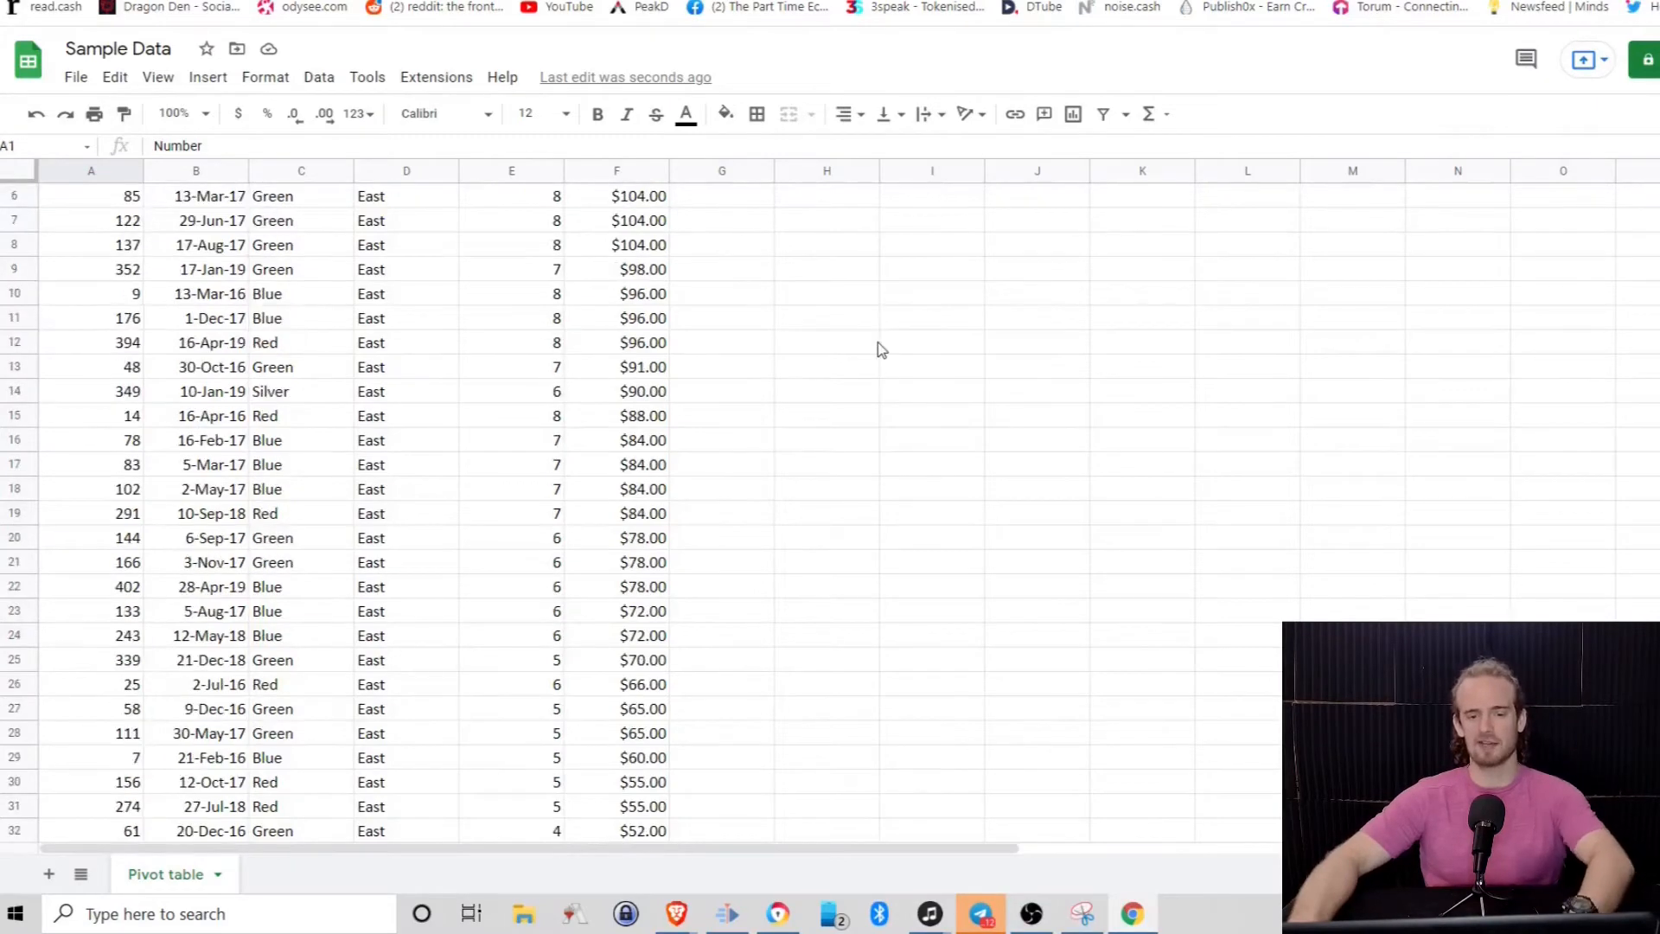
{"action": "scroll", "scroll_direction": "down", "scroll_amount": 3}
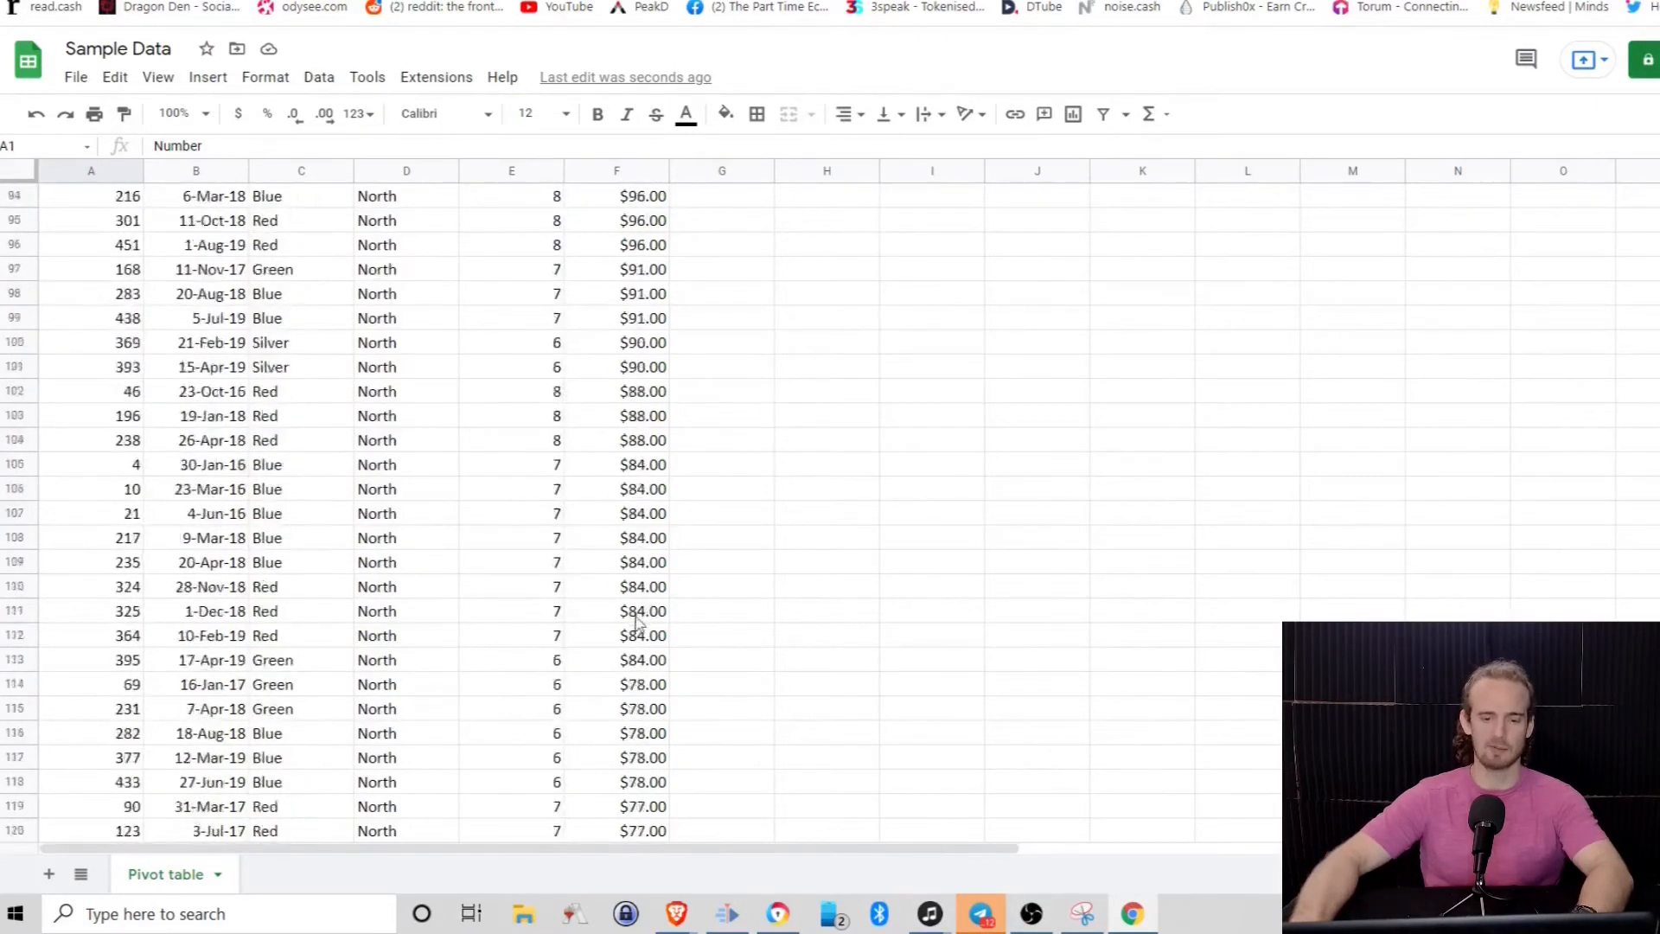
{"action": "scroll", "scroll_direction": "down", "scroll_amount": 3}
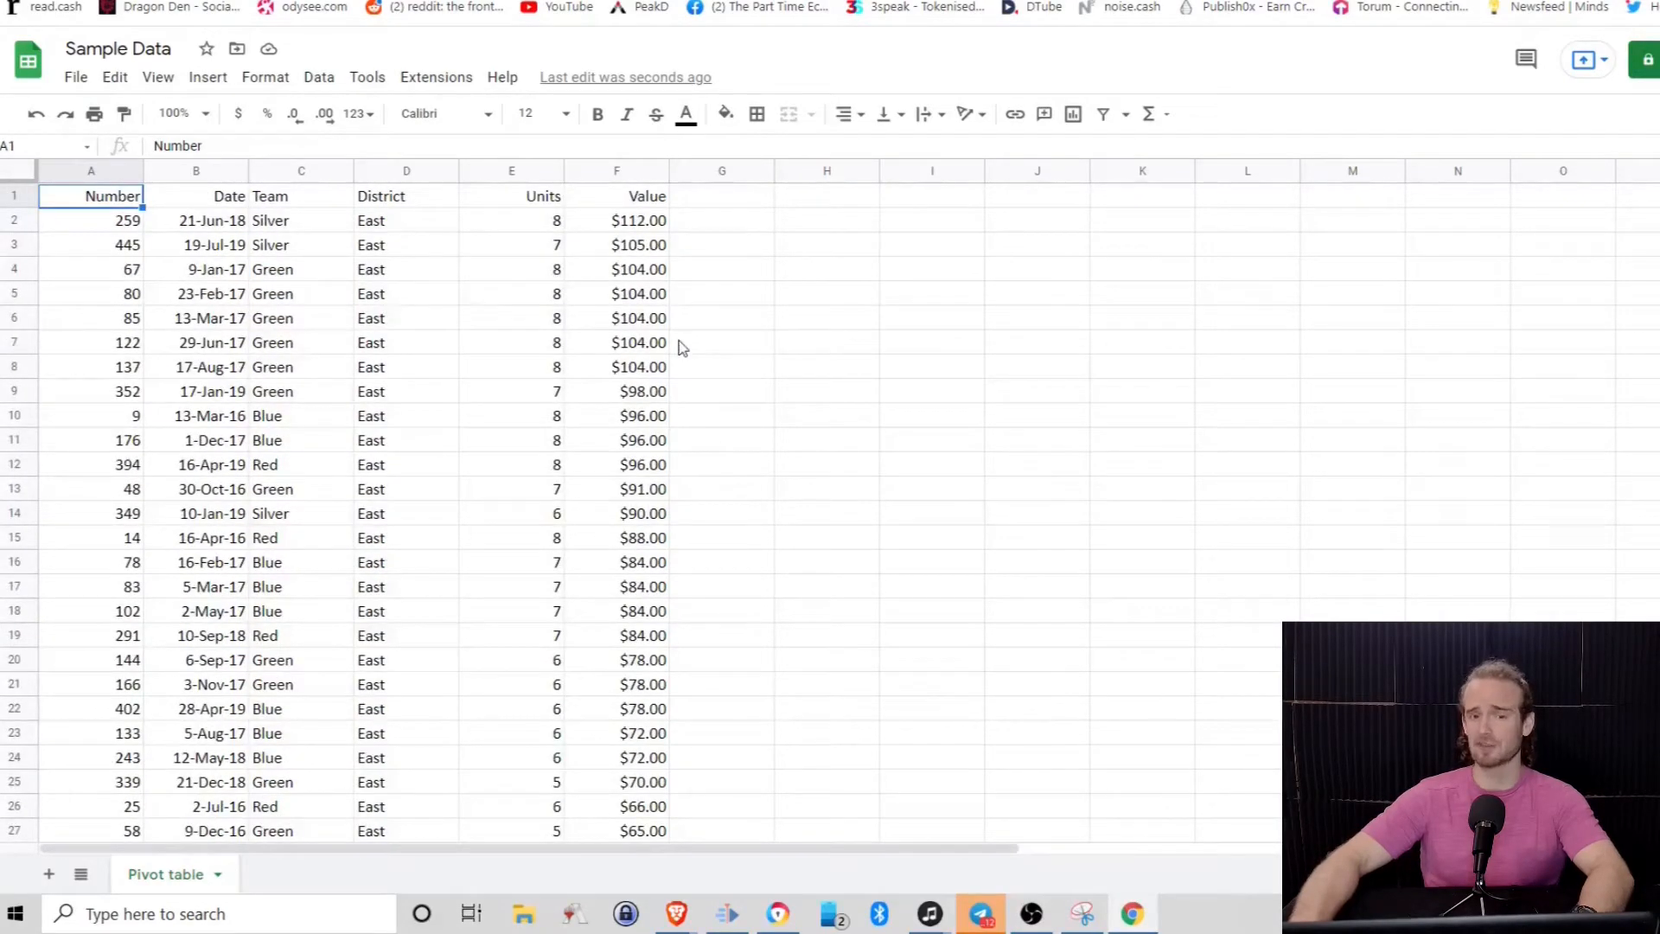
{"action": "mouse_move", "coordinate": [640, 323]}
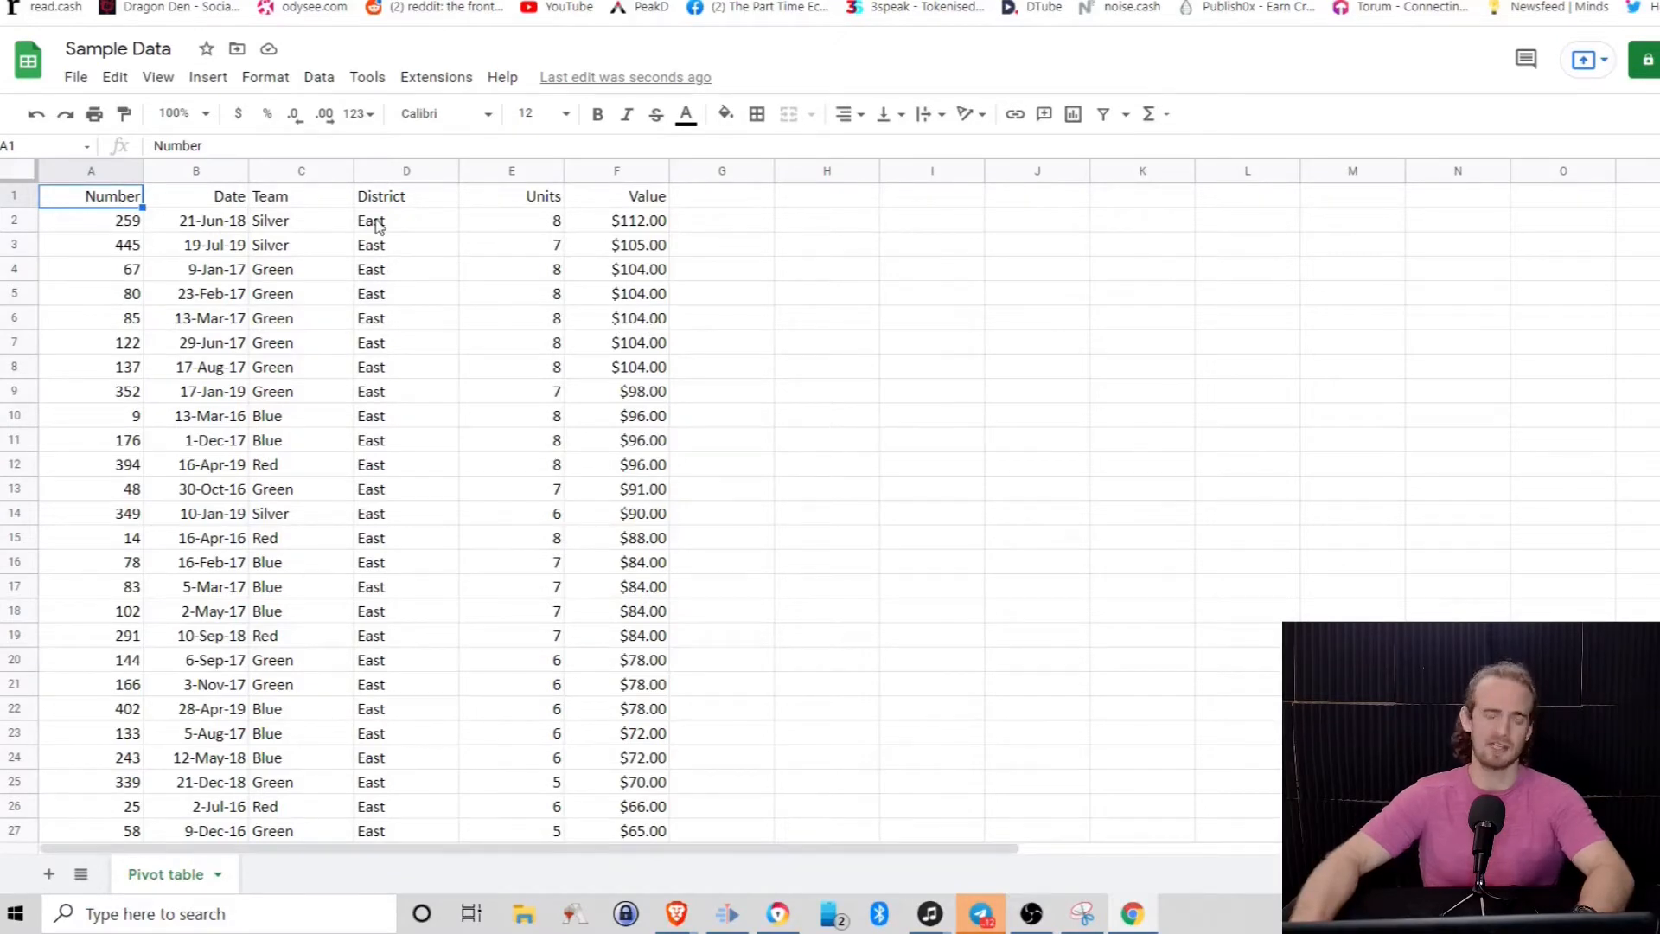
{"action": "mouse_move", "coordinate": [386, 229]}
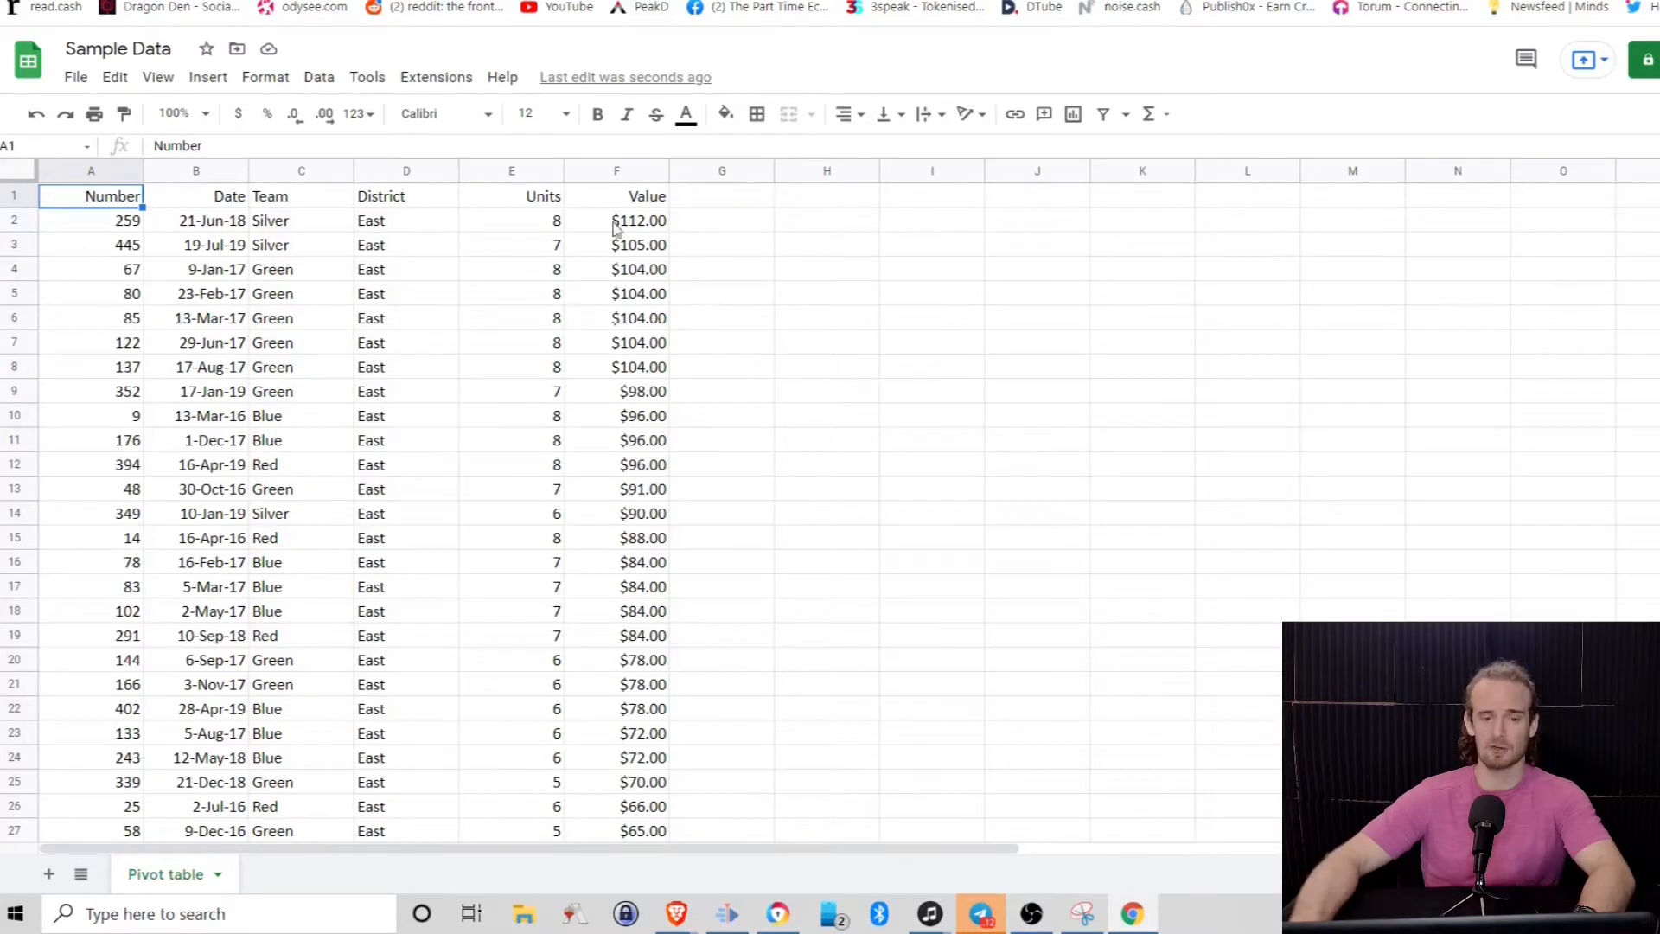
{"action": "mouse_move", "coordinate": [280, 366]}
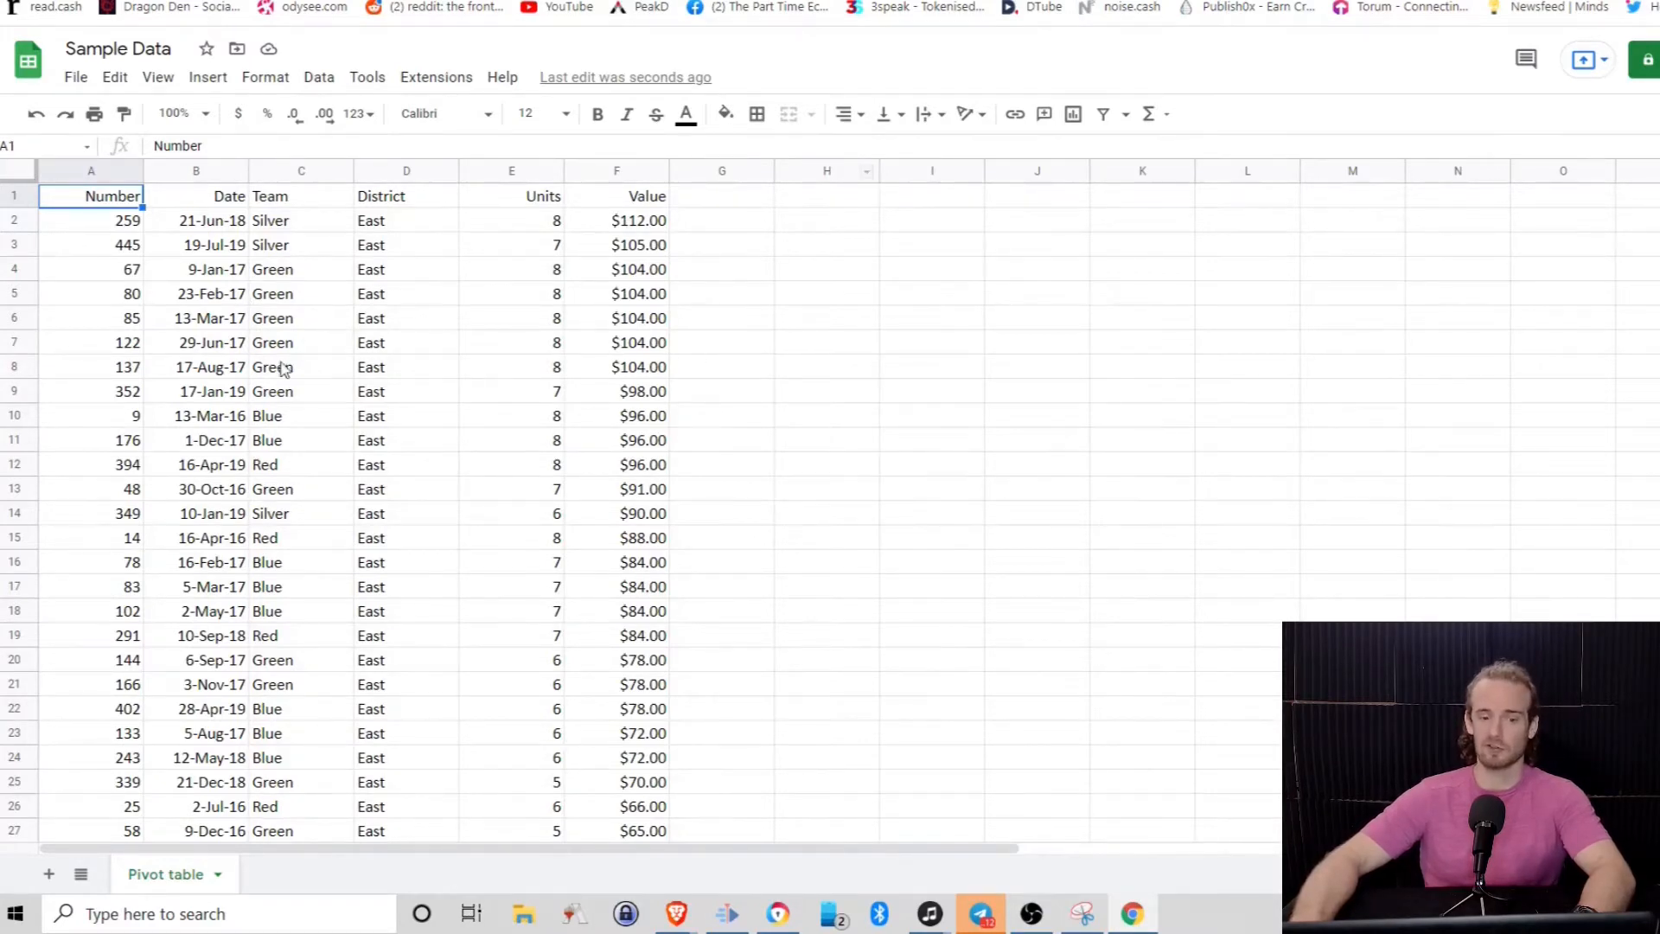
{"action": "mouse_move", "coordinate": [412, 400]}
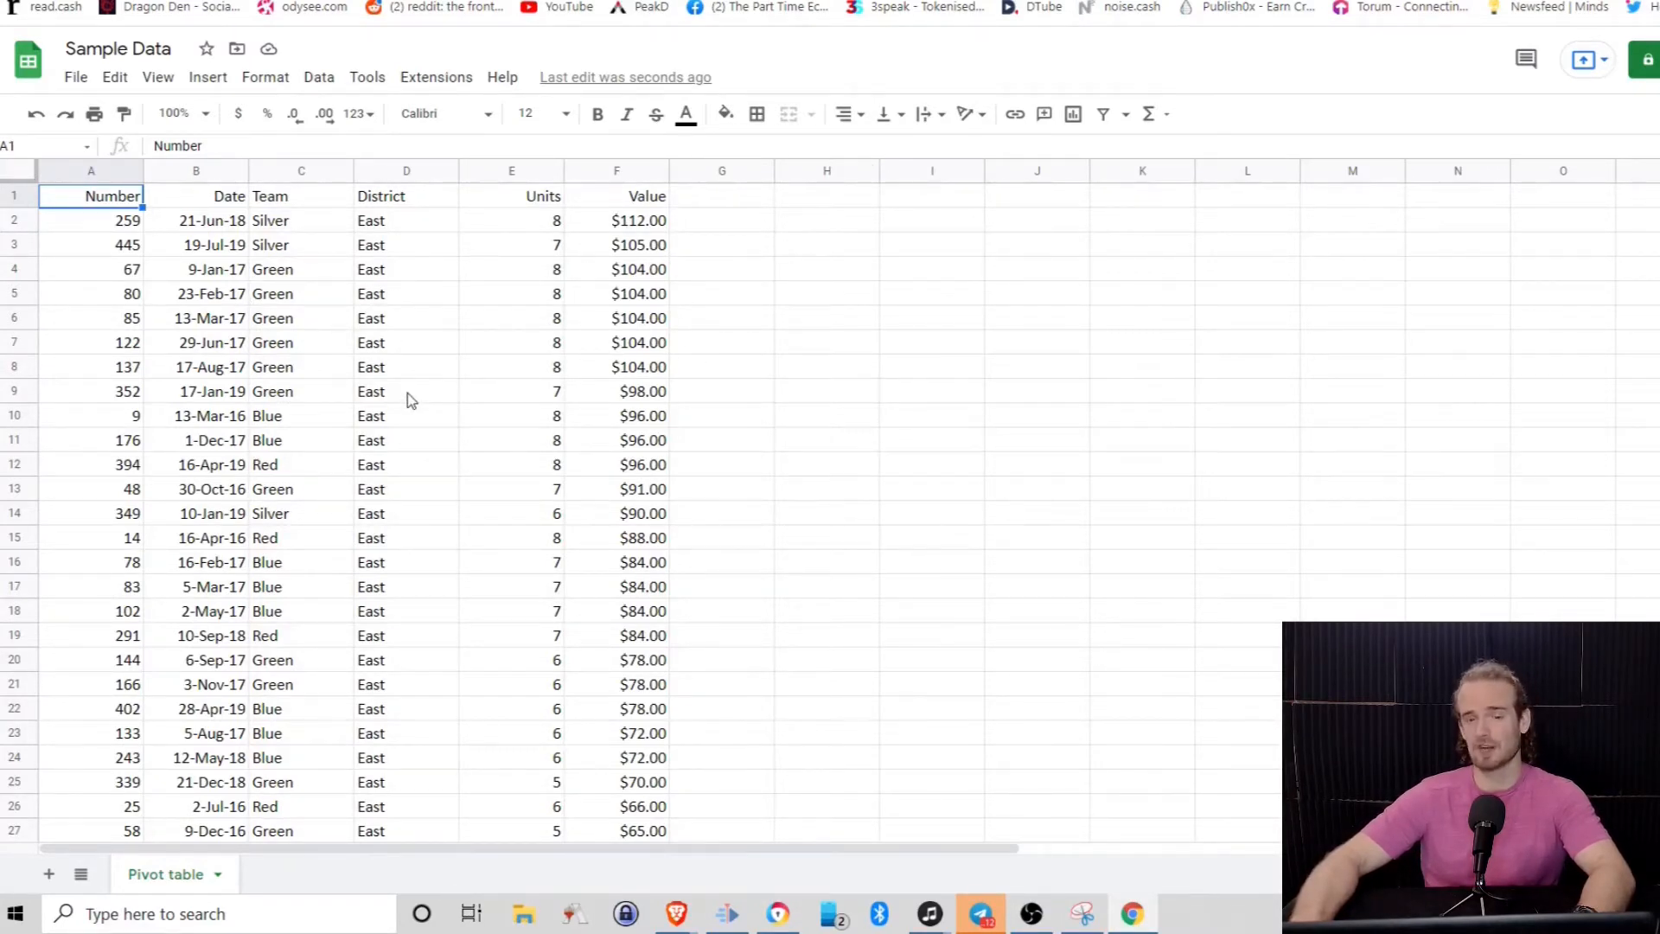
{"action": "mouse_move", "coordinate": [414, 244]}
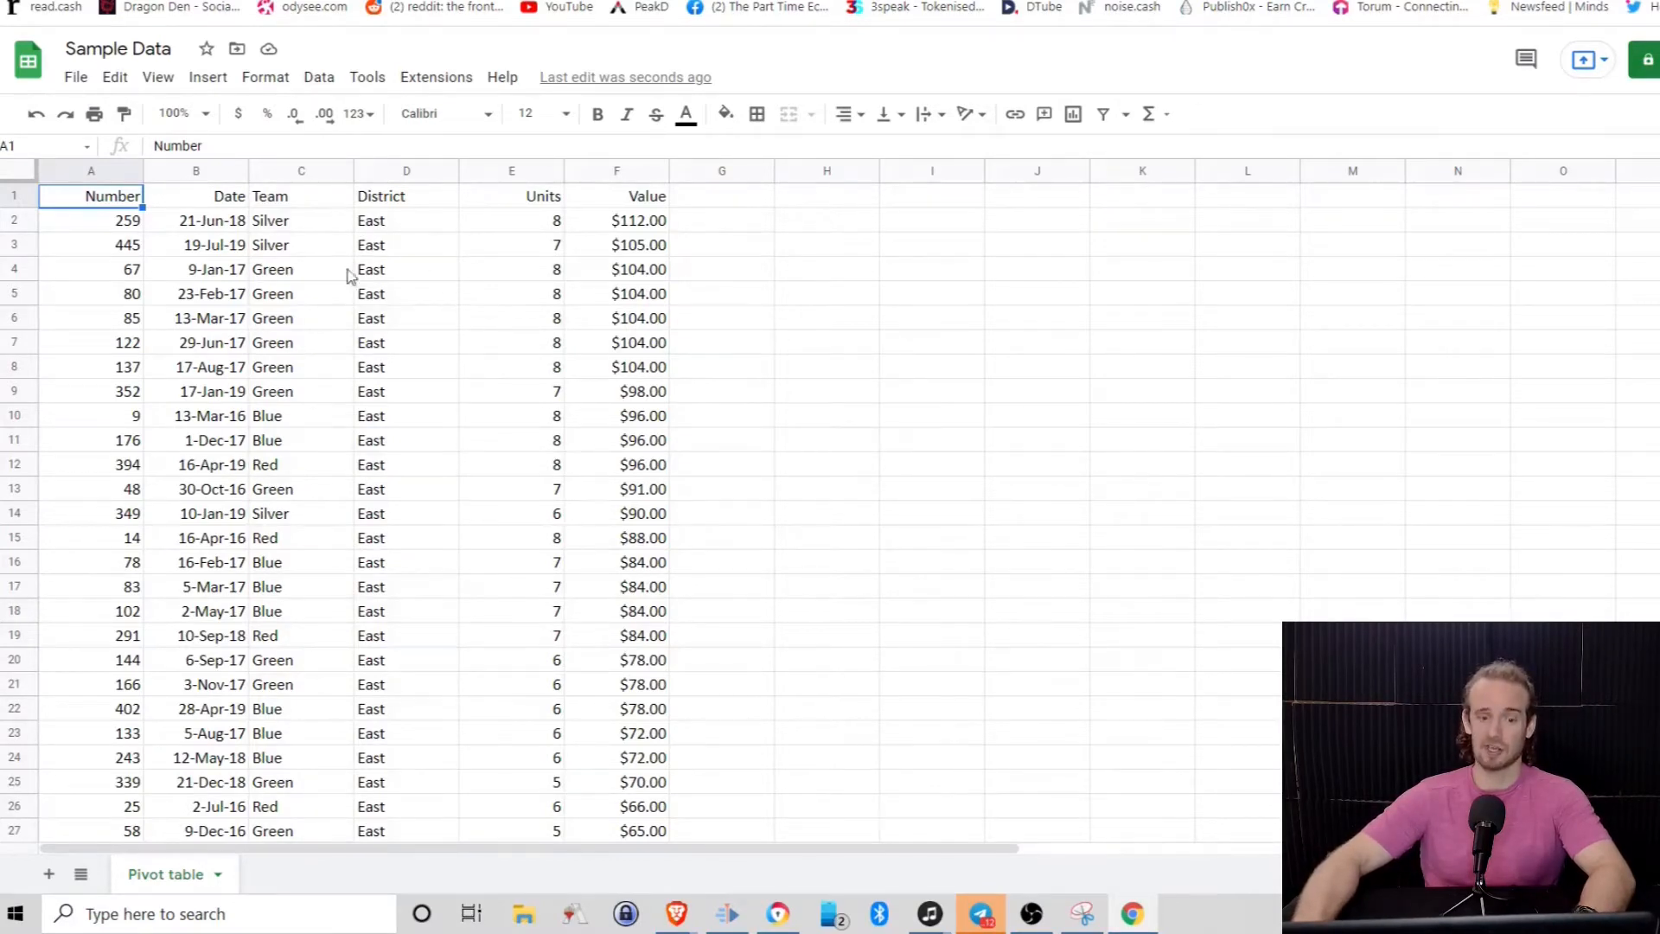
{"action": "mouse_move", "coordinate": [464, 409]}
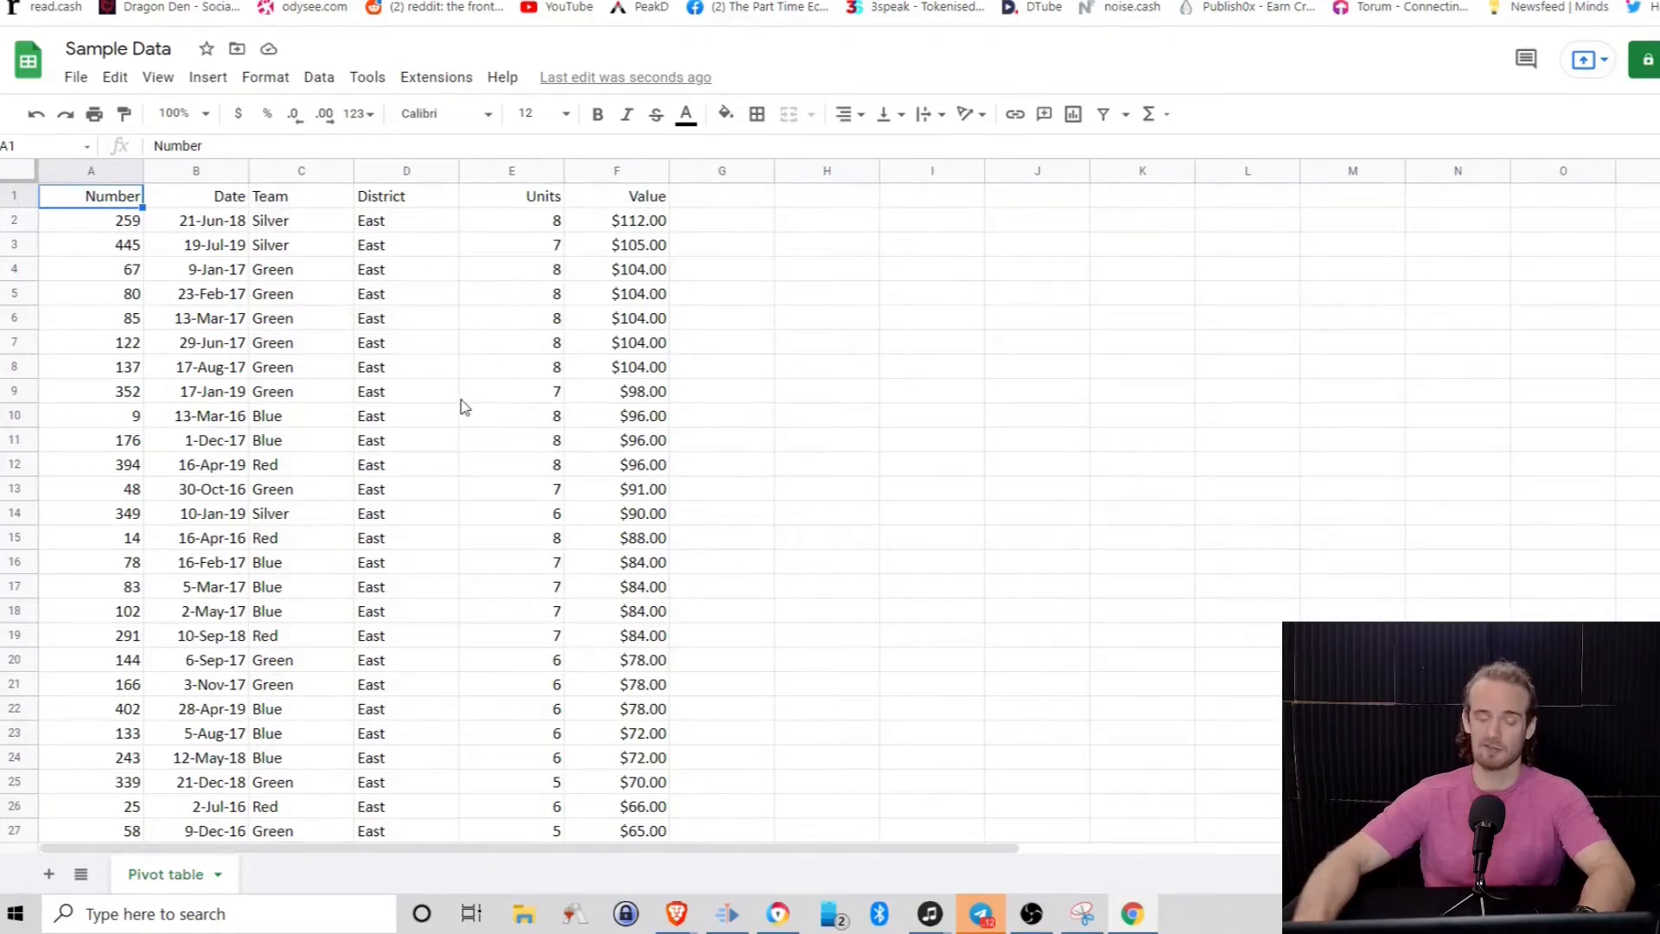
{"action": "mouse_move", "coordinate": [78, 175]}
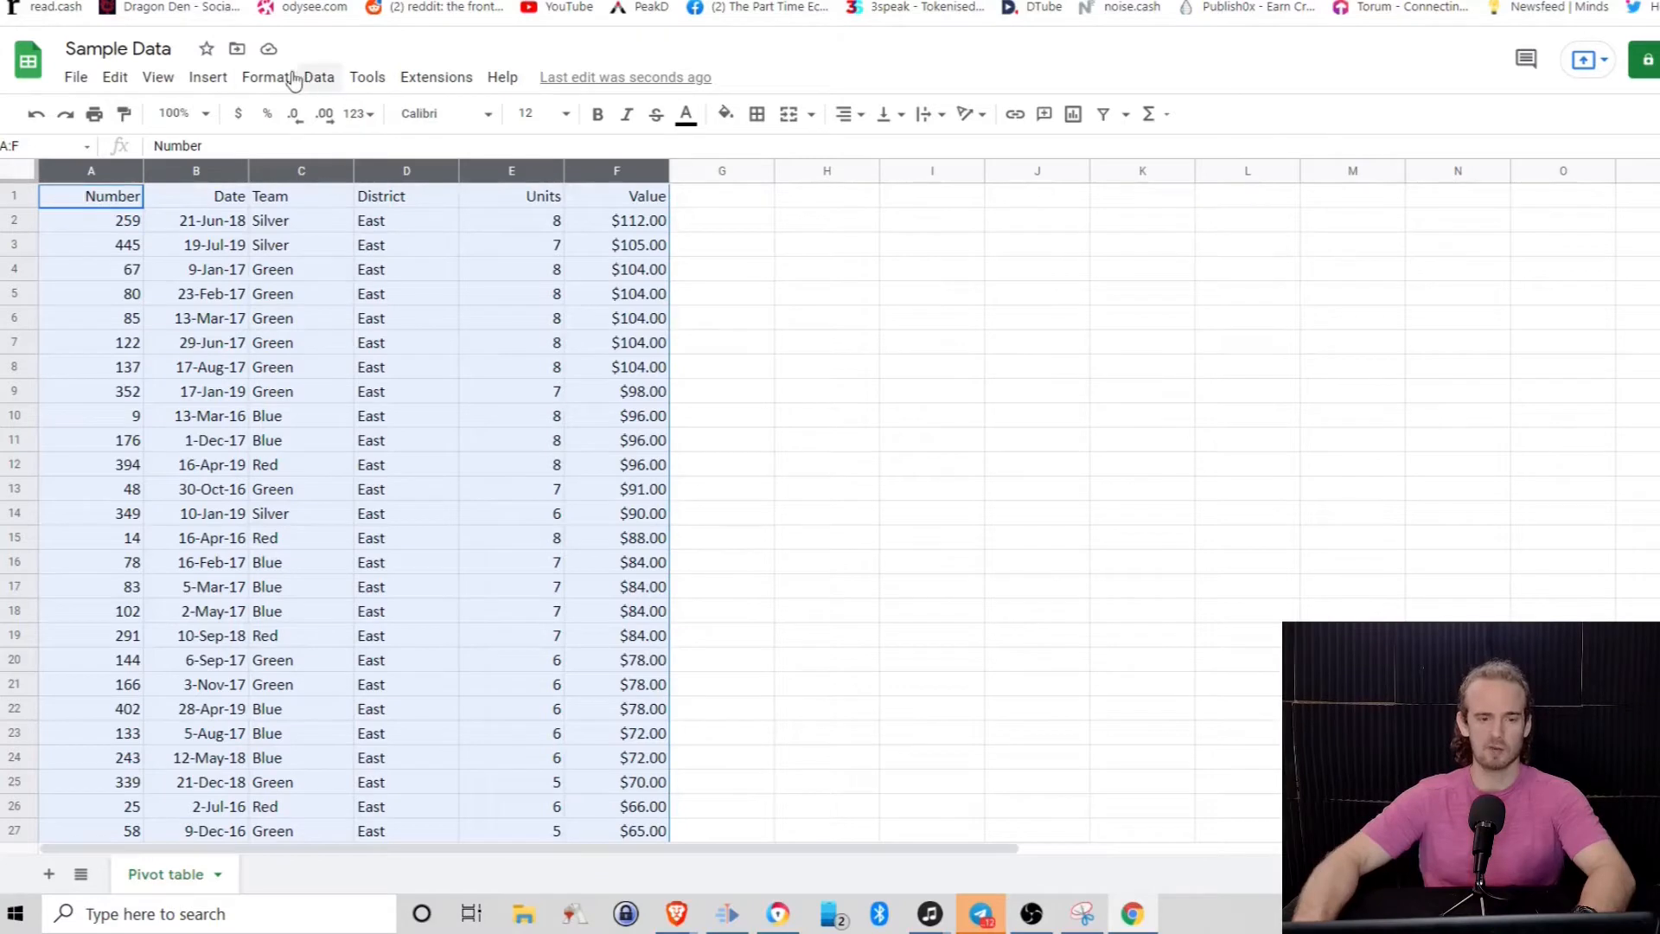
Insert a pivot table from 'Pivot table'!A:F onto a new sheet
{"action": "left_click", "coordinate": [208, 76]}
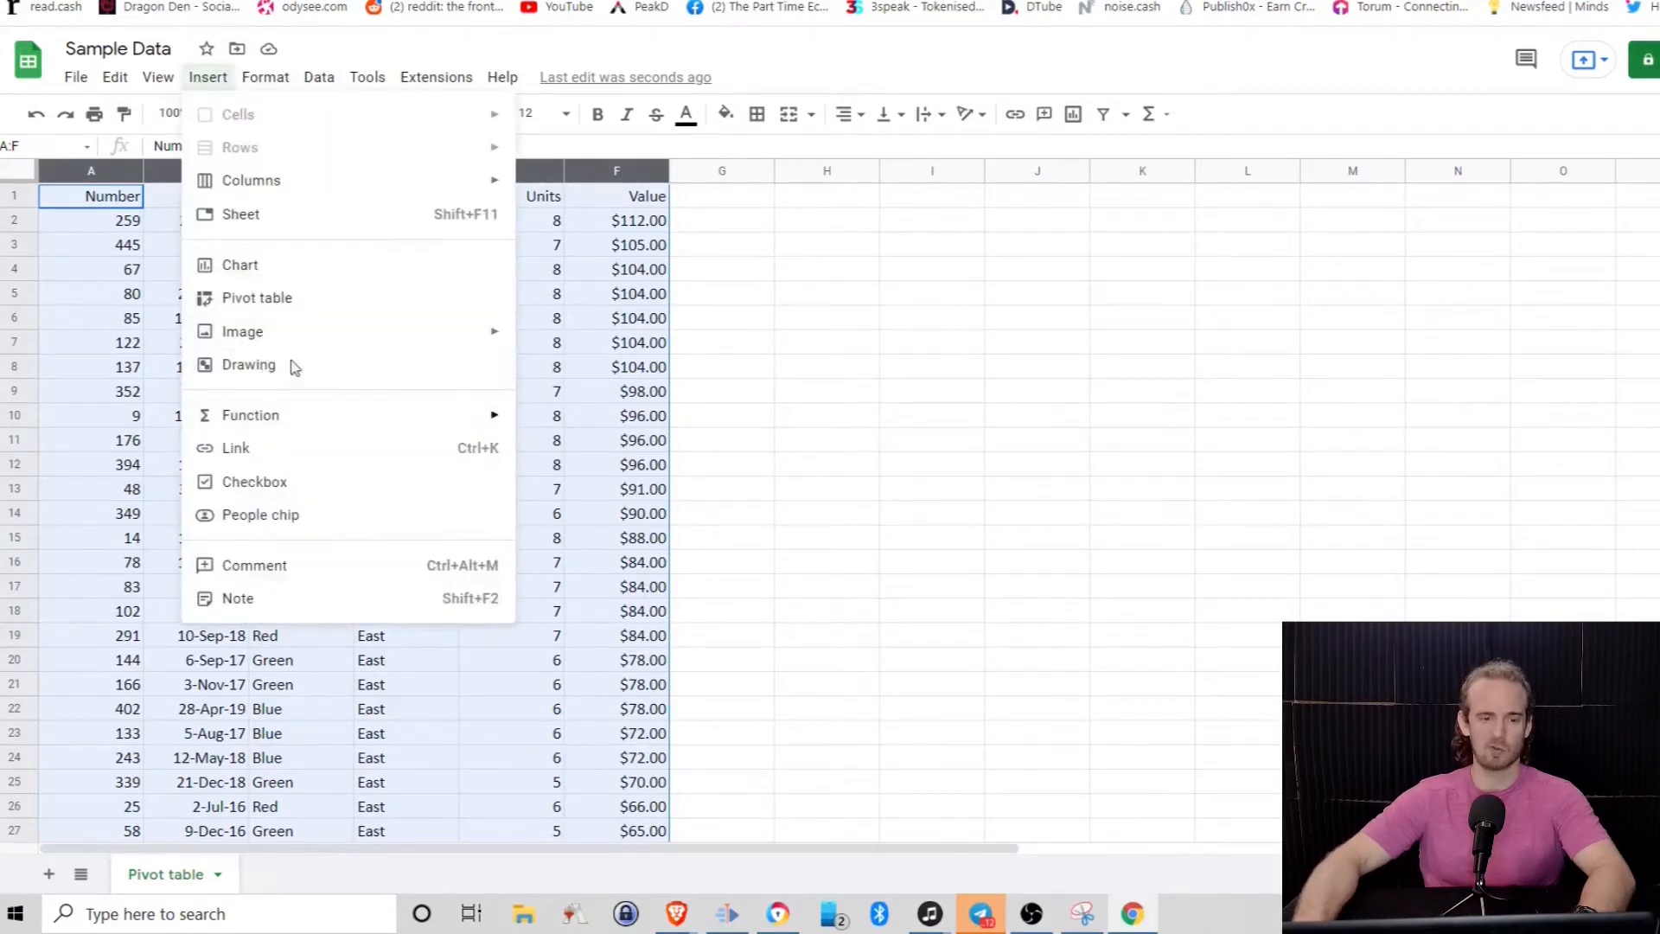
{"action": "mouse_move", "coordinate": [309, 302]}
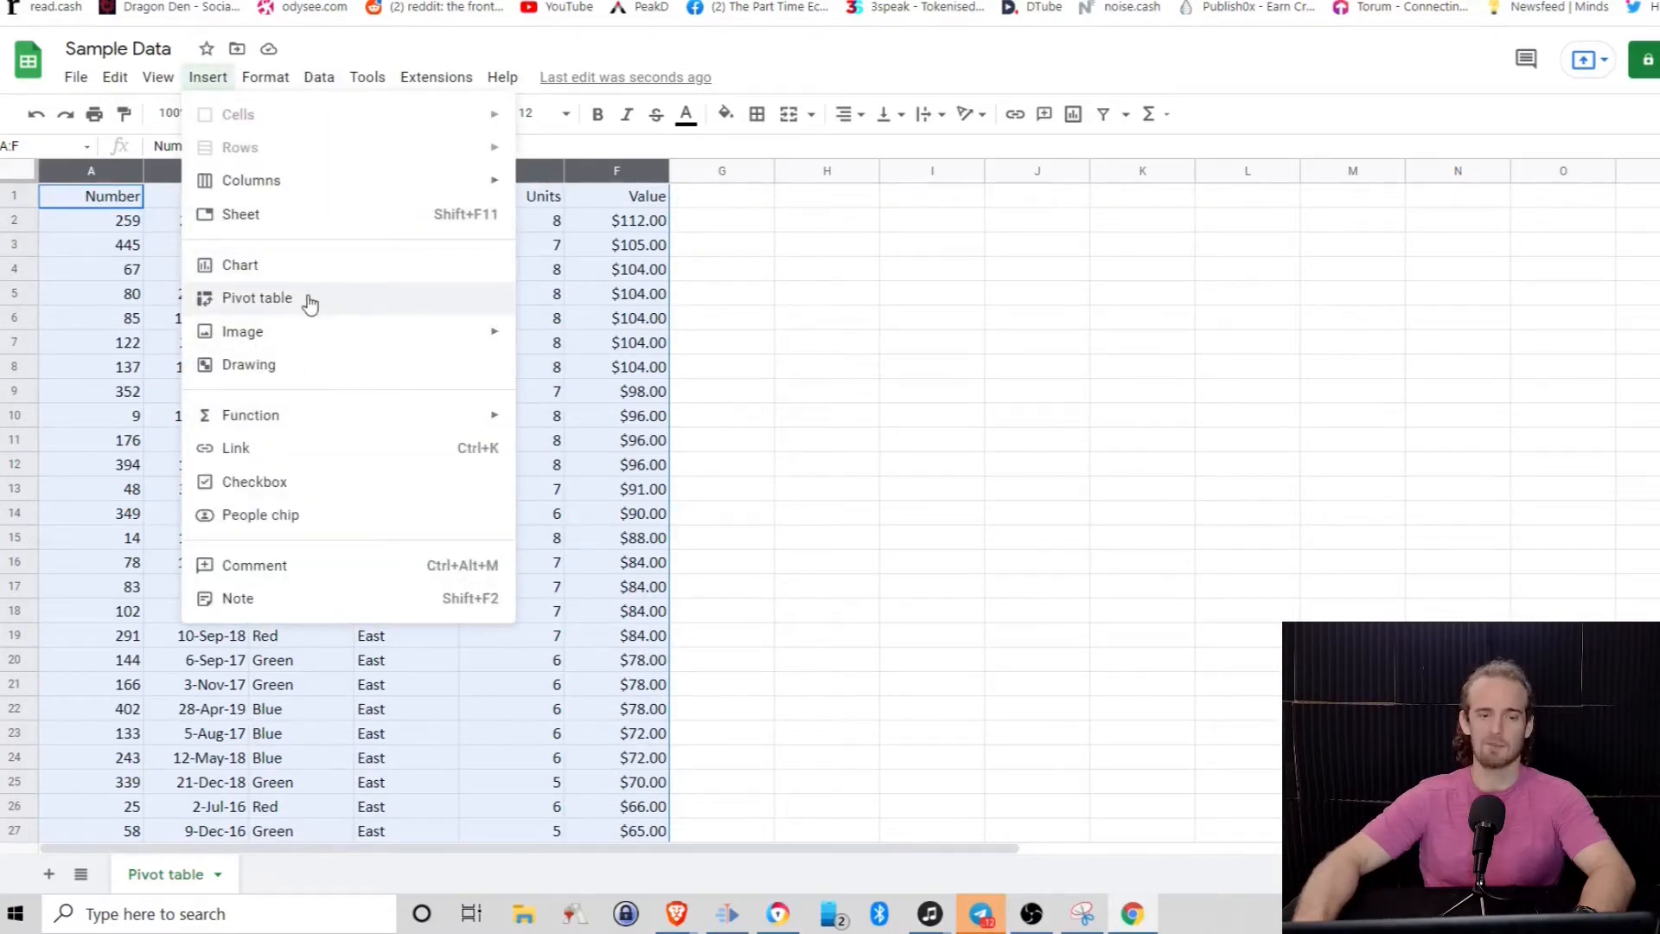
{"action": "left_click", "coordinate": [256, 298]}
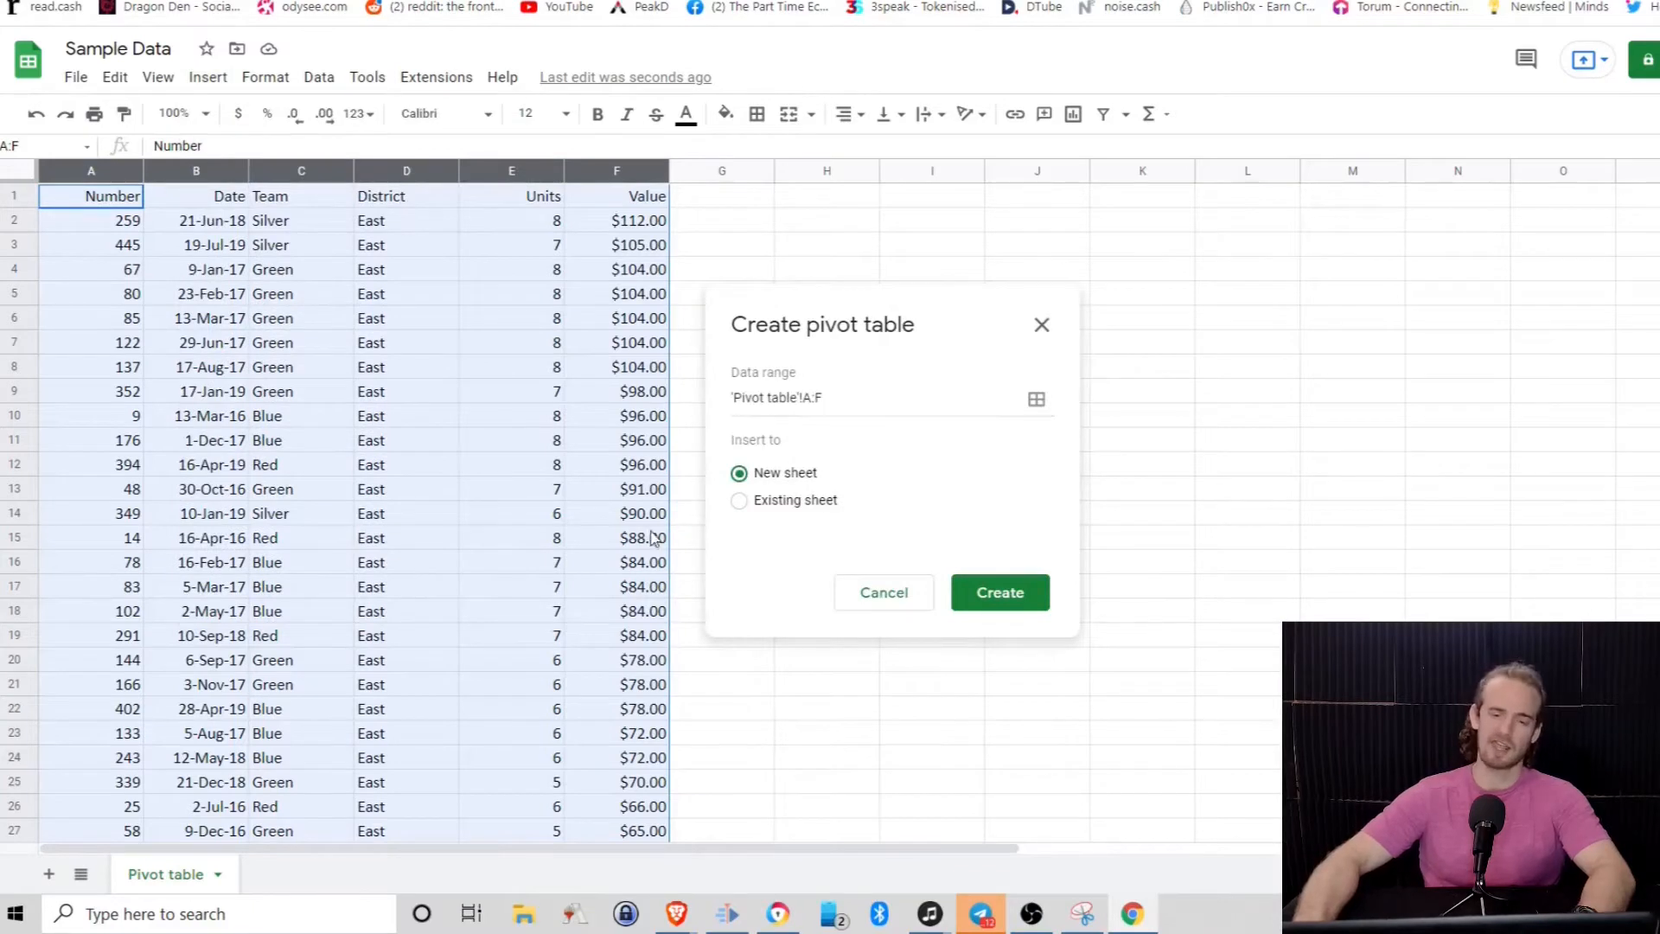
{"action": "mouse_move", "coordinate": [747, 501]}
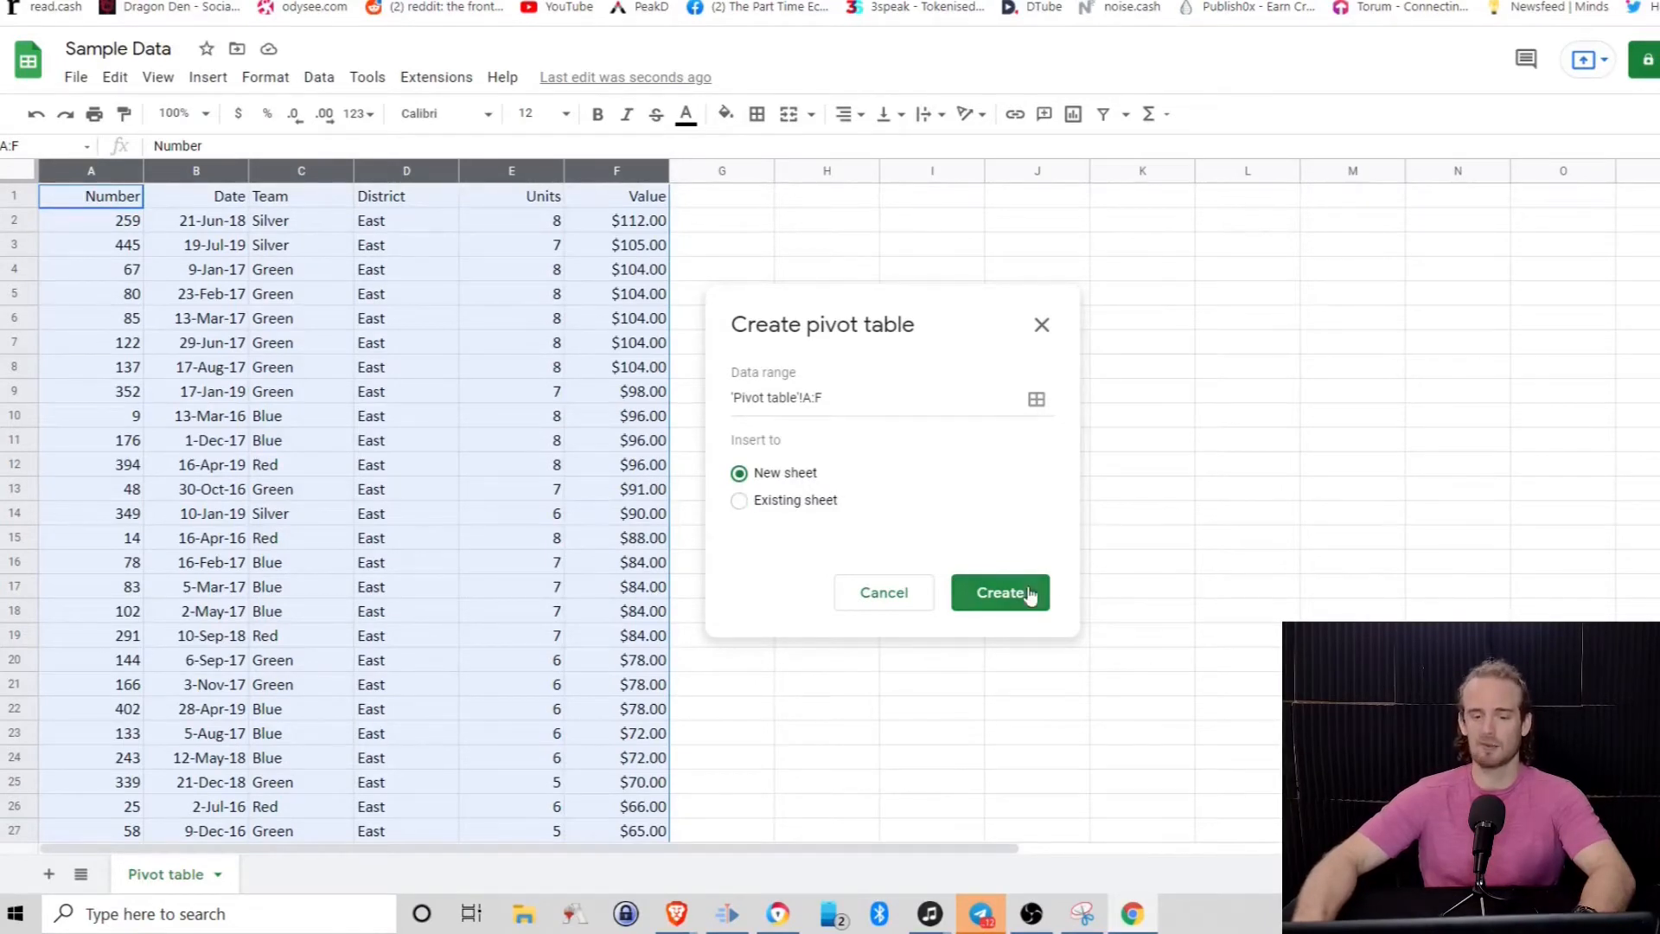
{"action": "left_click", "coordinate": [998, 592]}
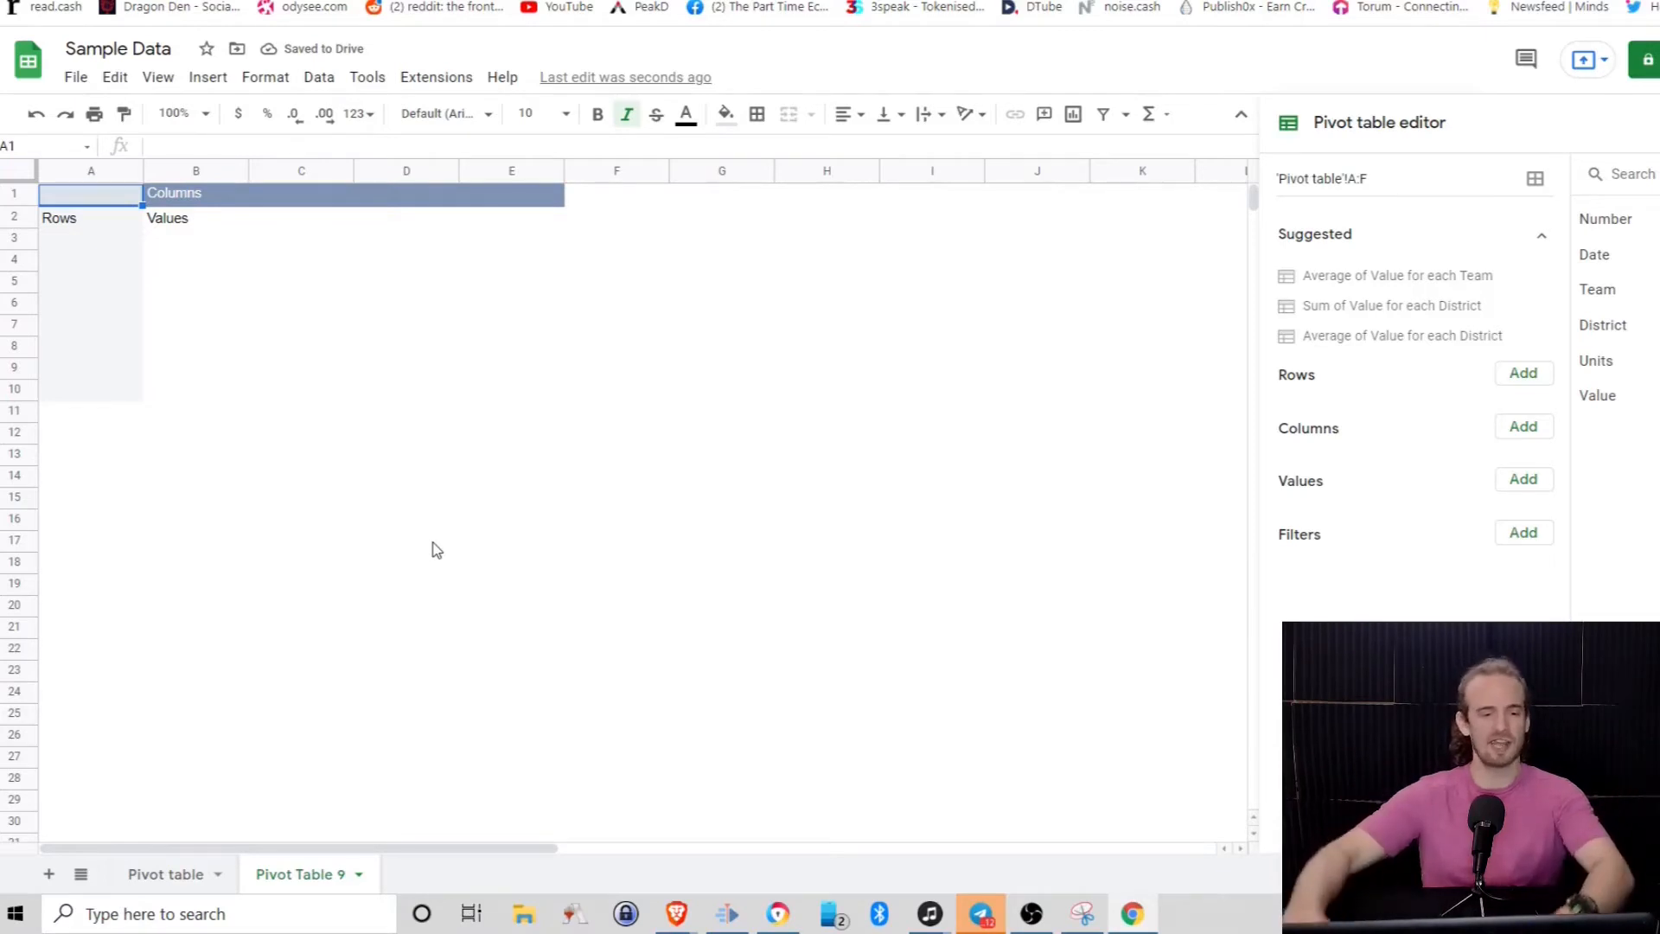
{"action": "mouse_move", "coordinate": [340, 488]}
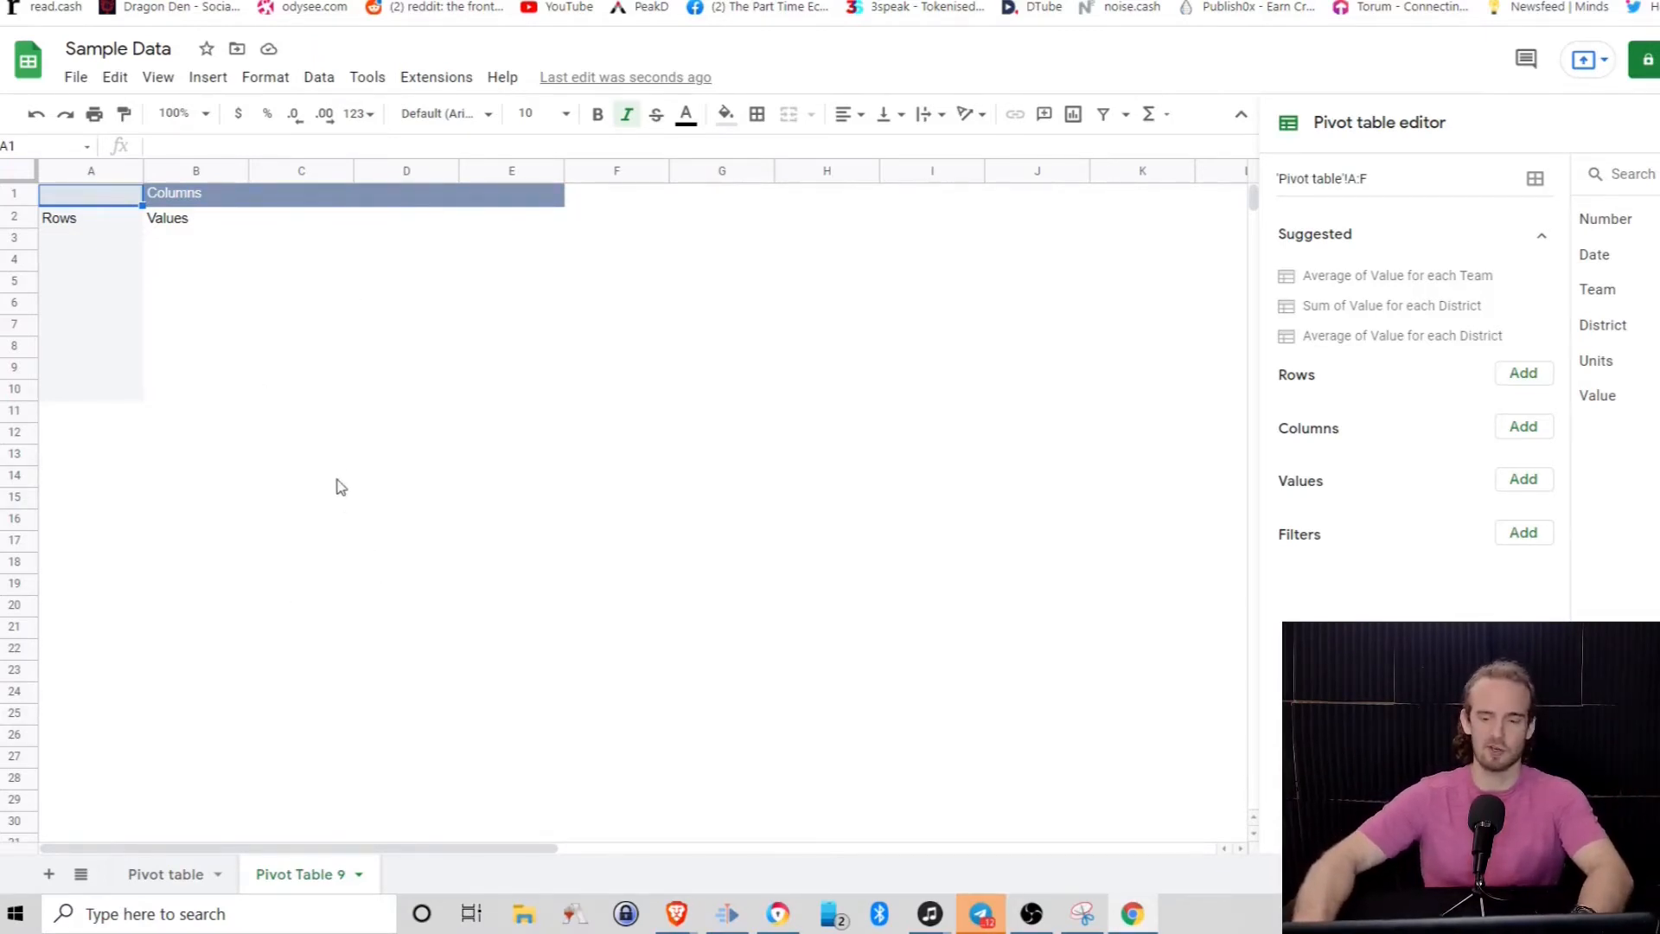
{"action": "mouse_move", "coordinate": [119, 258]}
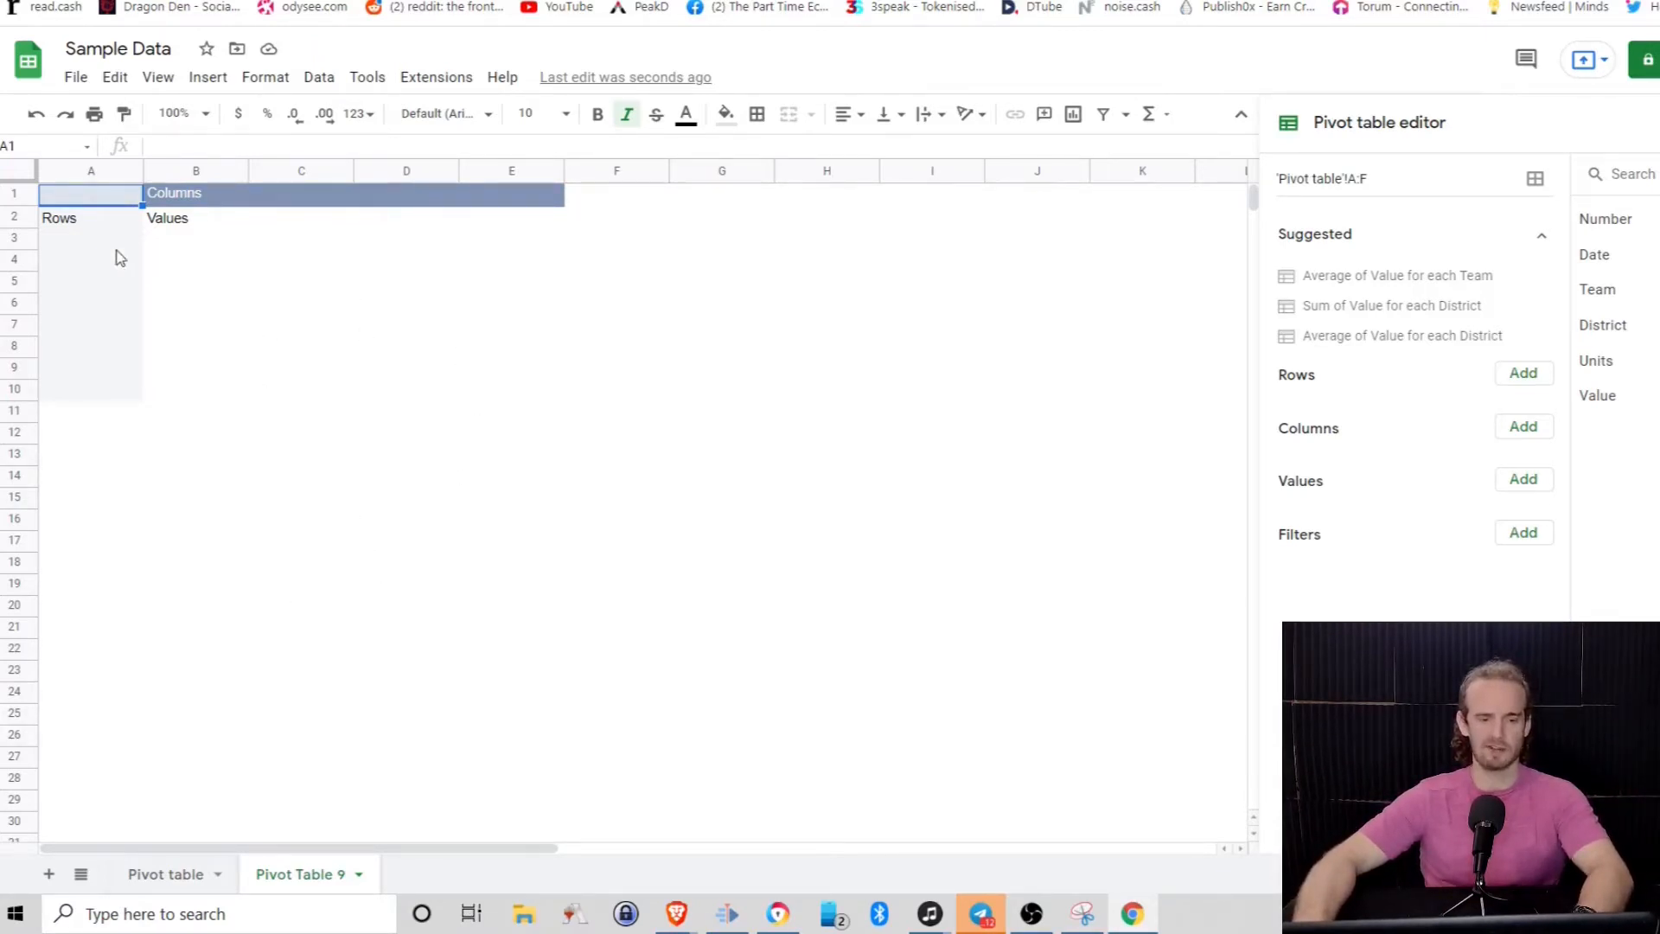
{"action": "mouse_move", "coordinate": [244, 304]}
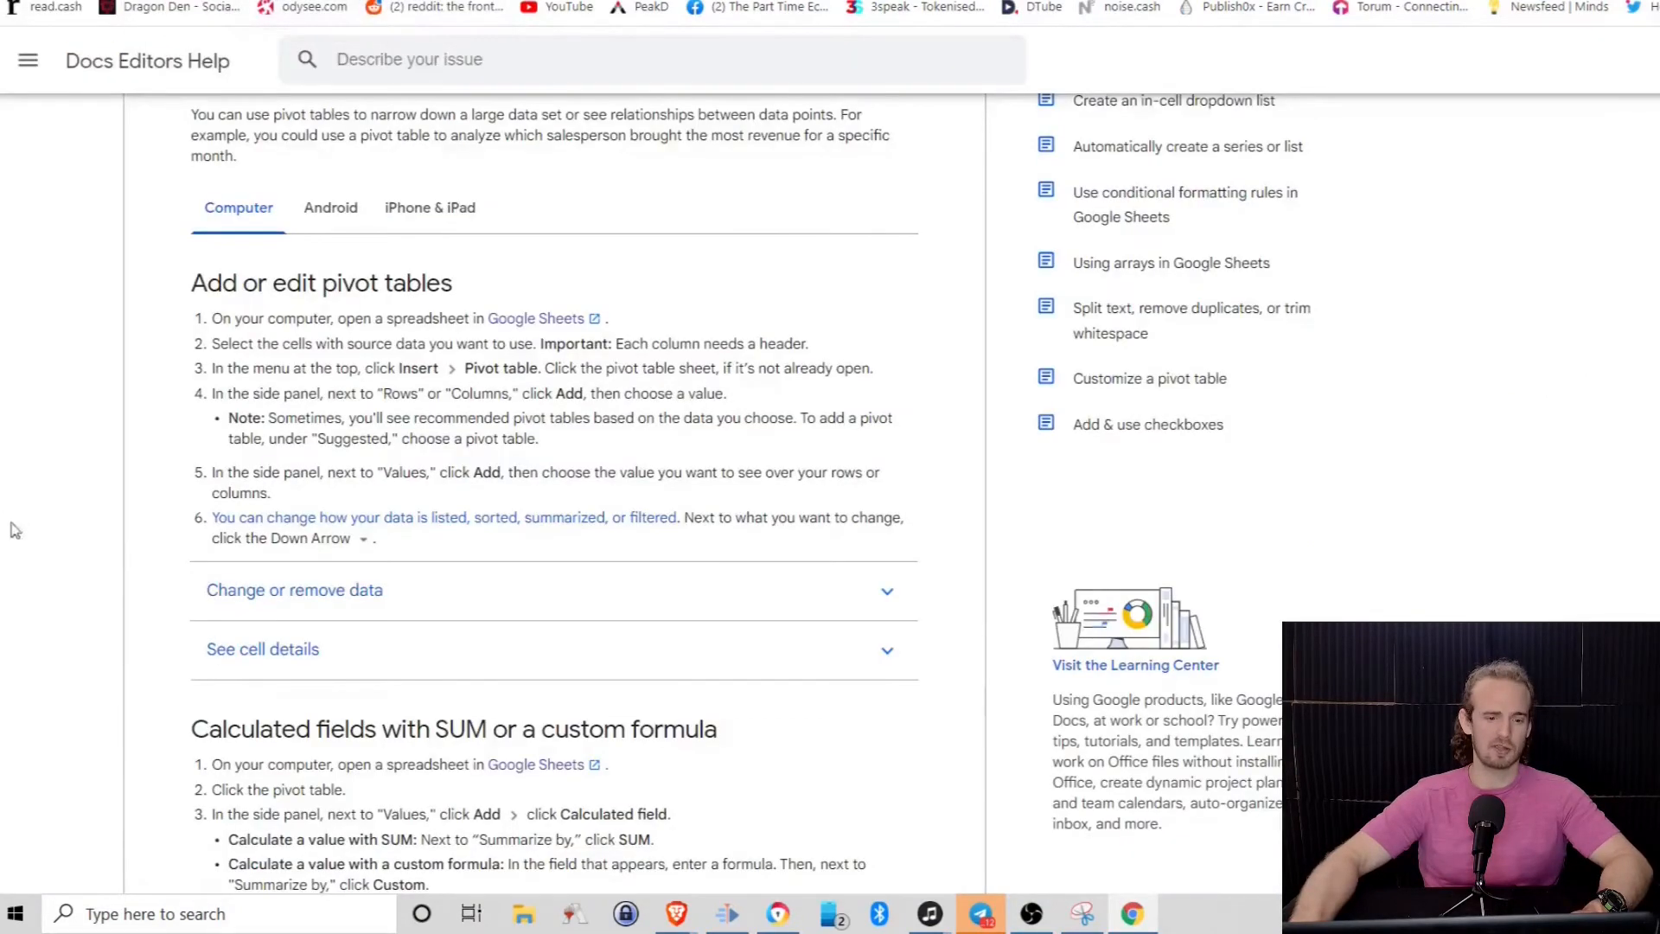
Return to the Pivot Table 9 sheet and select cells A2 and A3 in the empty grid
{"action": "scroll", "scroll_direction": "up", "scroll_amount": 3}
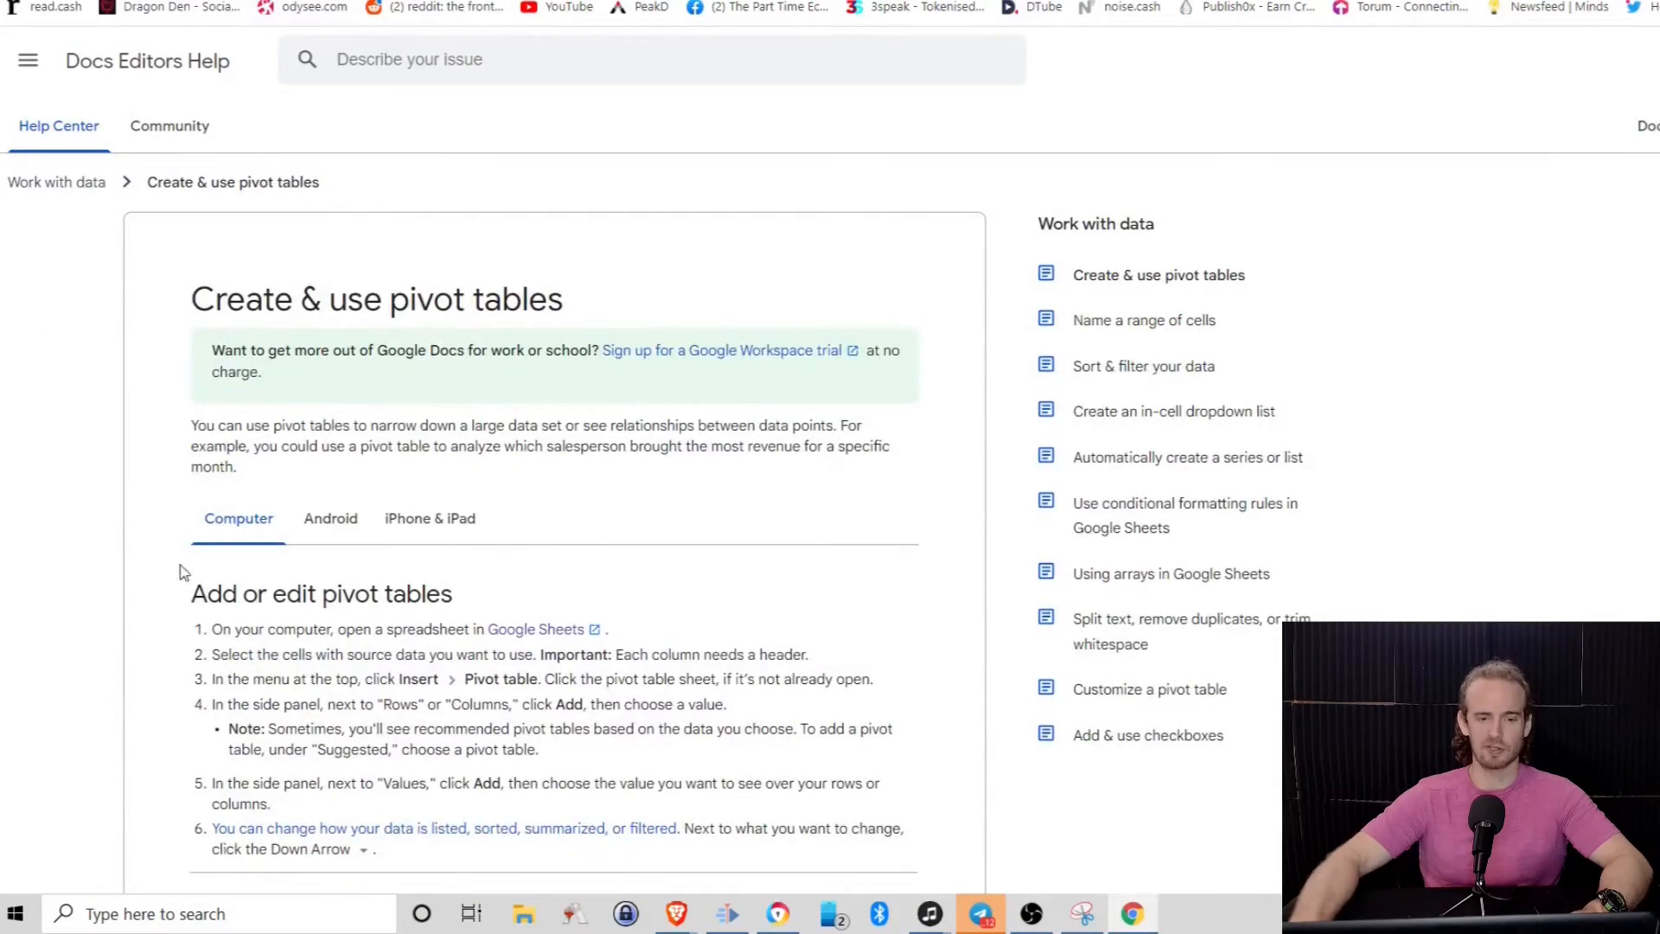
{"action": "scroll", "scroll_direction": "down", "scroll_amount": 3}
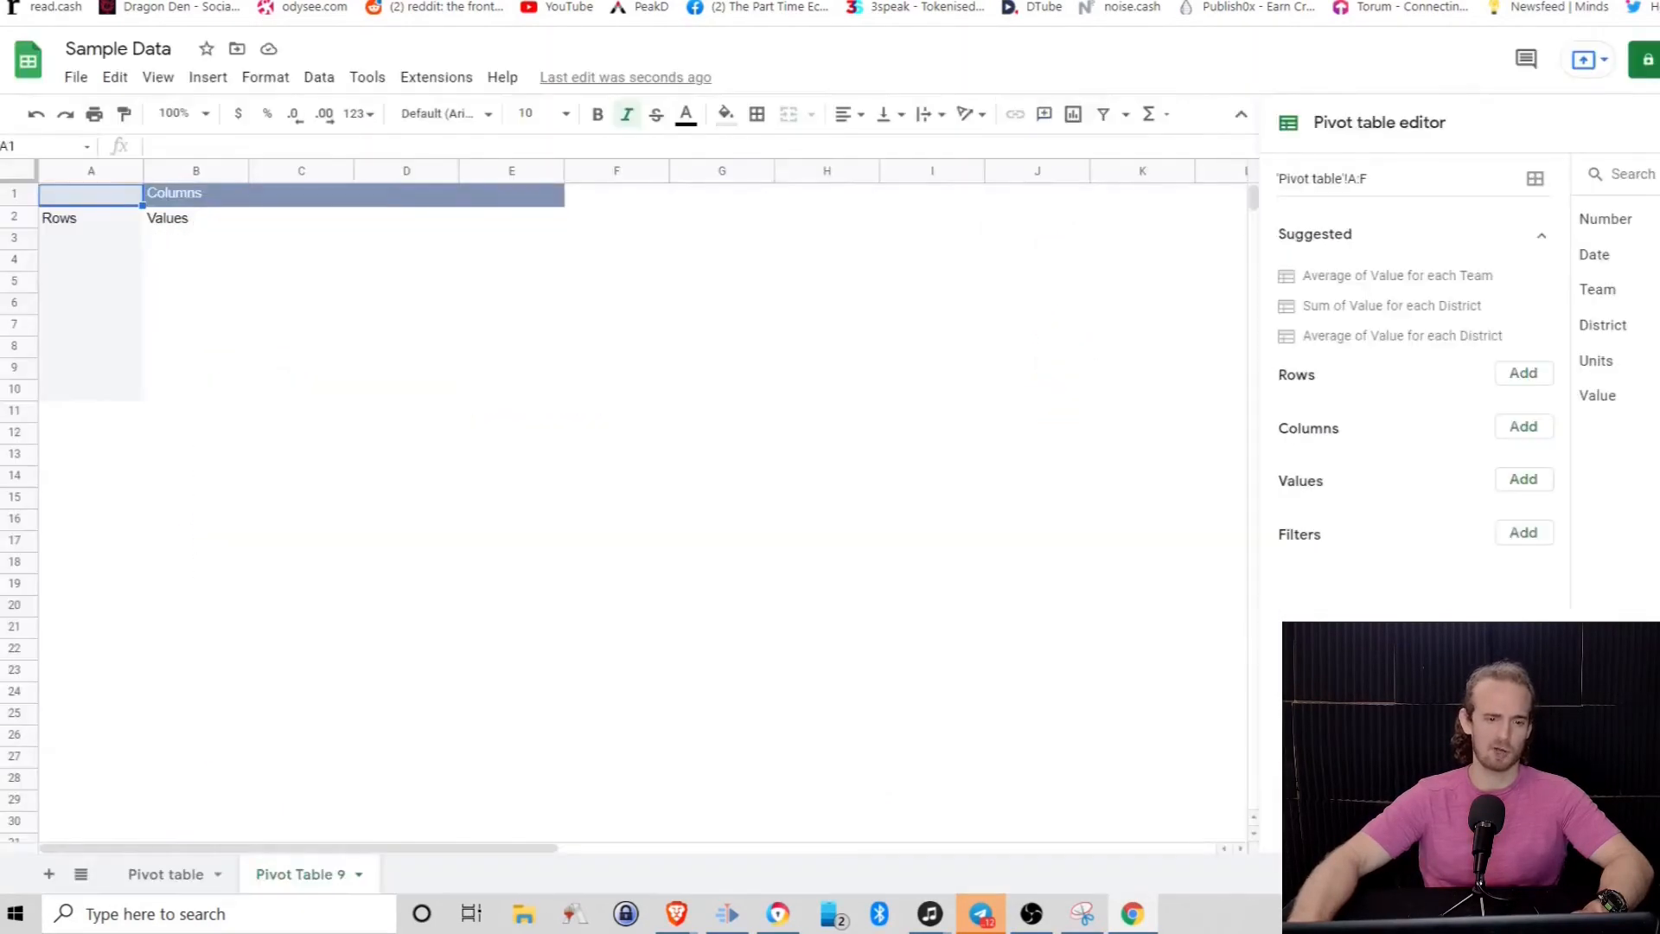
{"action": "left_click", "coordinate": [90, 218]}
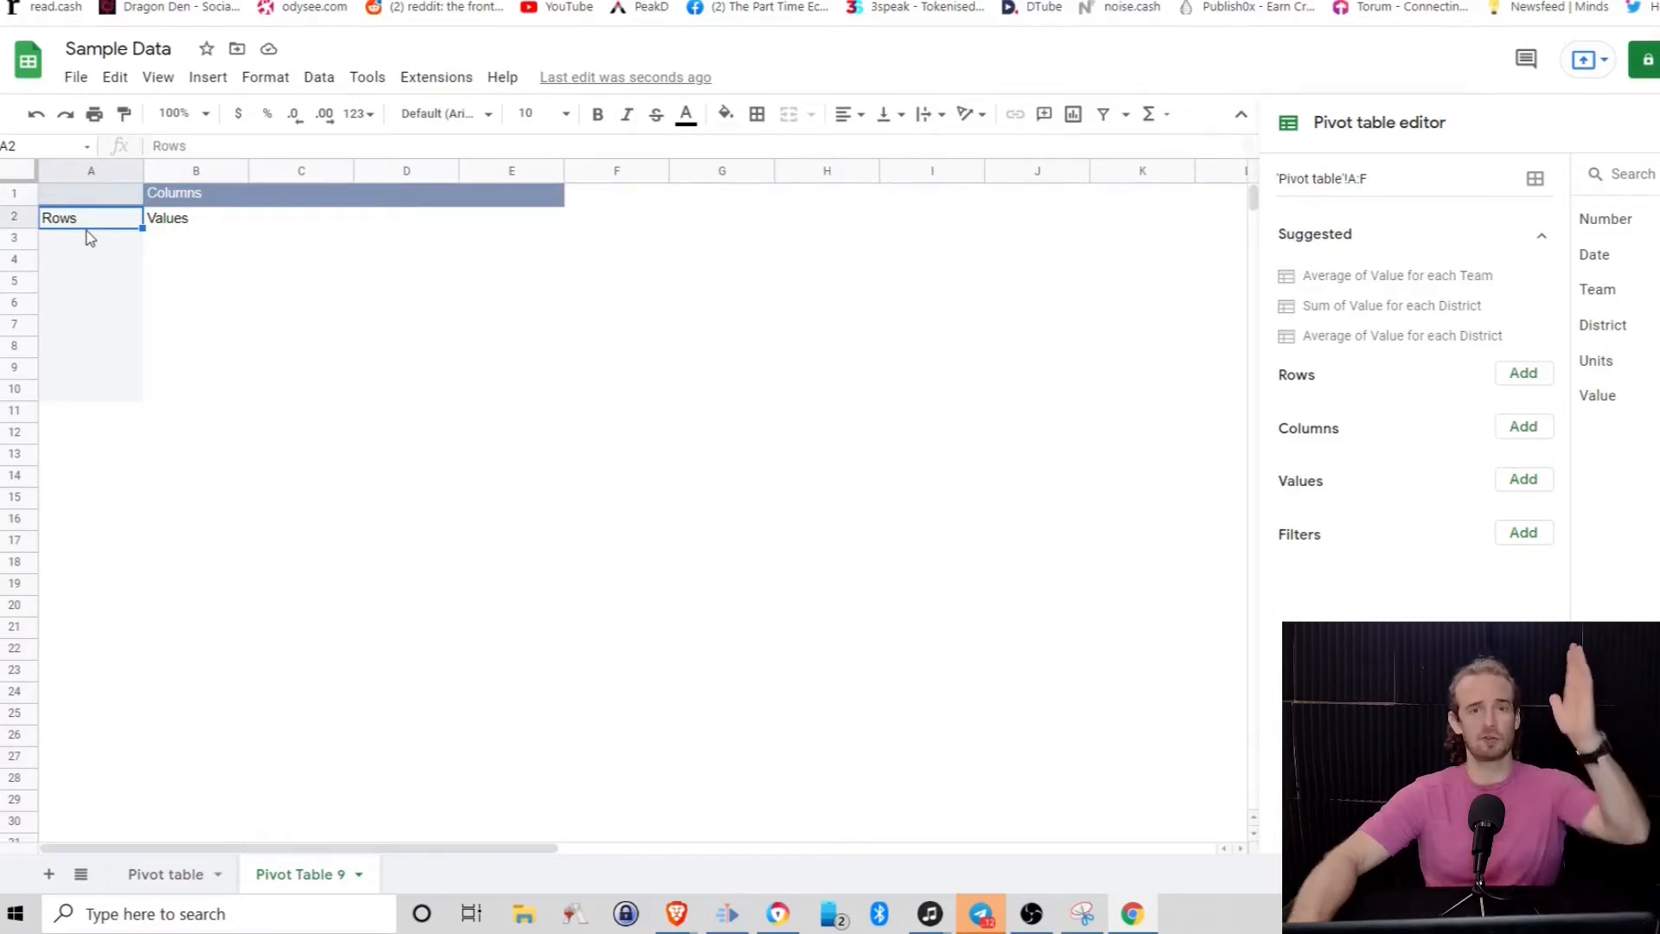
{"action": "left_click", "coordinate": [90, 237]}
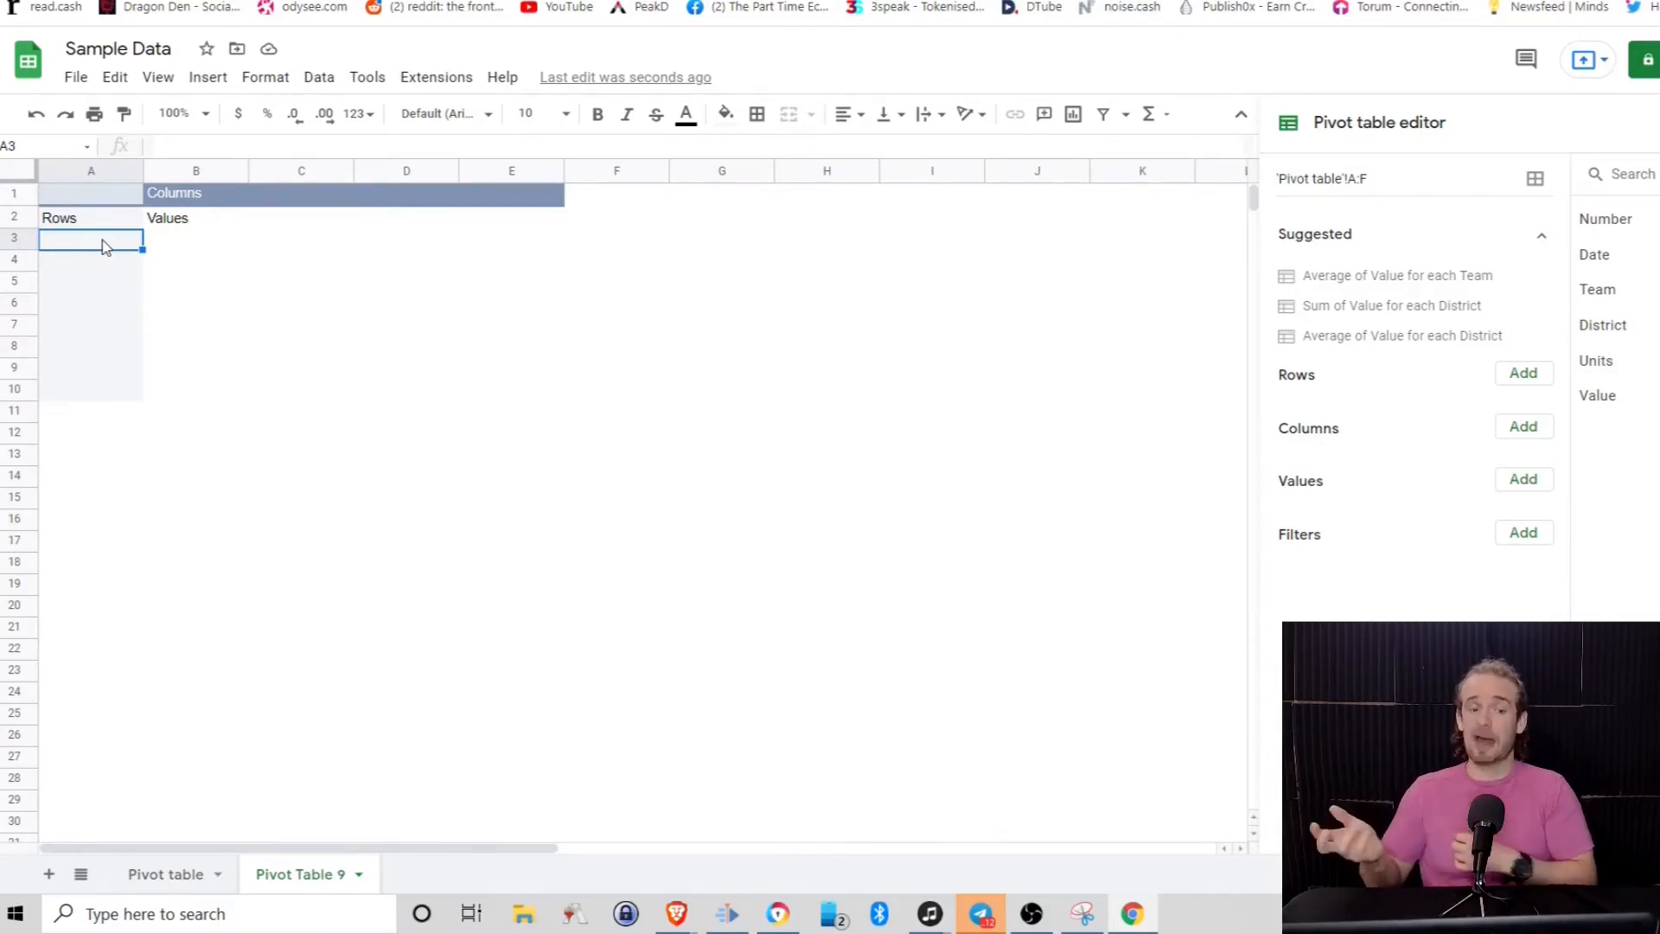
{"action": "mouse_move", "coordinate": [474, 260]}
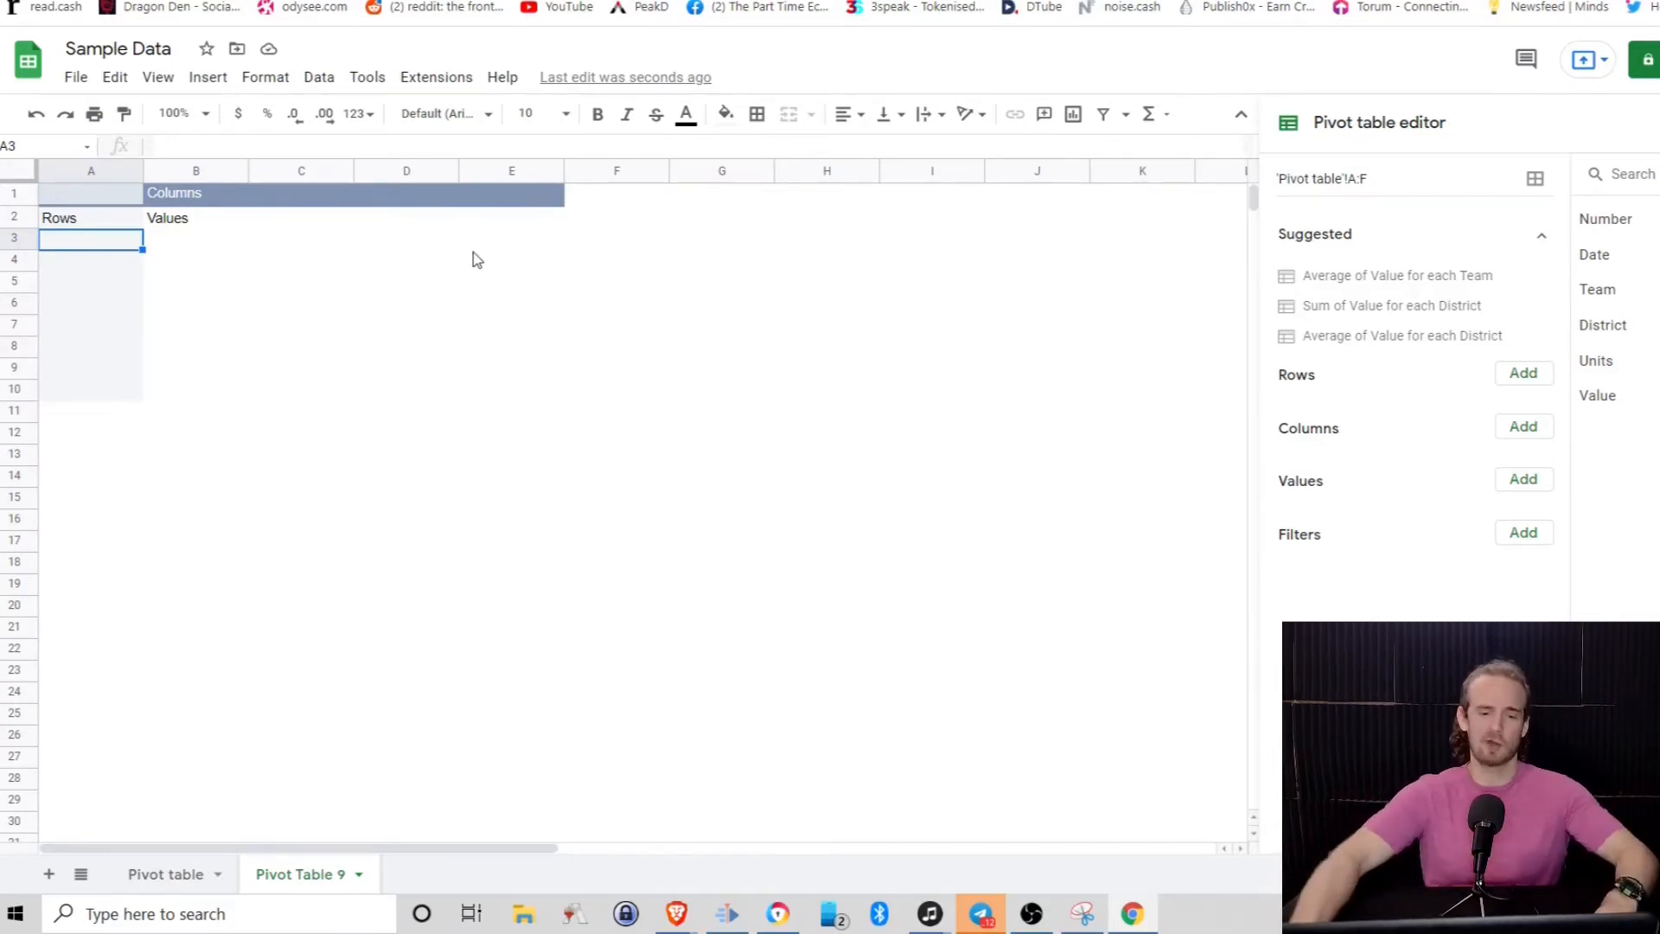
{"action": "mouse_move", "coordinate": [1303, 384]}
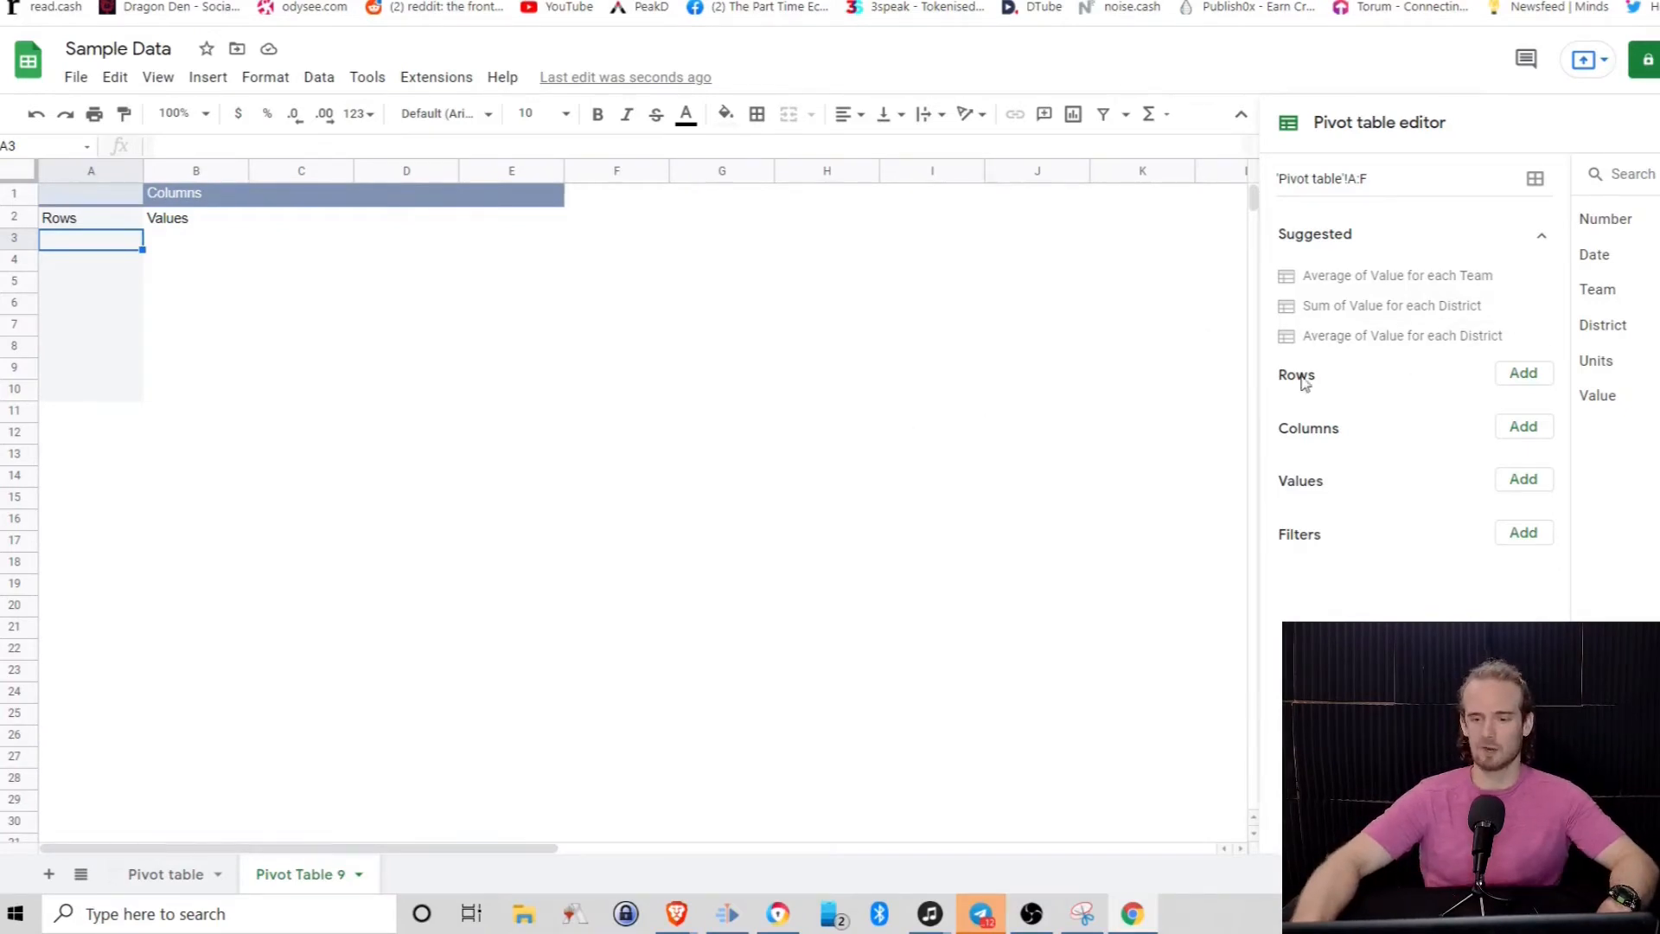
Group the pivot table rows by the District field
{"action": "left_click", "coordinate": [1522, 373]}
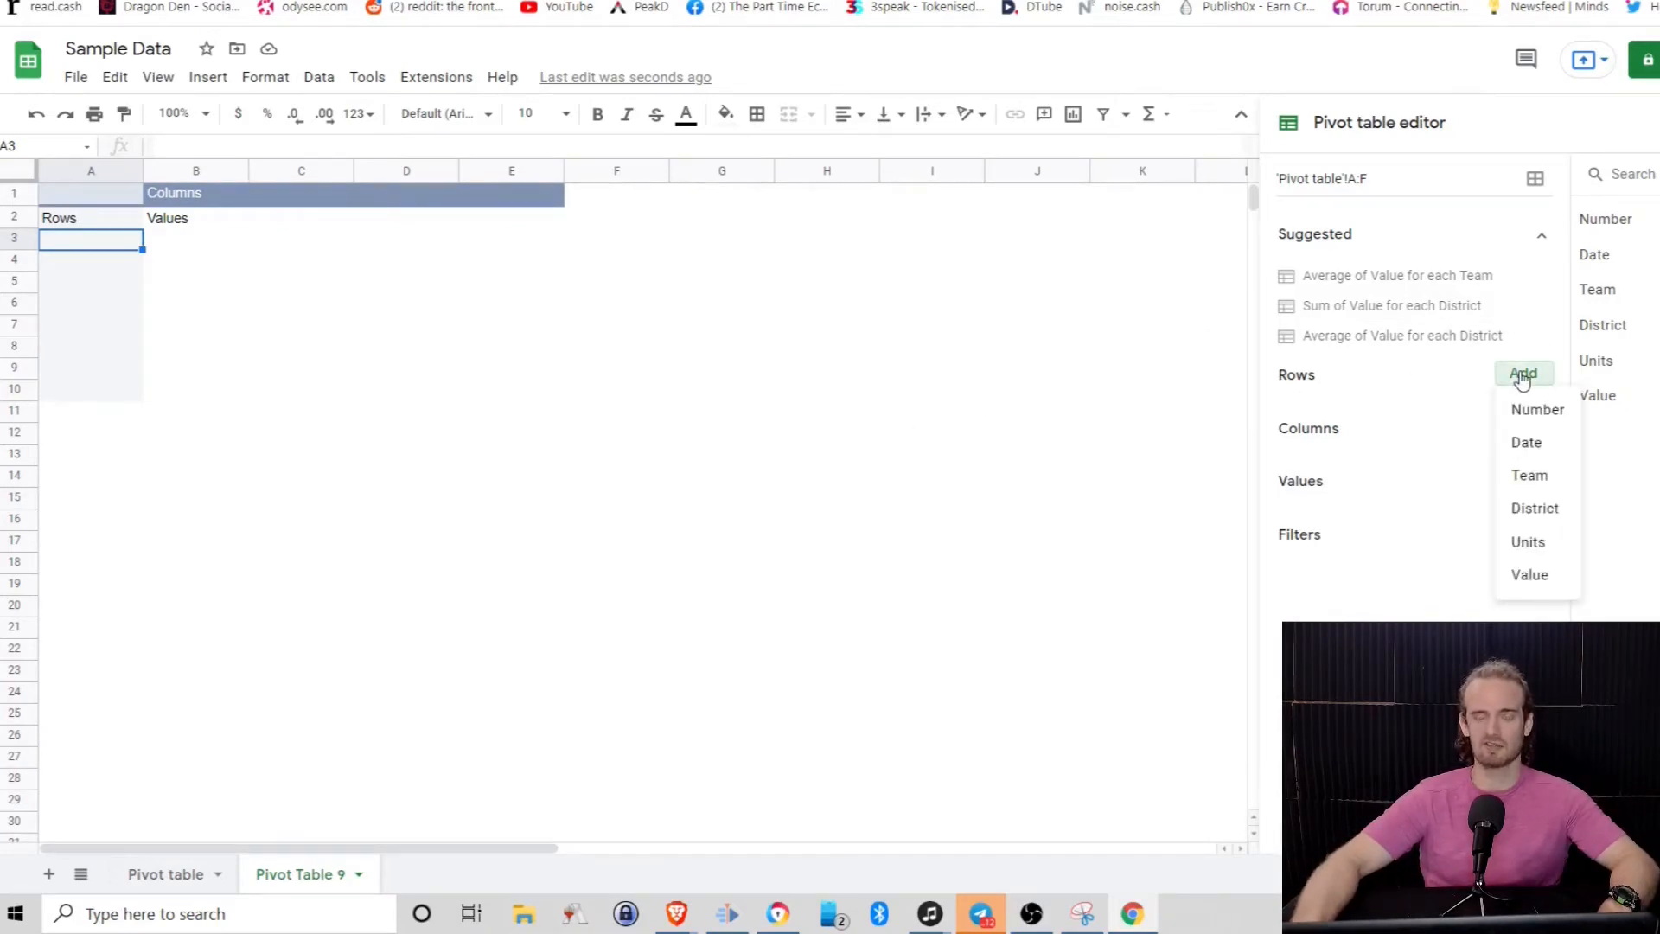
{"action": "mouse_move", "coordinate": [1535, 410]}
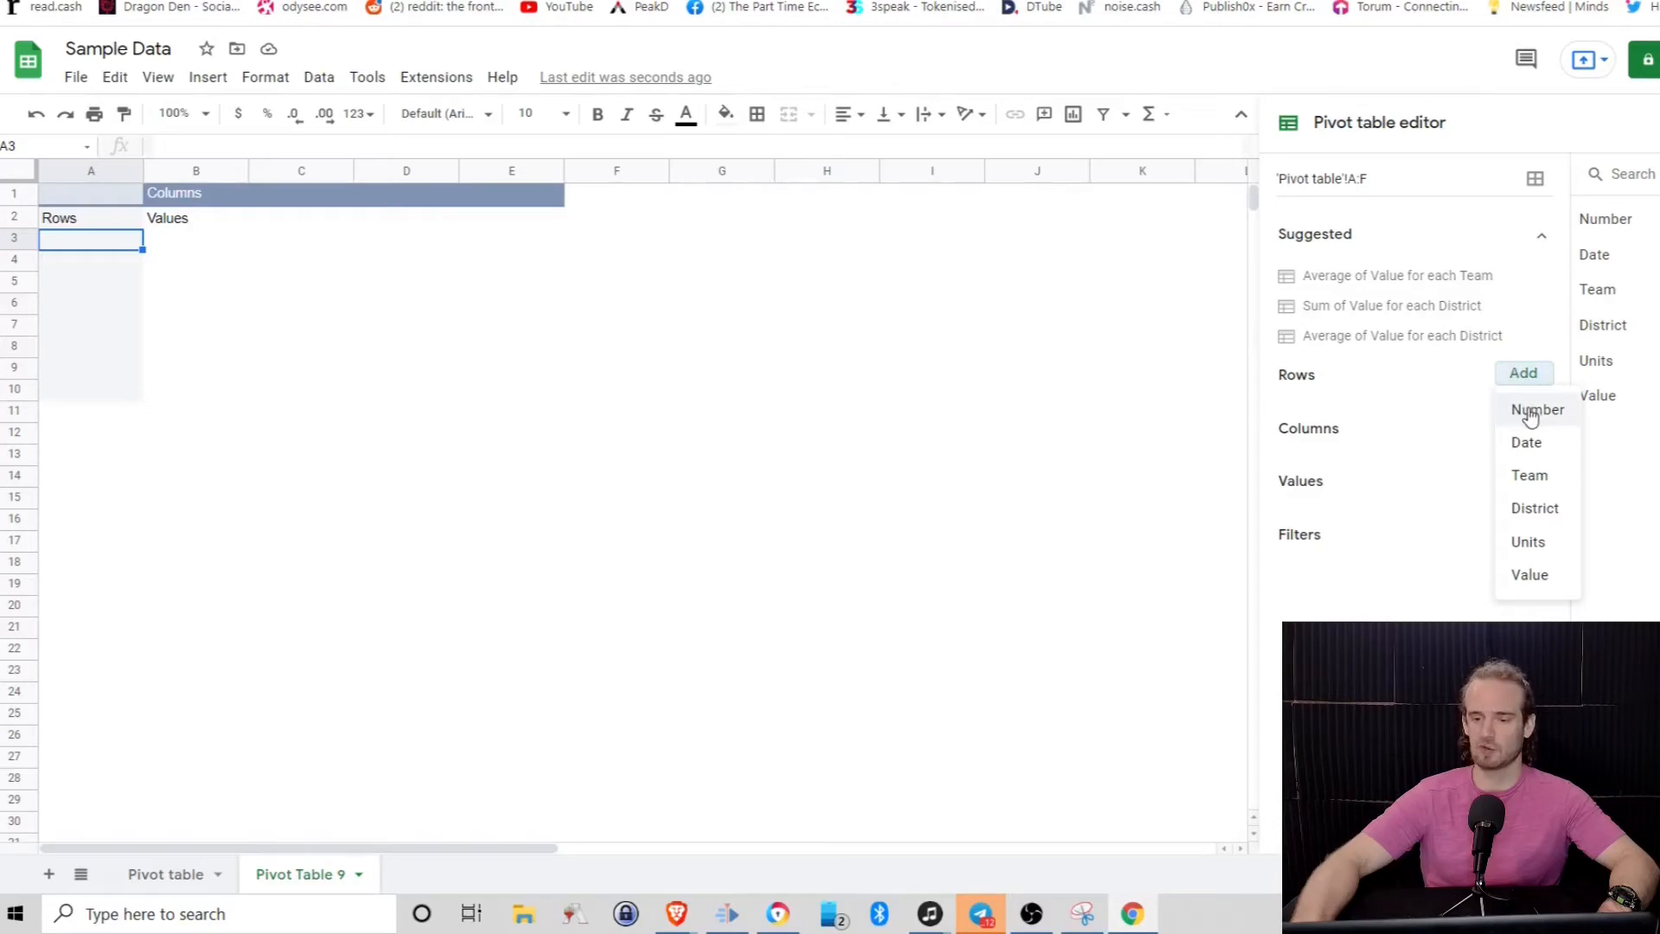
{"action": "mouse_move", "coordinate": [1527, 445]}
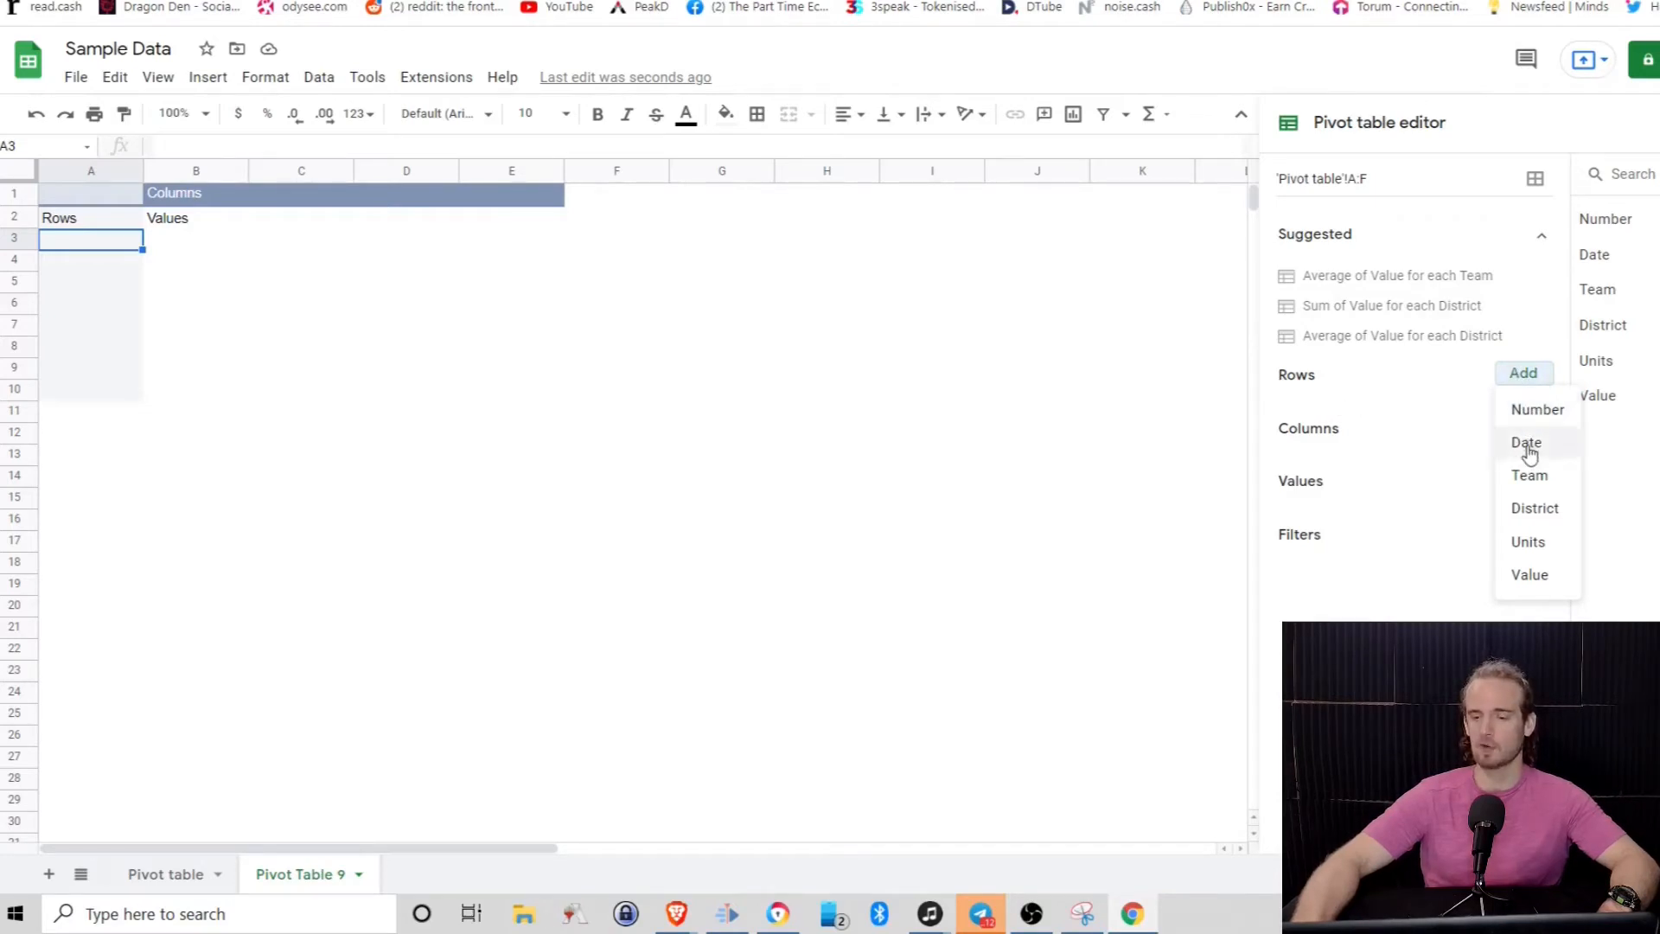
{"action": "mouse_move", "coordinate": [1538, 410]}
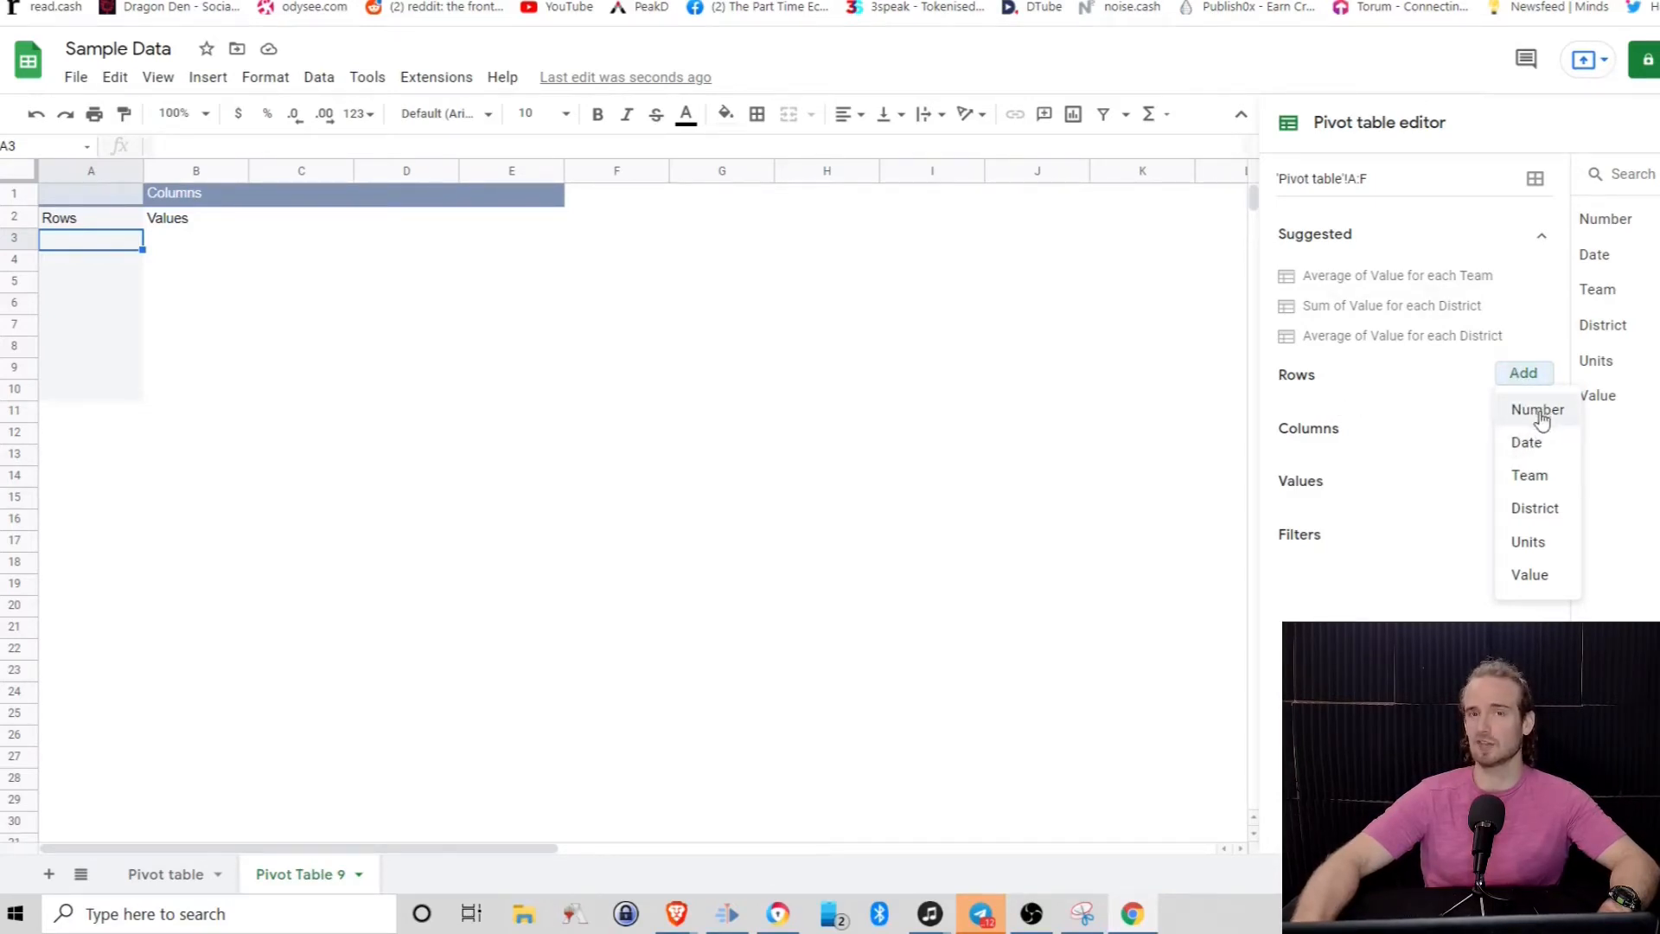
{"action": "mouse_move", "coordinate": [1529, 574]}
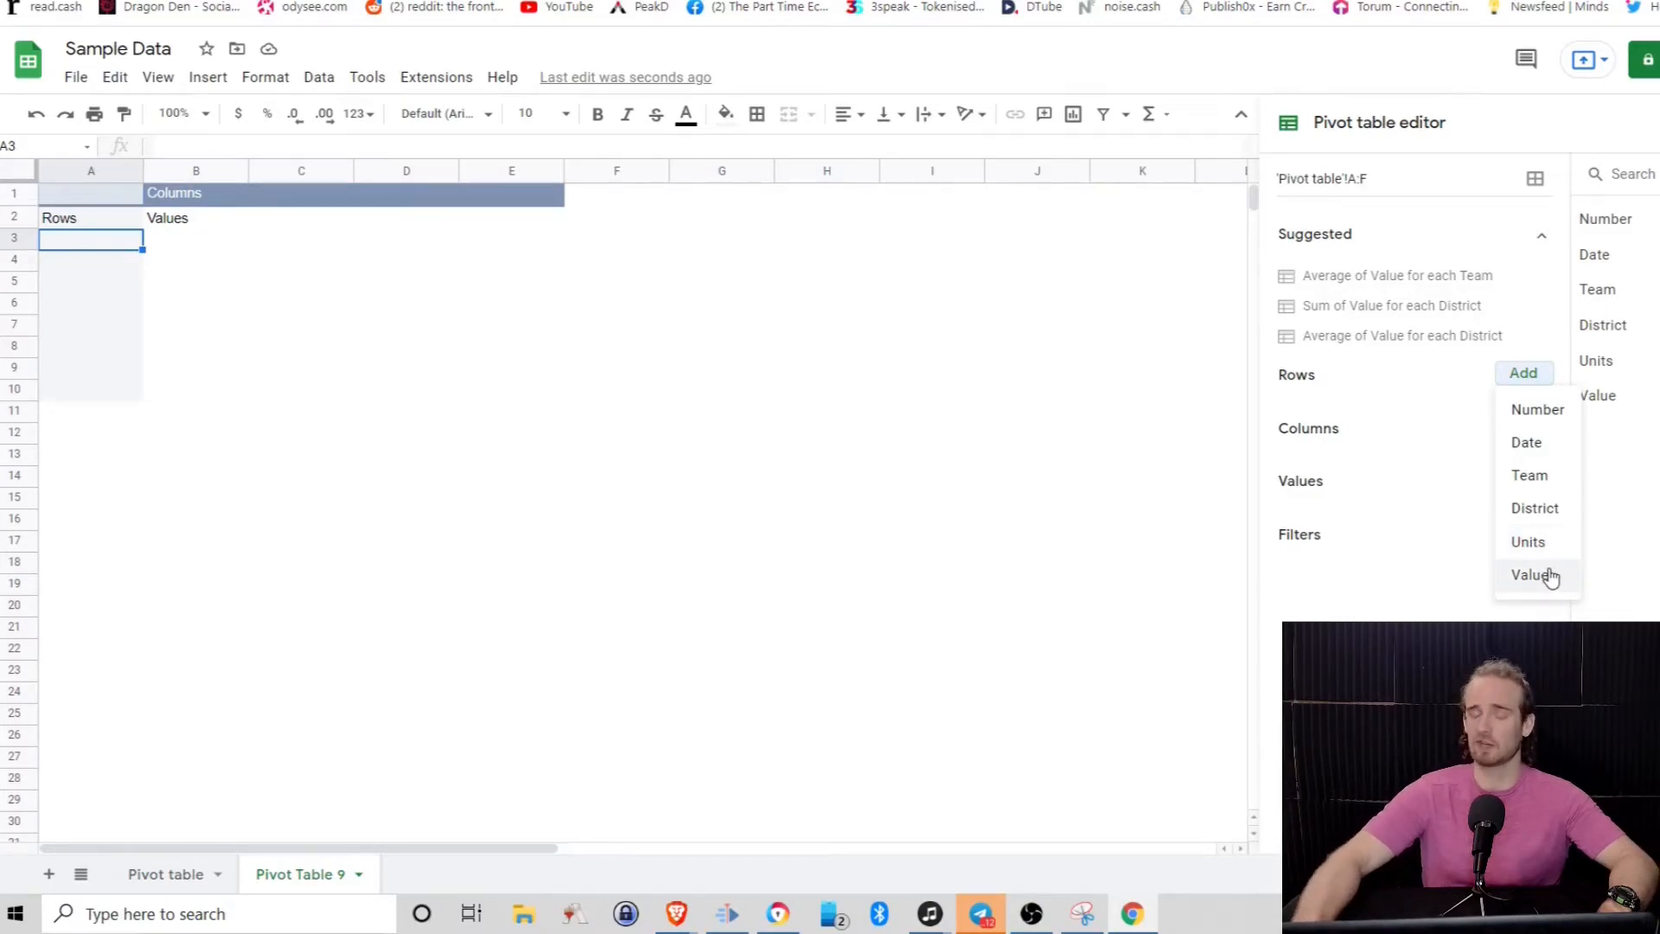
{"action": "mouse_move", "coordinate": [1527, 542]}
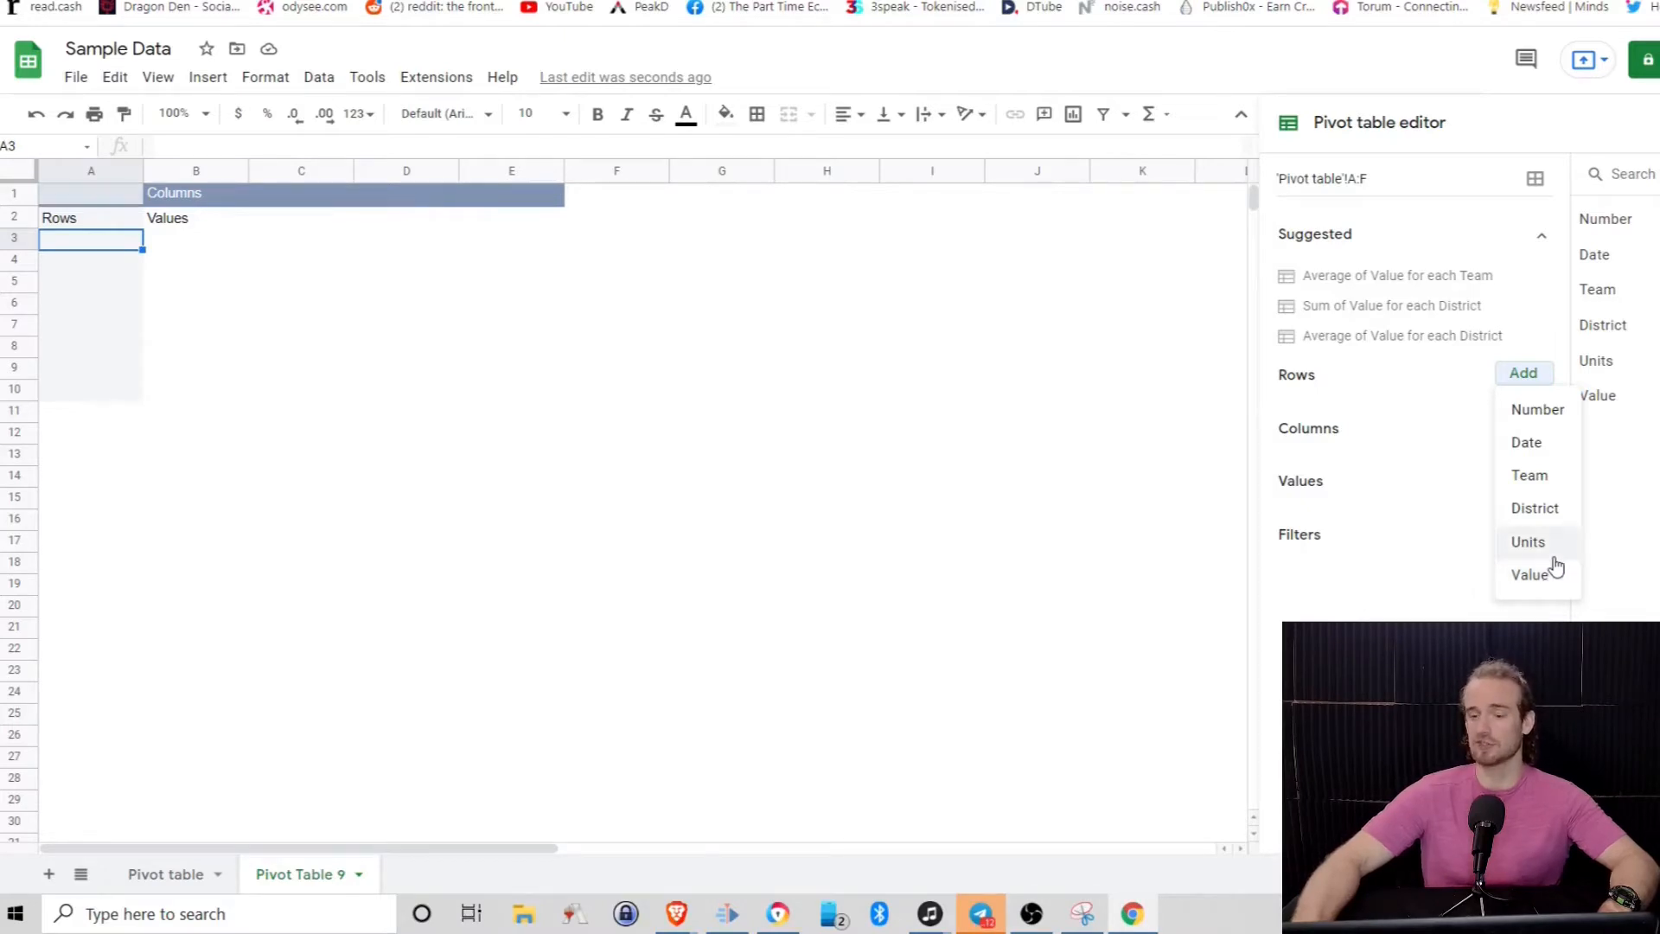
{"action": "mouse_move", "coordinate": [1546, 514]}
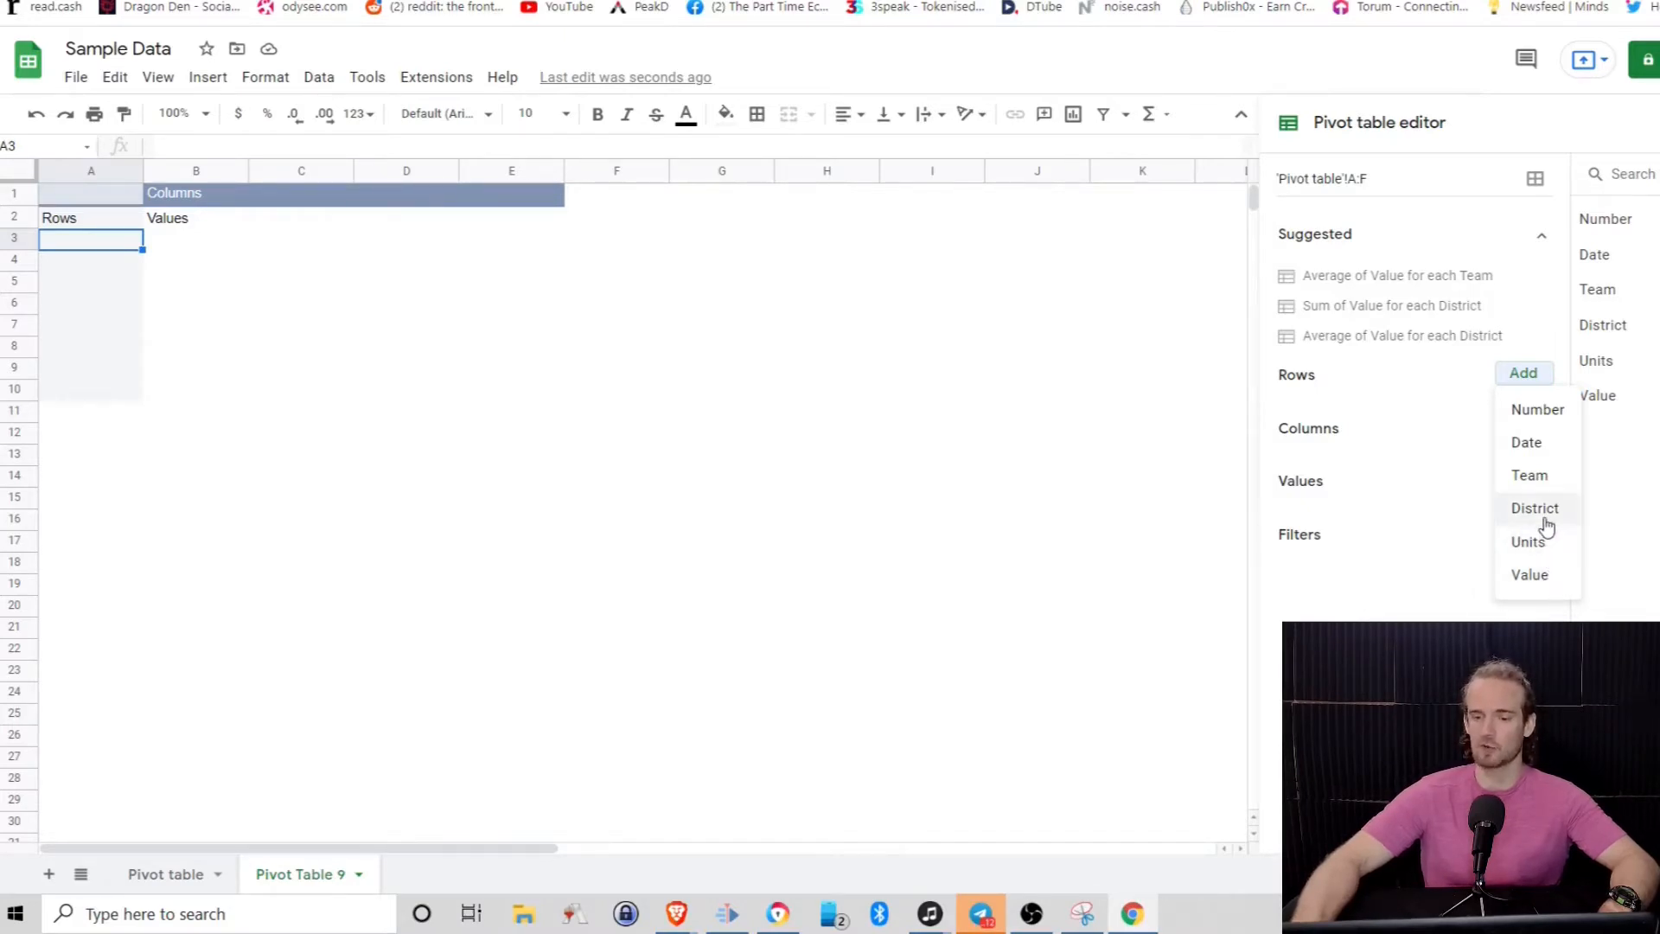
{"action": "left_click", "coordinate": [1534, 507]}
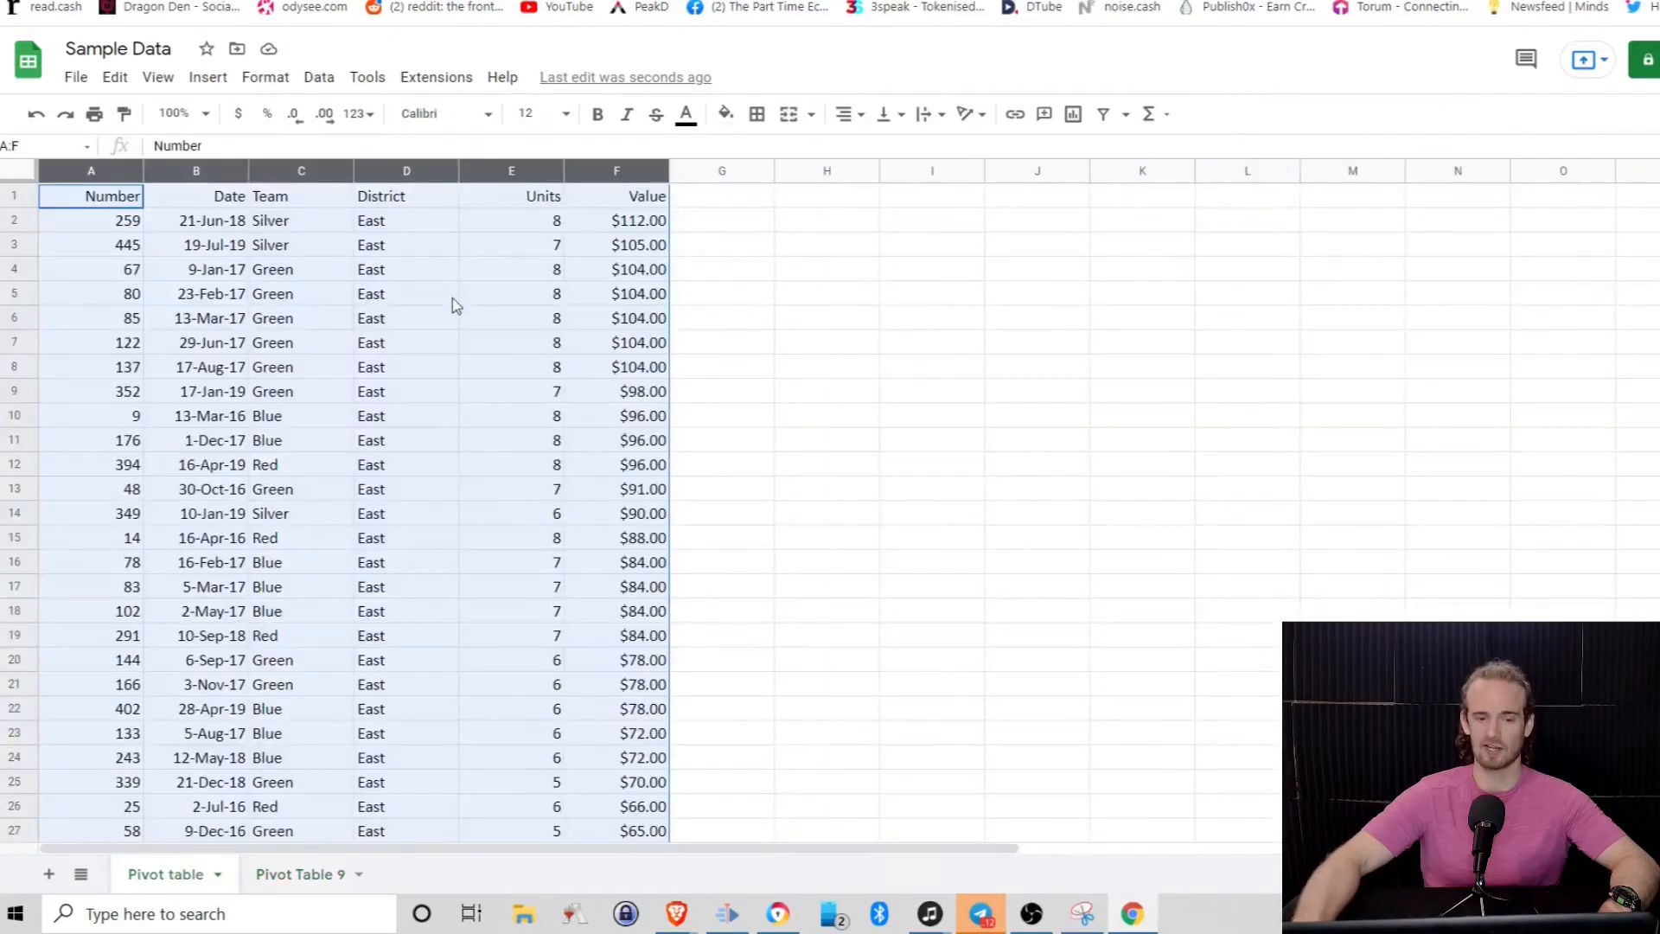
Review the District values in column D of the source data, then go back to Pivot Table 9
{"action": "left_click", "coordinate": [404, 219]}
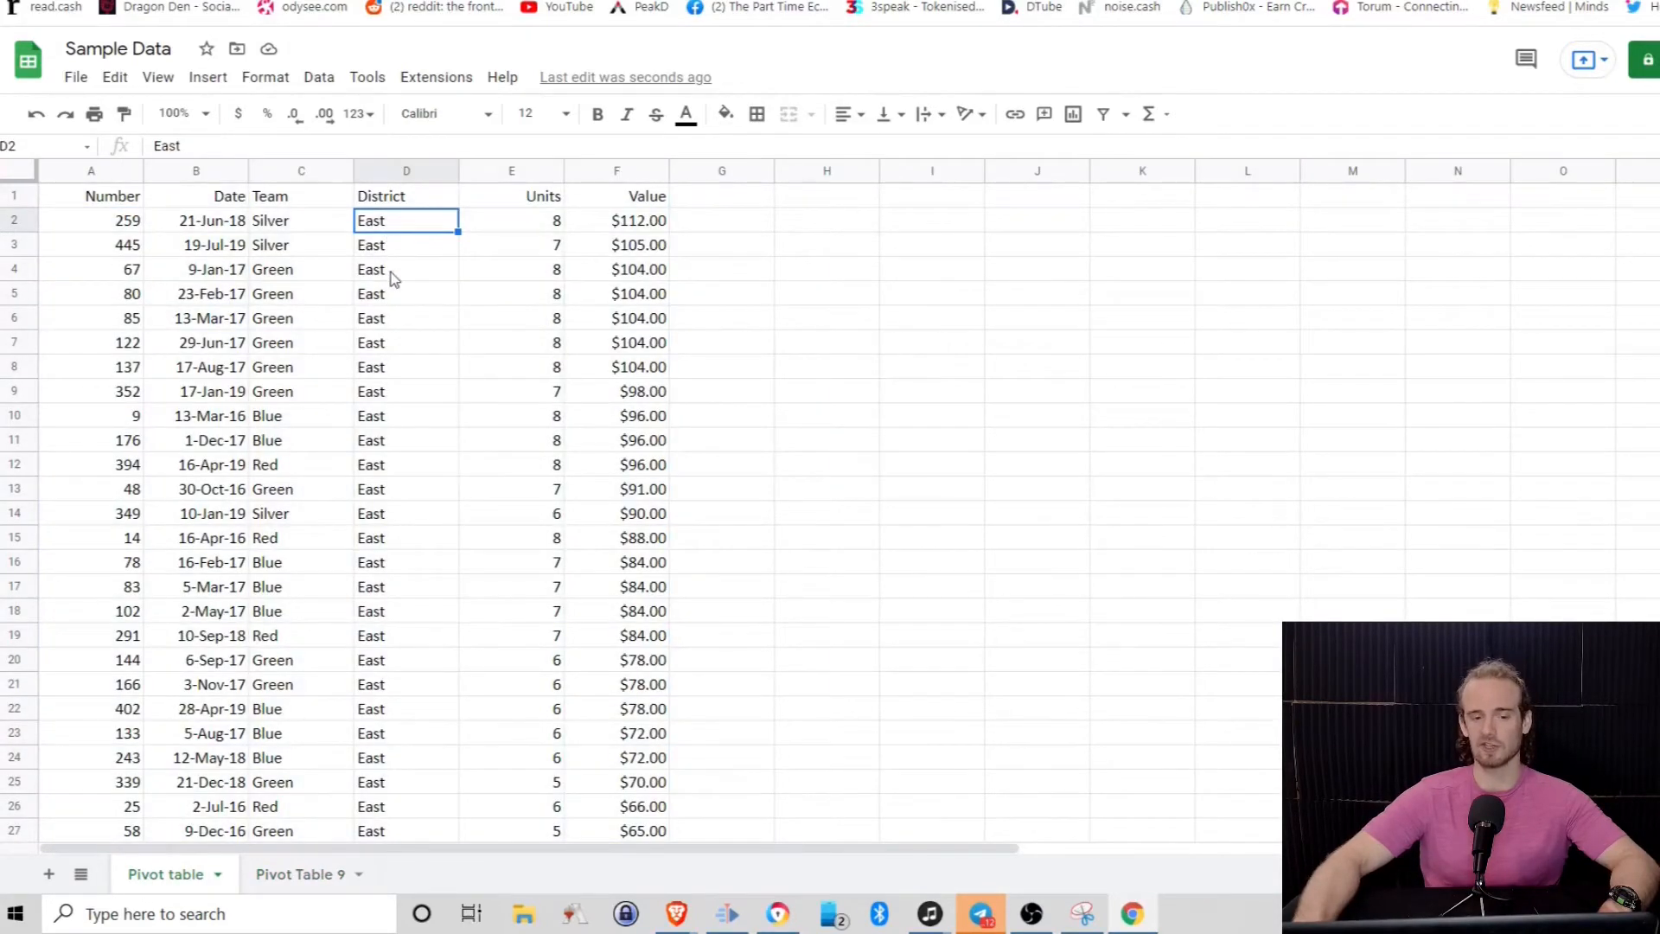
{"action": "scroll", "scroll_direction": "down", "scroll_amount": 3}
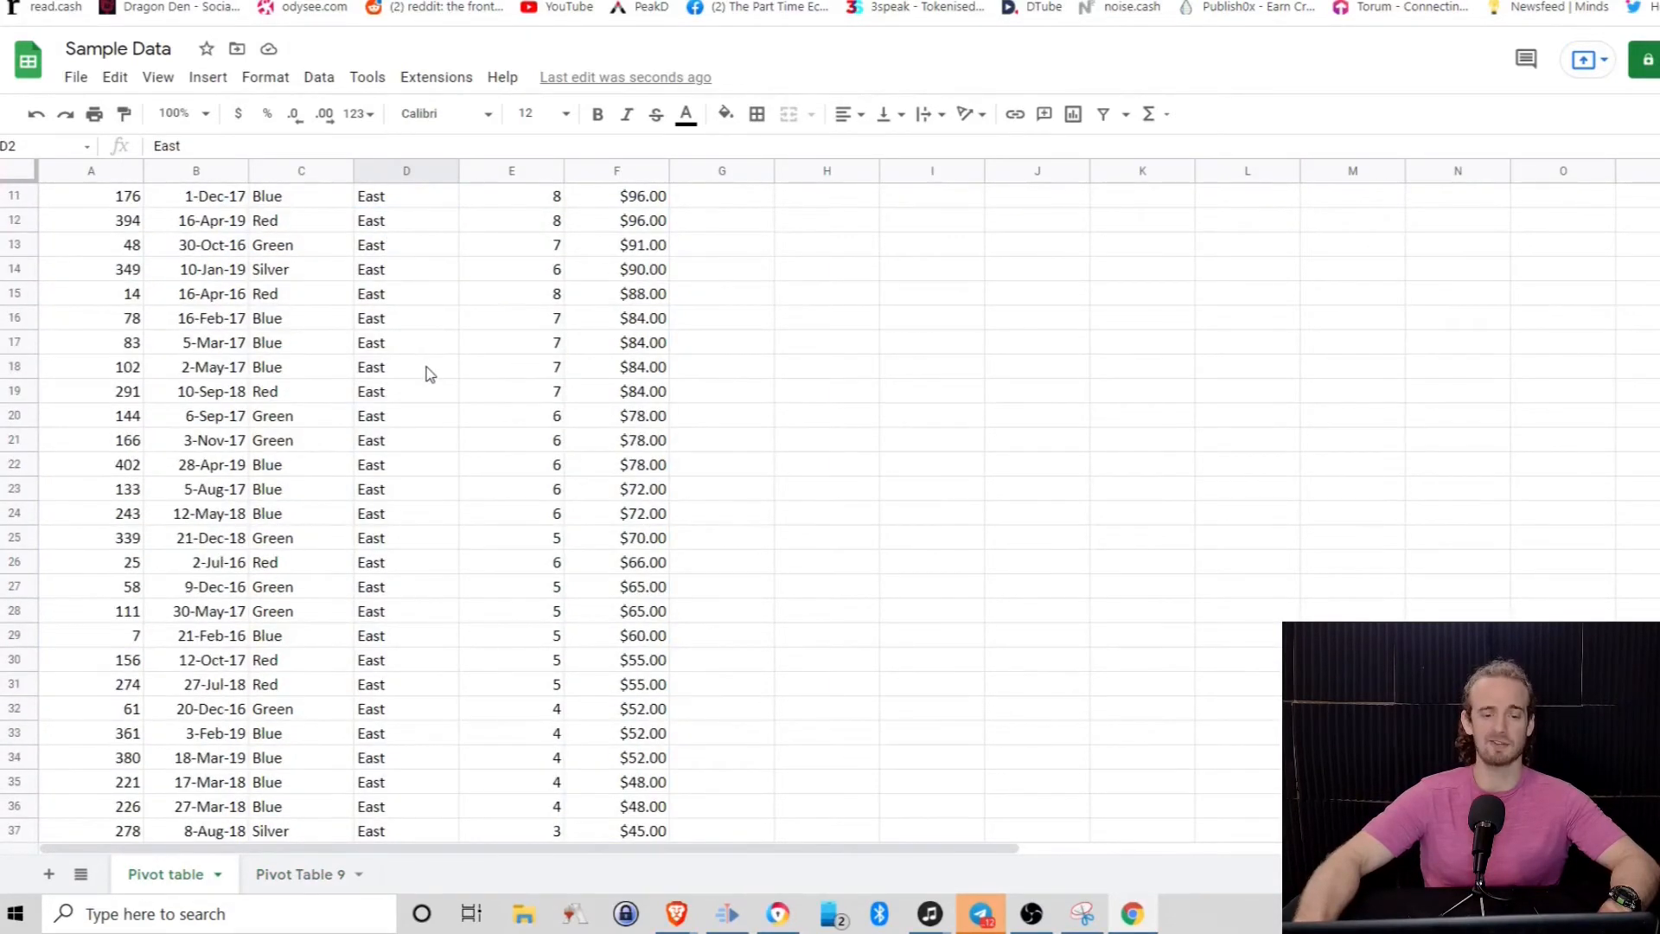
{"action": "scroll", "scroll_direction": "up", "scroll_amount": 3}
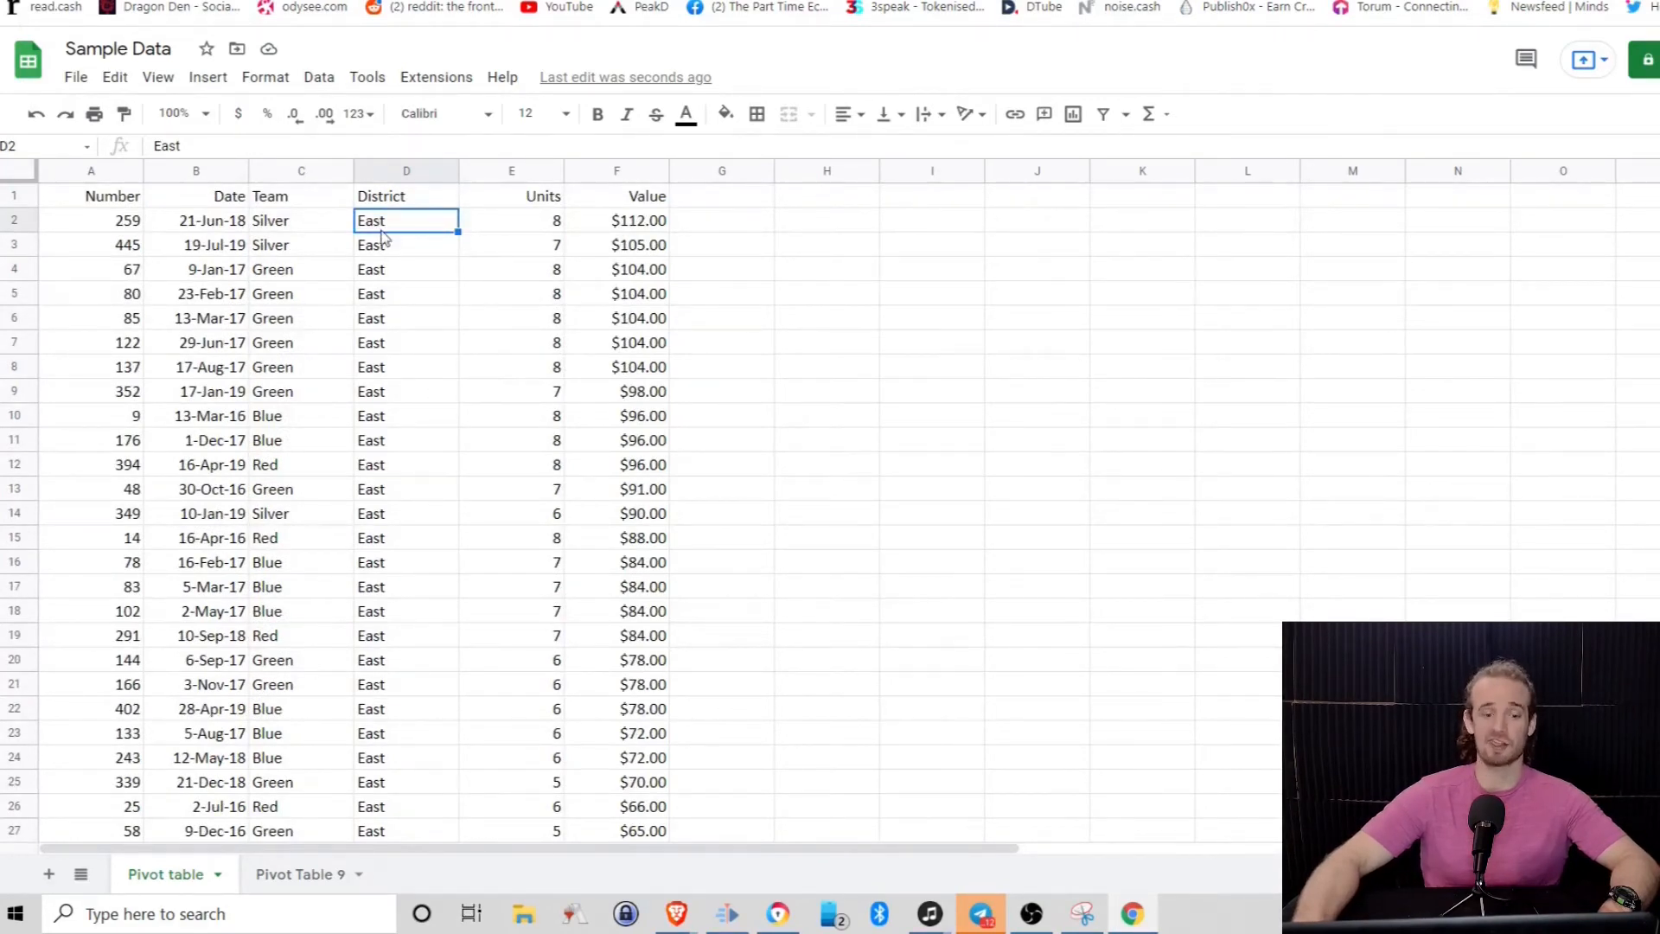
{"action": "mouse_move", "coordinate": [410, 597]}
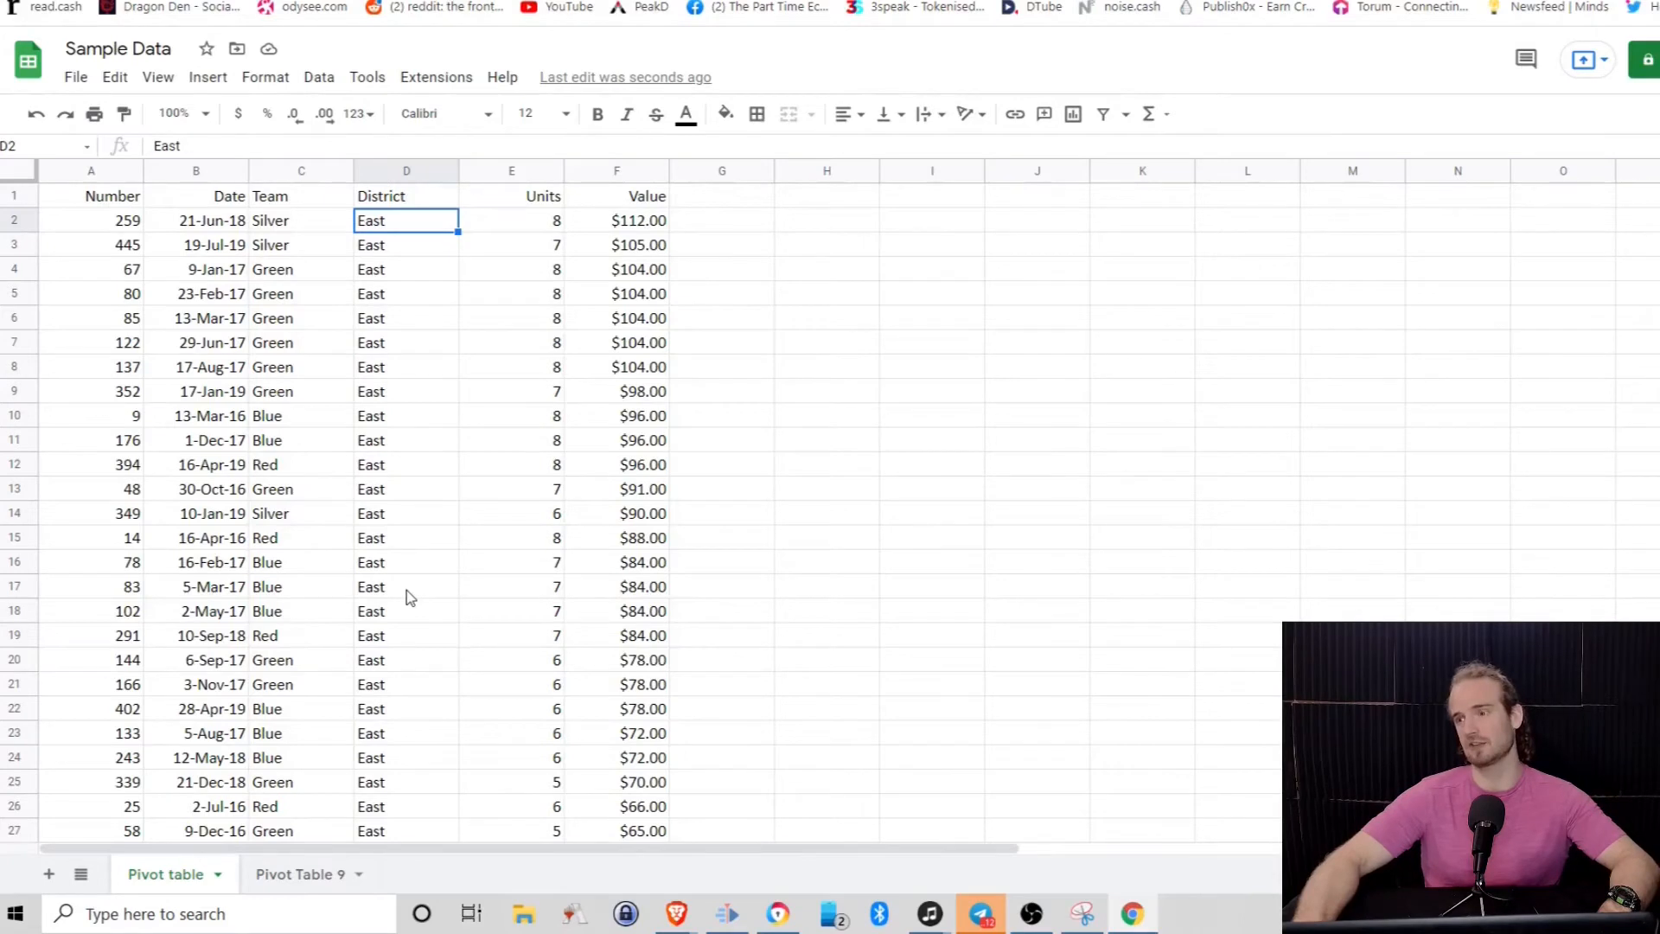
{"action": "mouse_move", "coordinate": [228, 573]}
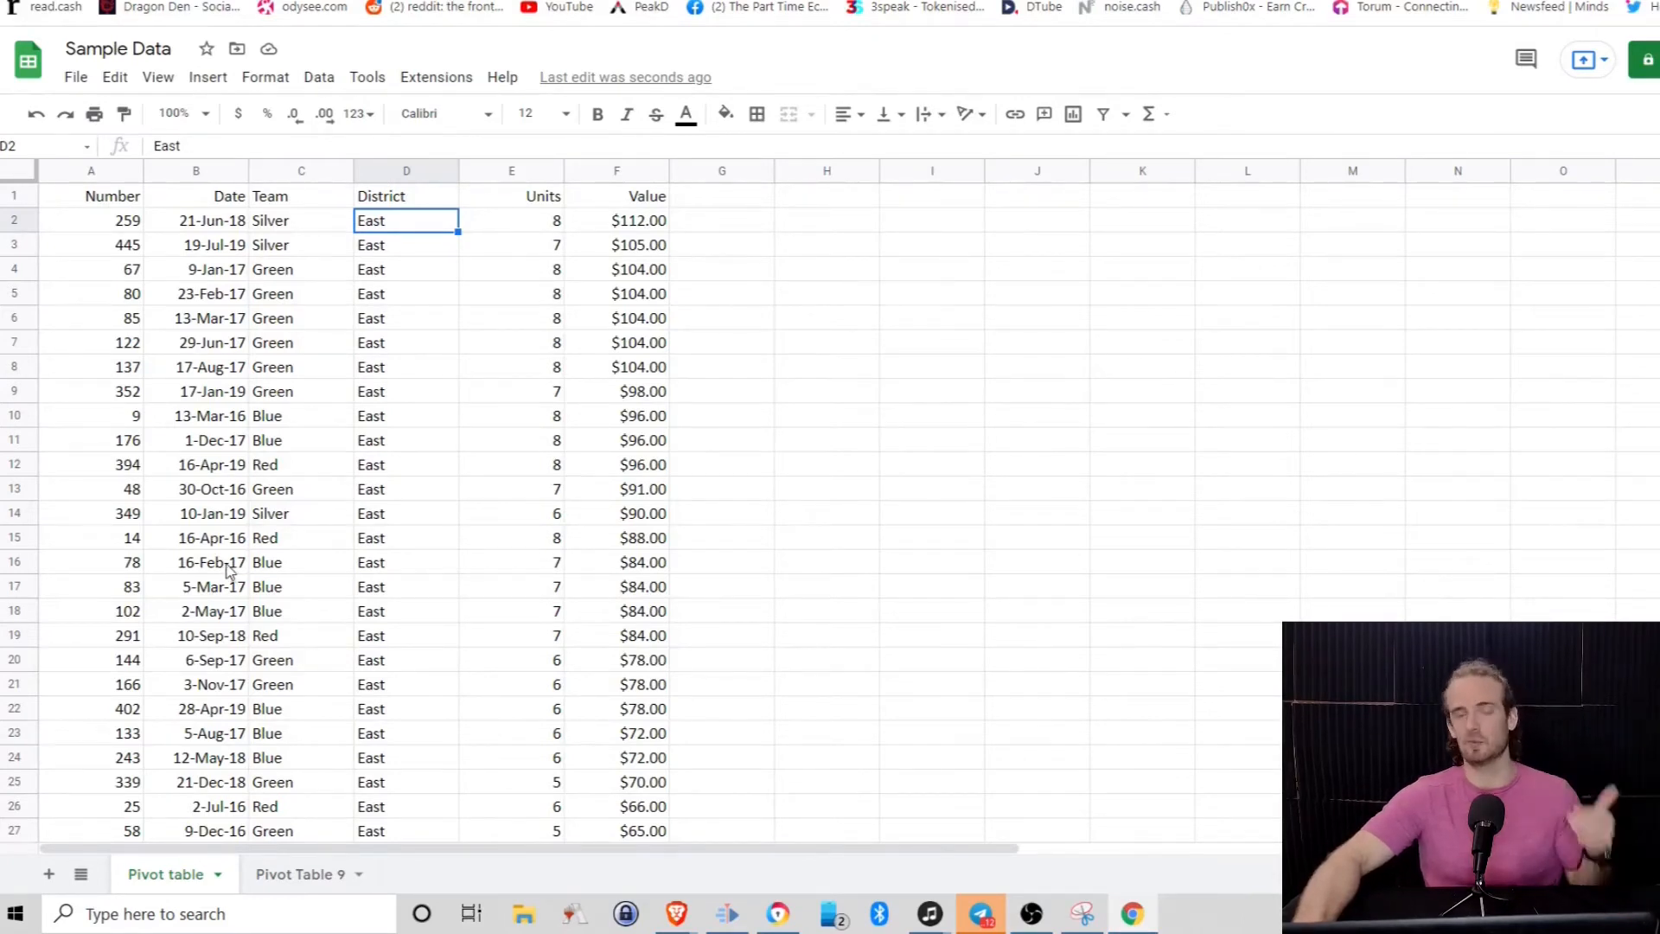
{"action": "mouse_move", "coordinate": [263, 526]}
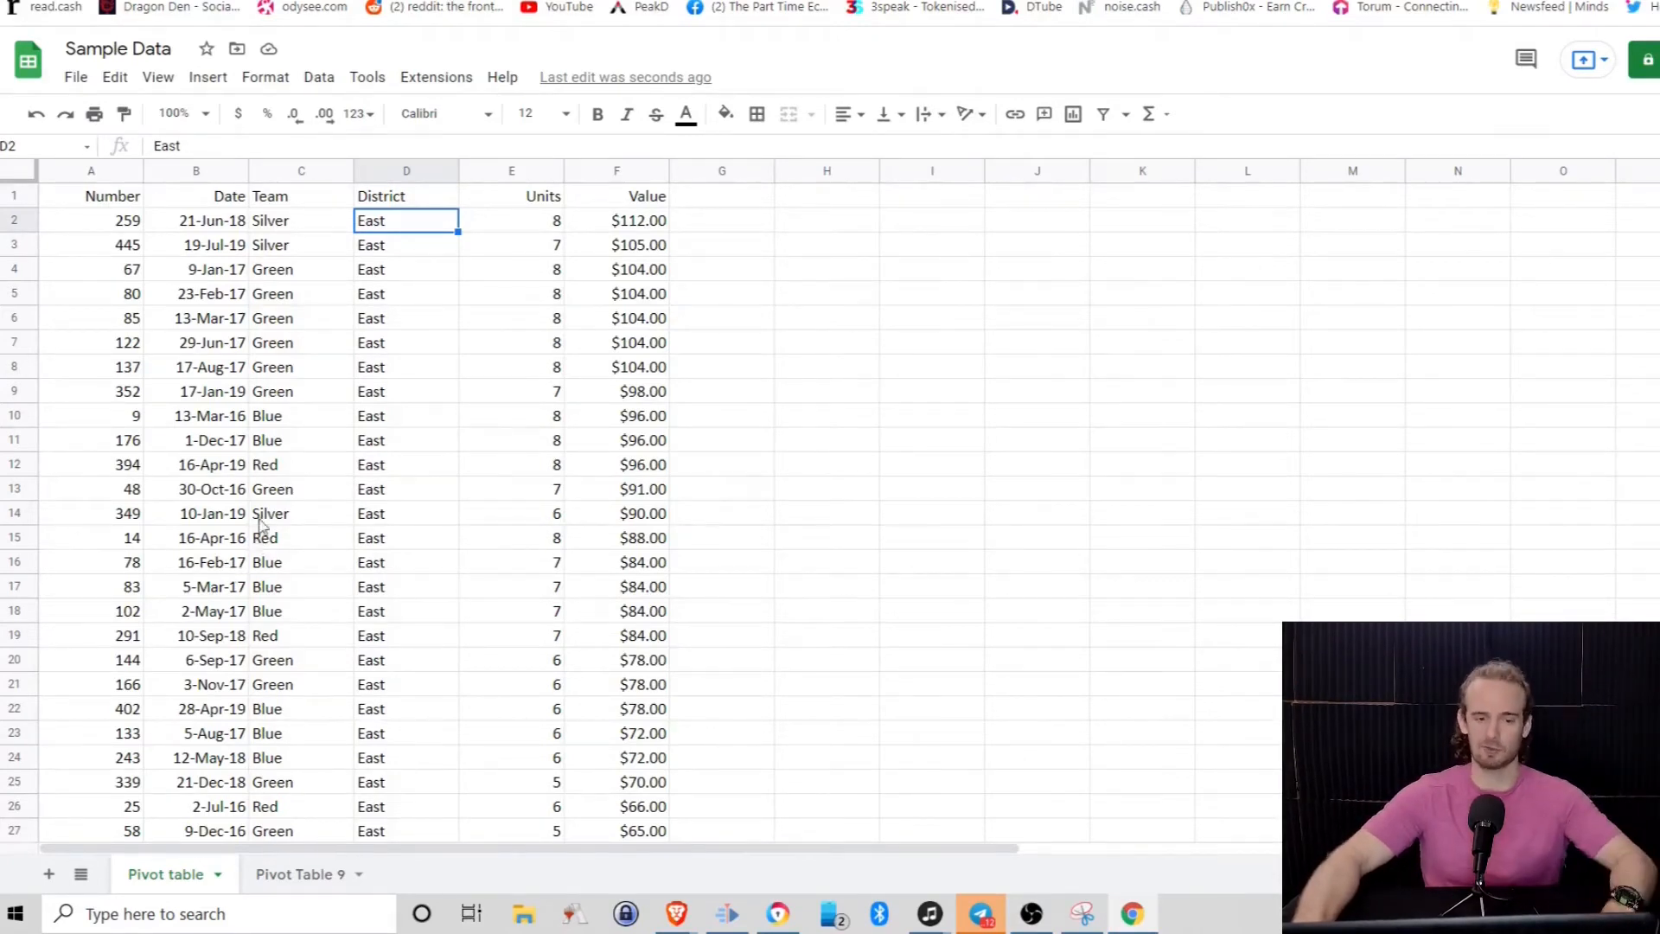
{"action": "mouse_move", "coordinate": [379, 365]}
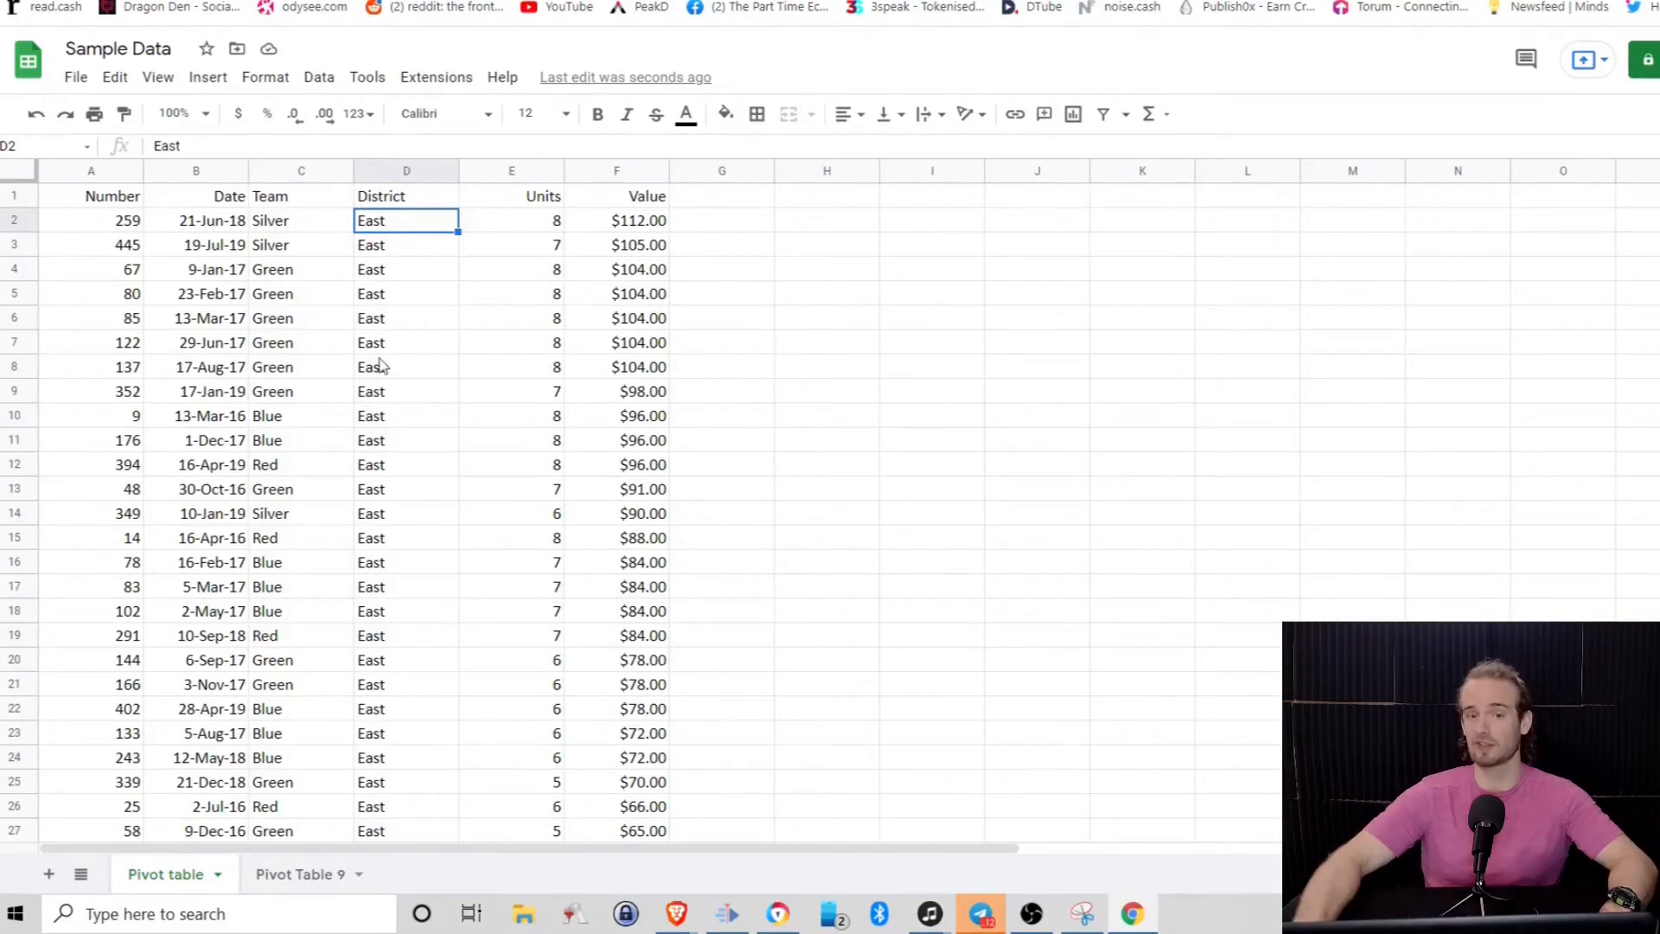
{"action": "mouse_move", "coordinate": [339, 710]}
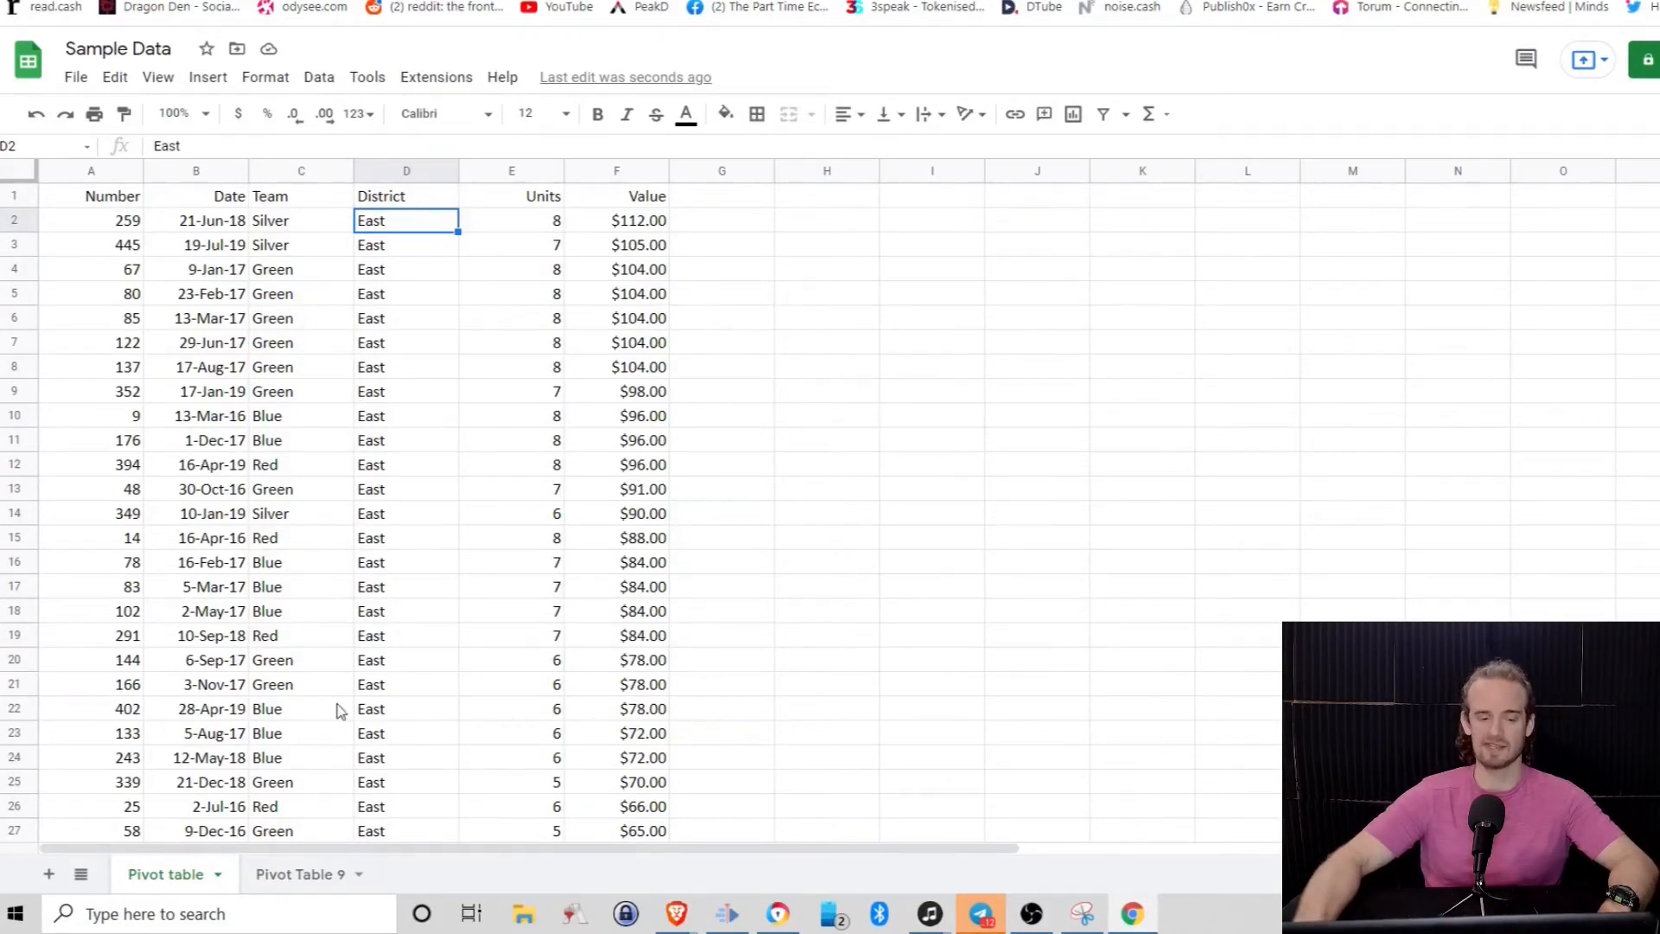
{"action": "left_click", "coordinate": [301, 873]}
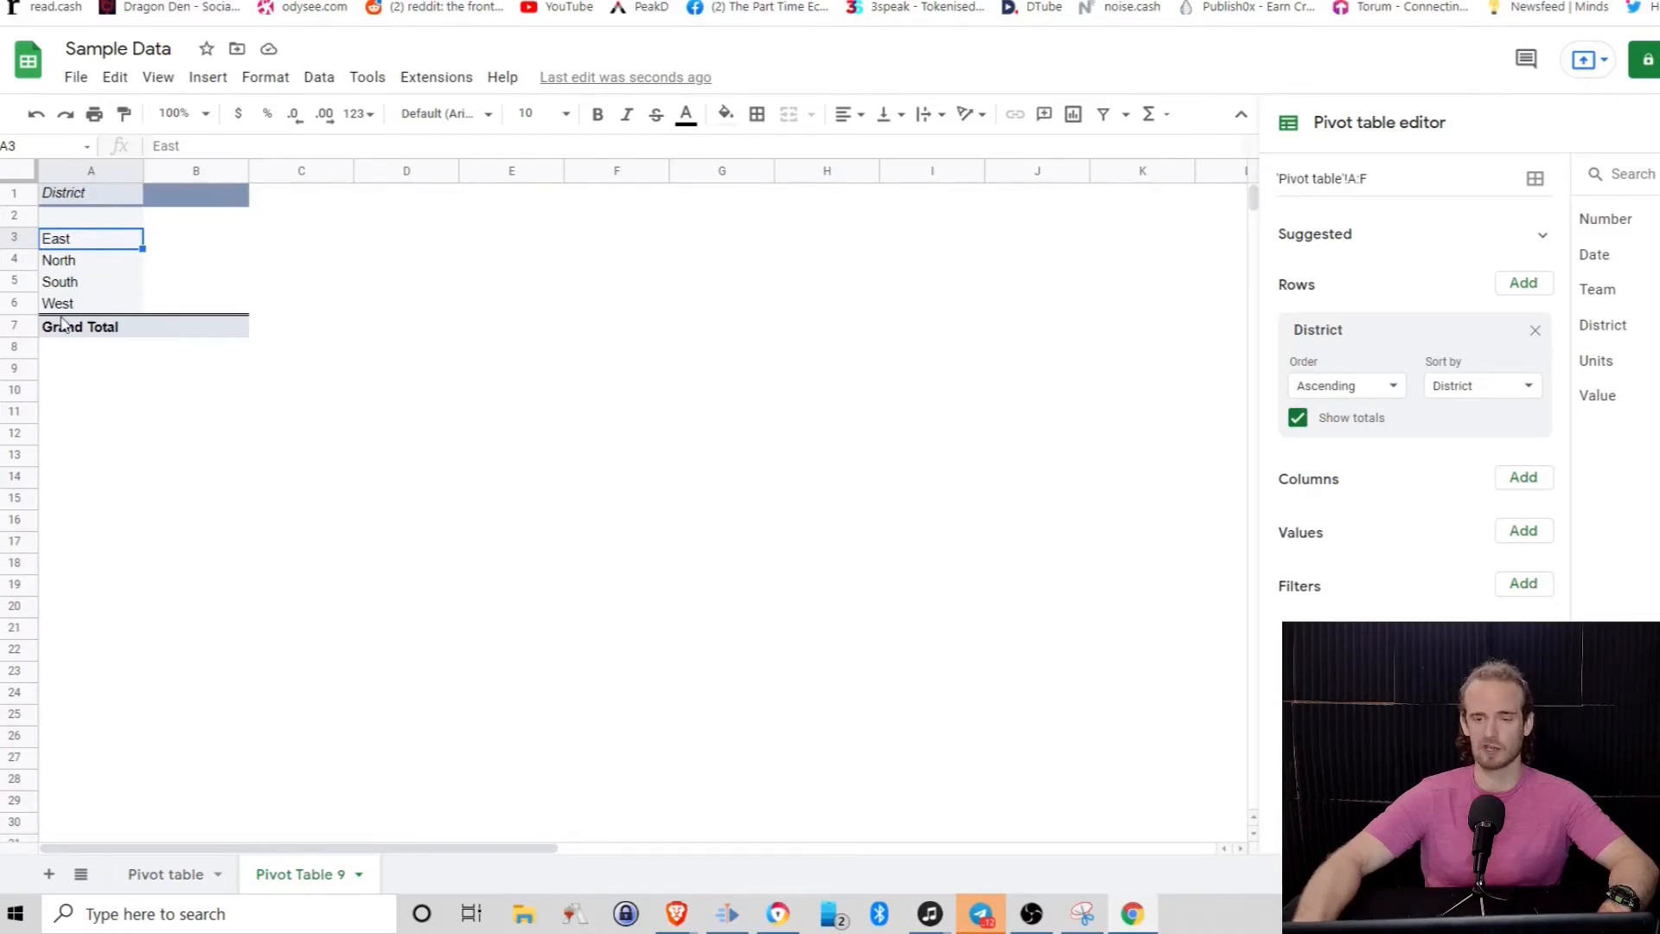
{"action": "mouse_move", "coordinate": [588, 339]}
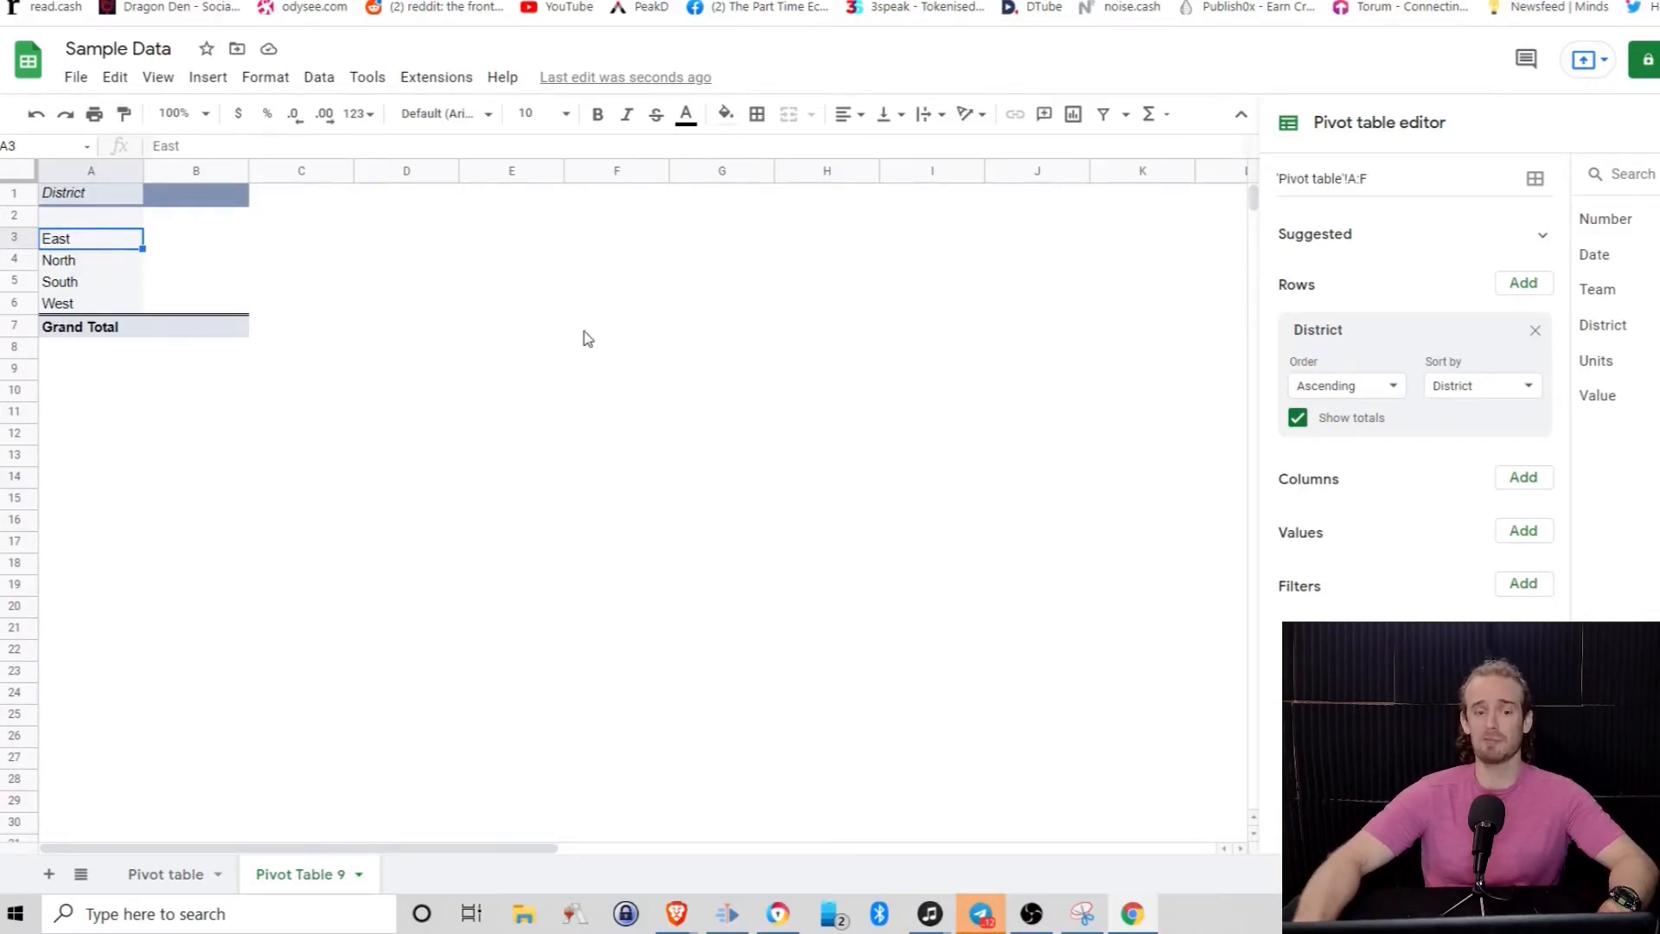
{"action": "mouse_move", "coordinate": [634, 329]}
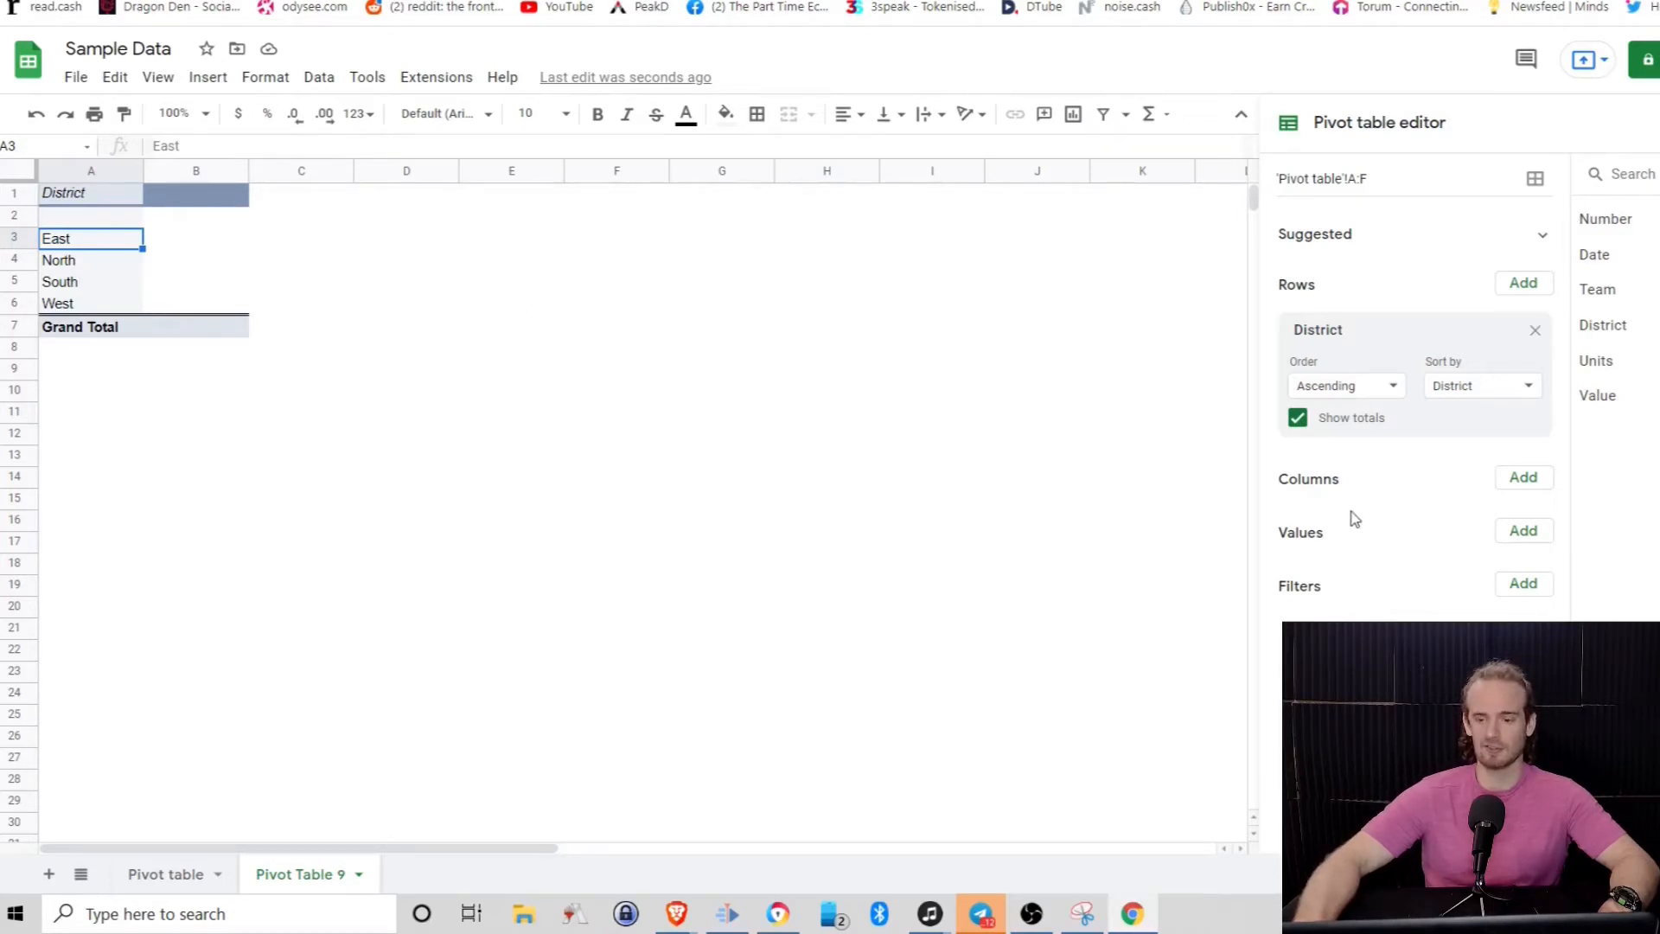
Add Value under Values, summarized by SUM, giving $26,244.00 overall
{"action": "left_click", "coordinate": [1522, 531]}
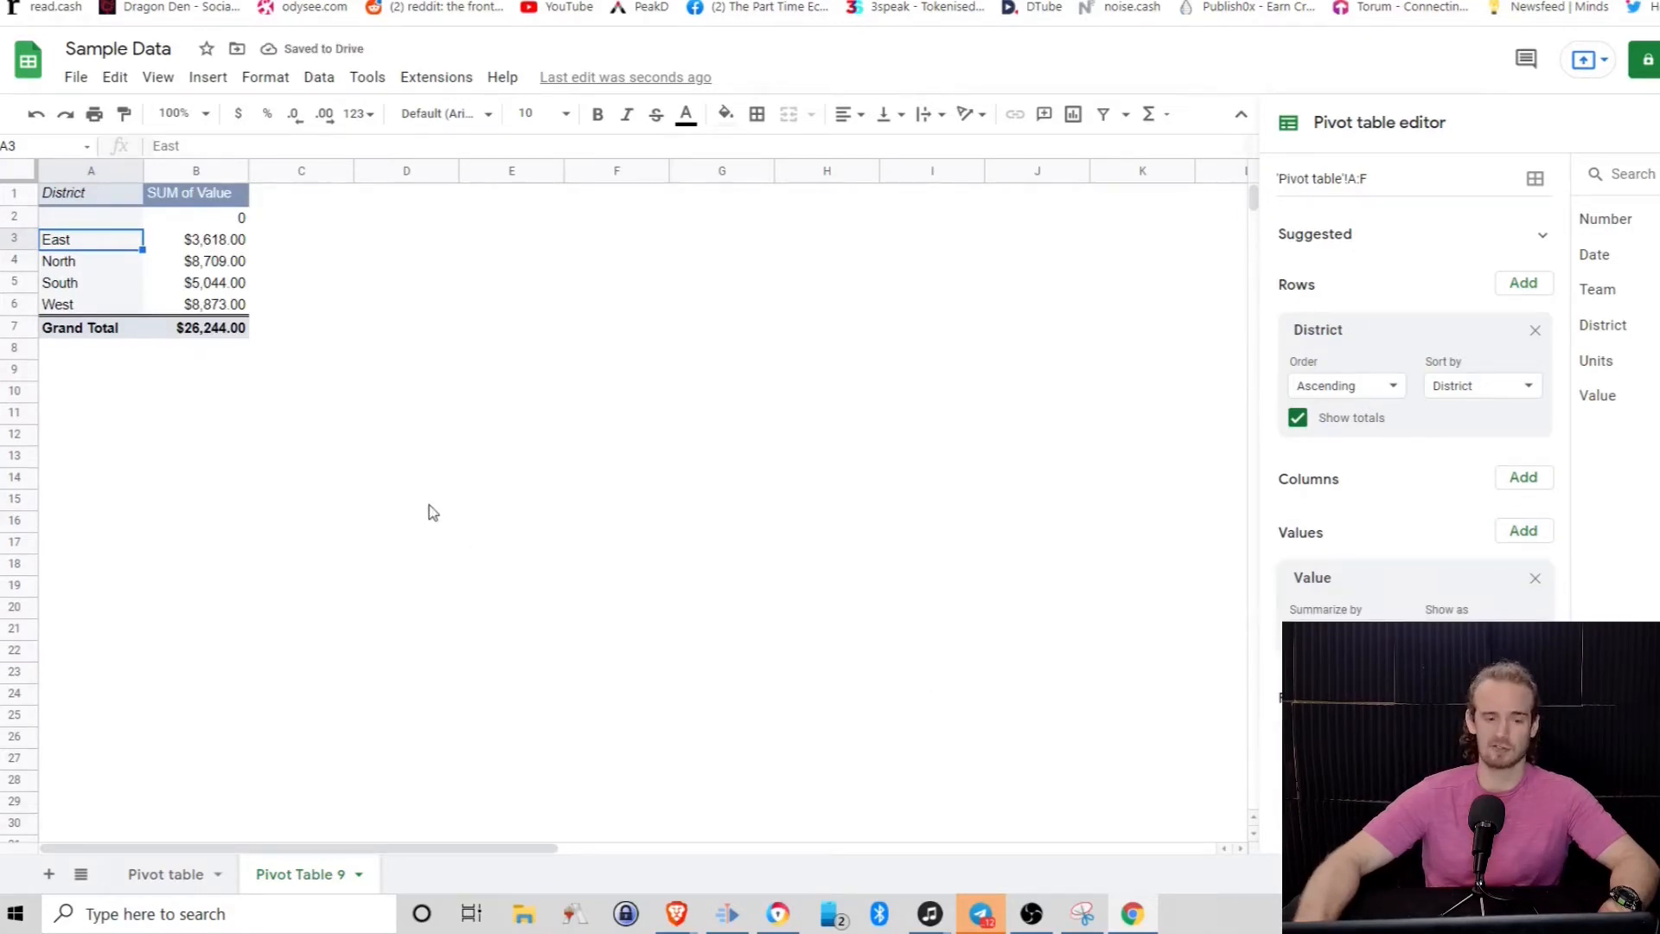
{"action": "mouse_move", "coordinate": [363, 451]}
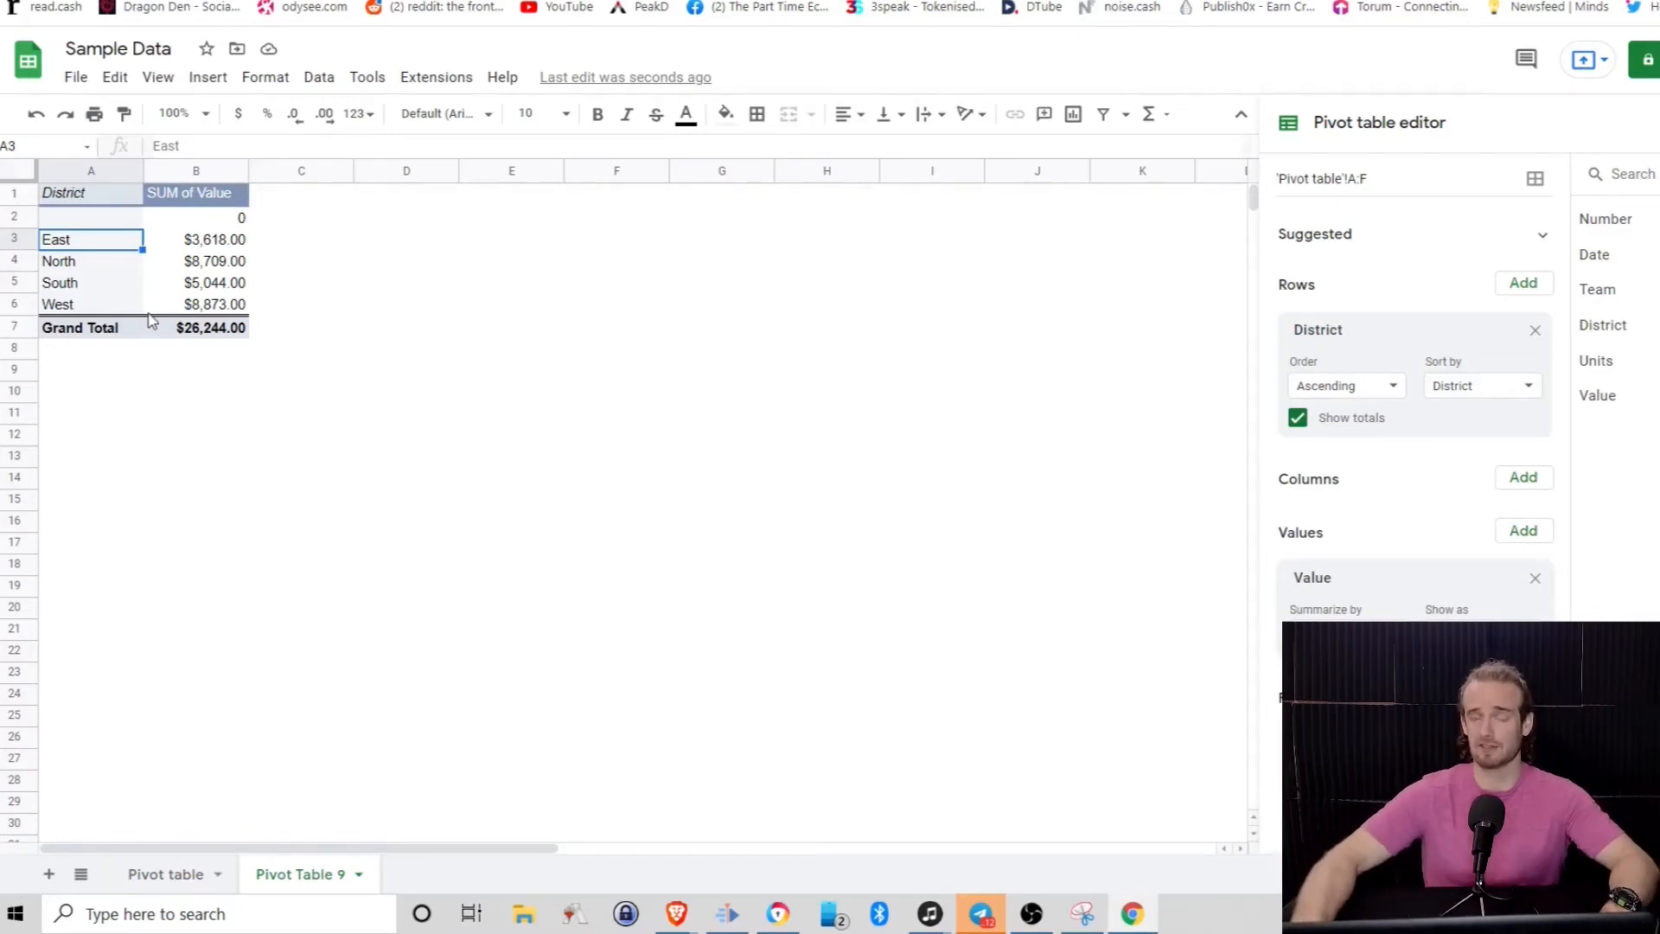
{"action": "mouse_move", "coordinate": [96, 256]}
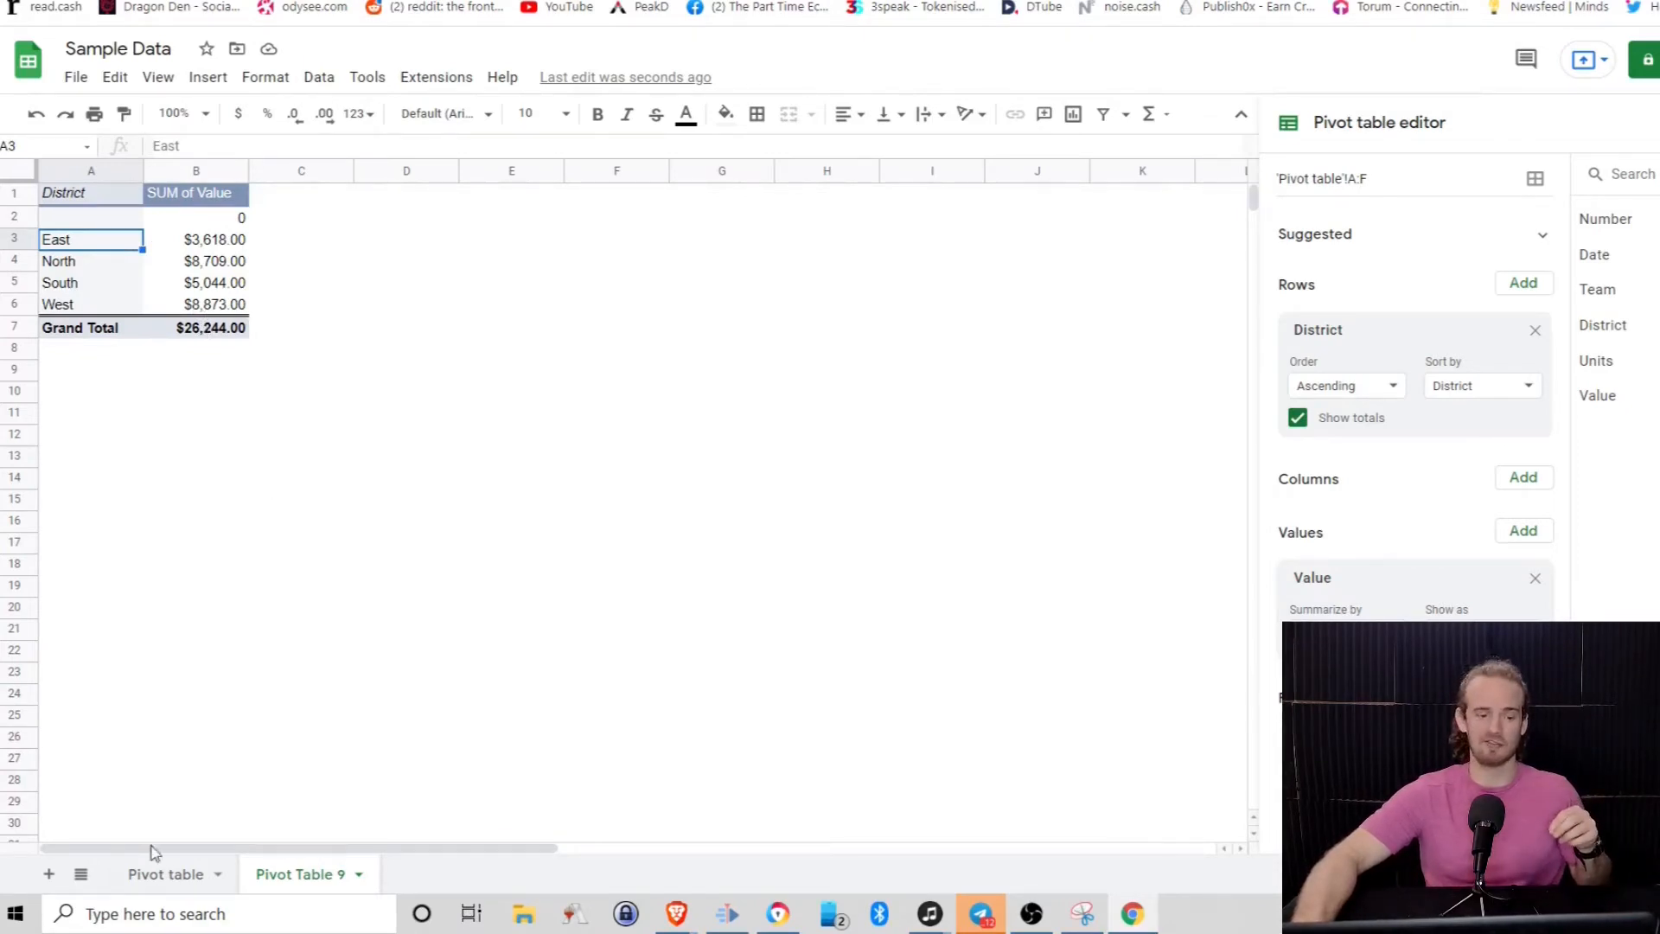
{"action": "left_click", "coordinate": [166, 874]}
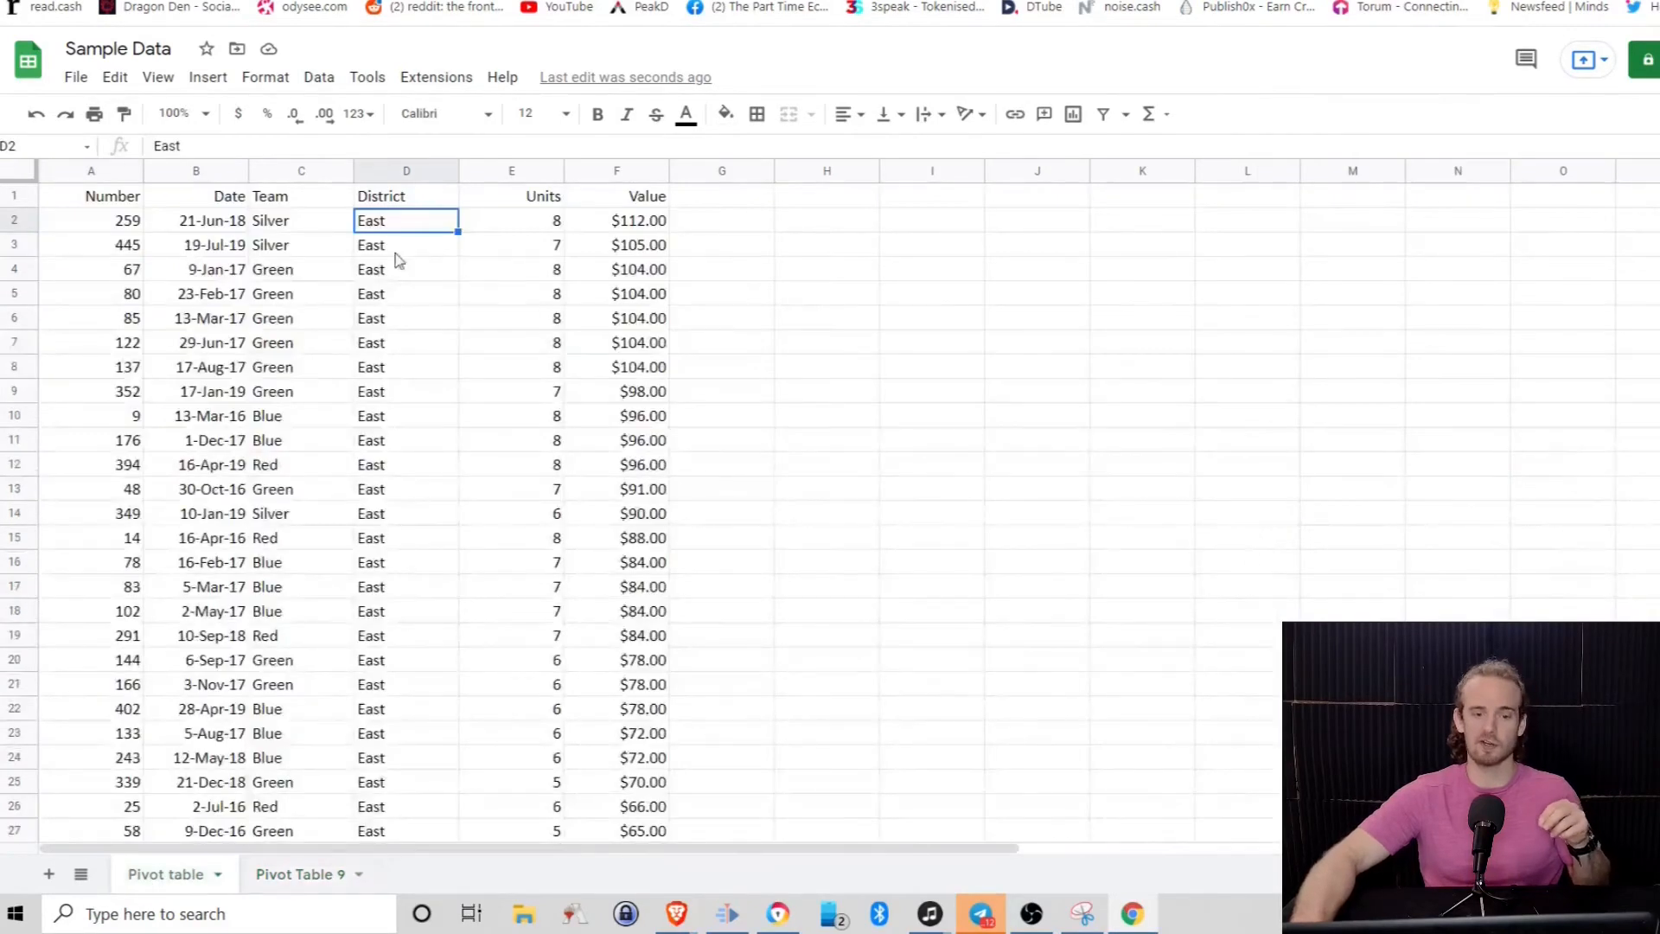
{"action": "mouse_move", "coordinate": [382, 244]}
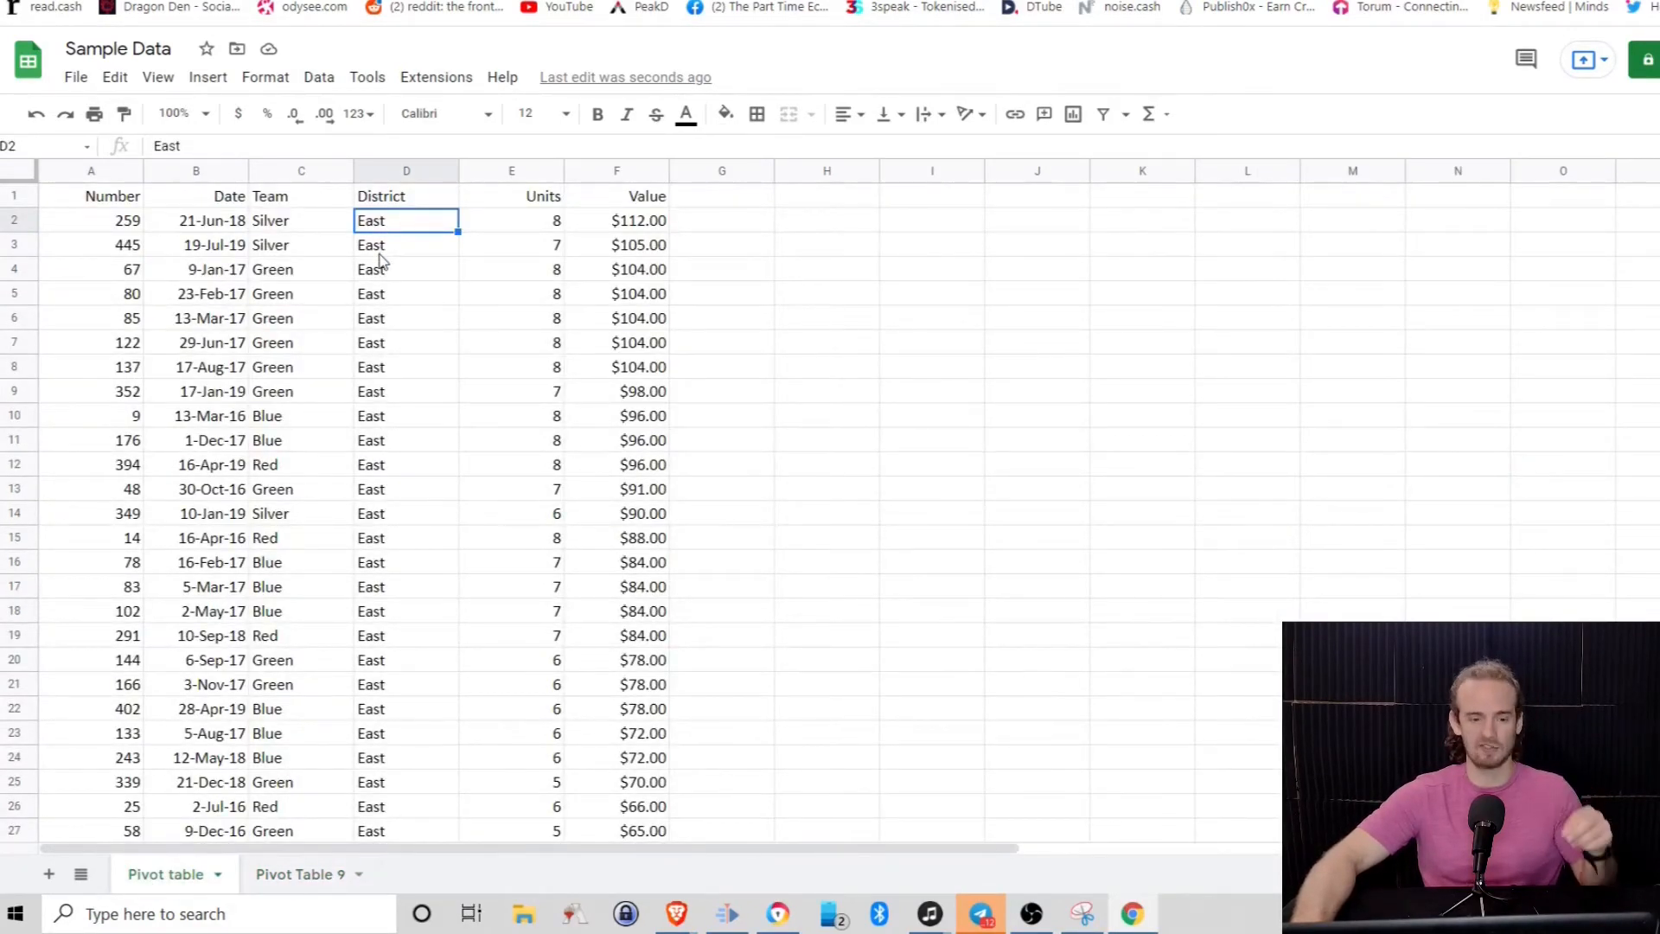
{"action": "mouse_move", "coordinate": [424, 464]}
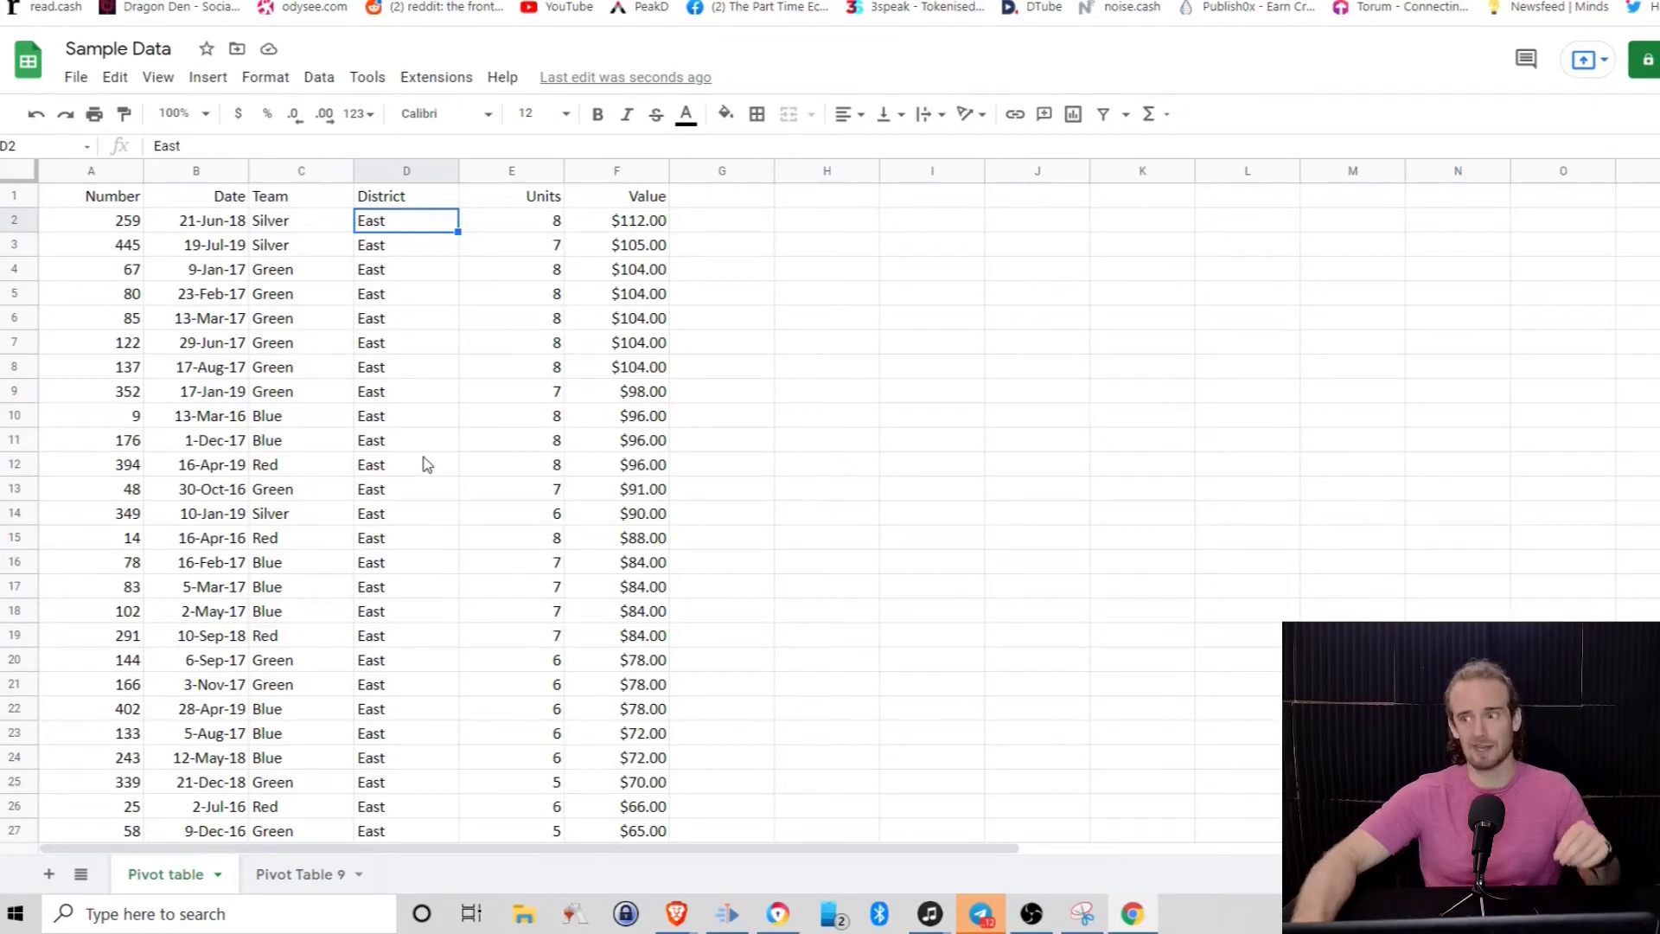
{"action": "mouse_move", "coordinate": [457, 599]}
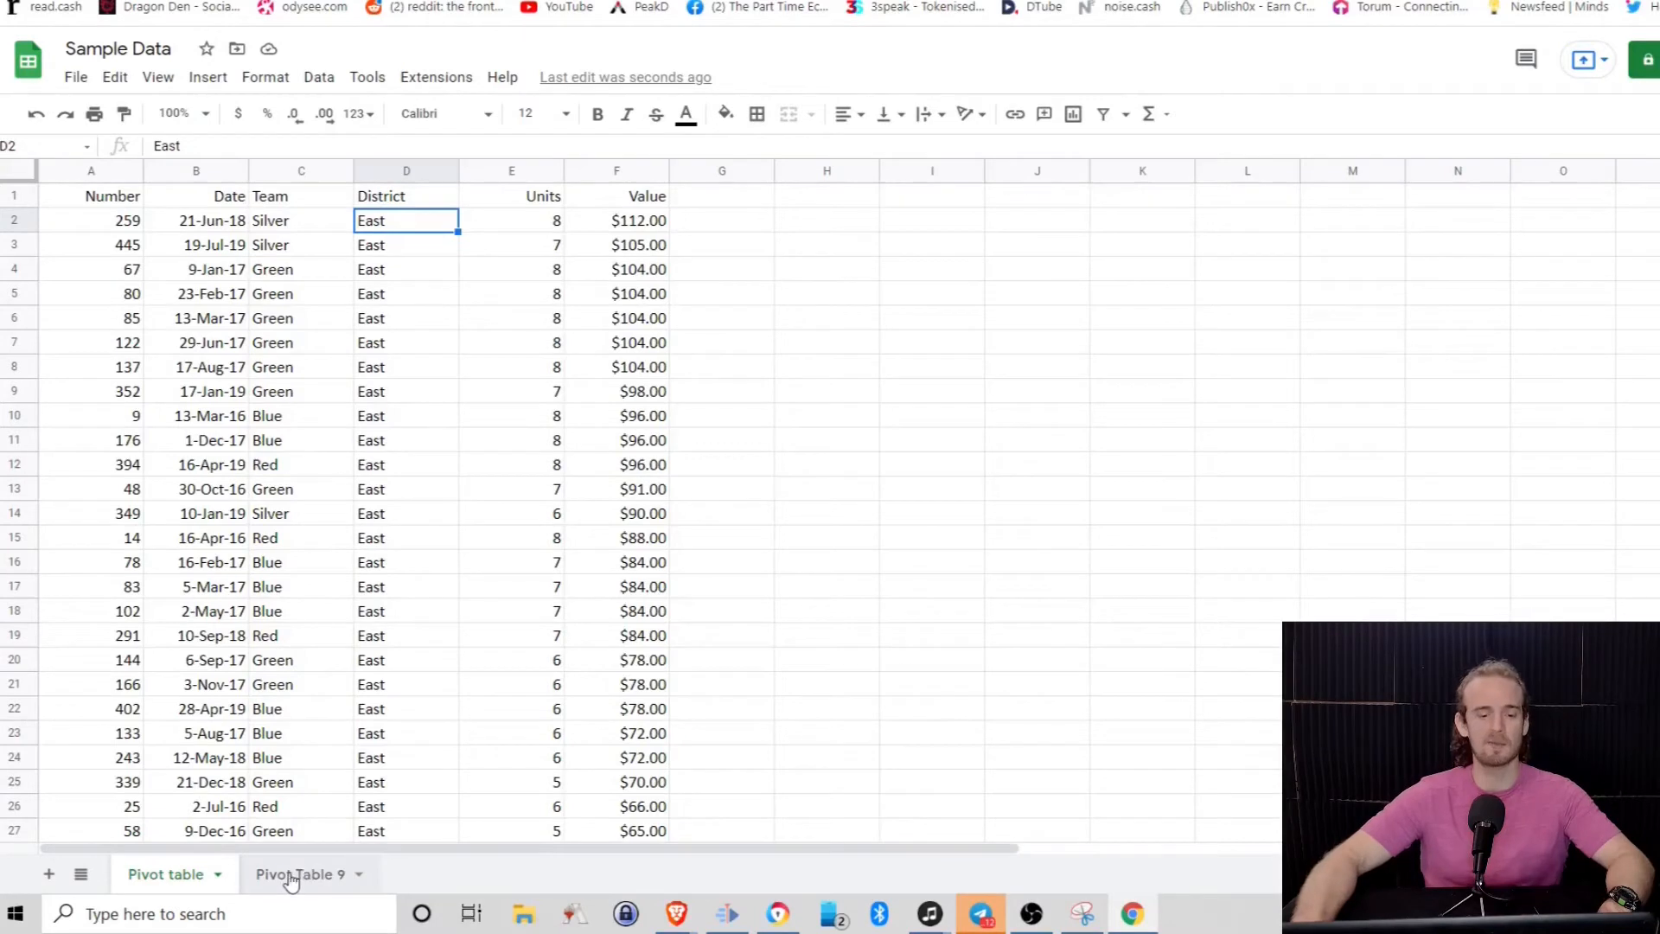
{"action": "left_click", "coordinate": [301, 873]}
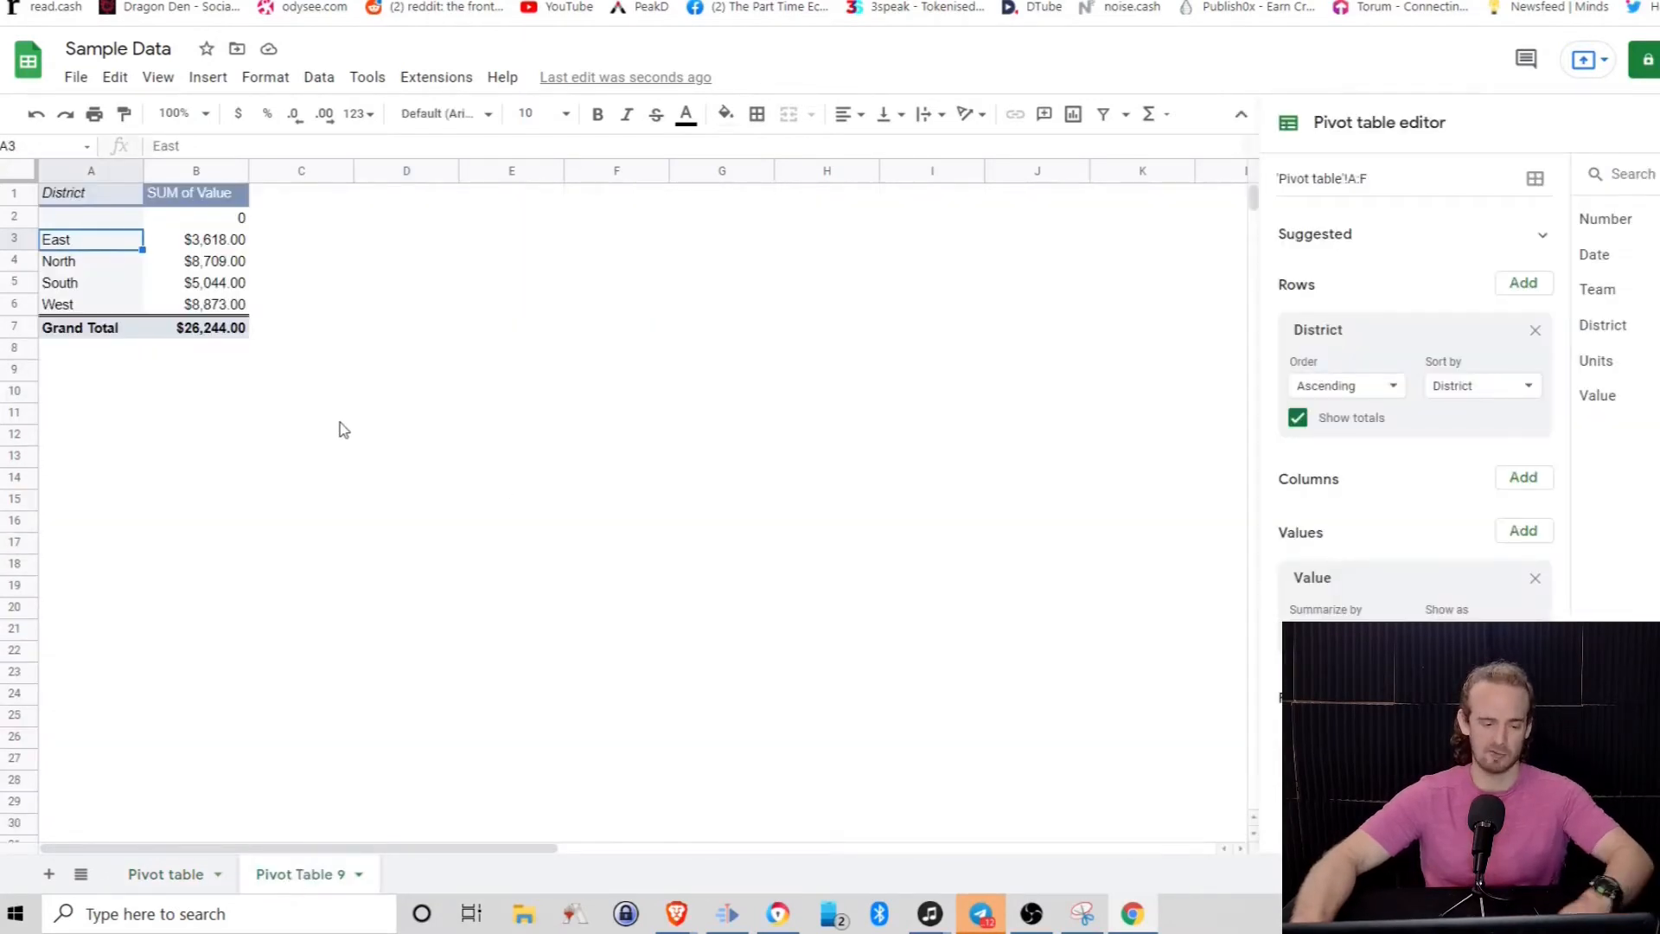
Remove the Value summary, leaving only the district rows and Grand Total
{"action": "left_click", "coordinate": [1534, 578]}
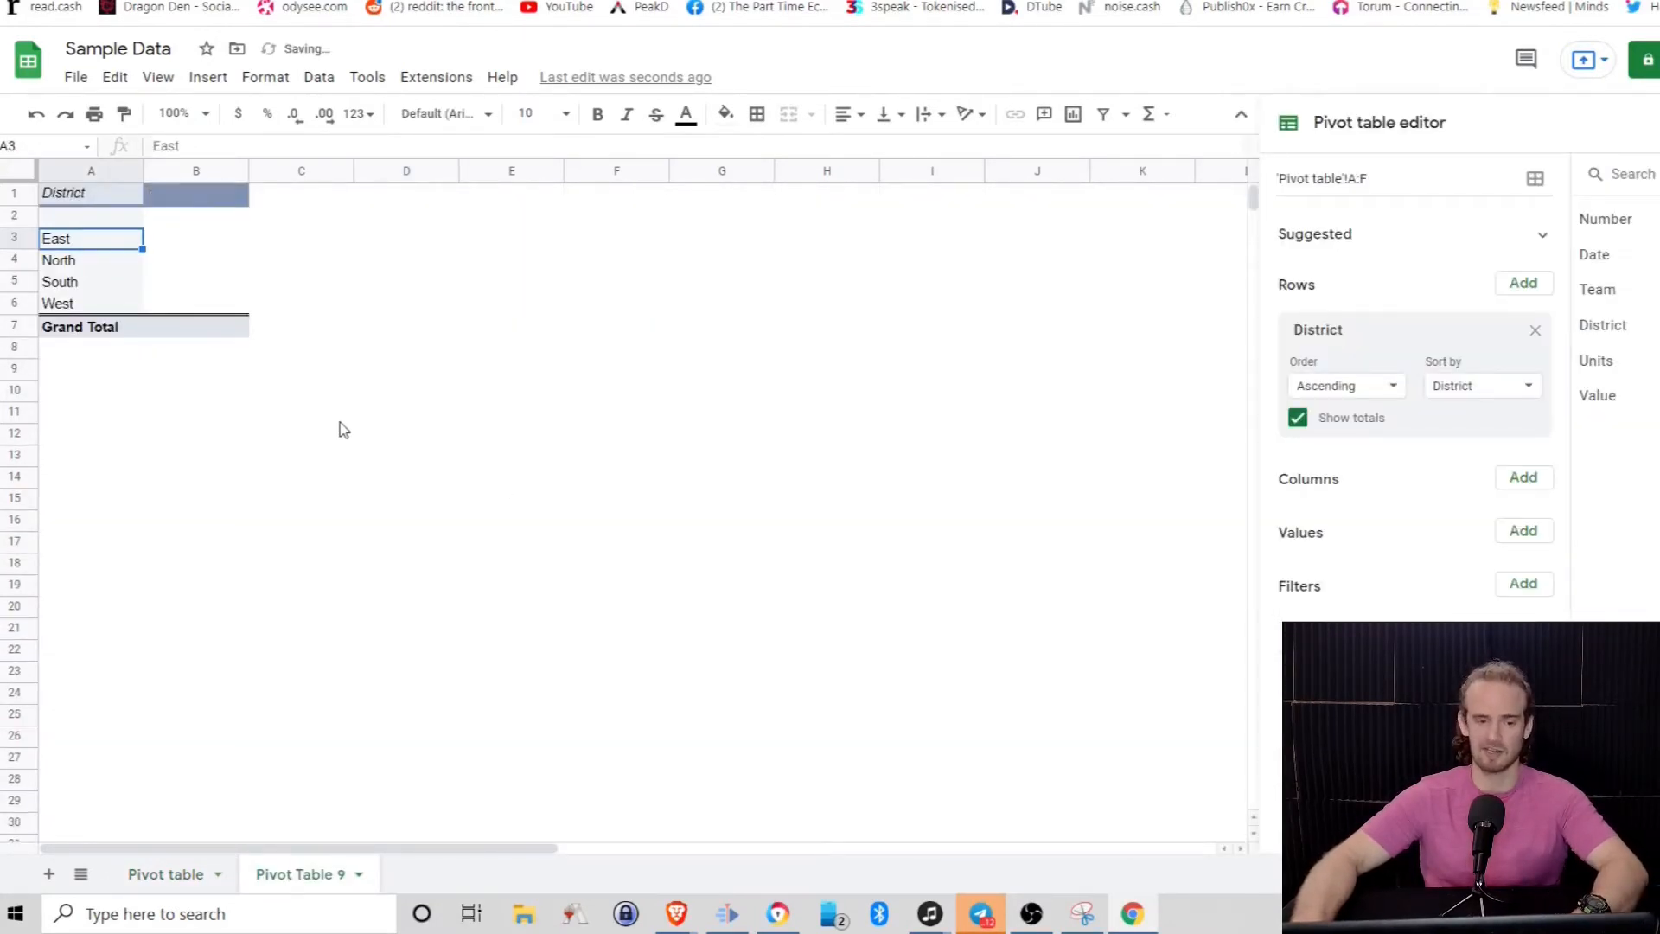
{"action": "mouse_move", "coordinate": [296, 443]}
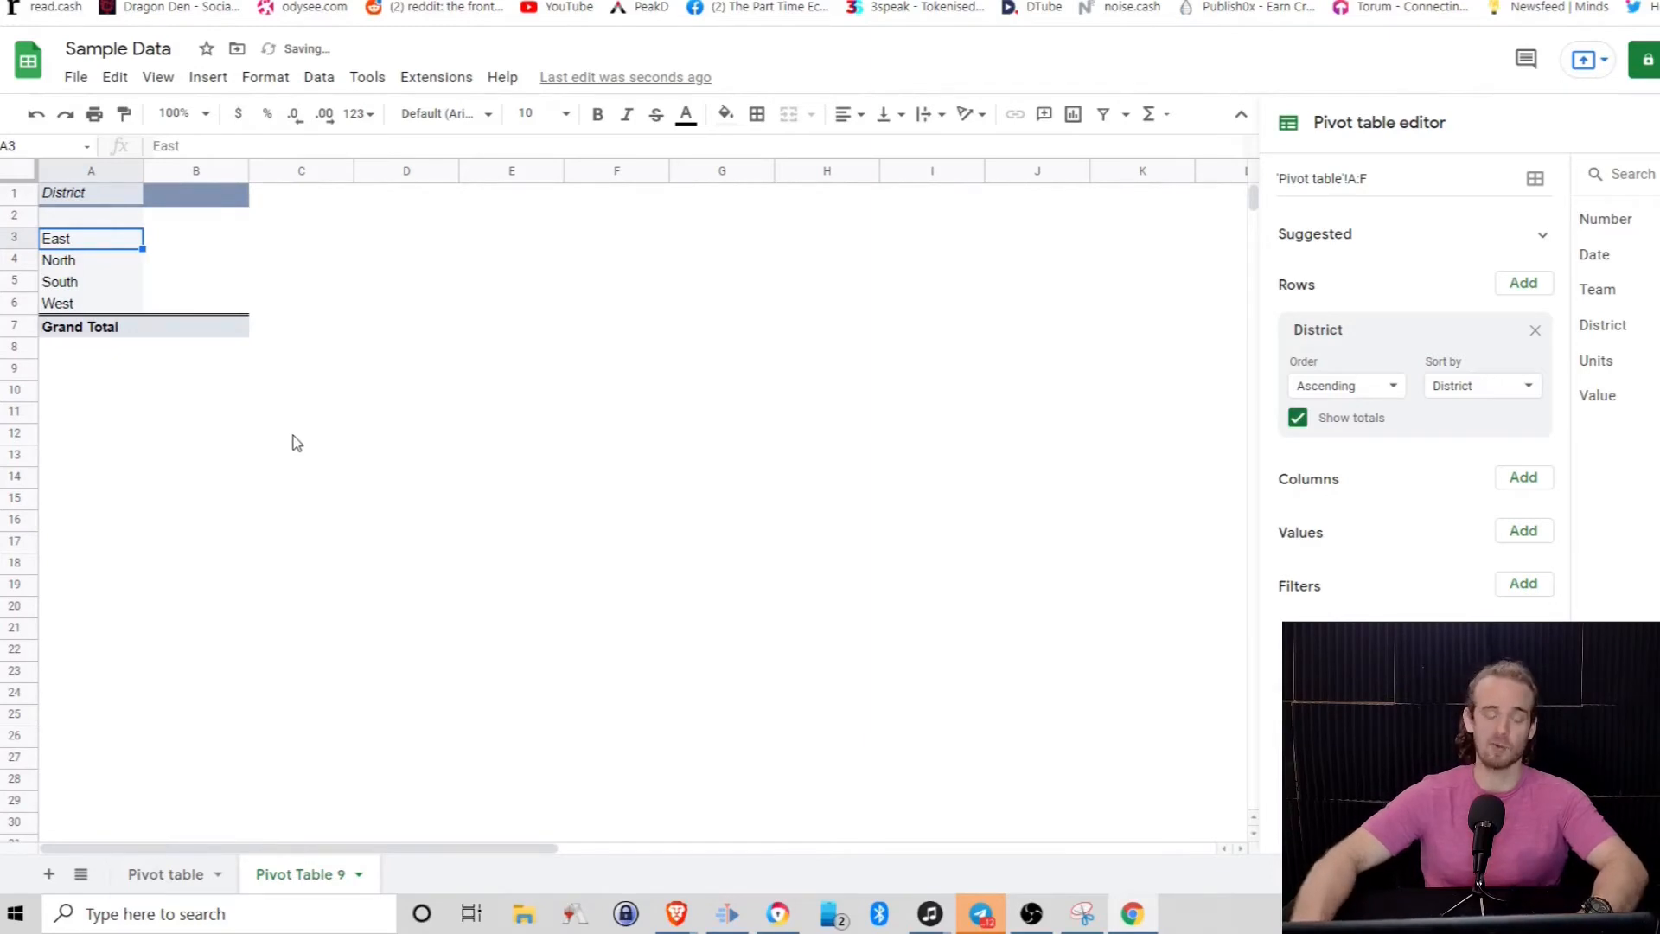
{"action": "mouse_move", "coordinate": [399, 429]}
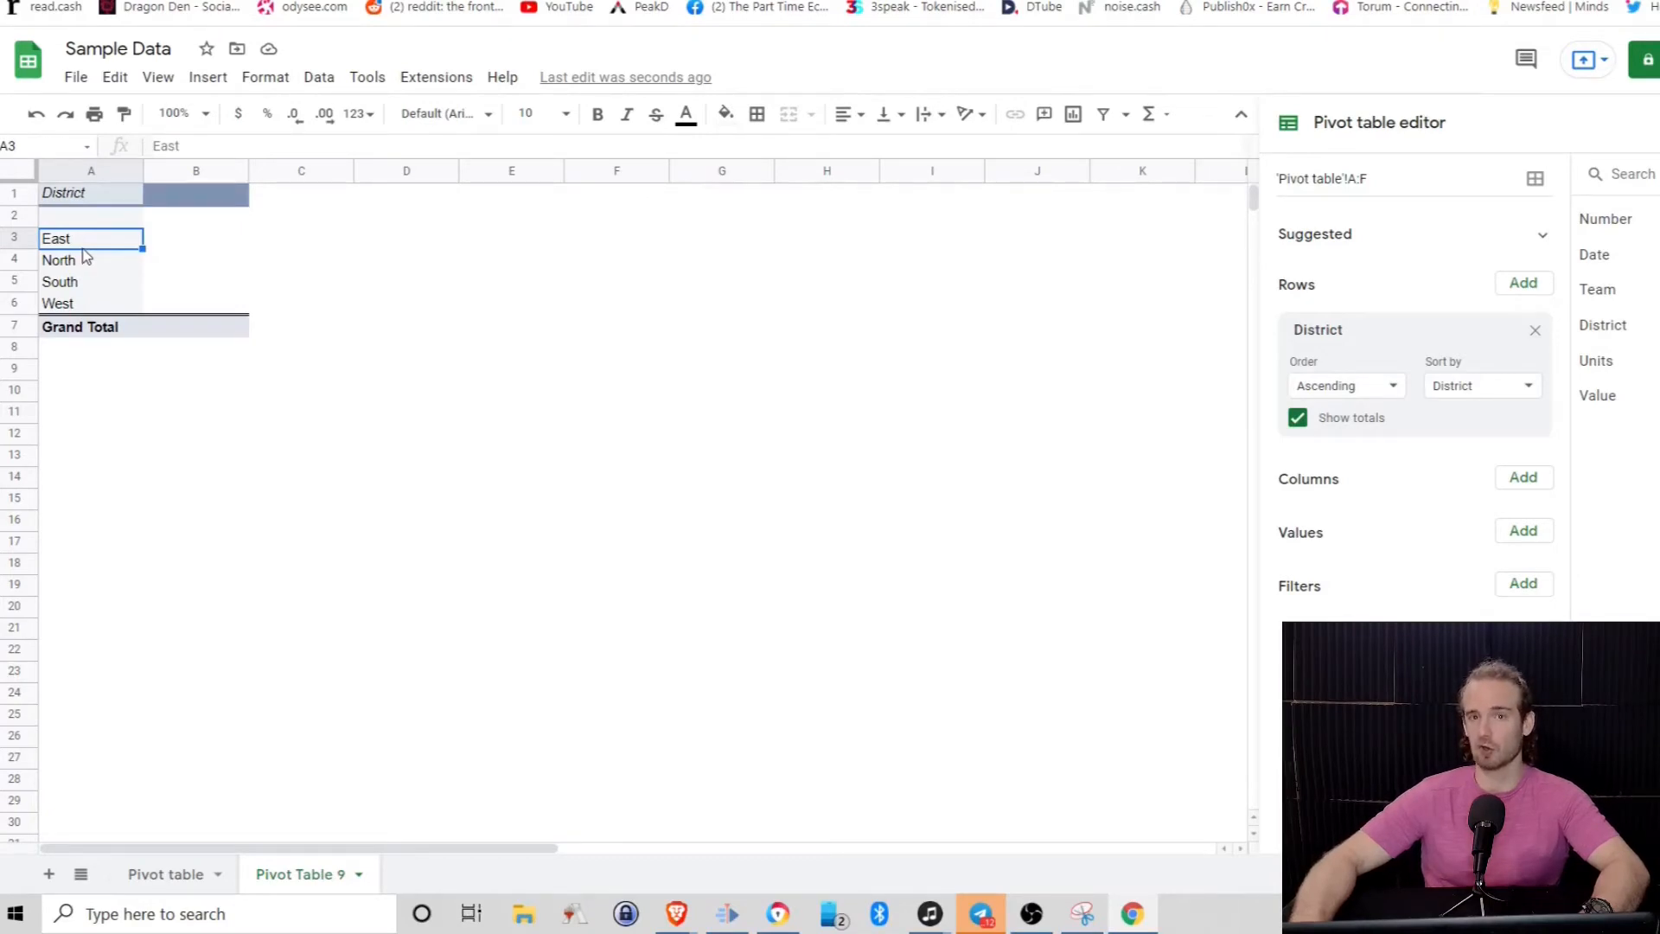
{"action": "mouse_move", "coordinate": [1370, 491]}
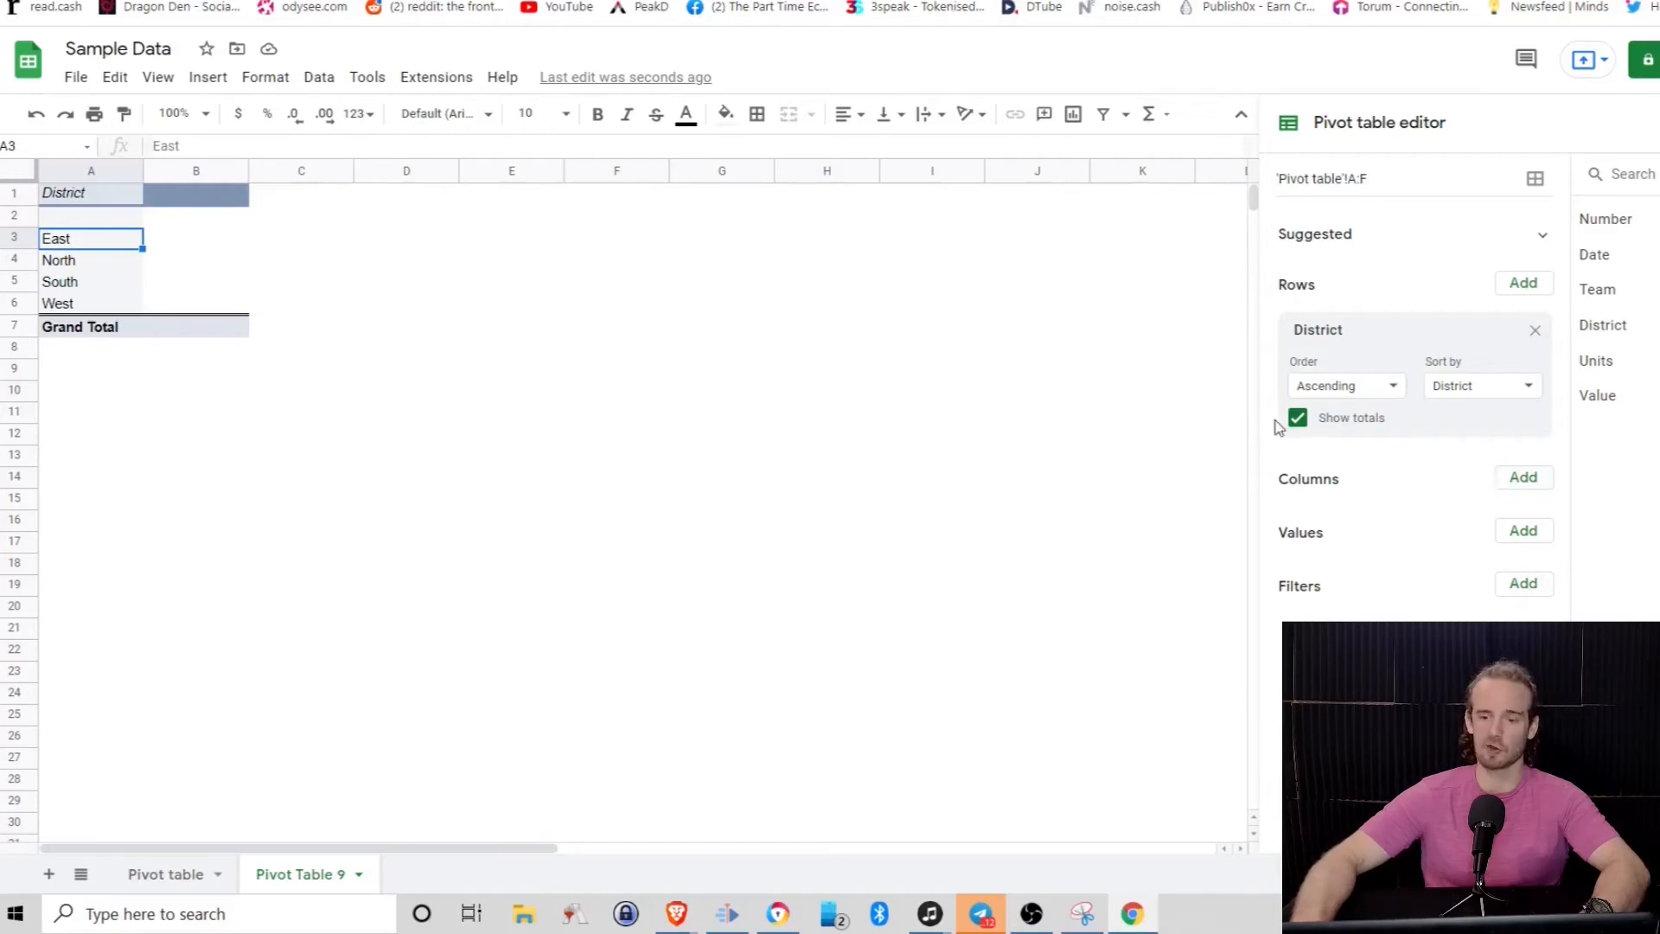
{"action": "left_click", "coordinate": [1522, 477]}
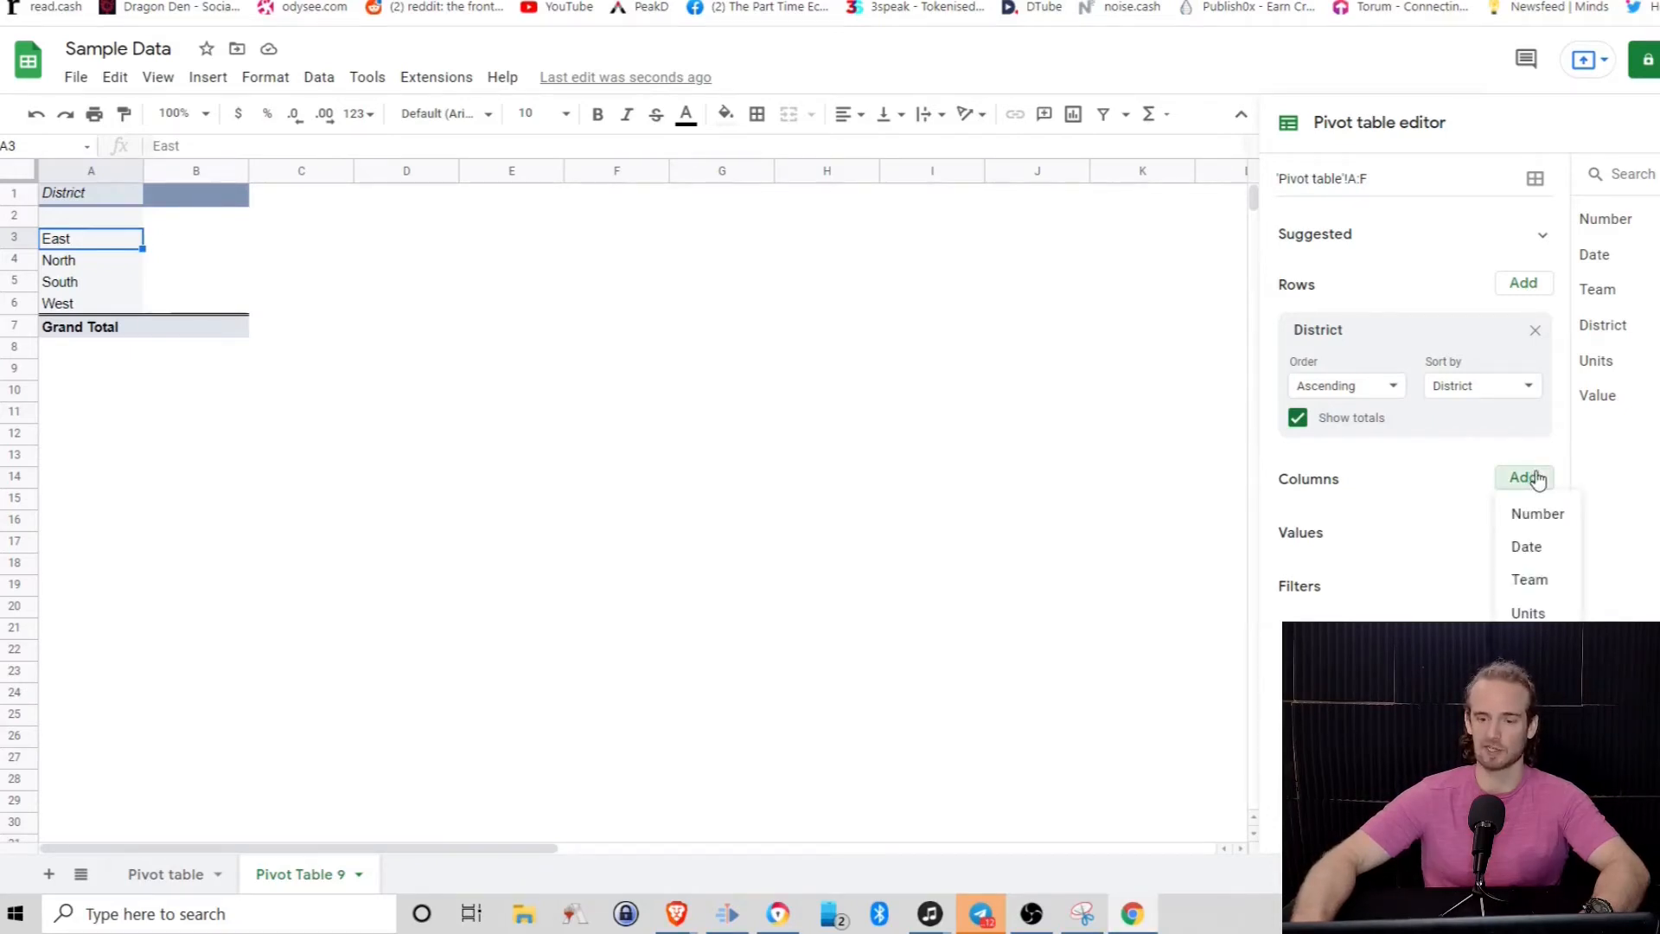
Set Team as the pivot column field so Blue, Green, Red, Silver head the columns
{"action": "left_click", "coordinate": [1529, 580]}
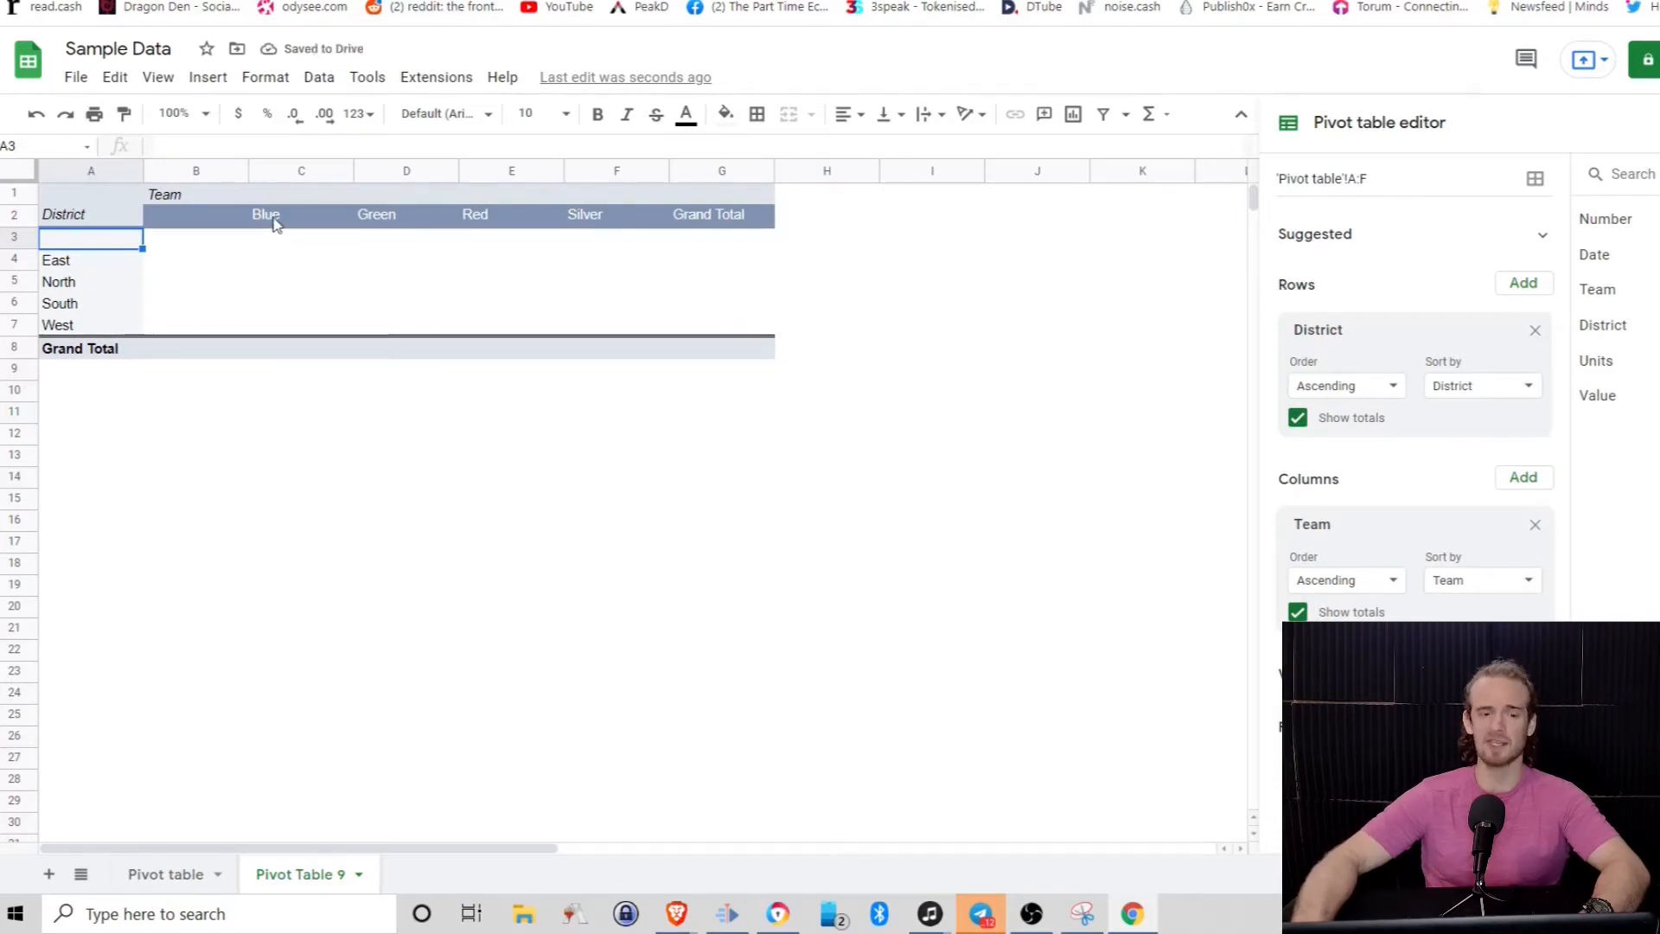
{"action": "mouse_move", "coordinate": [477, 231]}
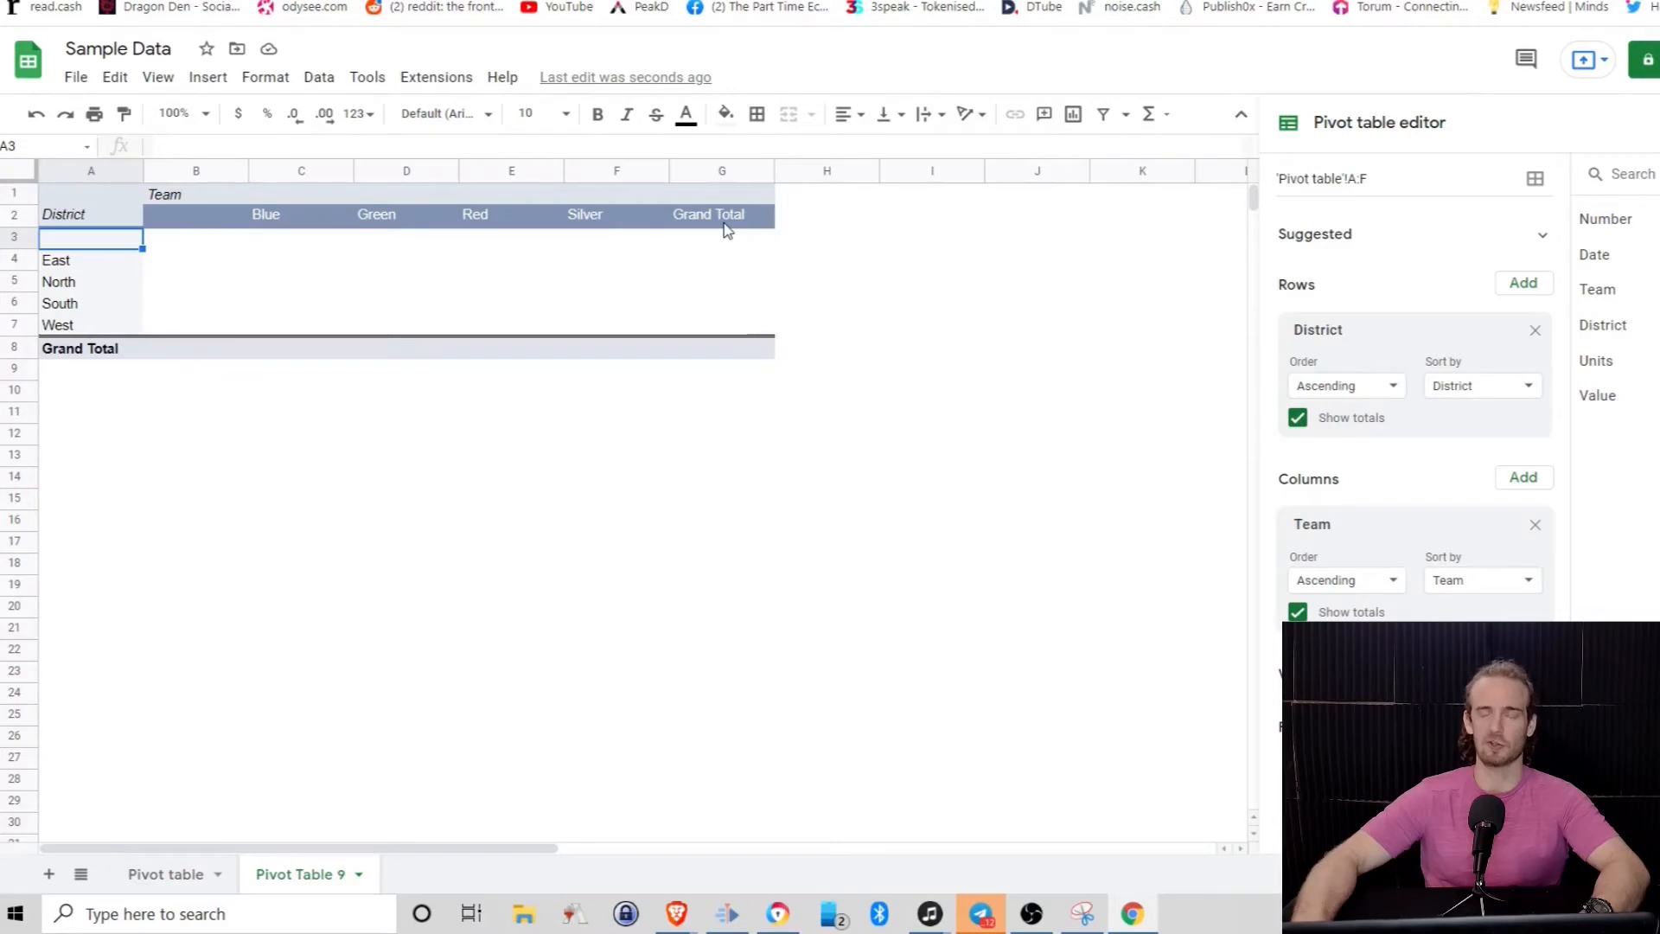
{"action": "mouse_move", "coordinate": [141, 524]}
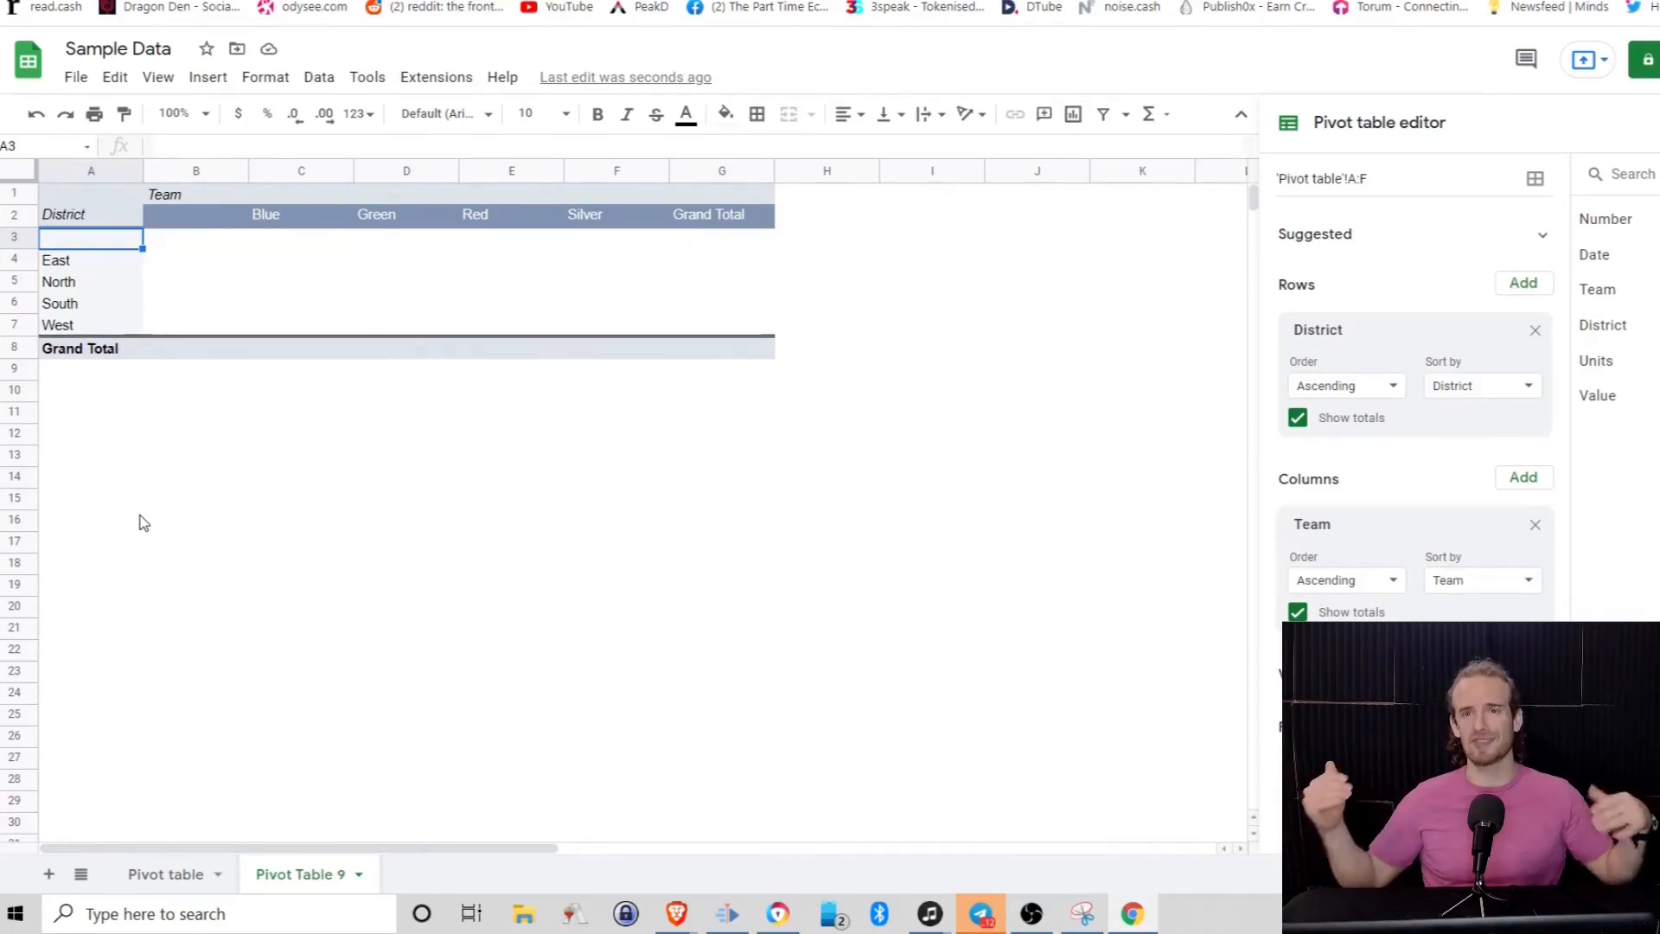
{"action": "mouse_move", "coordinate": [321, 211]}
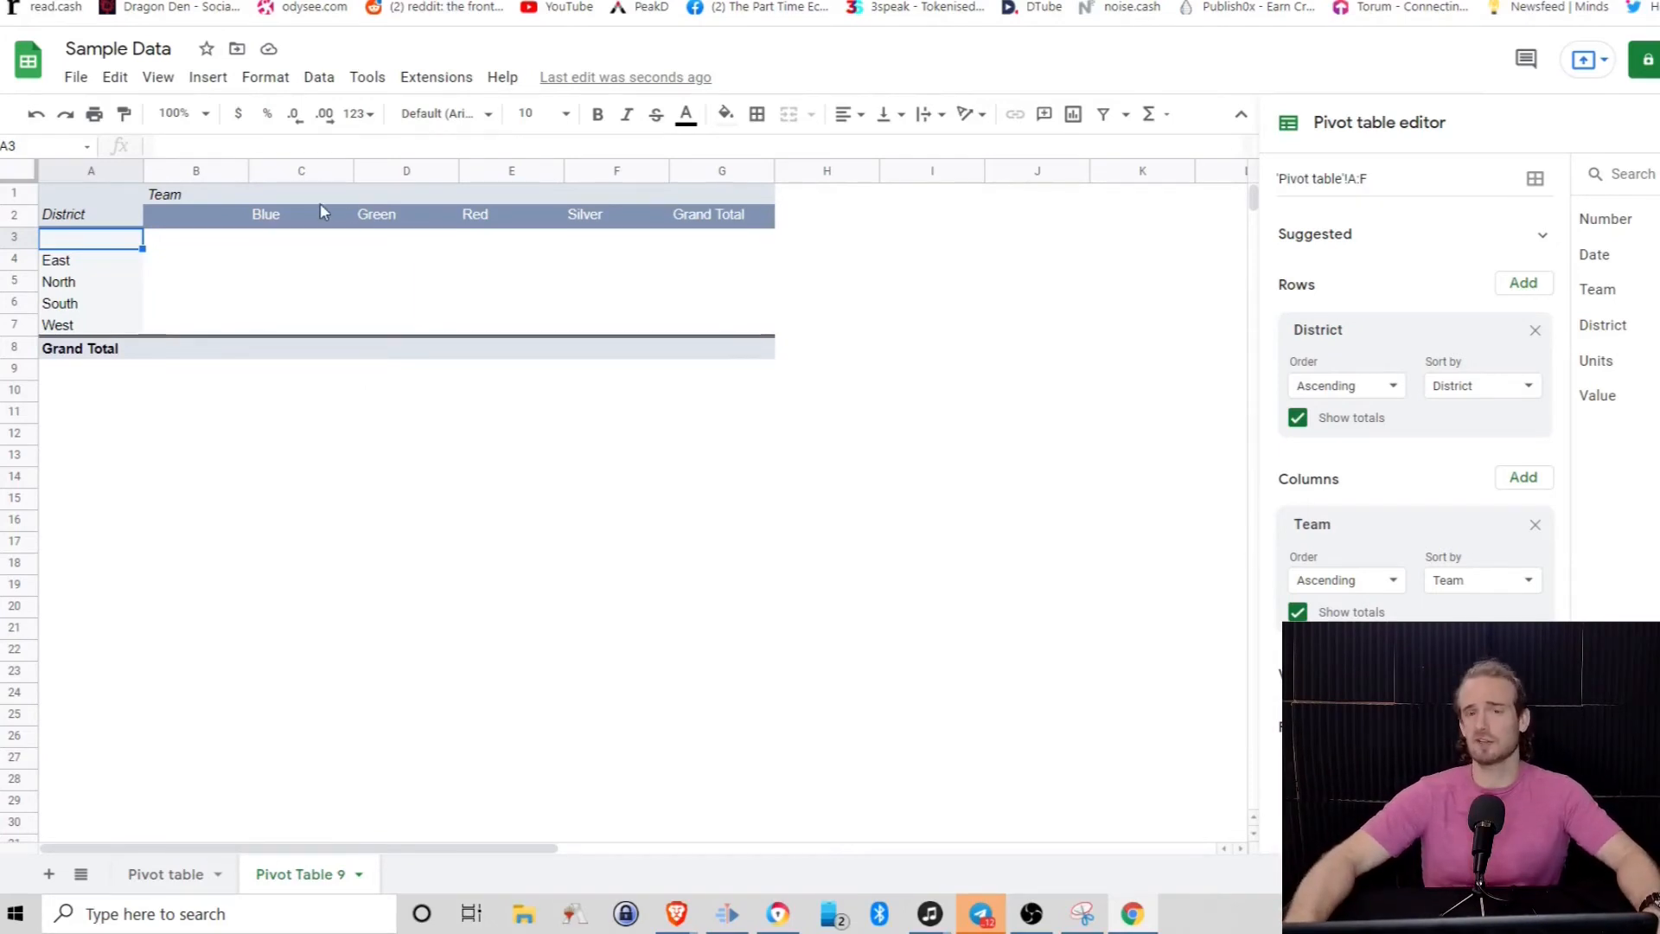
{"action": "mouse_move", "coordinate": [306, 228]}
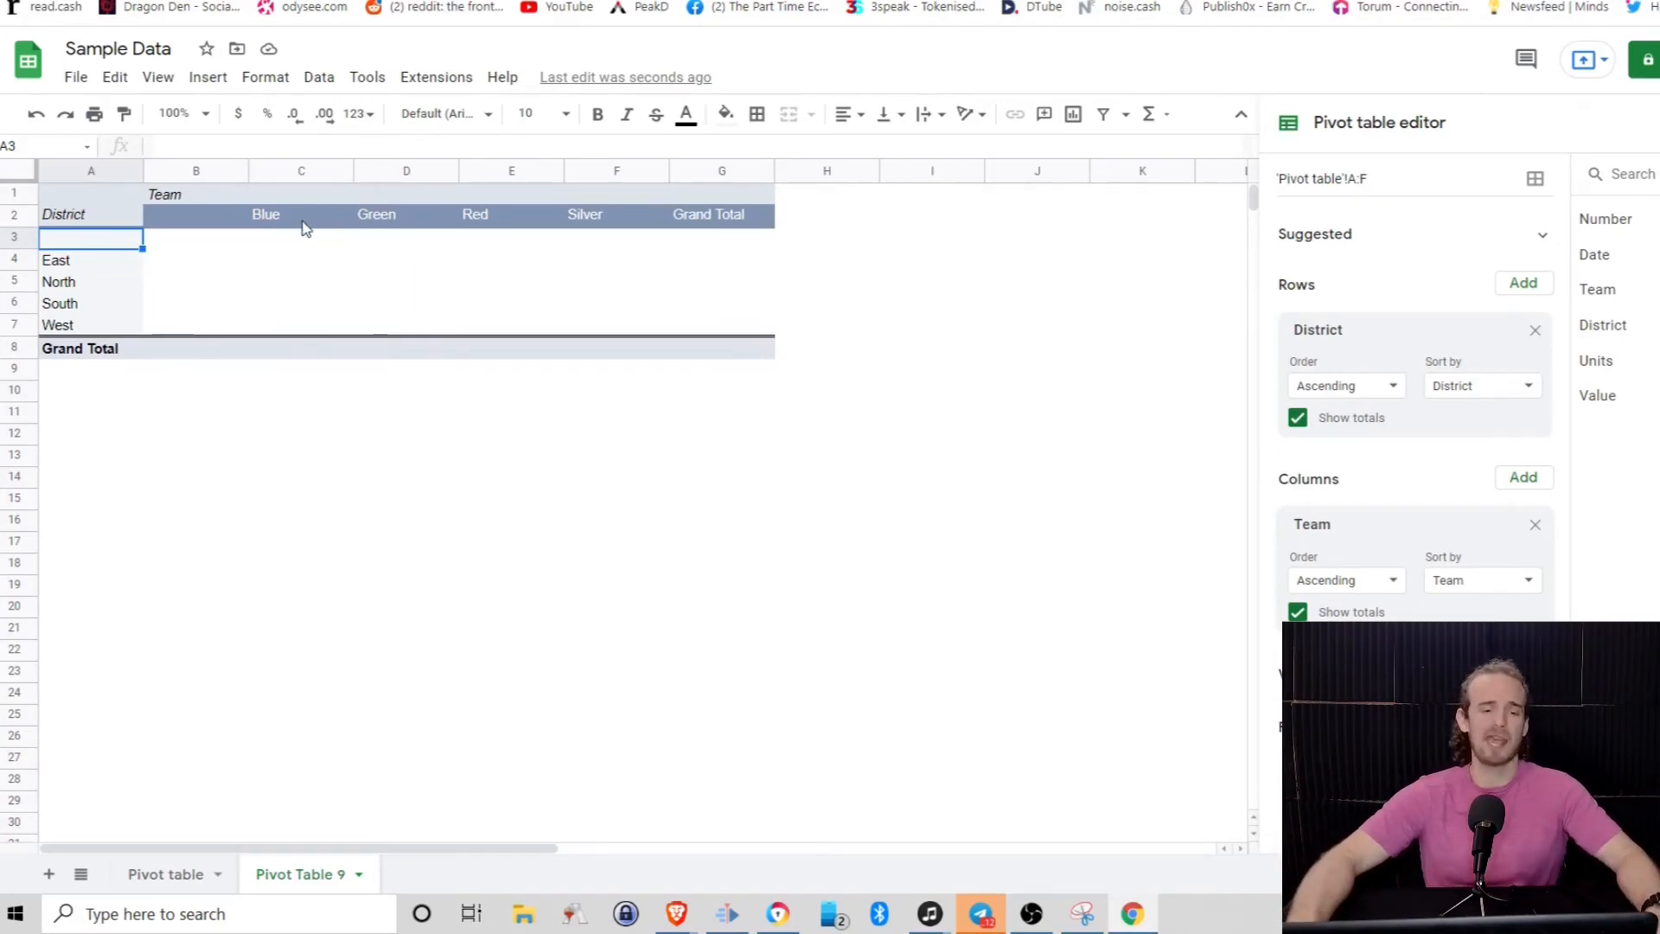
{"action": "mouse_move", "coordinate": [288, 244]}
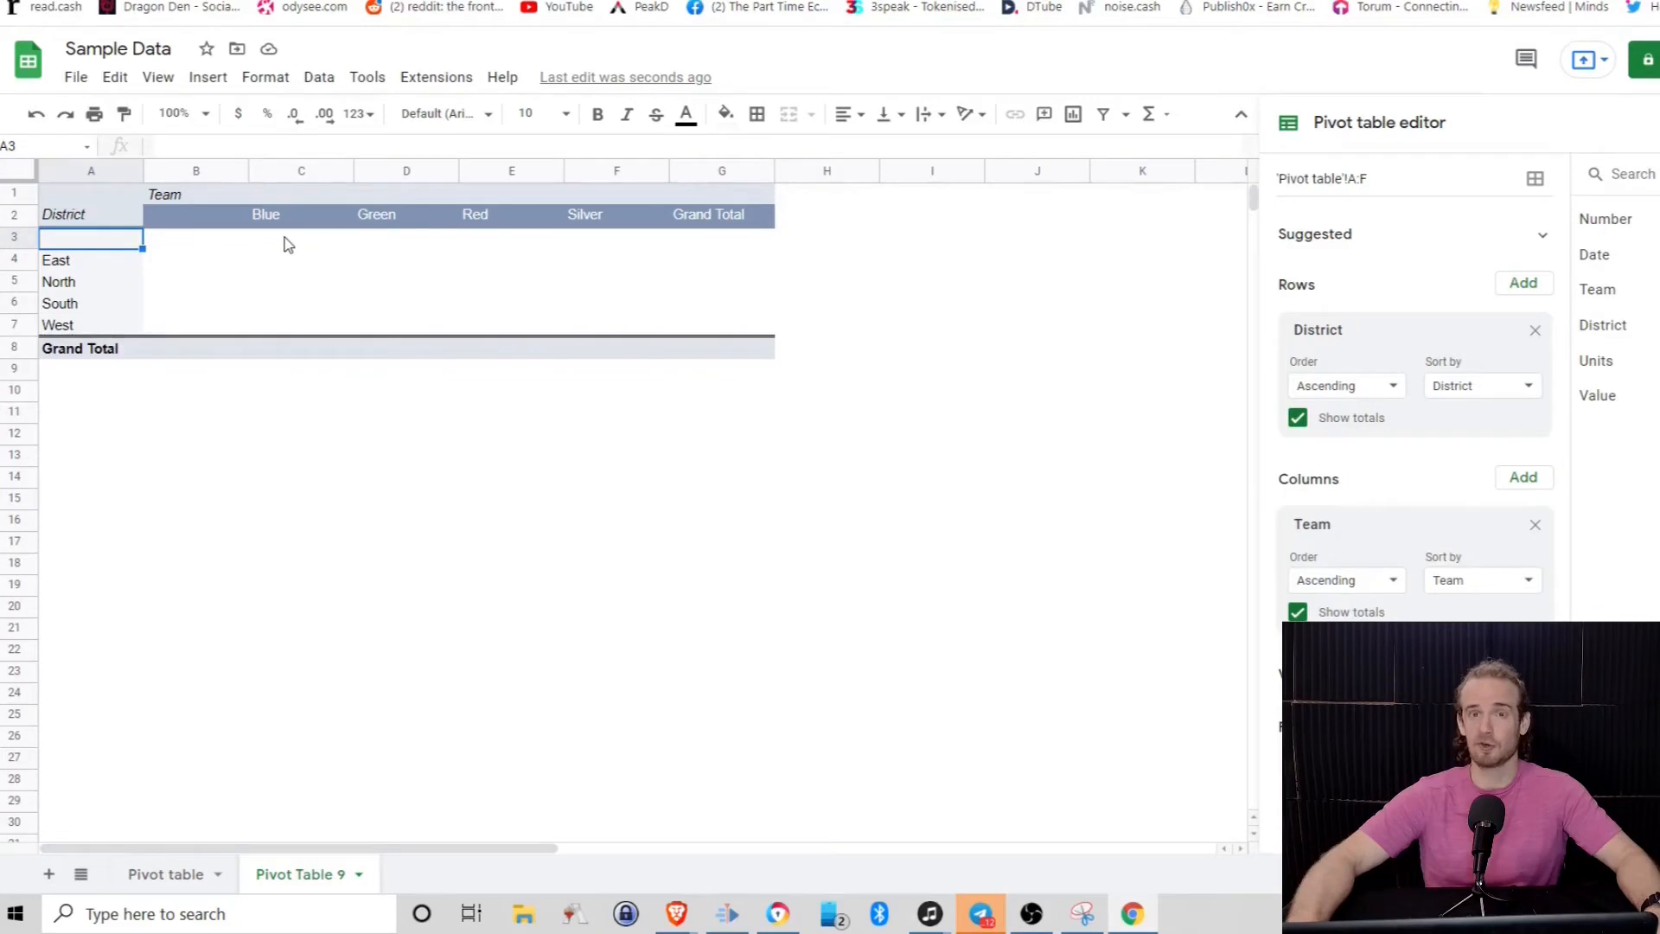
{"action": "mouse_move", "coordinate": [359, 235]}
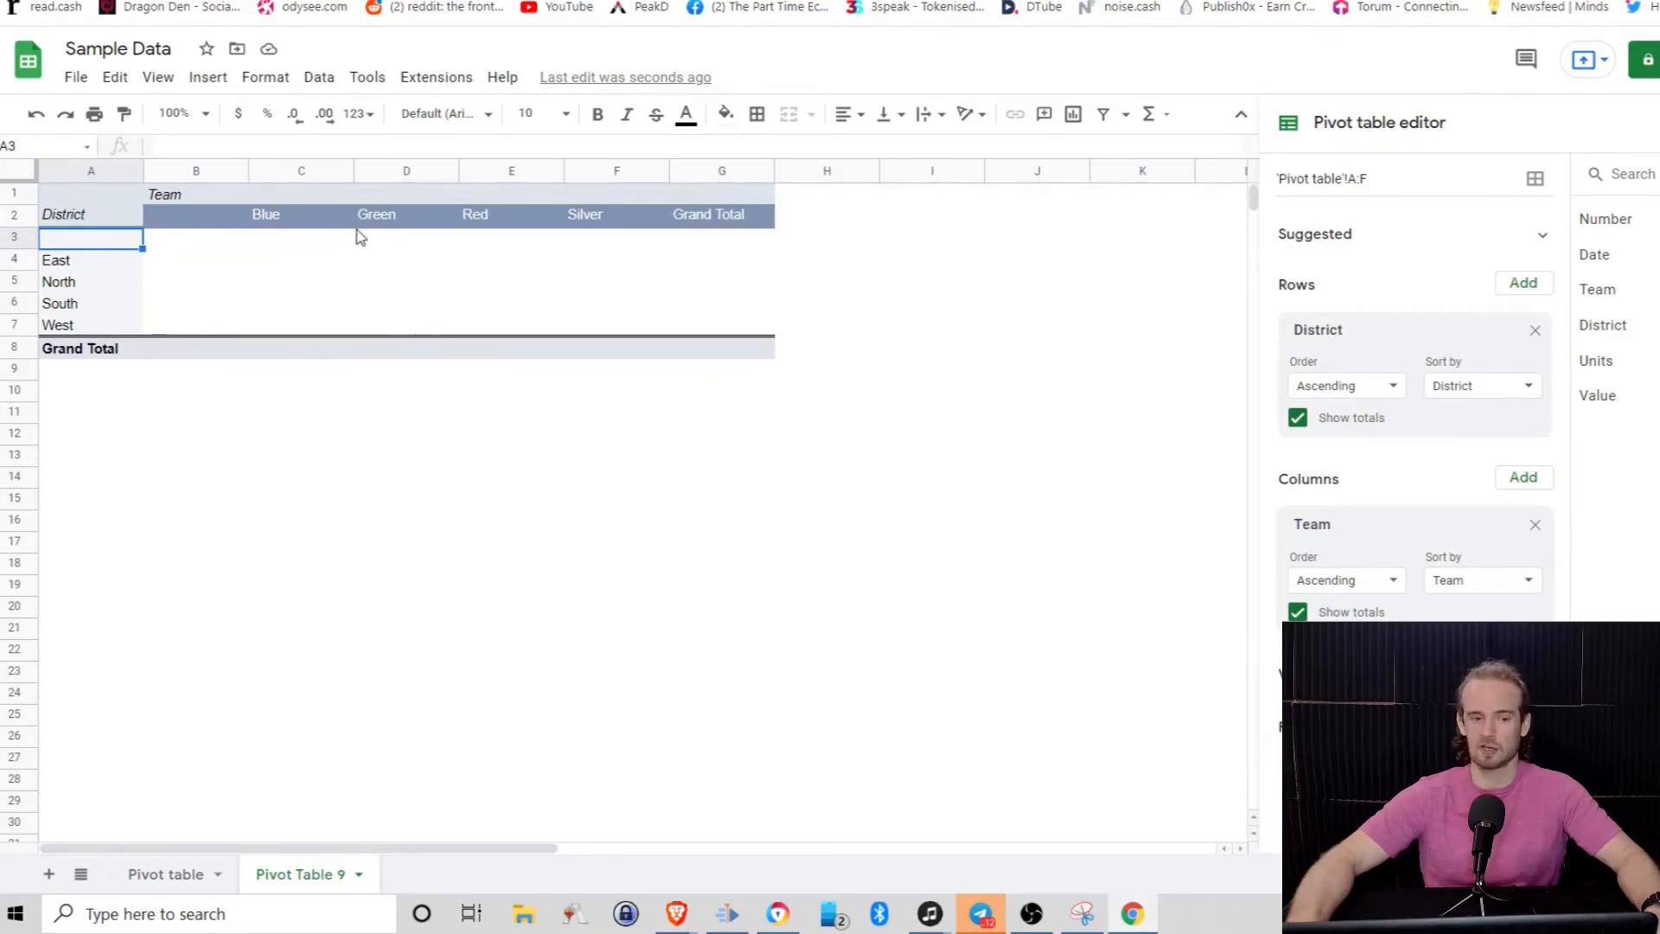
{"action": "mouse_move", "coordinate": [339, 234]}
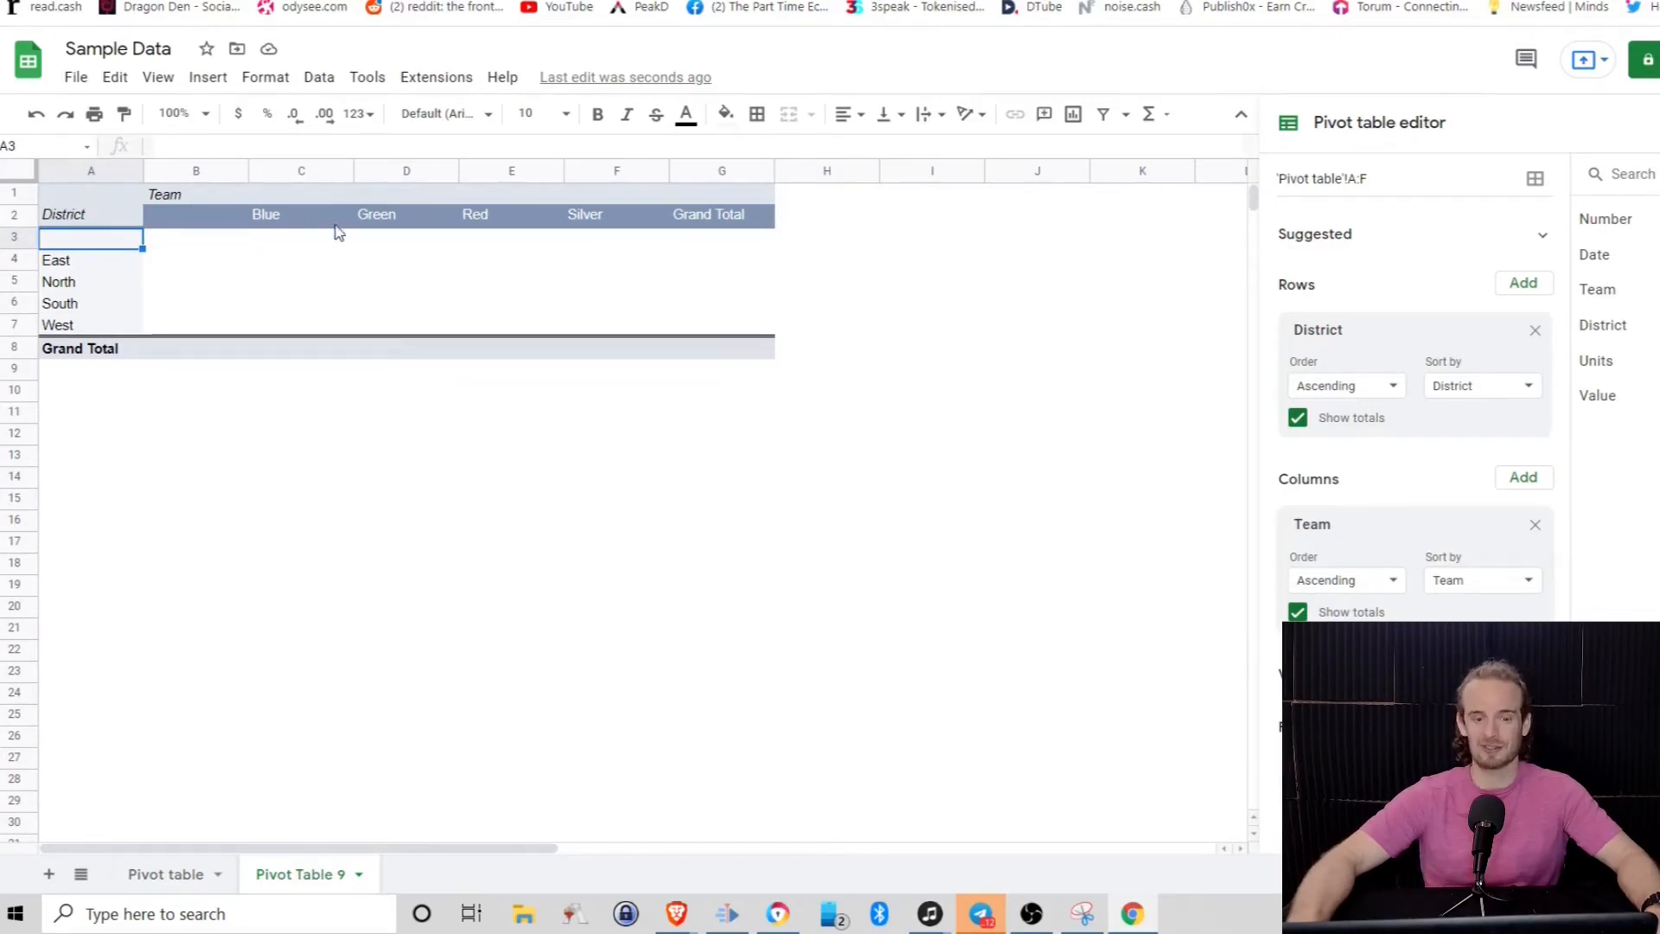
{"action": "mouse_move", "coordinate": [367, 215]}
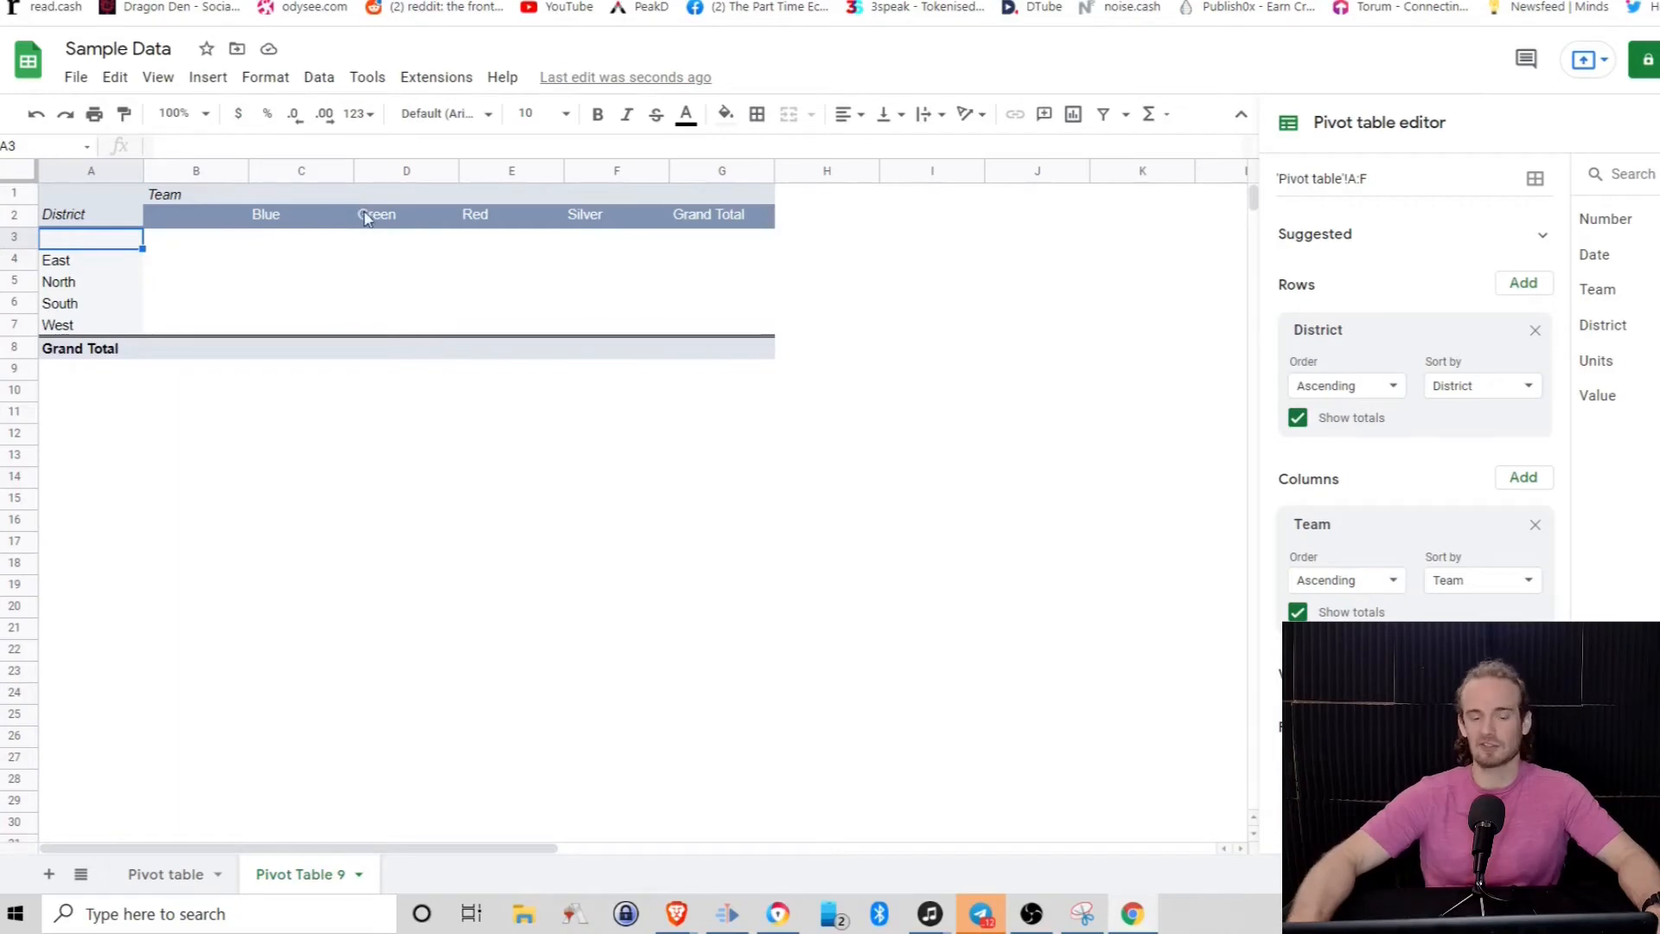
{"action": "mouse_move", "coordinate": [548, 215]}
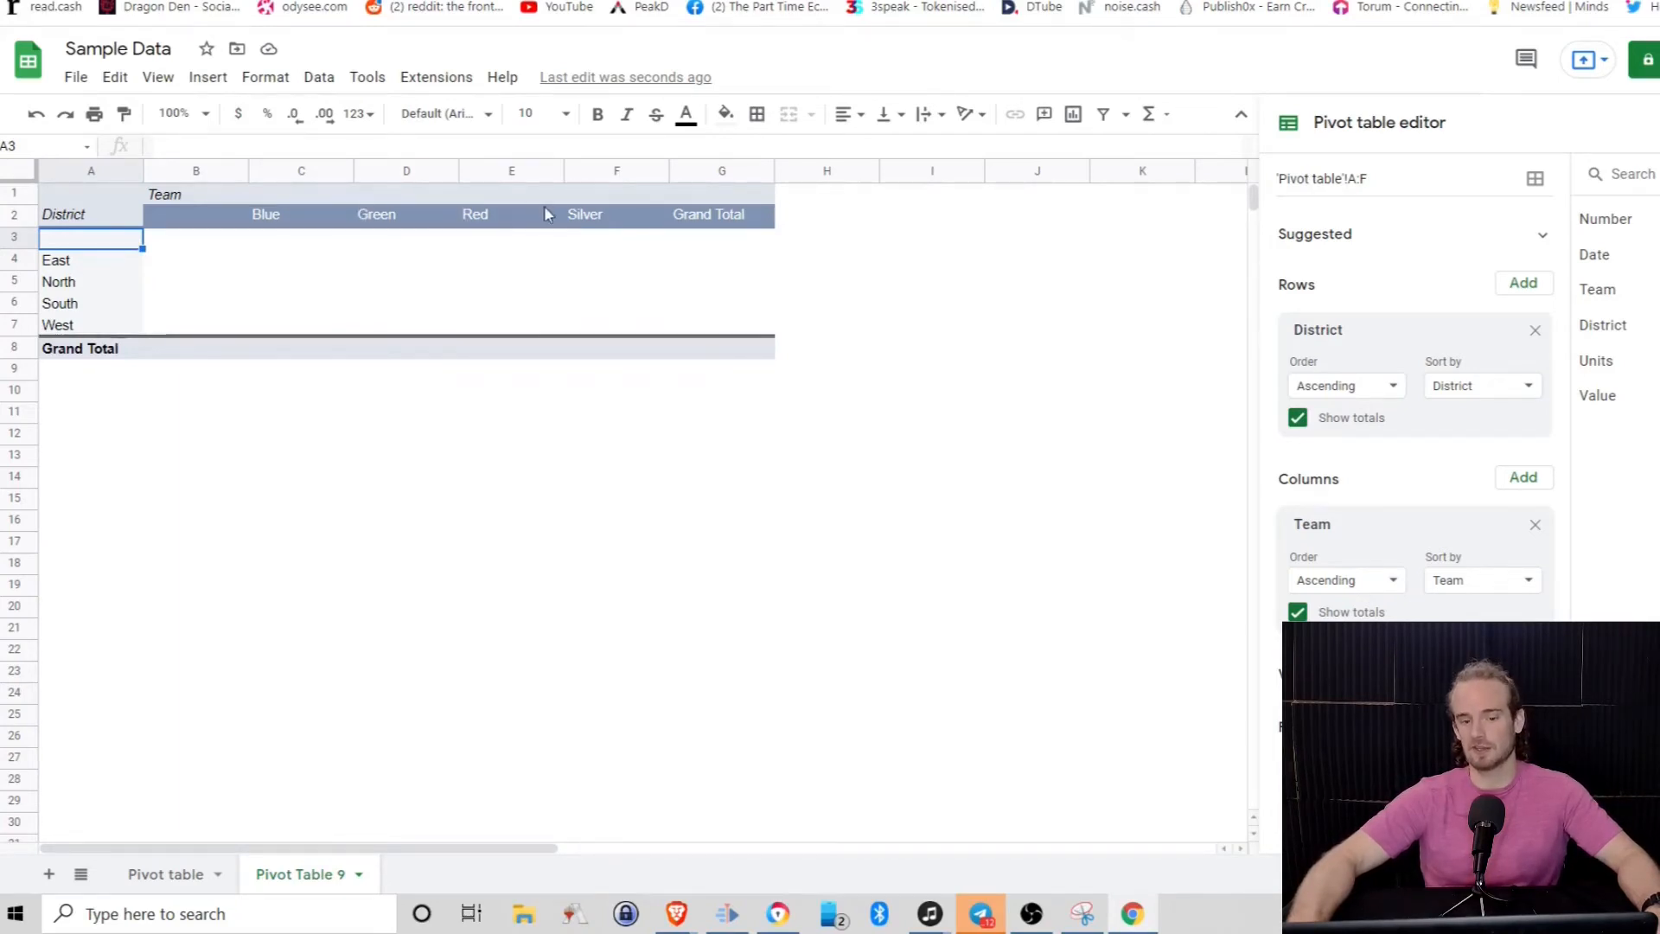
{"action": "mouse_move", "coordinate": [569, 230]}
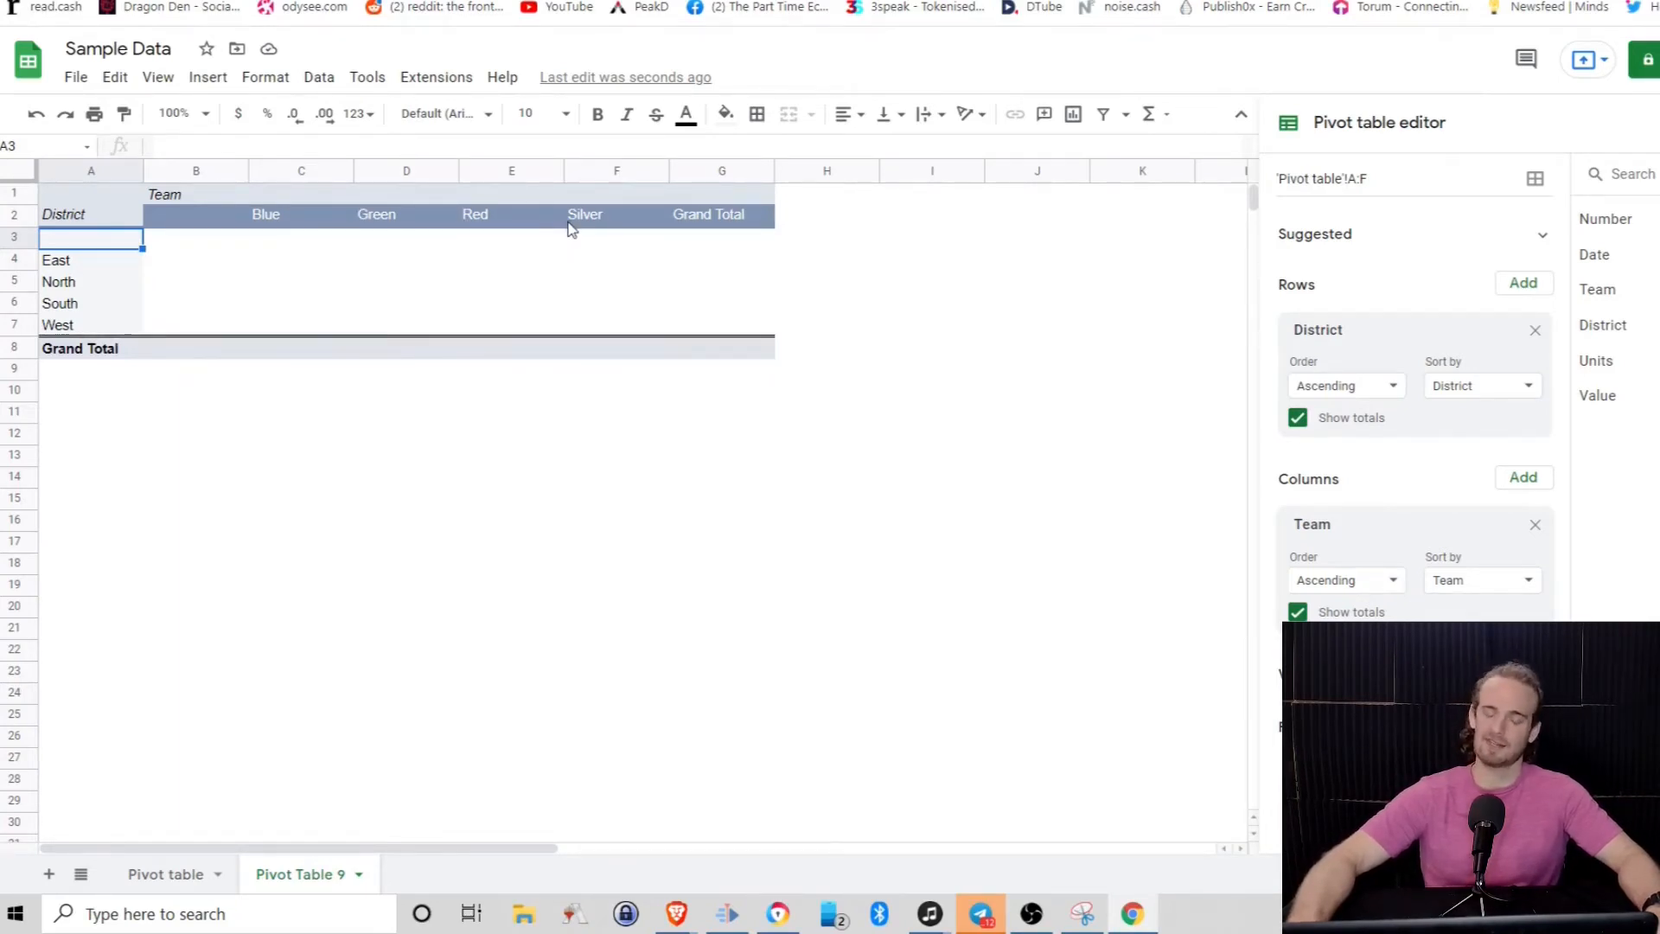
{"action": "mouse_move", "coordinate": [491, 327]}
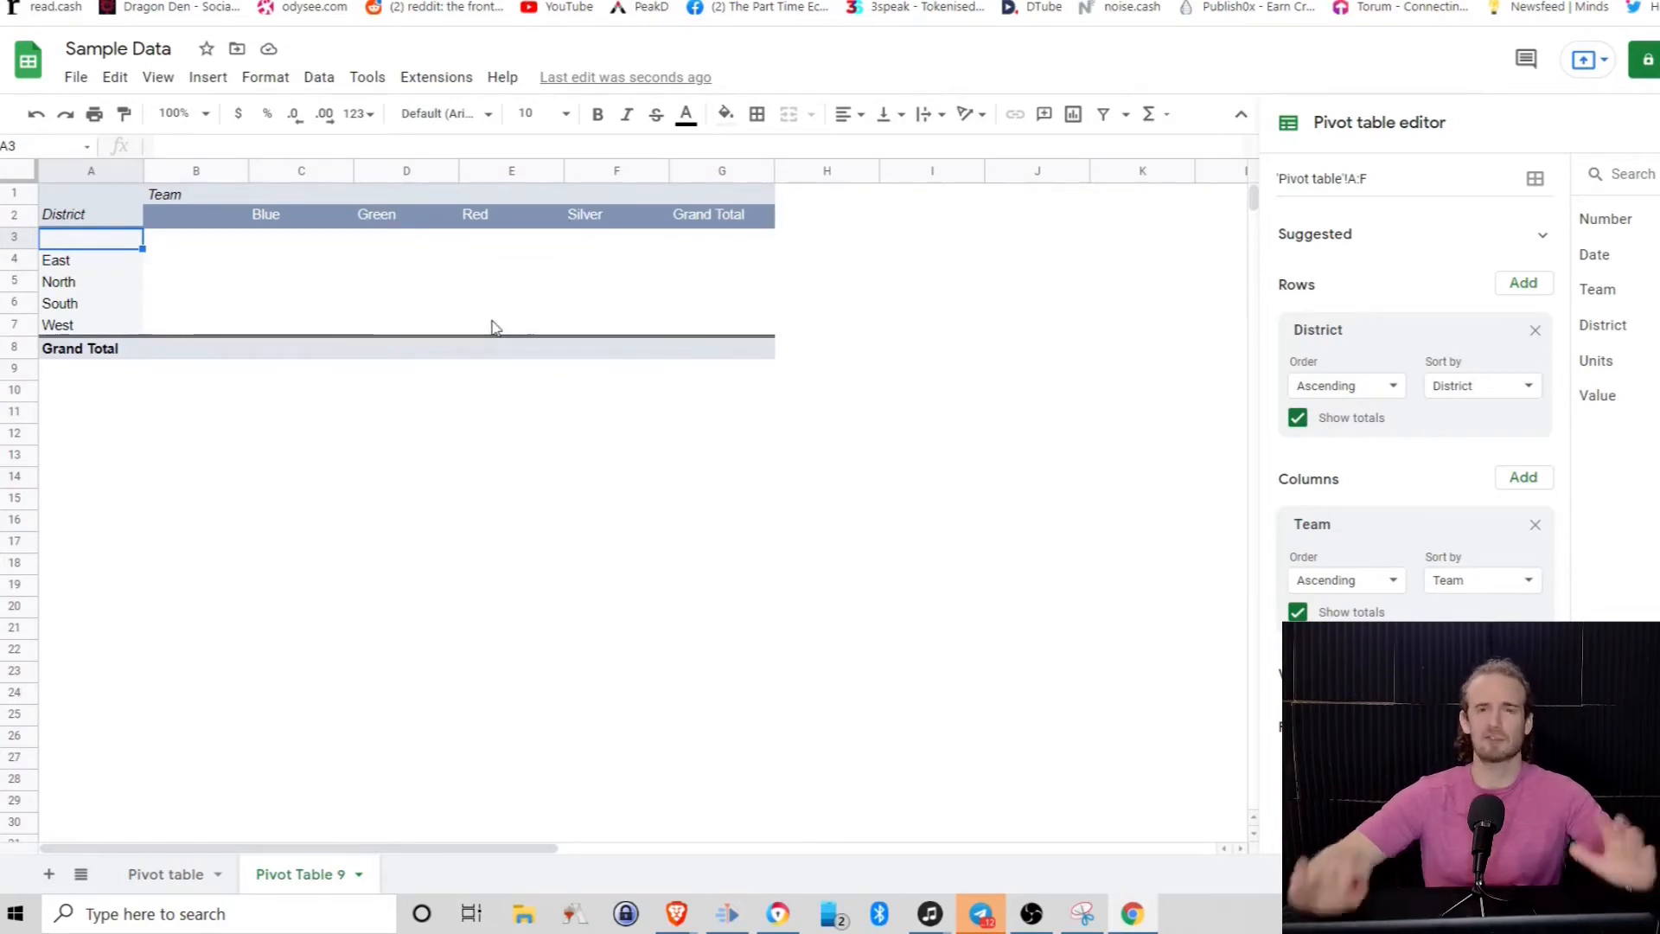
{"action": "mouse_move", "coordinate": [176, 353]}
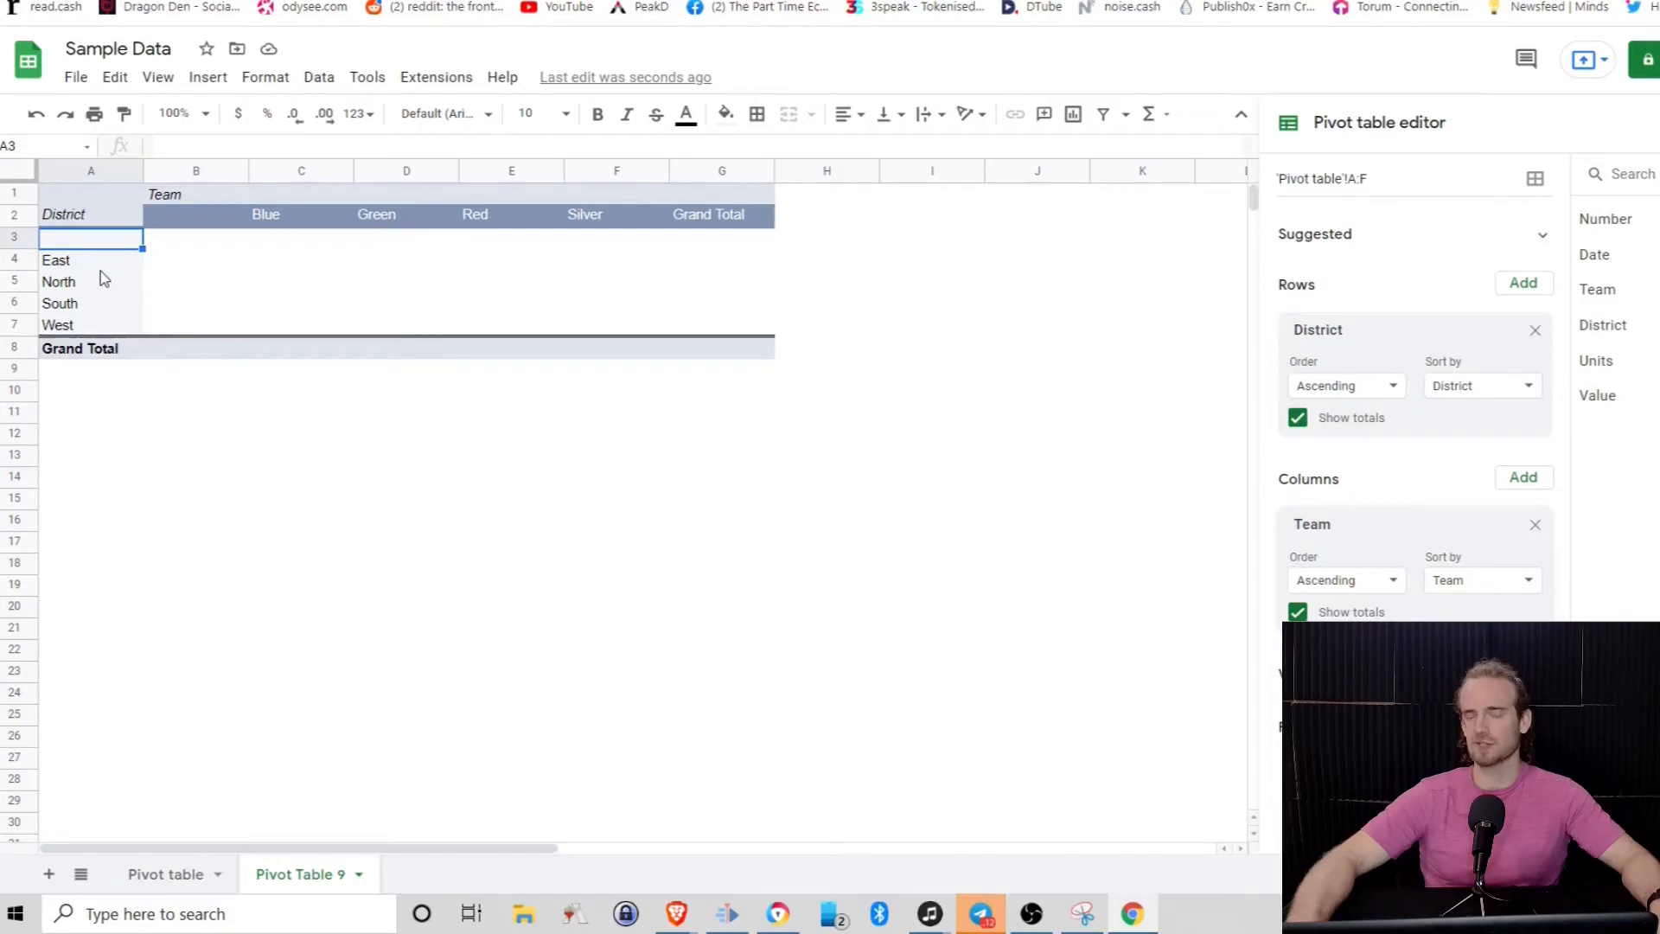
{"action": "mouse_move", "coordinate": [313, 230]}
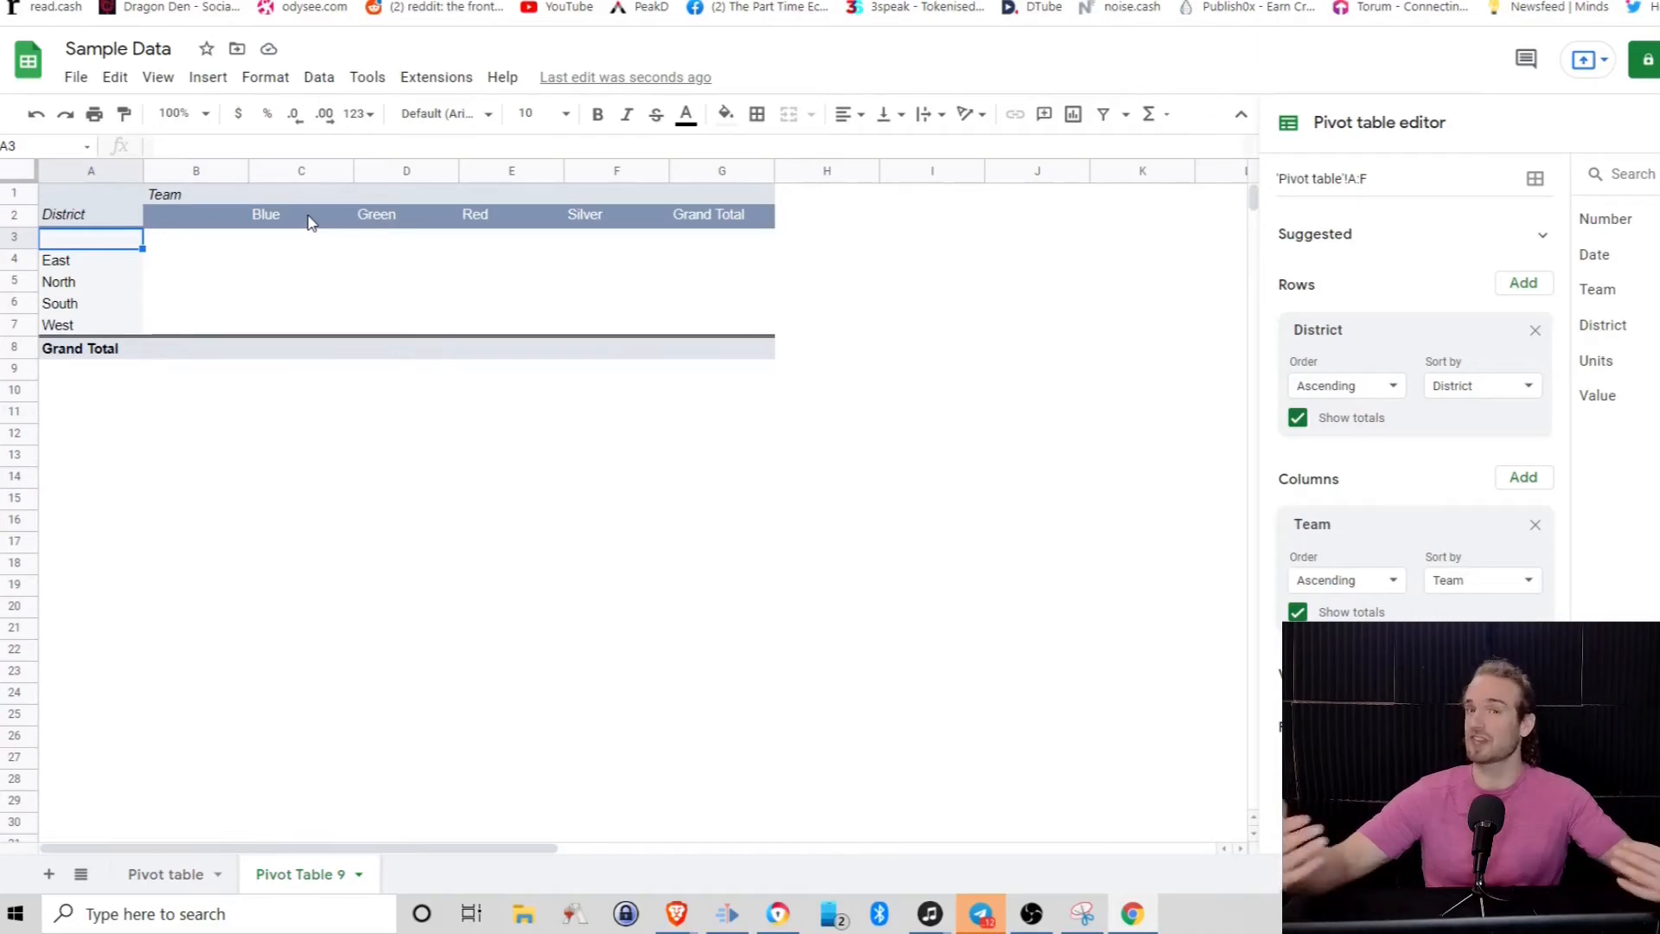
{"action": "mouse_move", "coordinate": [174, 343]}
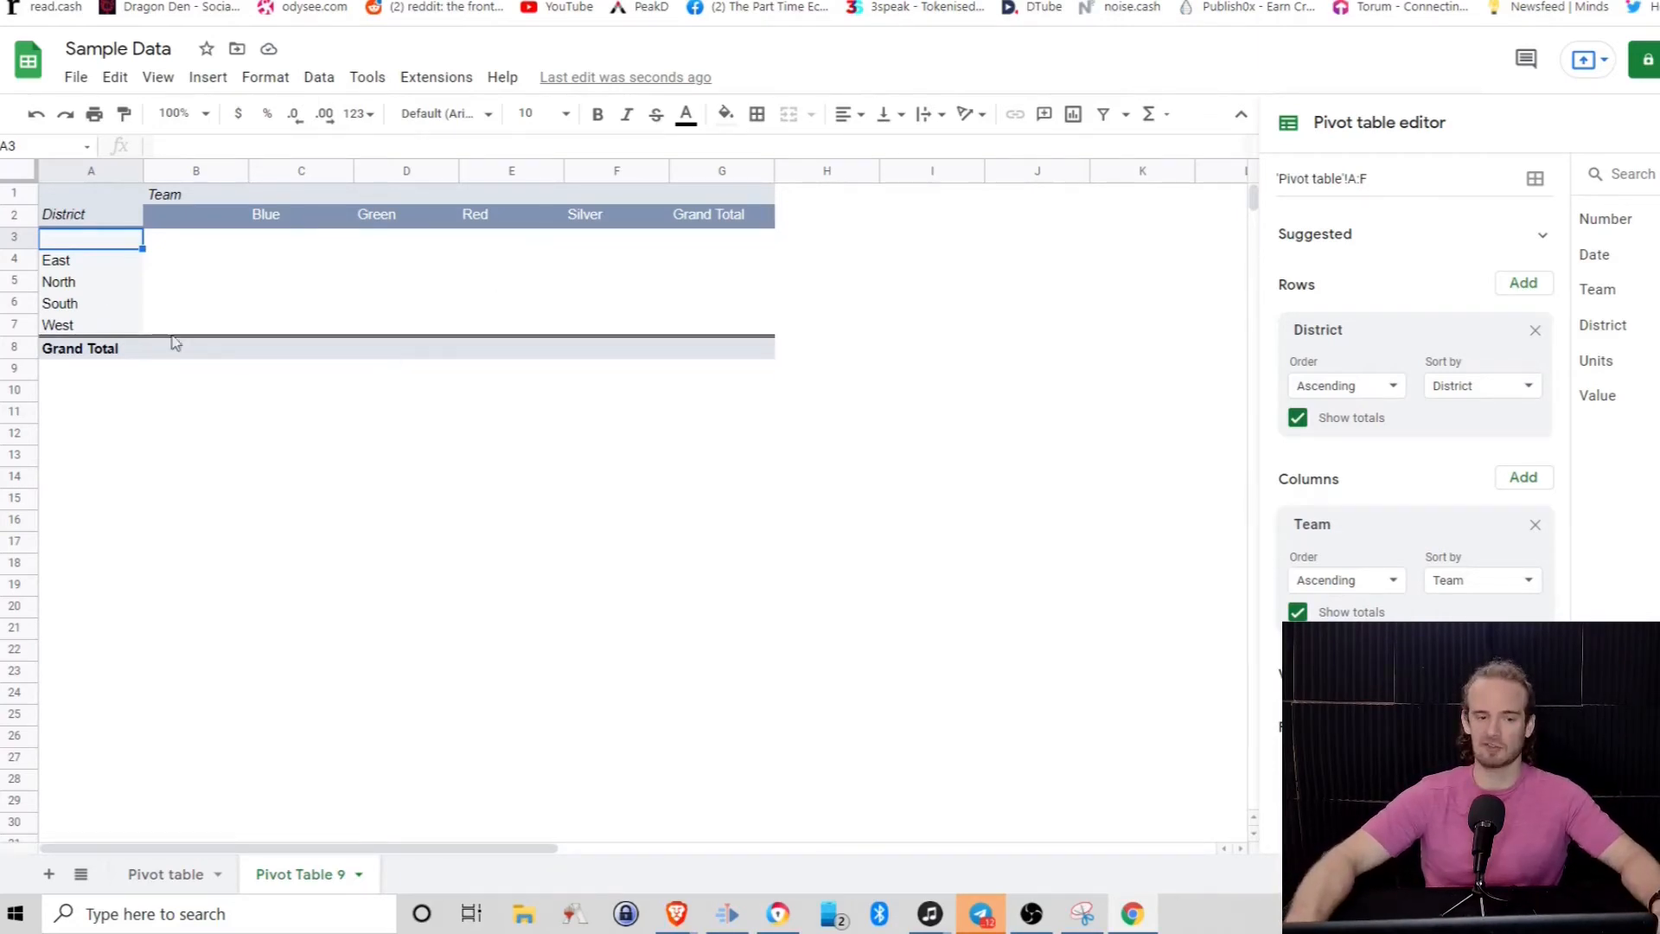
{"action": "mouse_move", "coordinate": [1159, 493]}
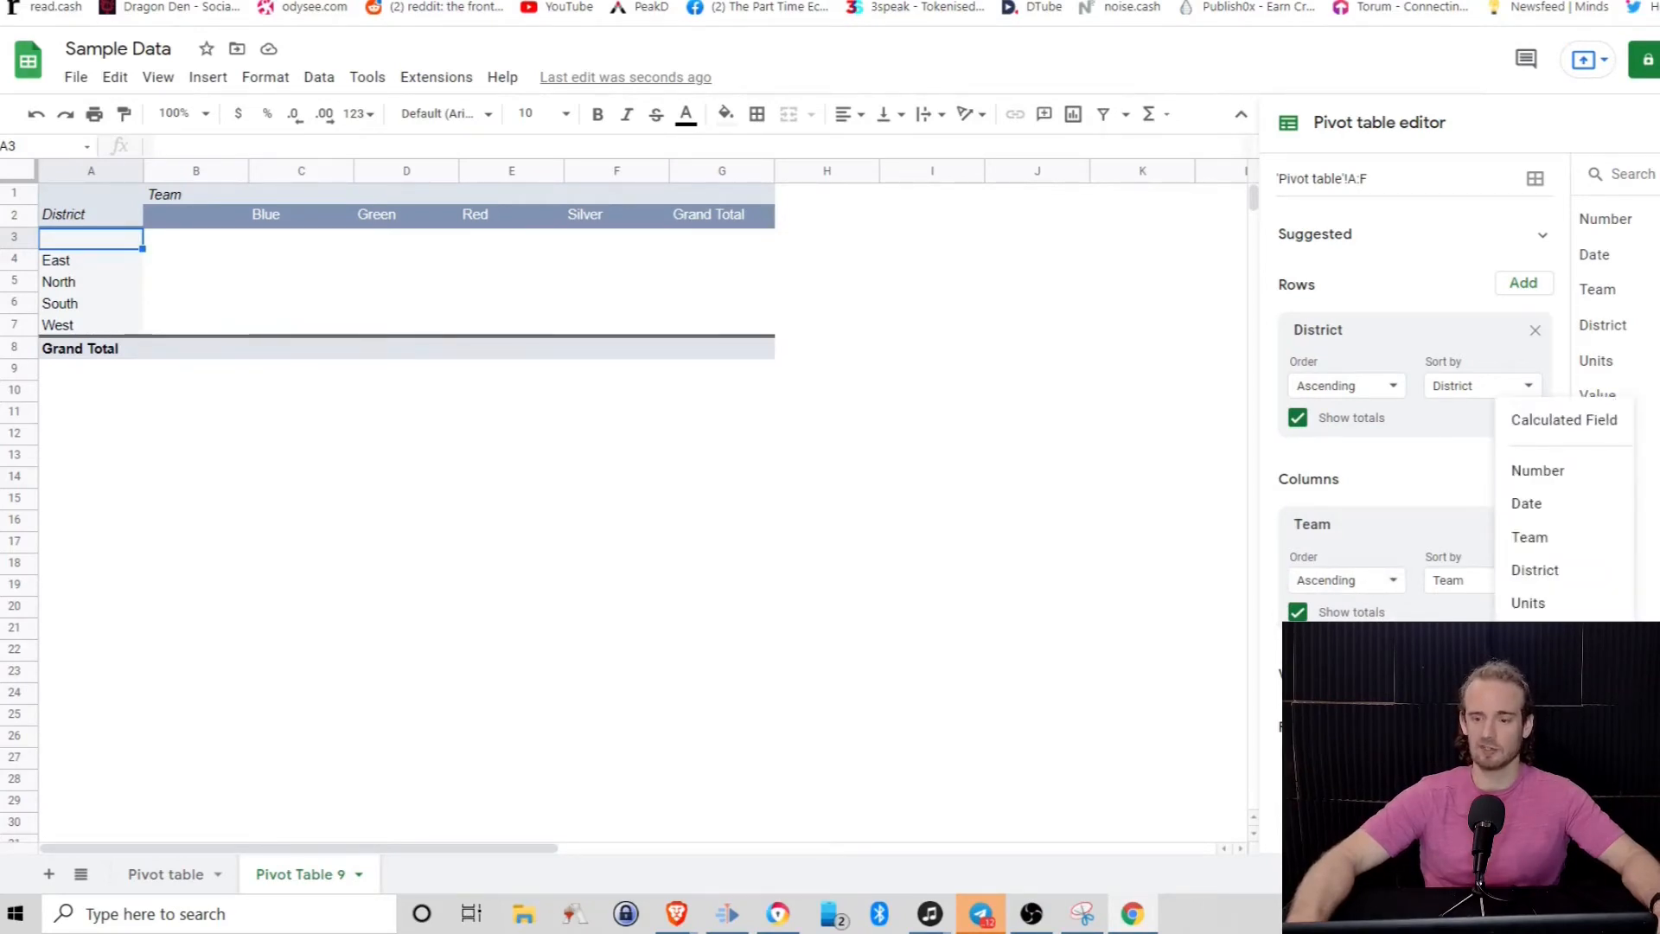
{"action": "left_click", "coordinate": [1602, 395]}
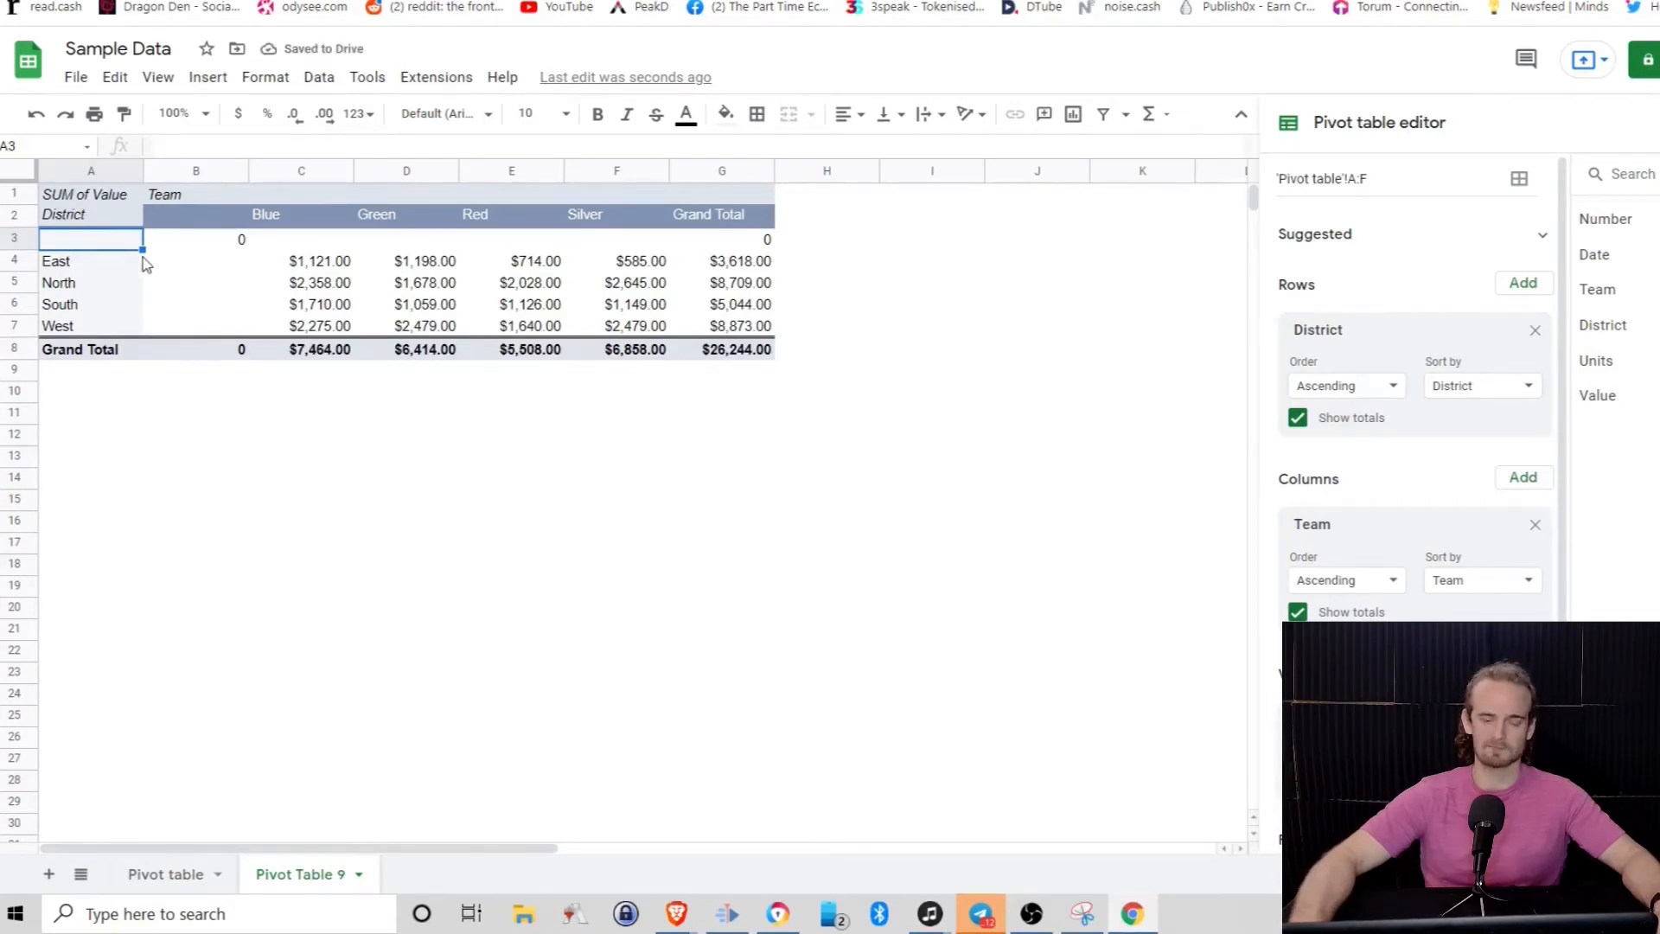
{"action": "mouse_move", "coordinate": [90, 270]}
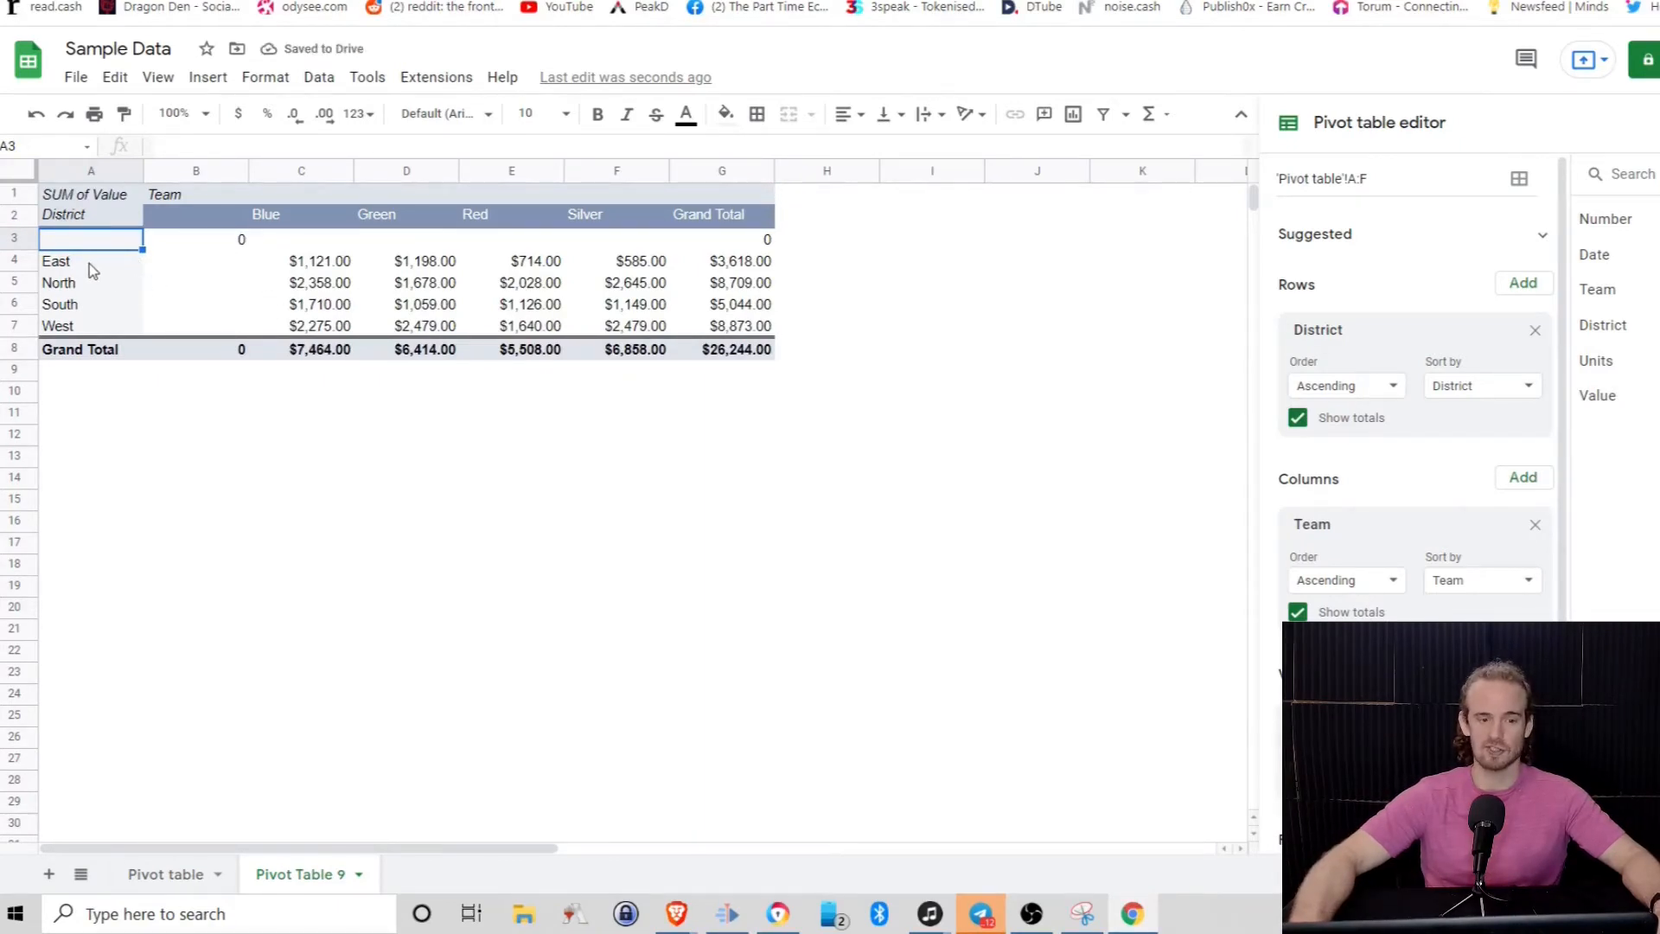
{"action": "mouse_move", "coordinate": [81, 277]}
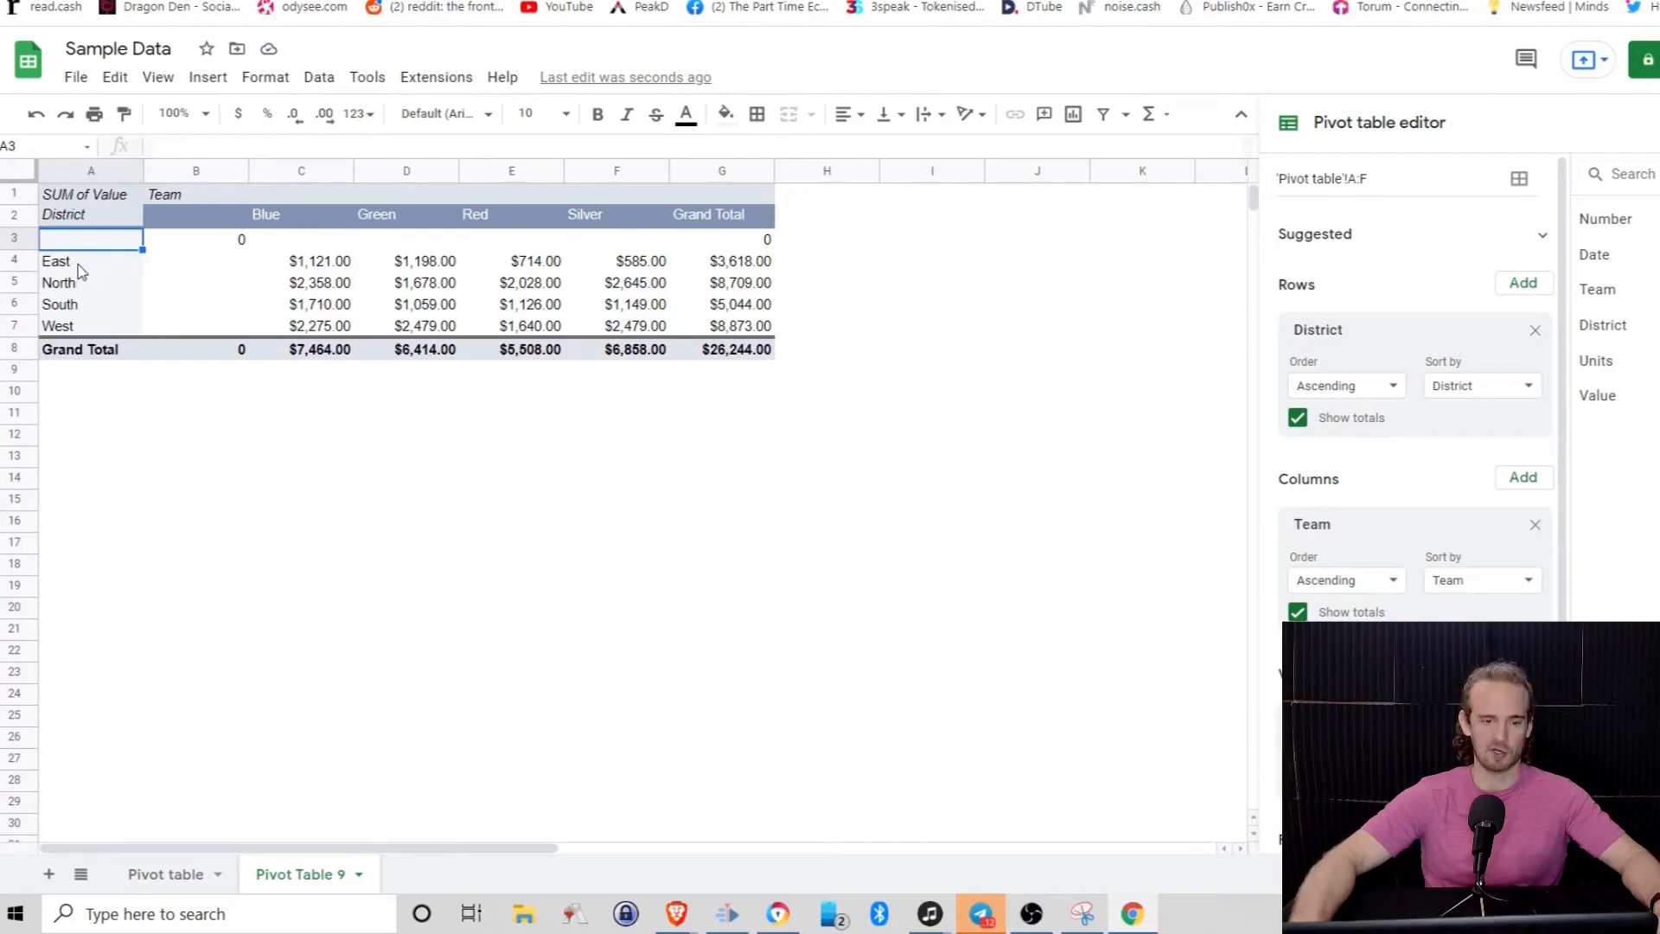
{"action": "left_click", "coordinate": [90, 261]}
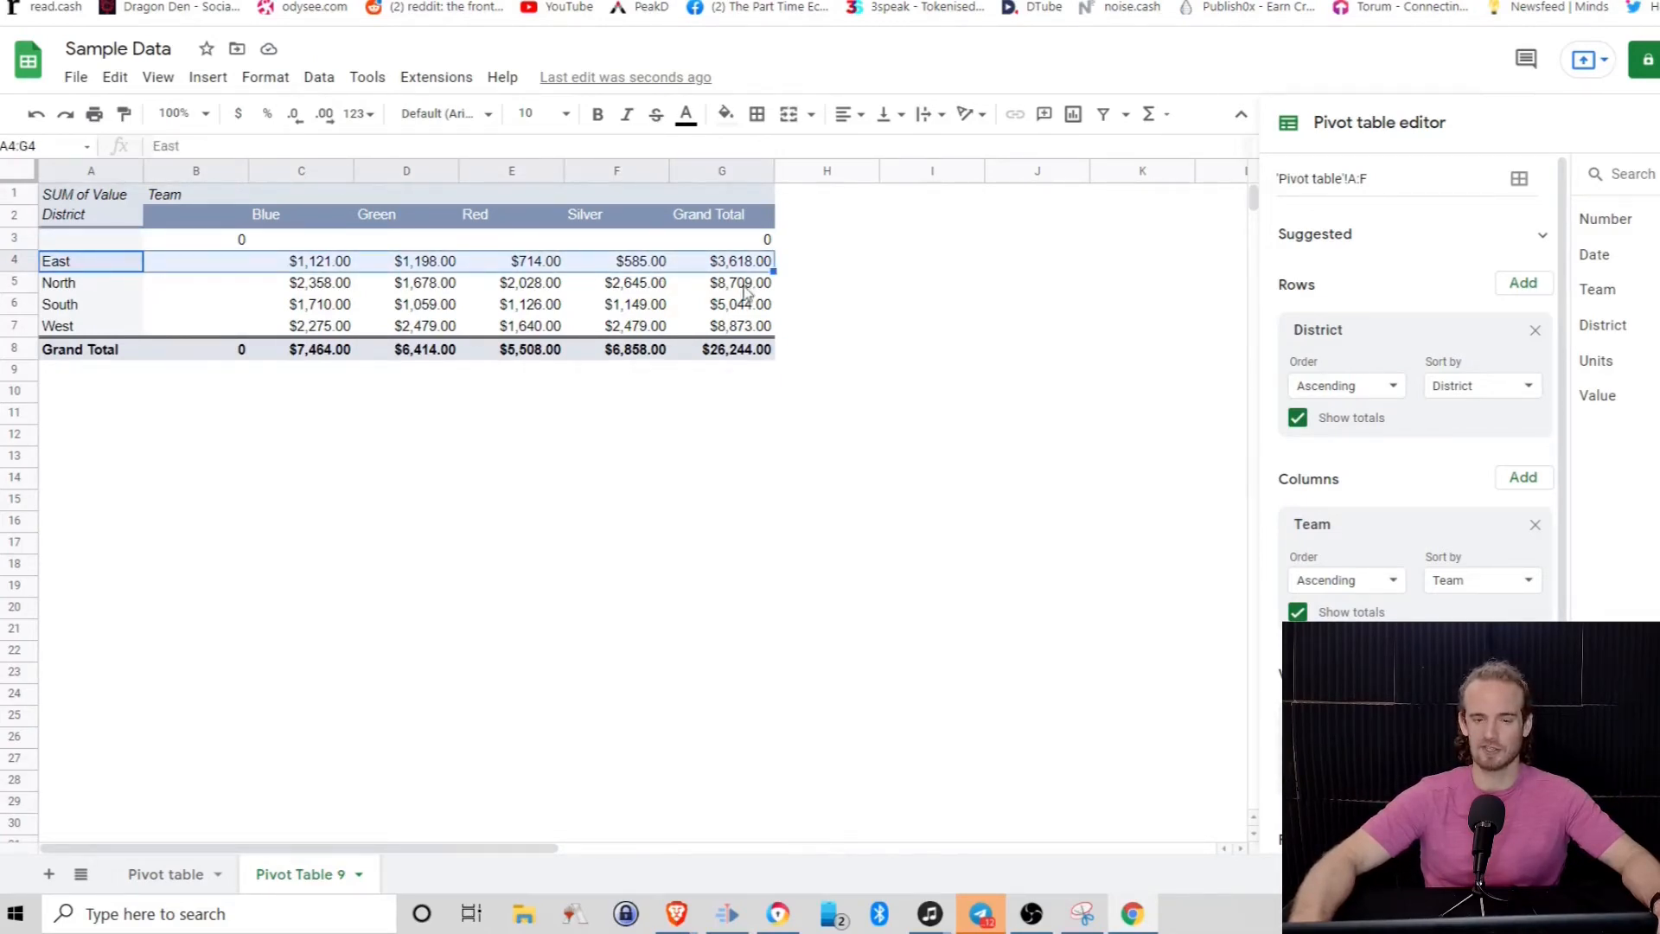
{"action": "mouse_move", "coordinate": [1017, 377]}
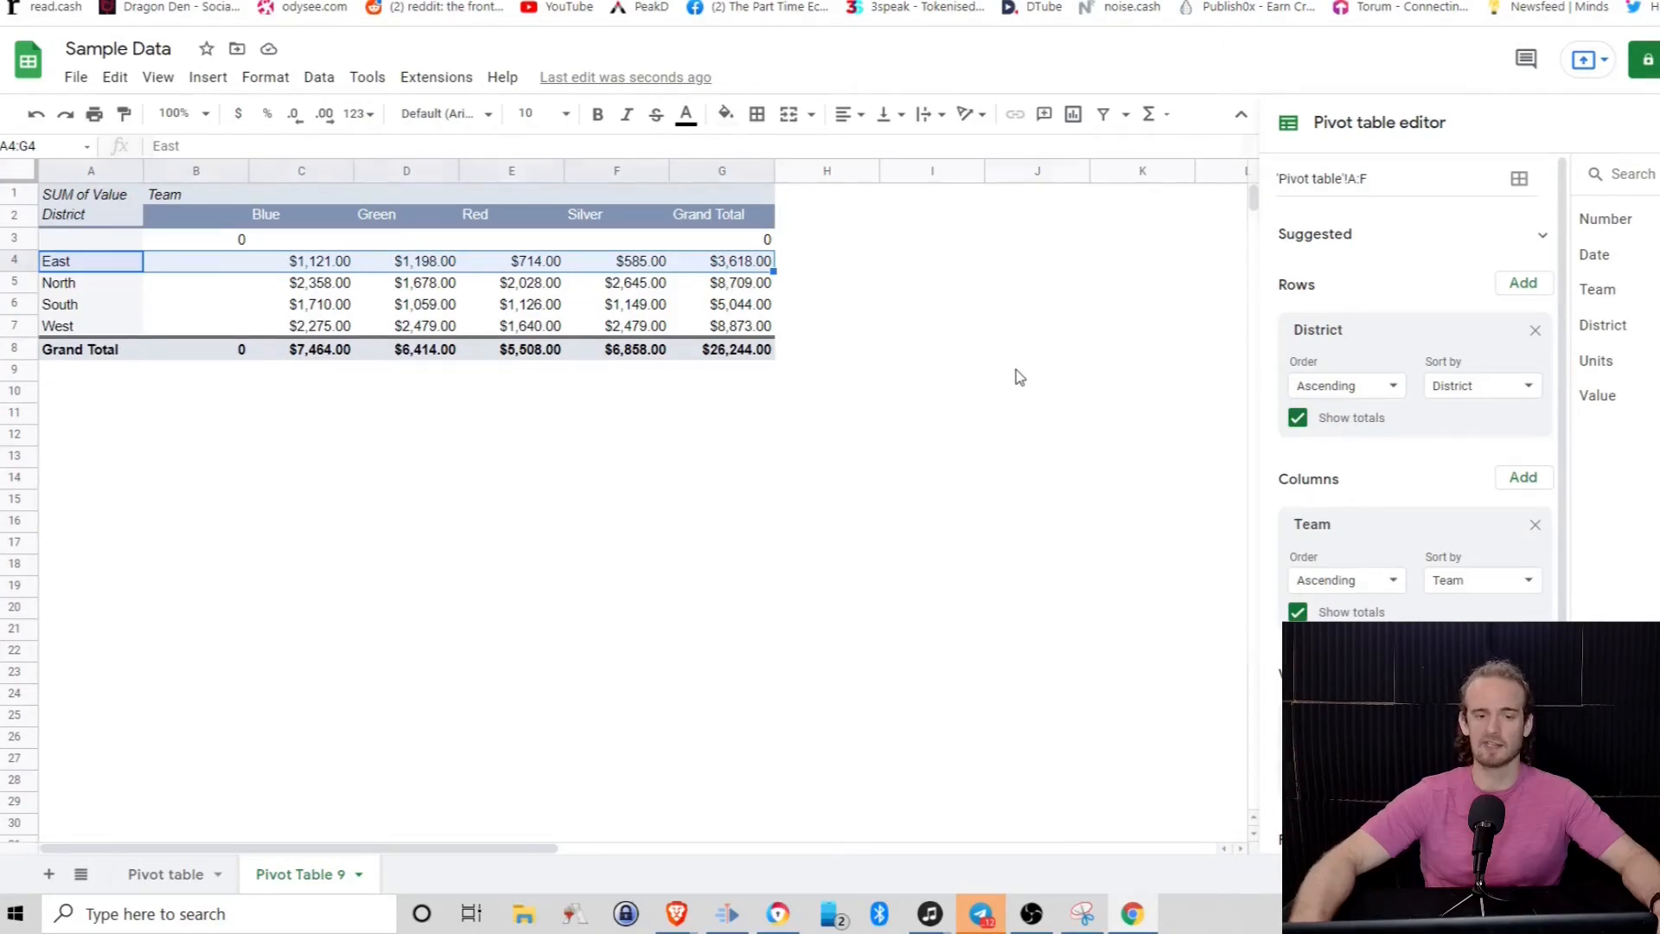
{"action": "left_click", "coordinate": [1036, 370]}
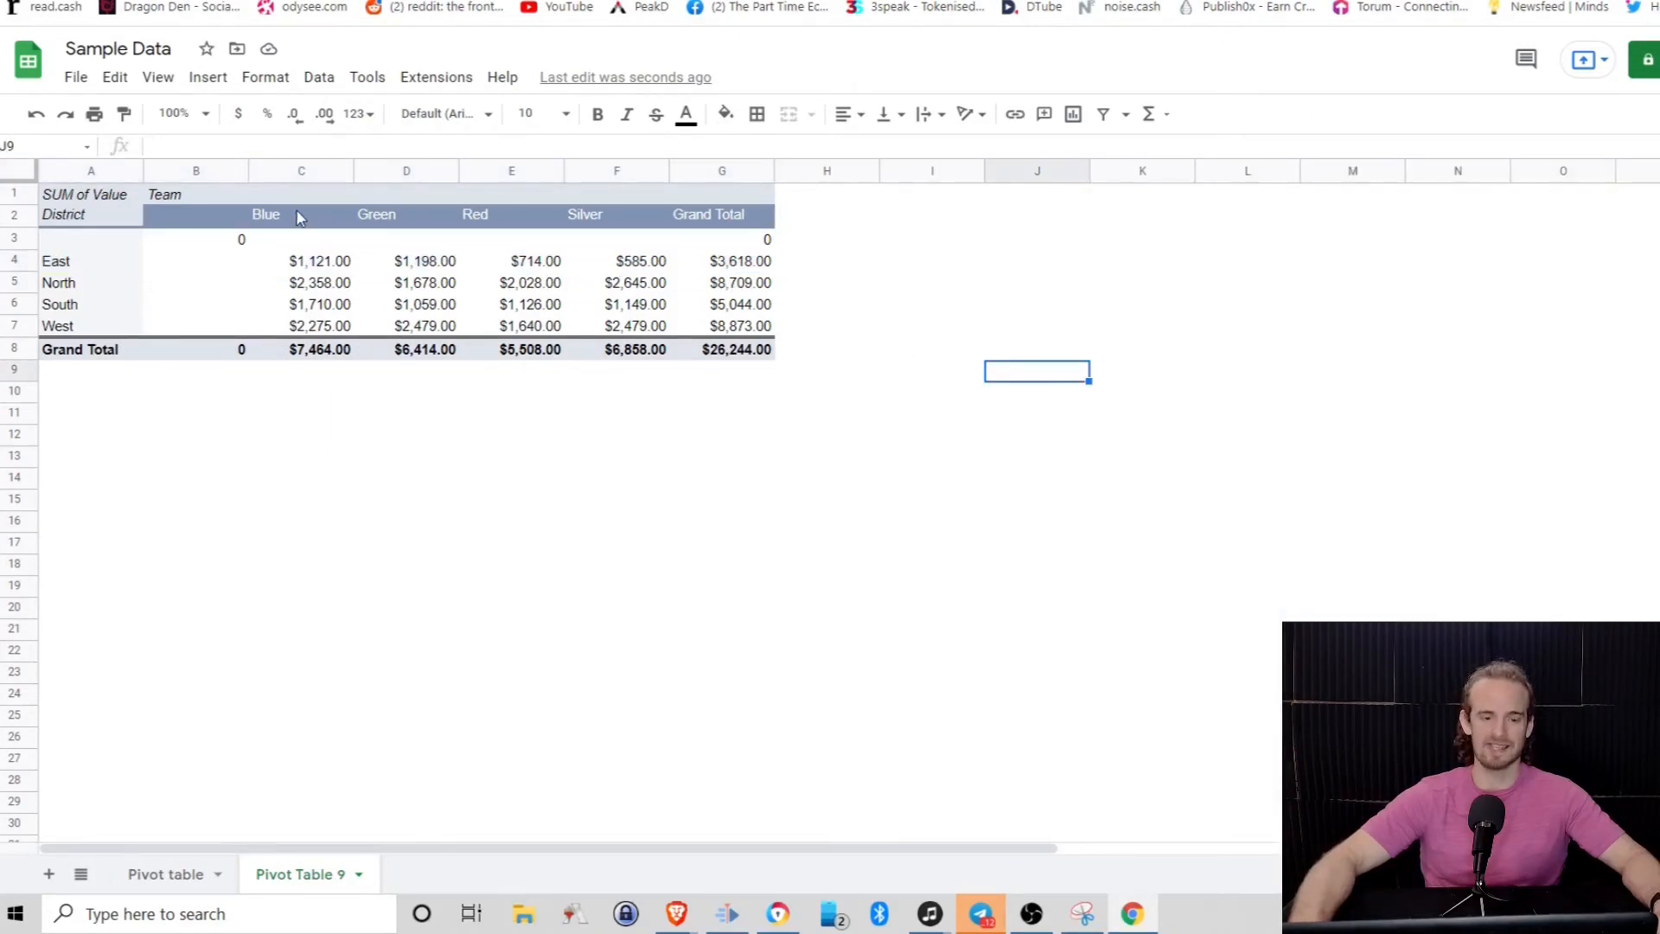
{"action": "left_click", "coordinate": [266, 214]}
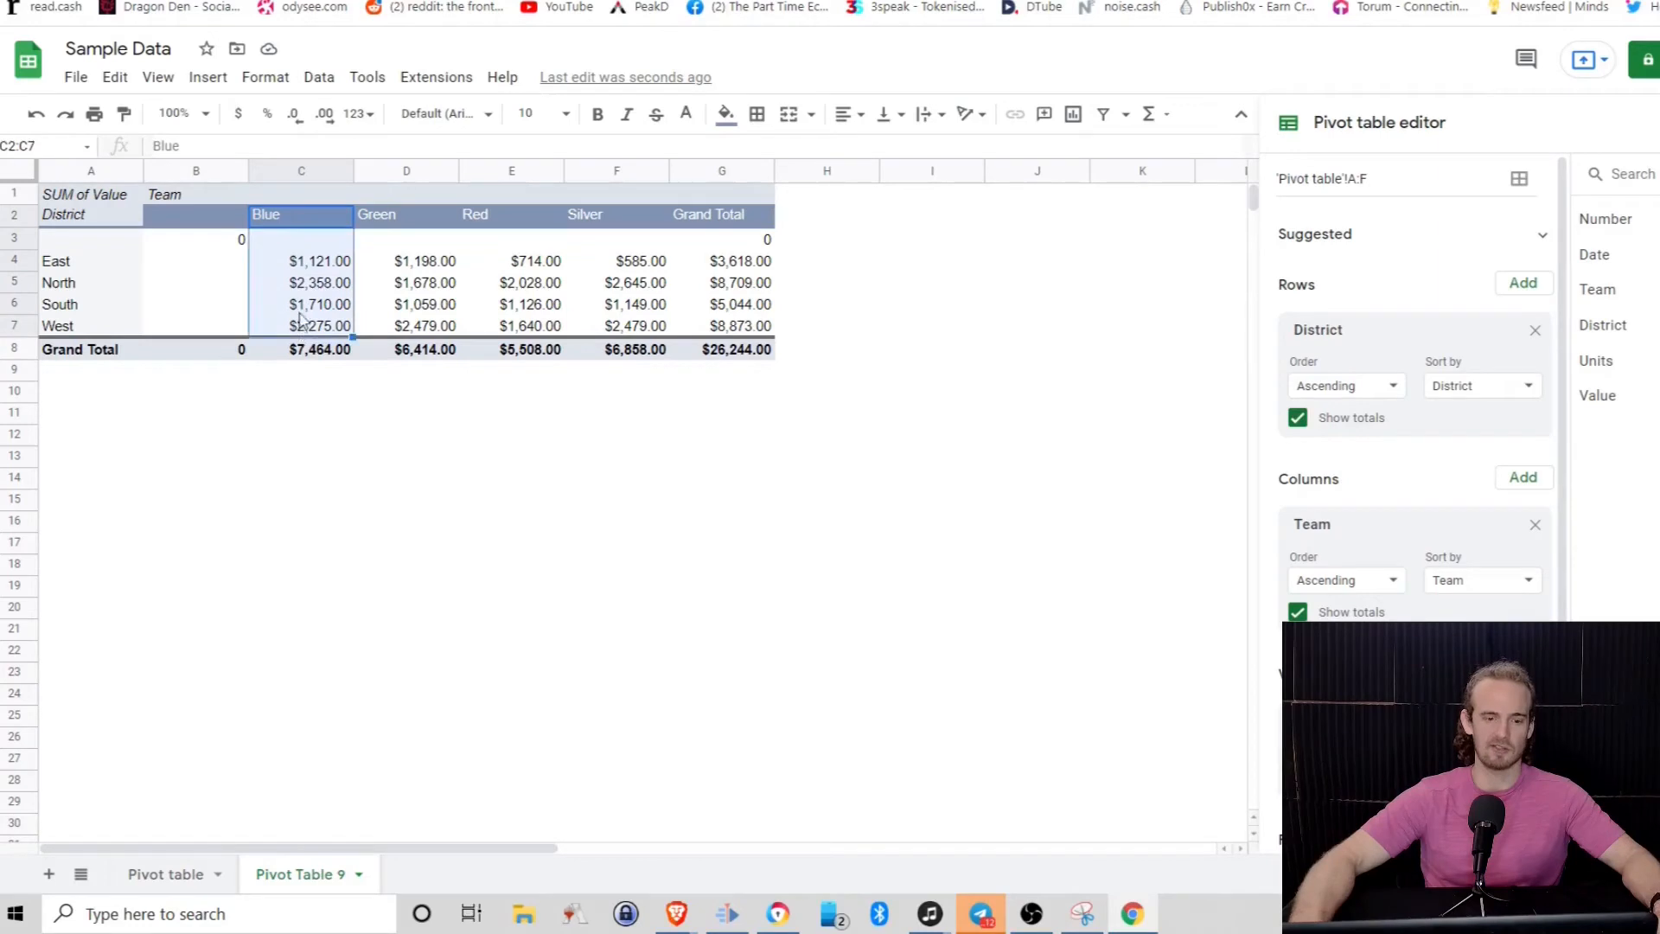
{"action": "mouse_move", "coordinate": [300, 261]}
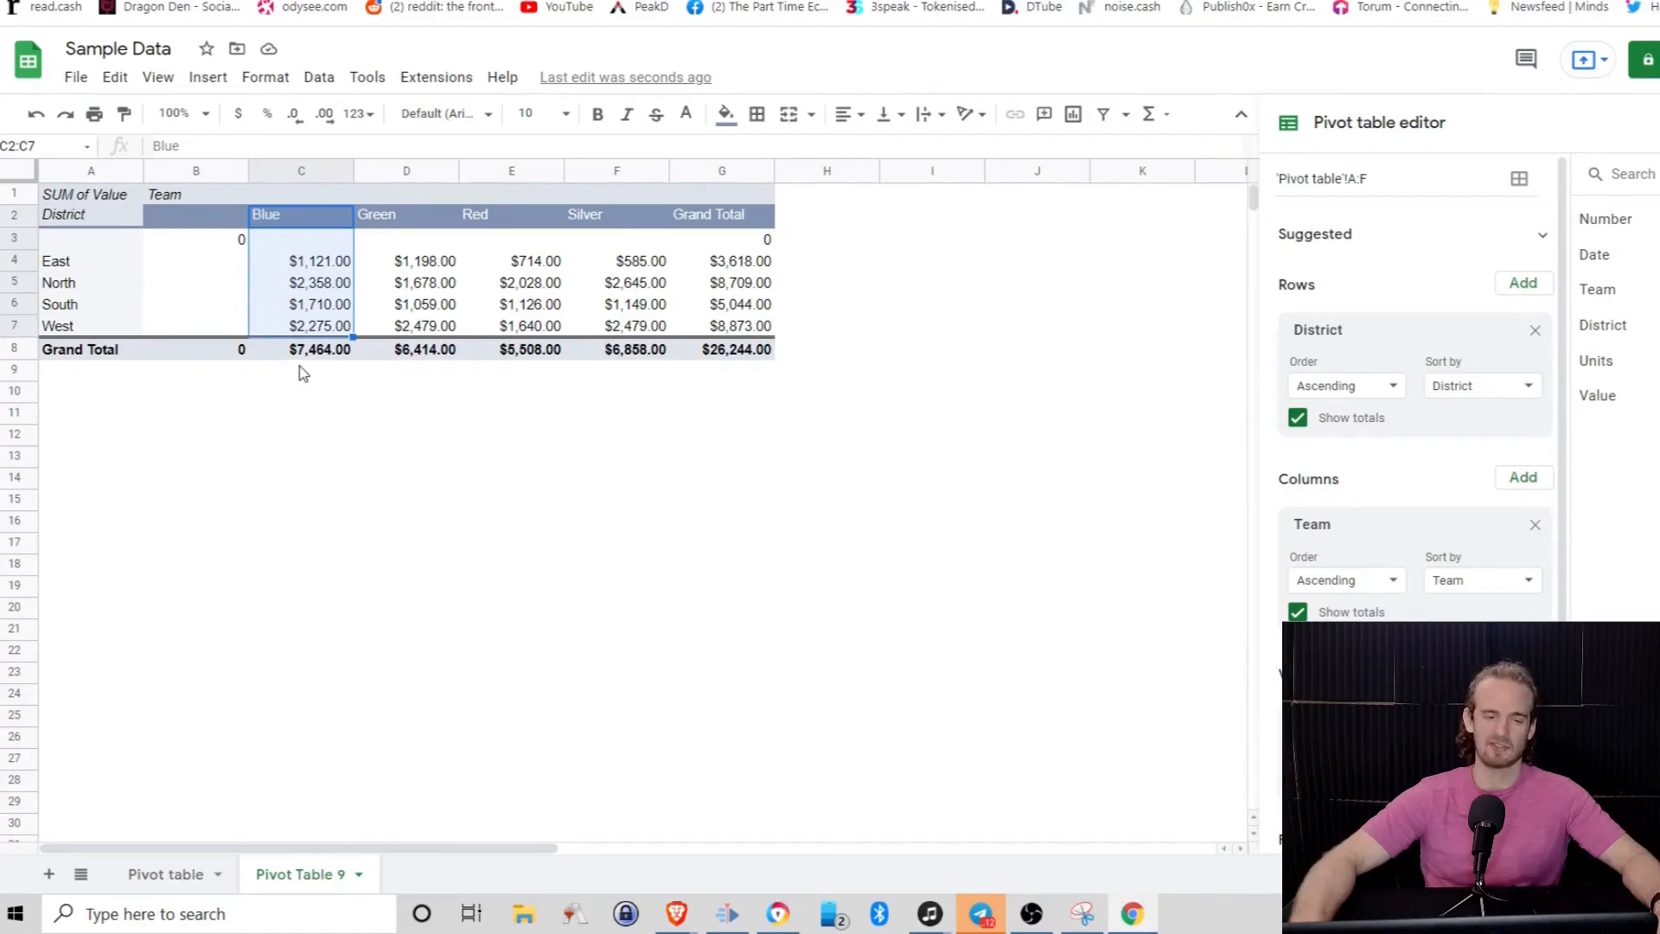
{"action": "mouse_move", "coordinate": [322, 368]}
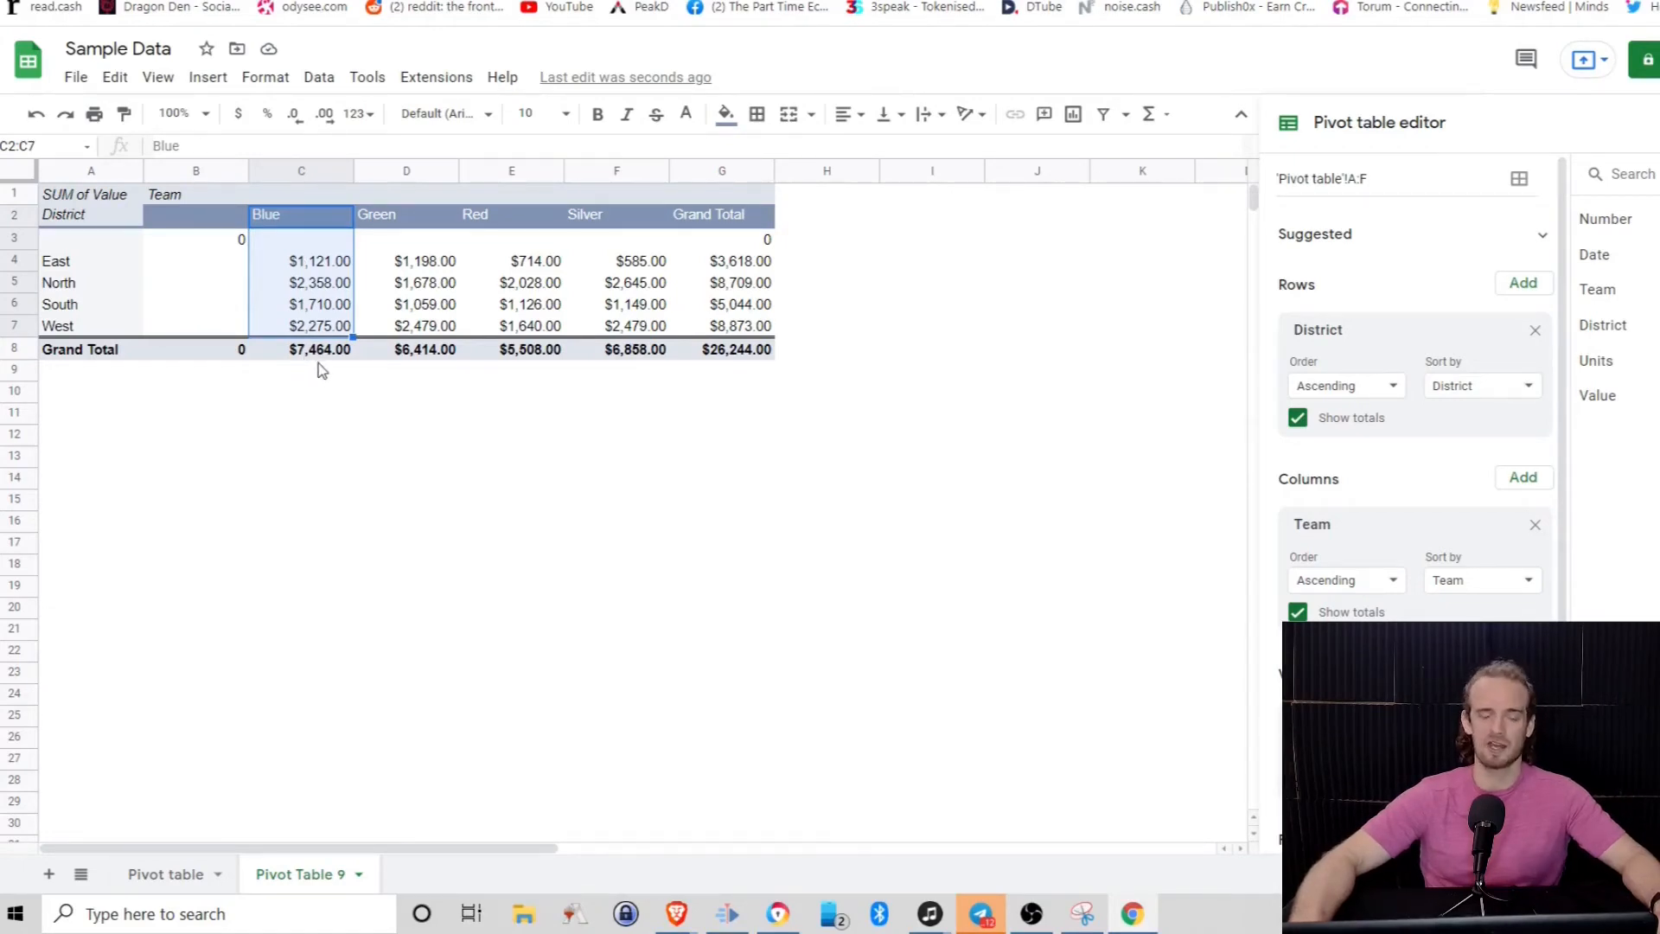
{"action": "mouse_move", "coordinate": [489, 420]}
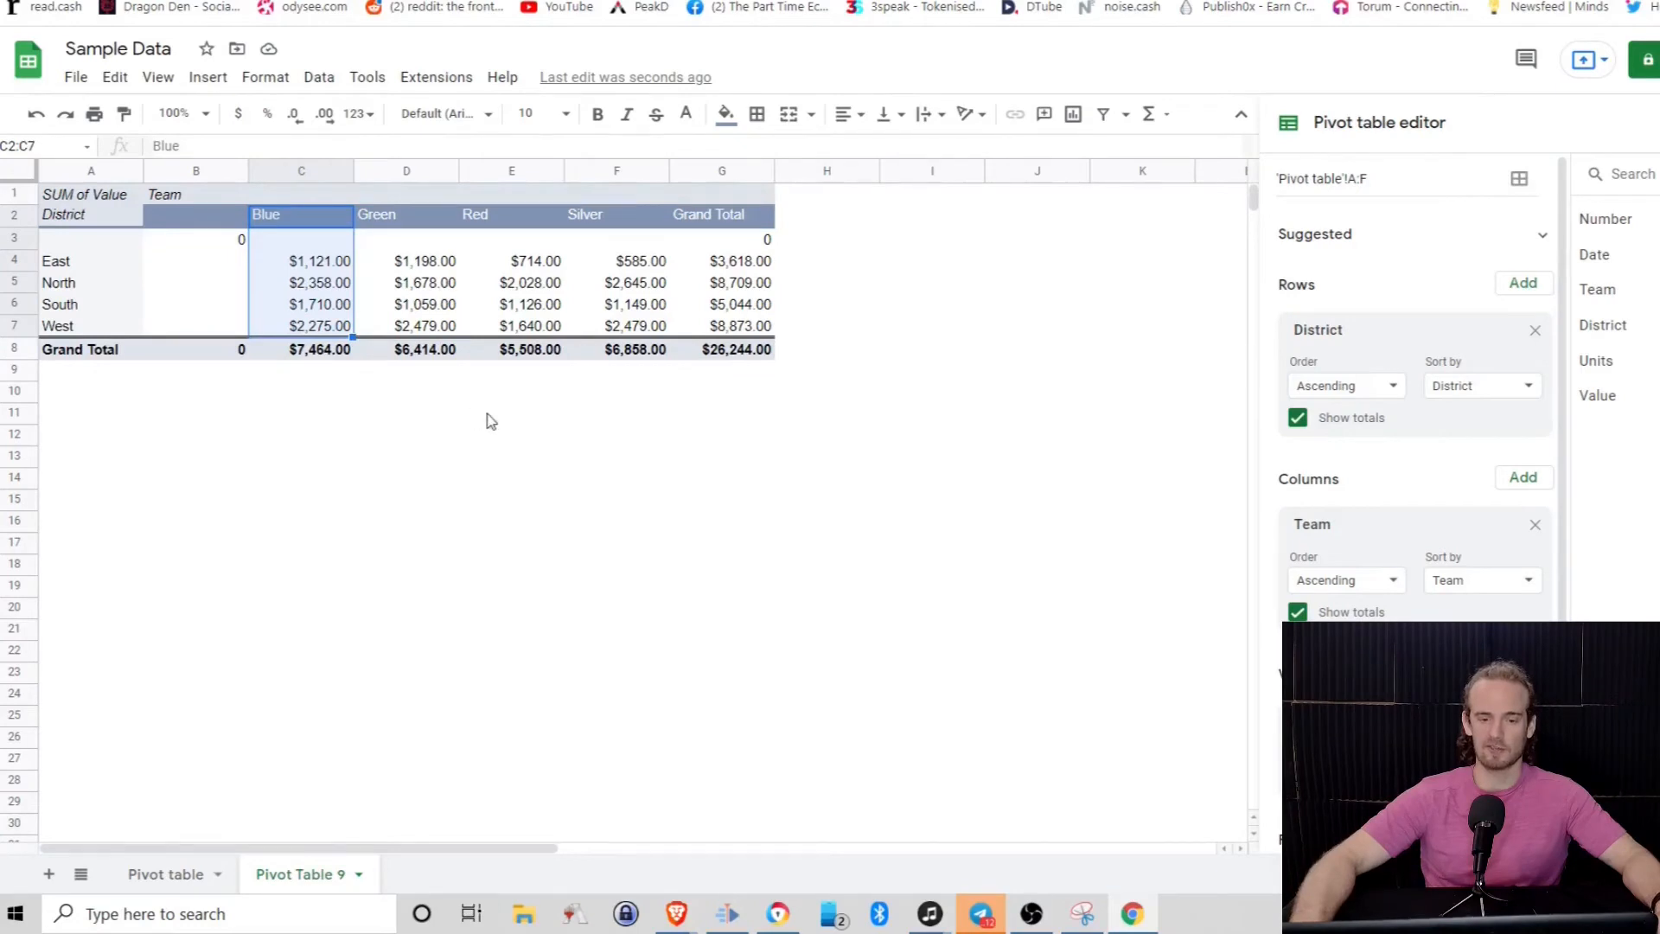
{"action": "left_click", "coordinate": [512, 414]}
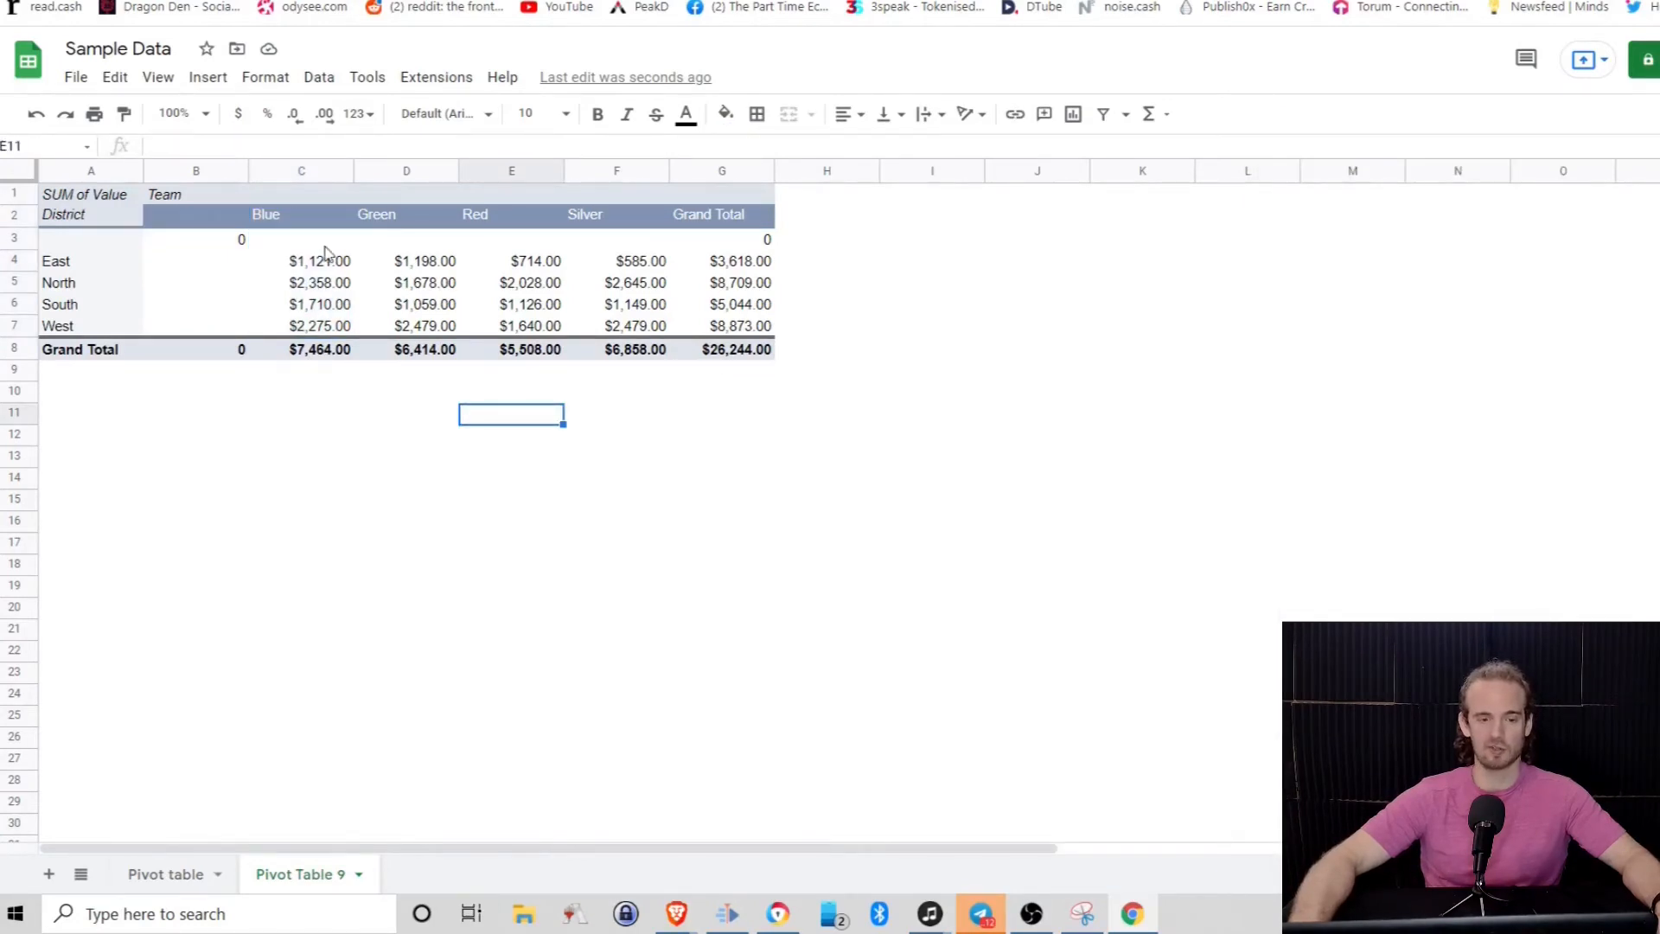
{"action": "mouse_move", "coordinate": [301, 223]}
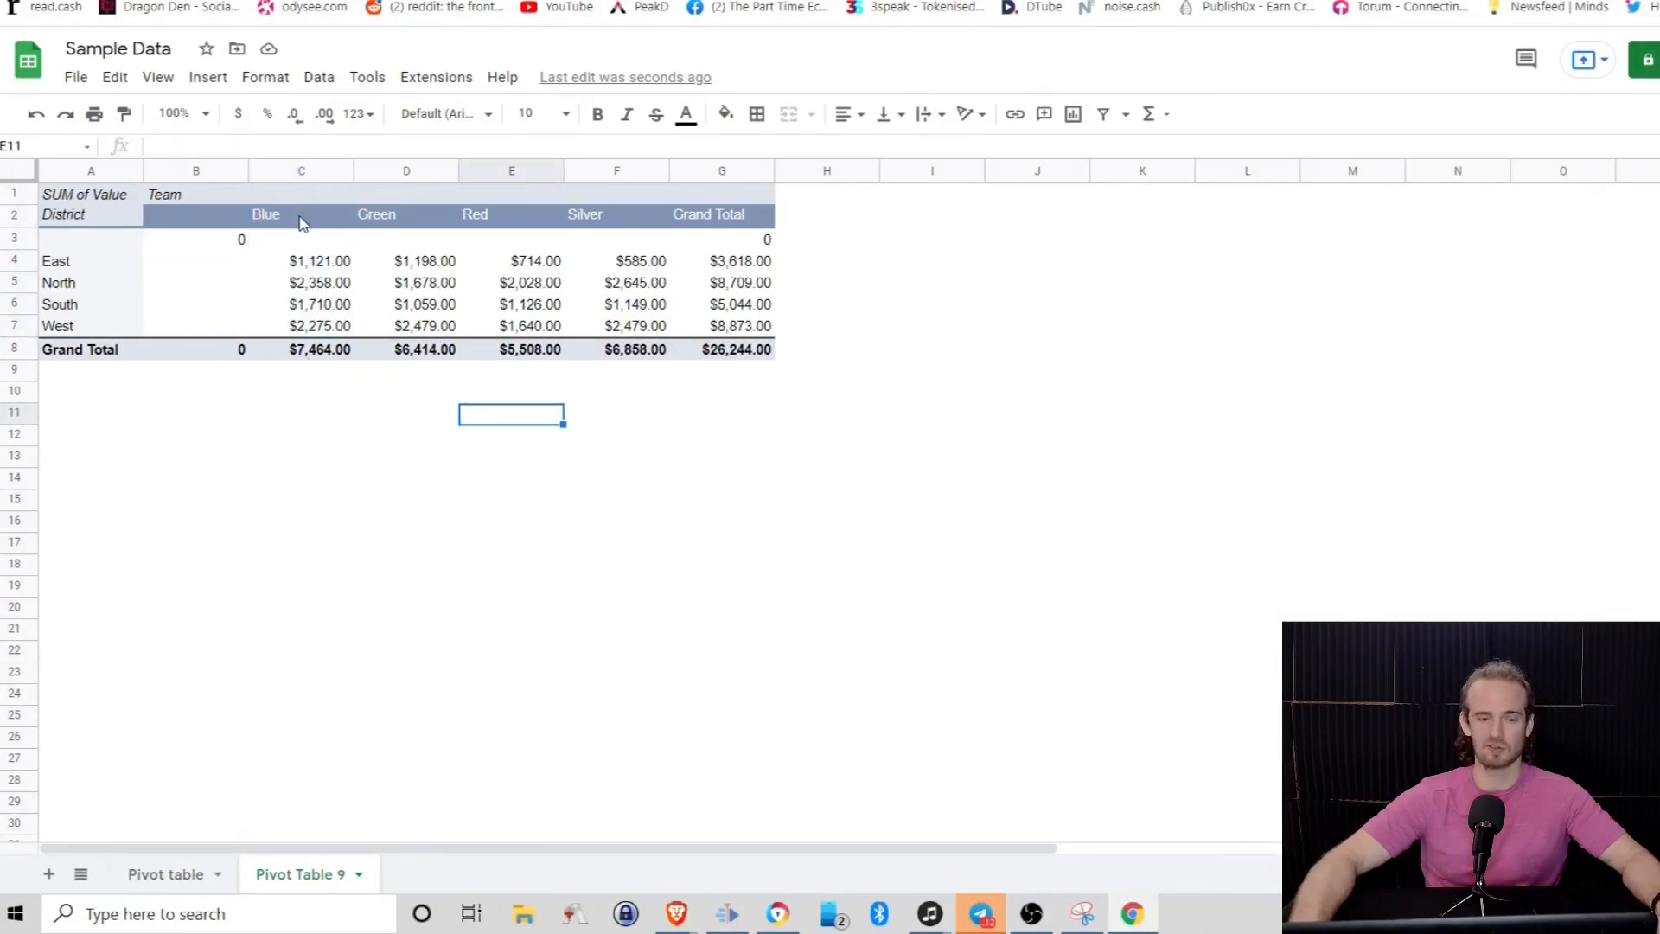
{"action": "left_click", "coordinate": [405, 436]}
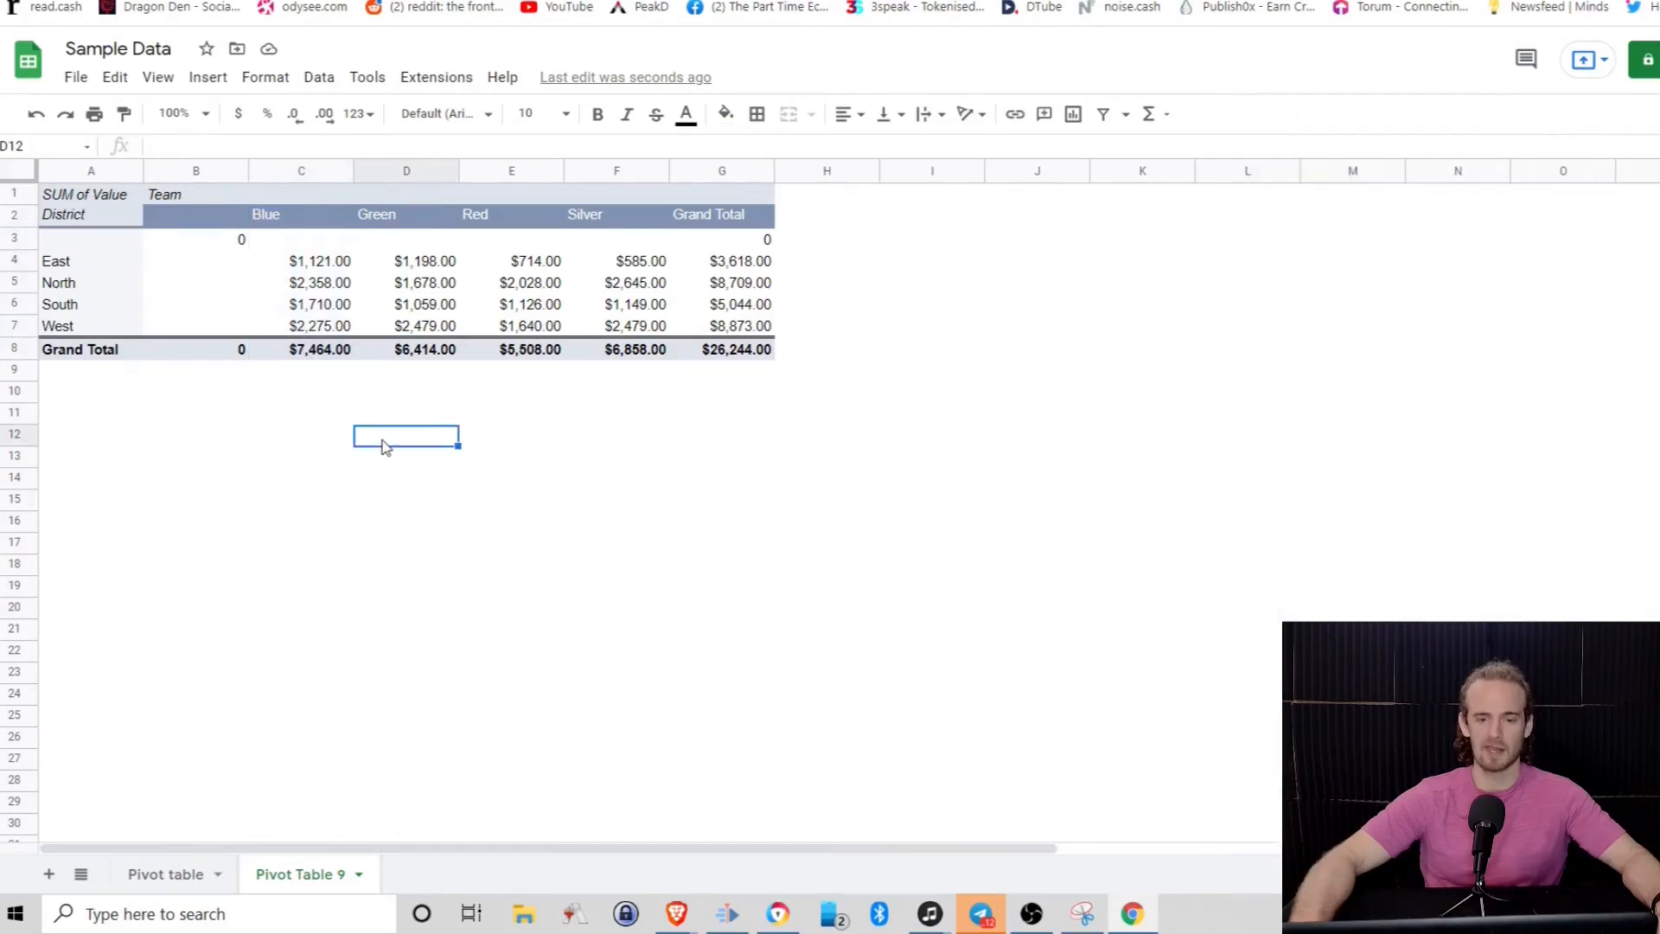
{"action": "left_click", "coordinate": [90, 325]}
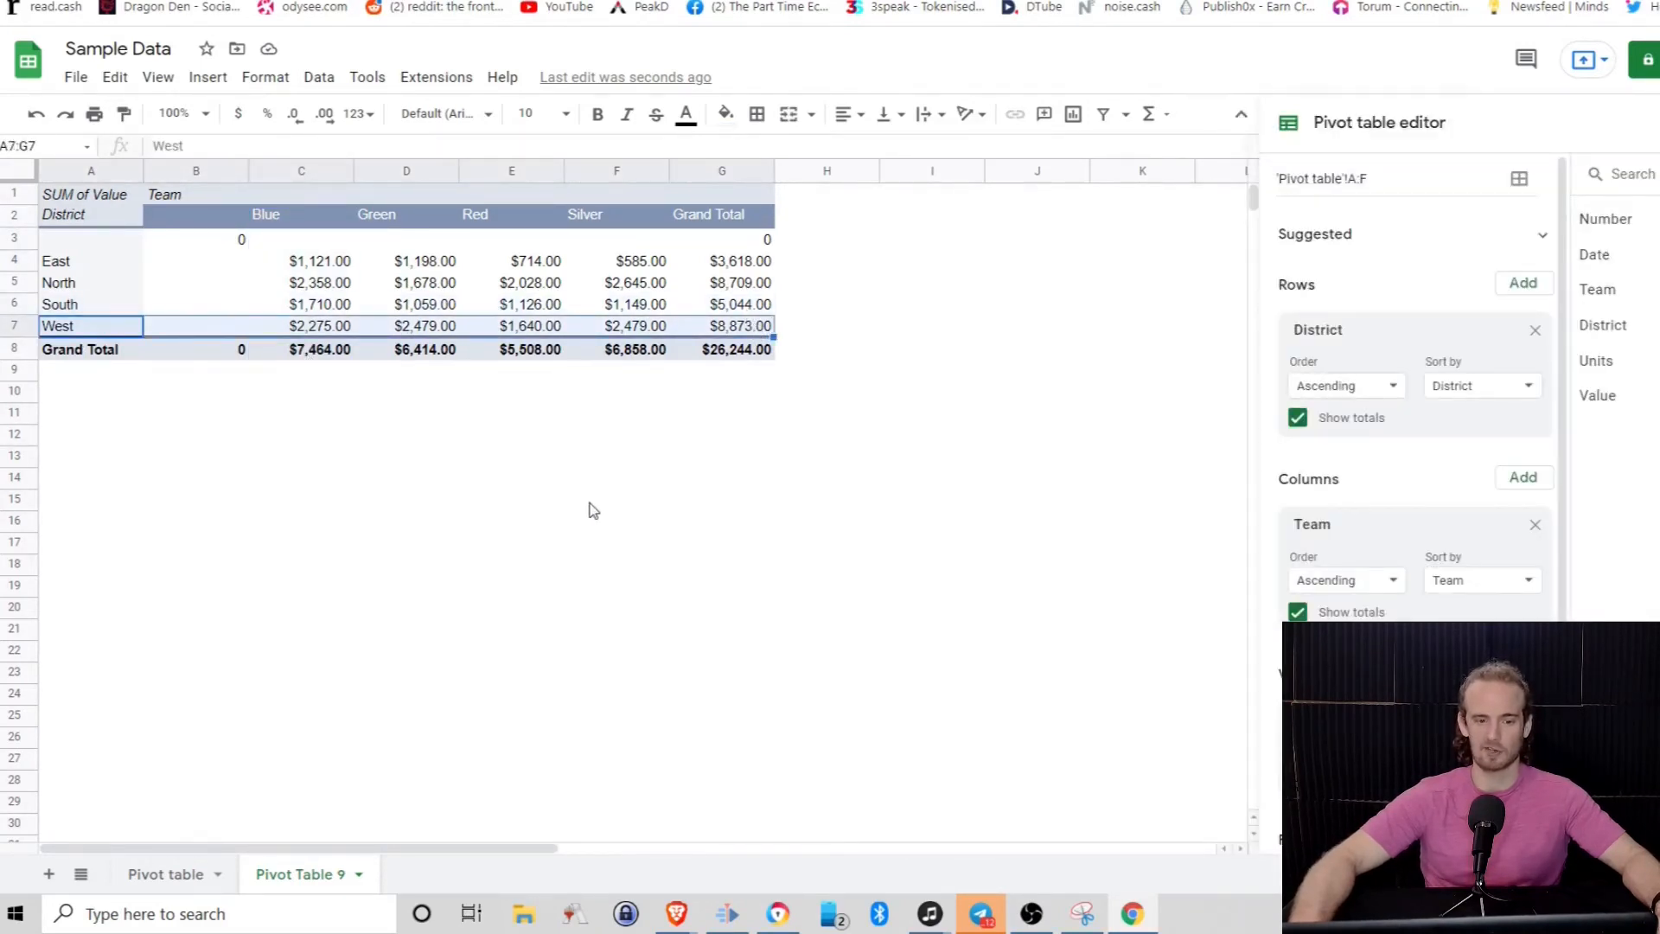
{"action": "left_click", "coordinate": [616, 499]}
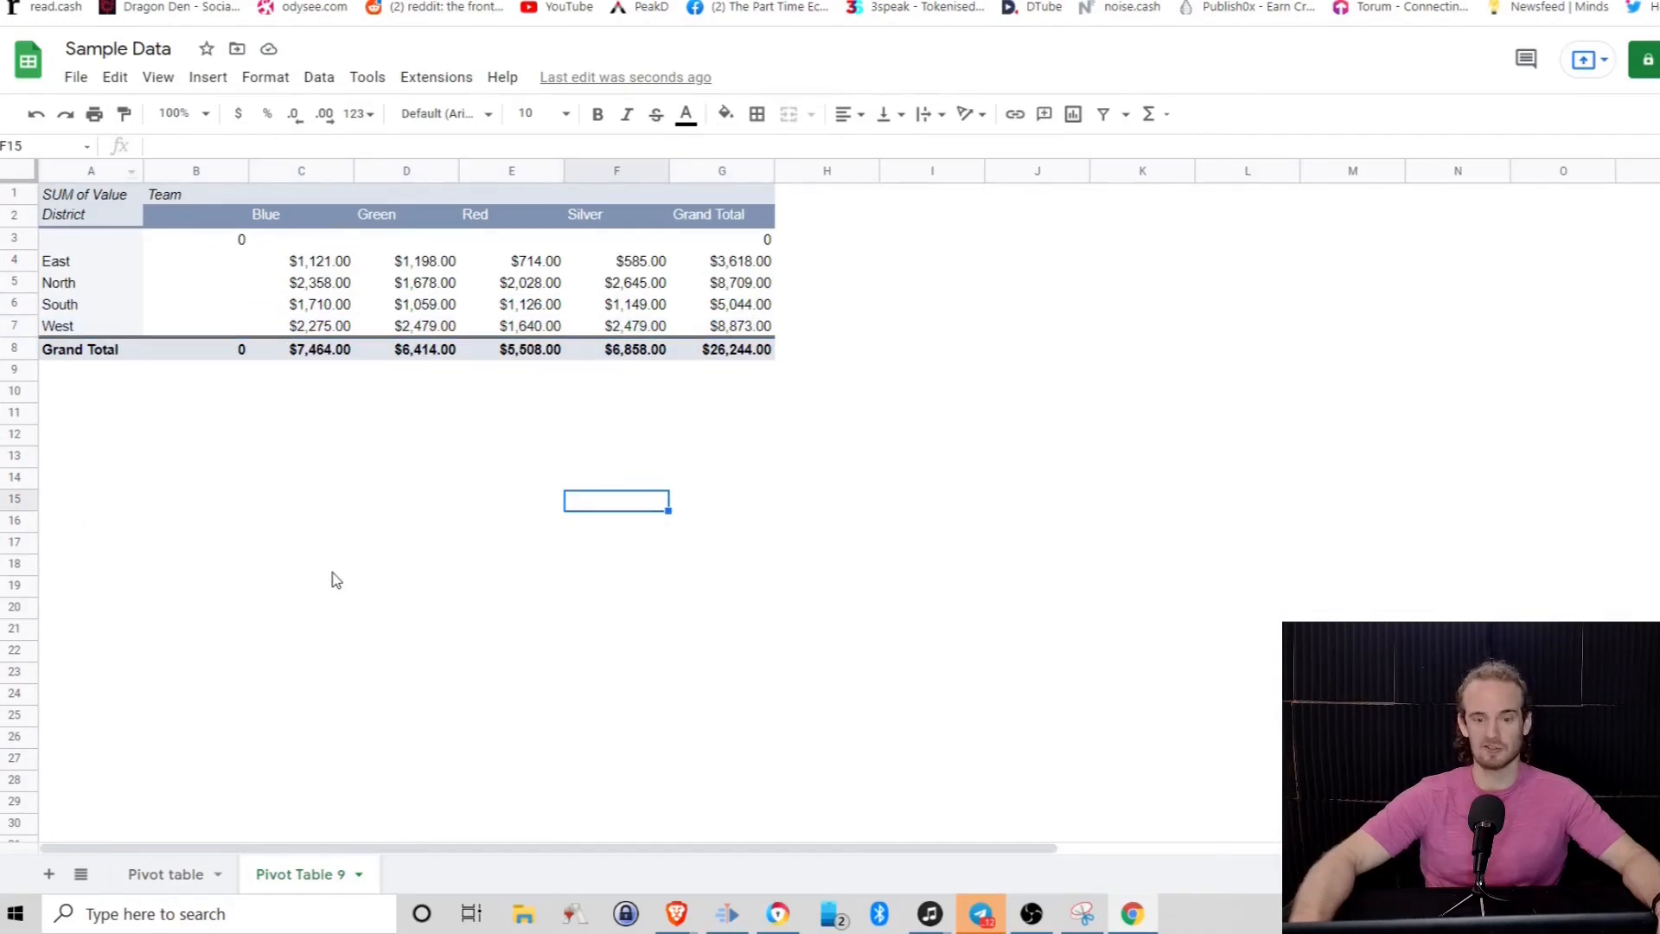
{"action": "mouse_move", "coordinate": [392, 510]}
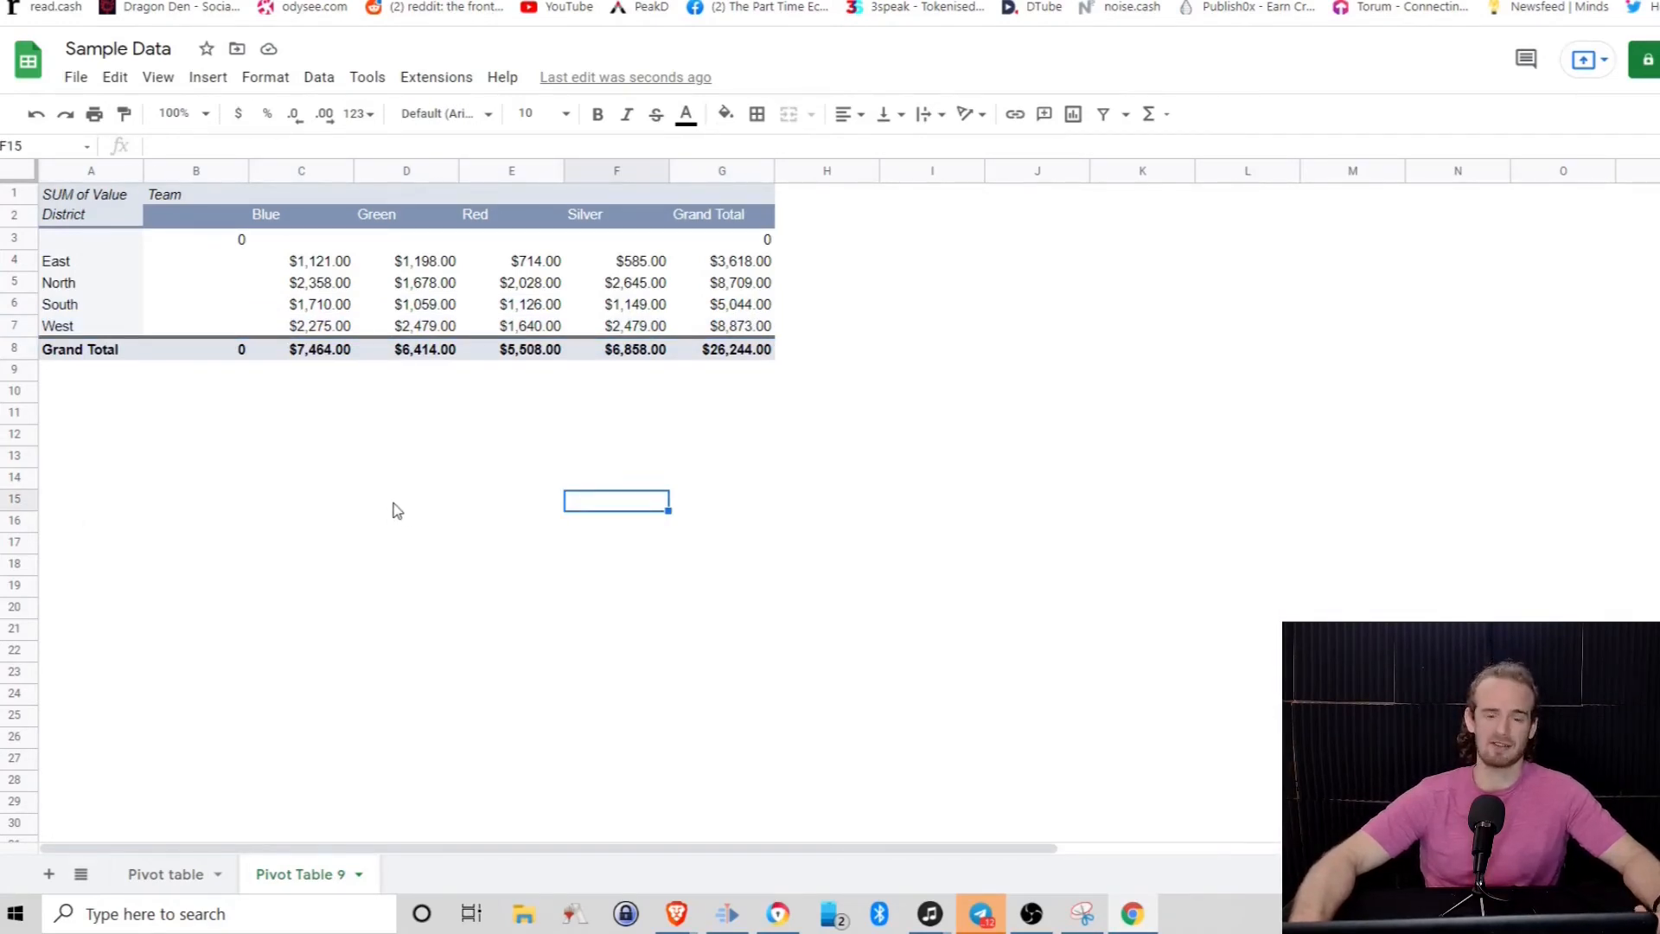
{"action": "mouse_move", "coordinate": [360, 535]}
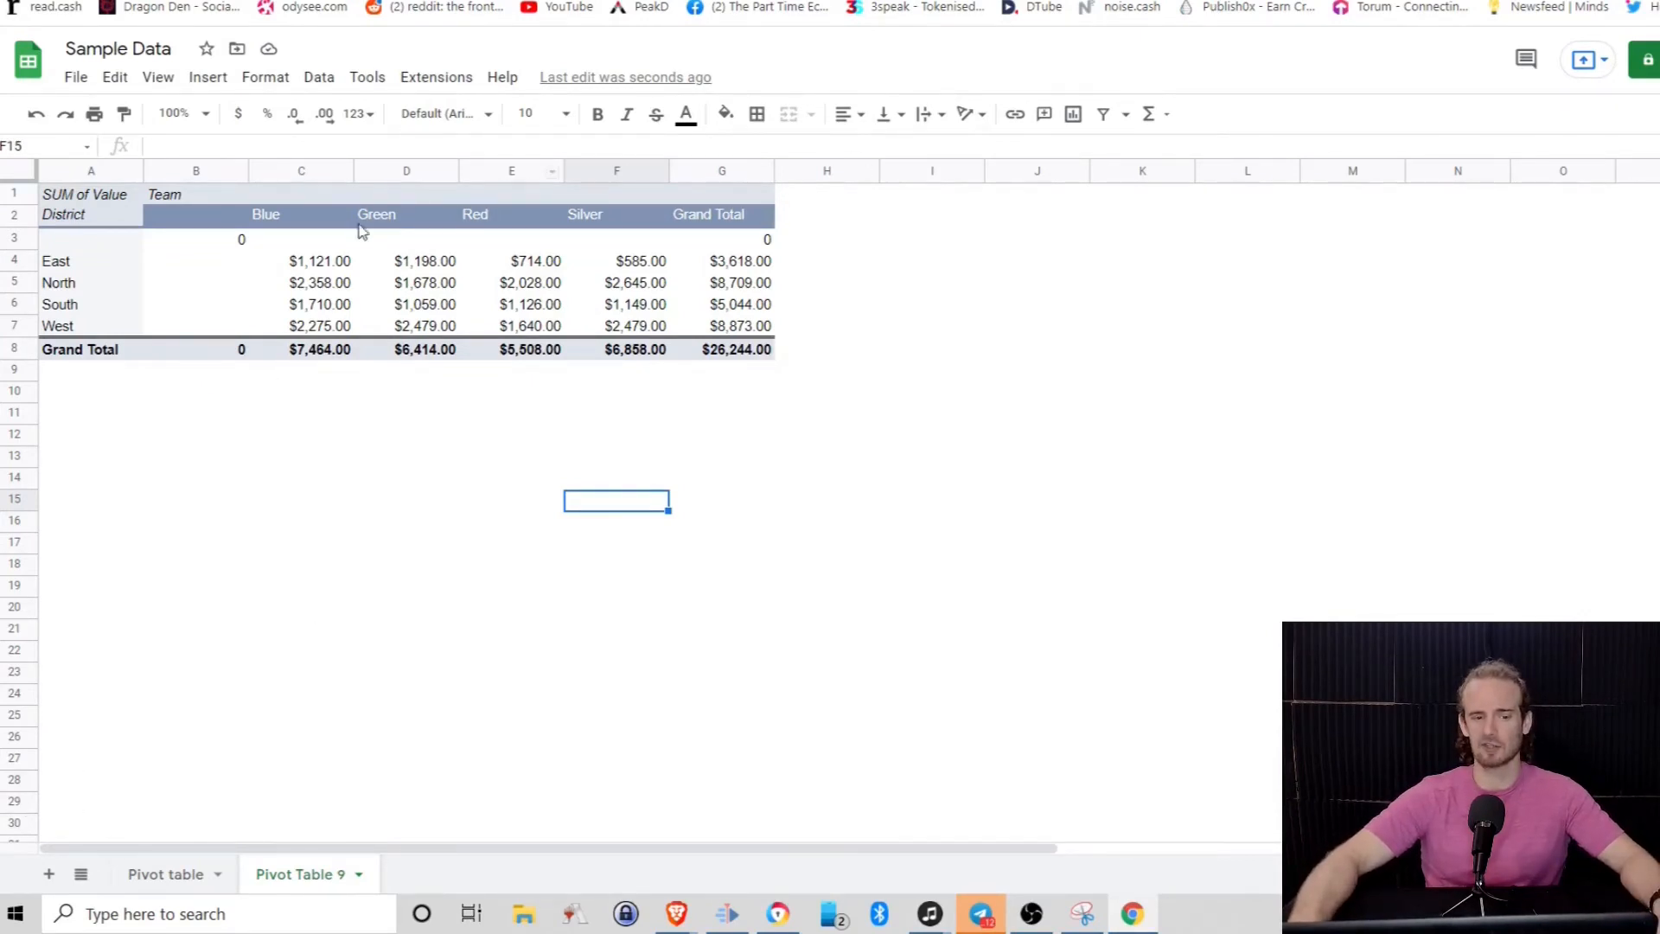
{"action": "mouse_move", "coordinate": [335, 282]}
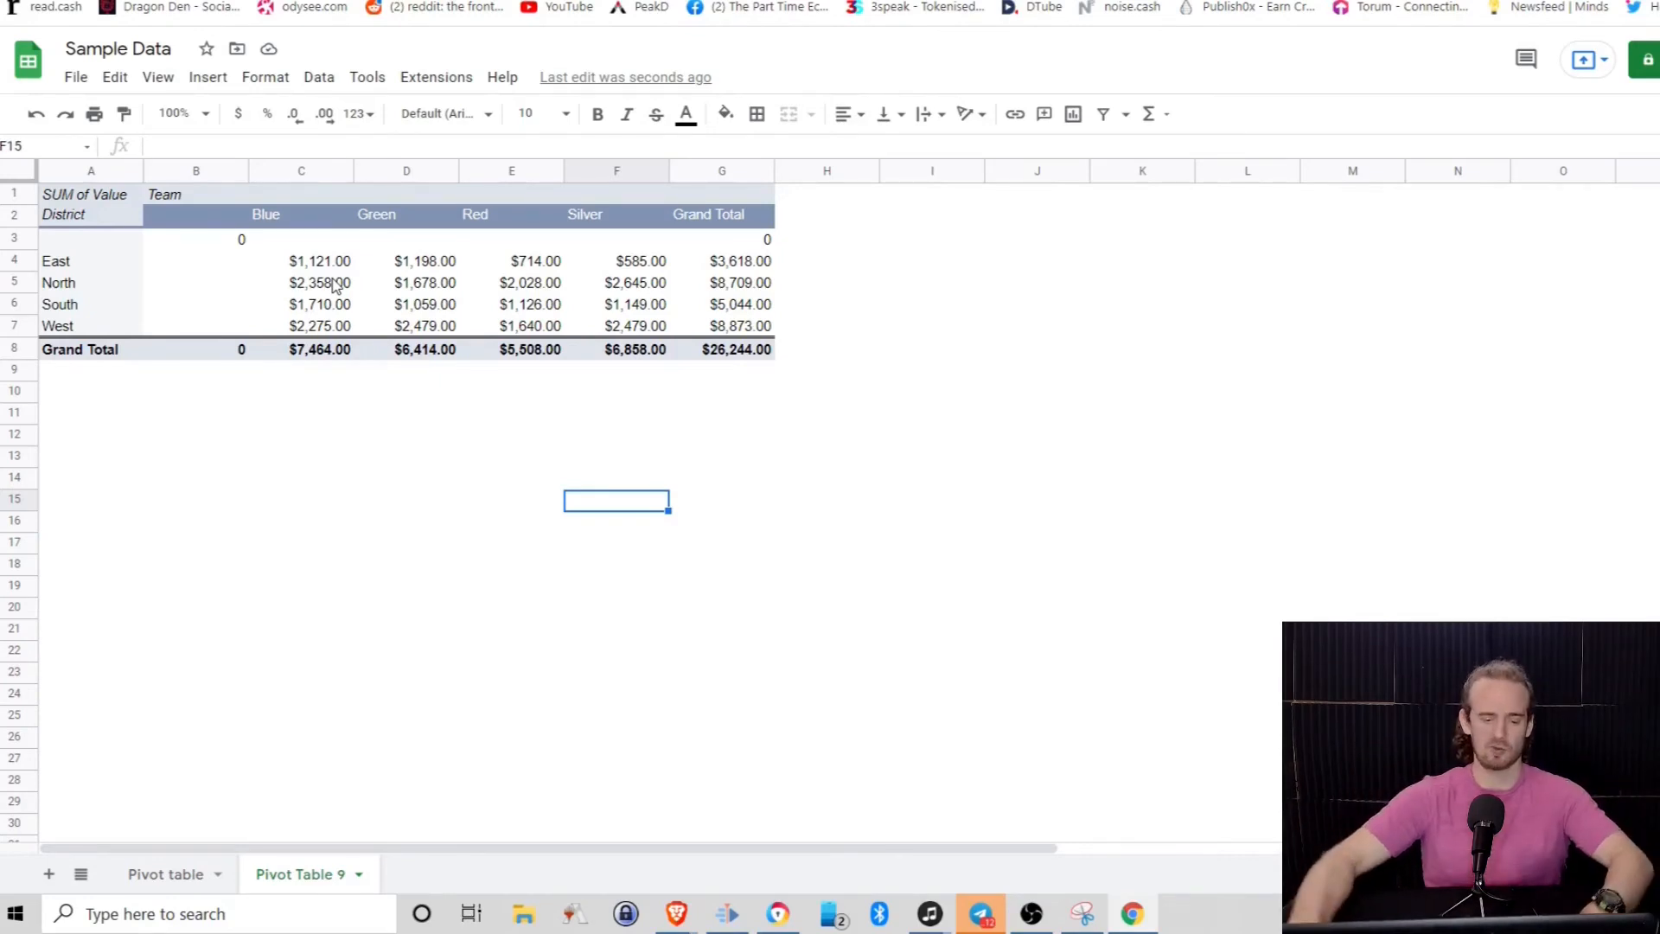
Remove Team from Columns and Value from Values in the pivot editor
{"action": "left_click", "coordinate": [426, 282]}
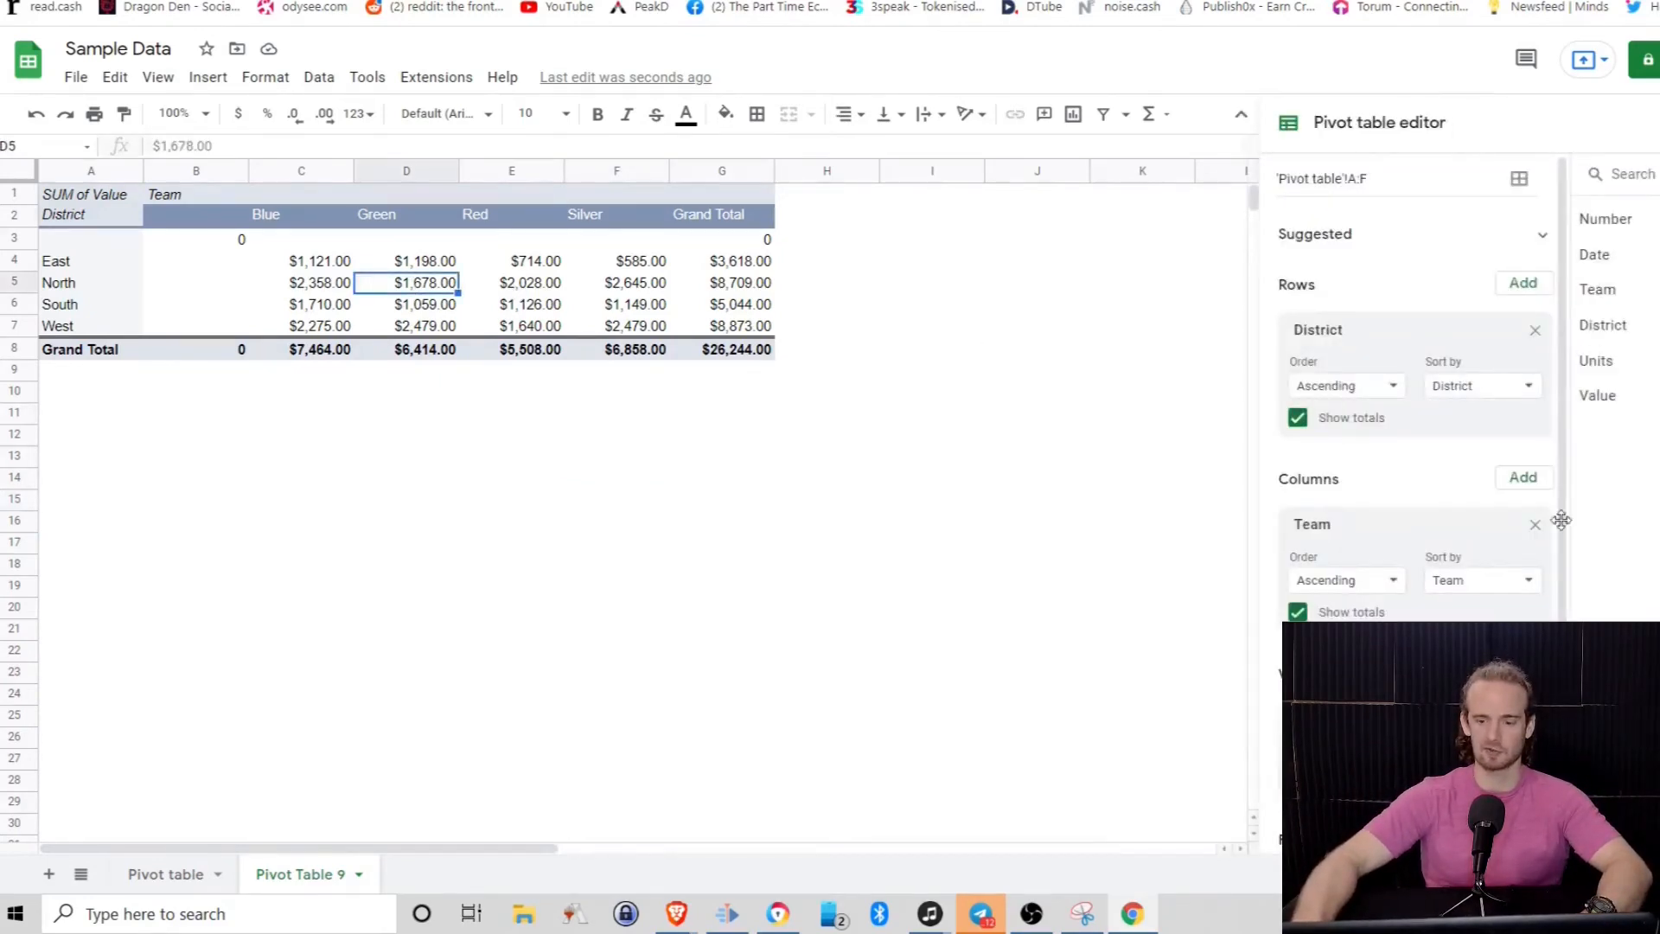
{"action": "mouse_move", "coordinate": [1534, 528]}
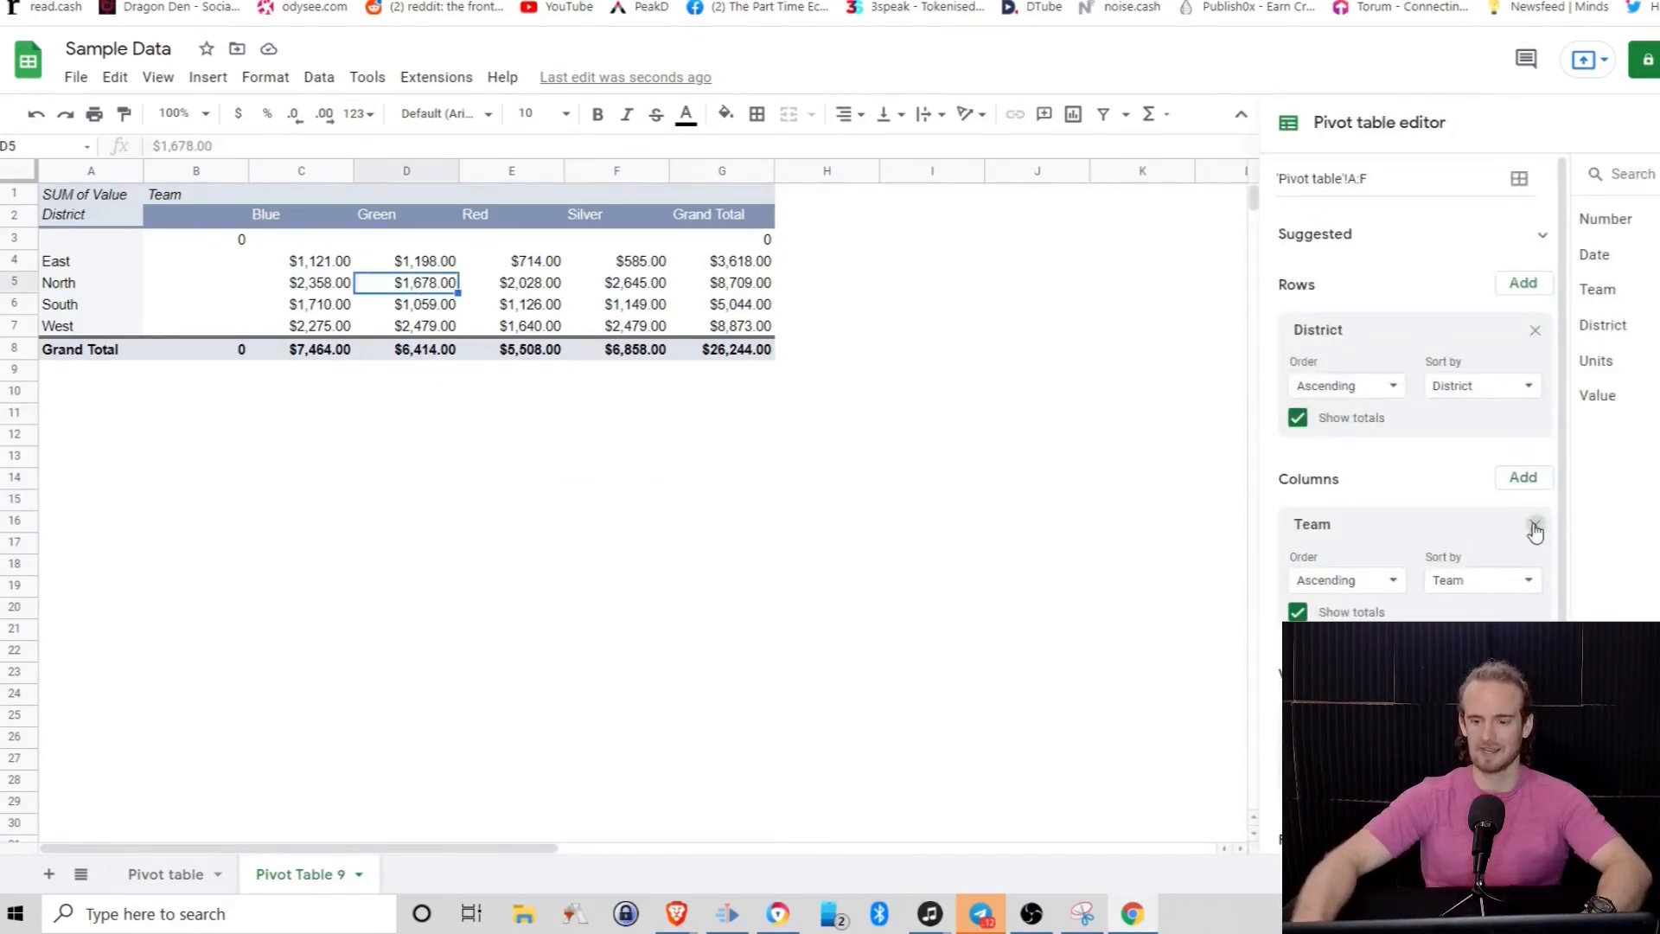
{"action": "left_click", "coordinate": [1534, 525]}
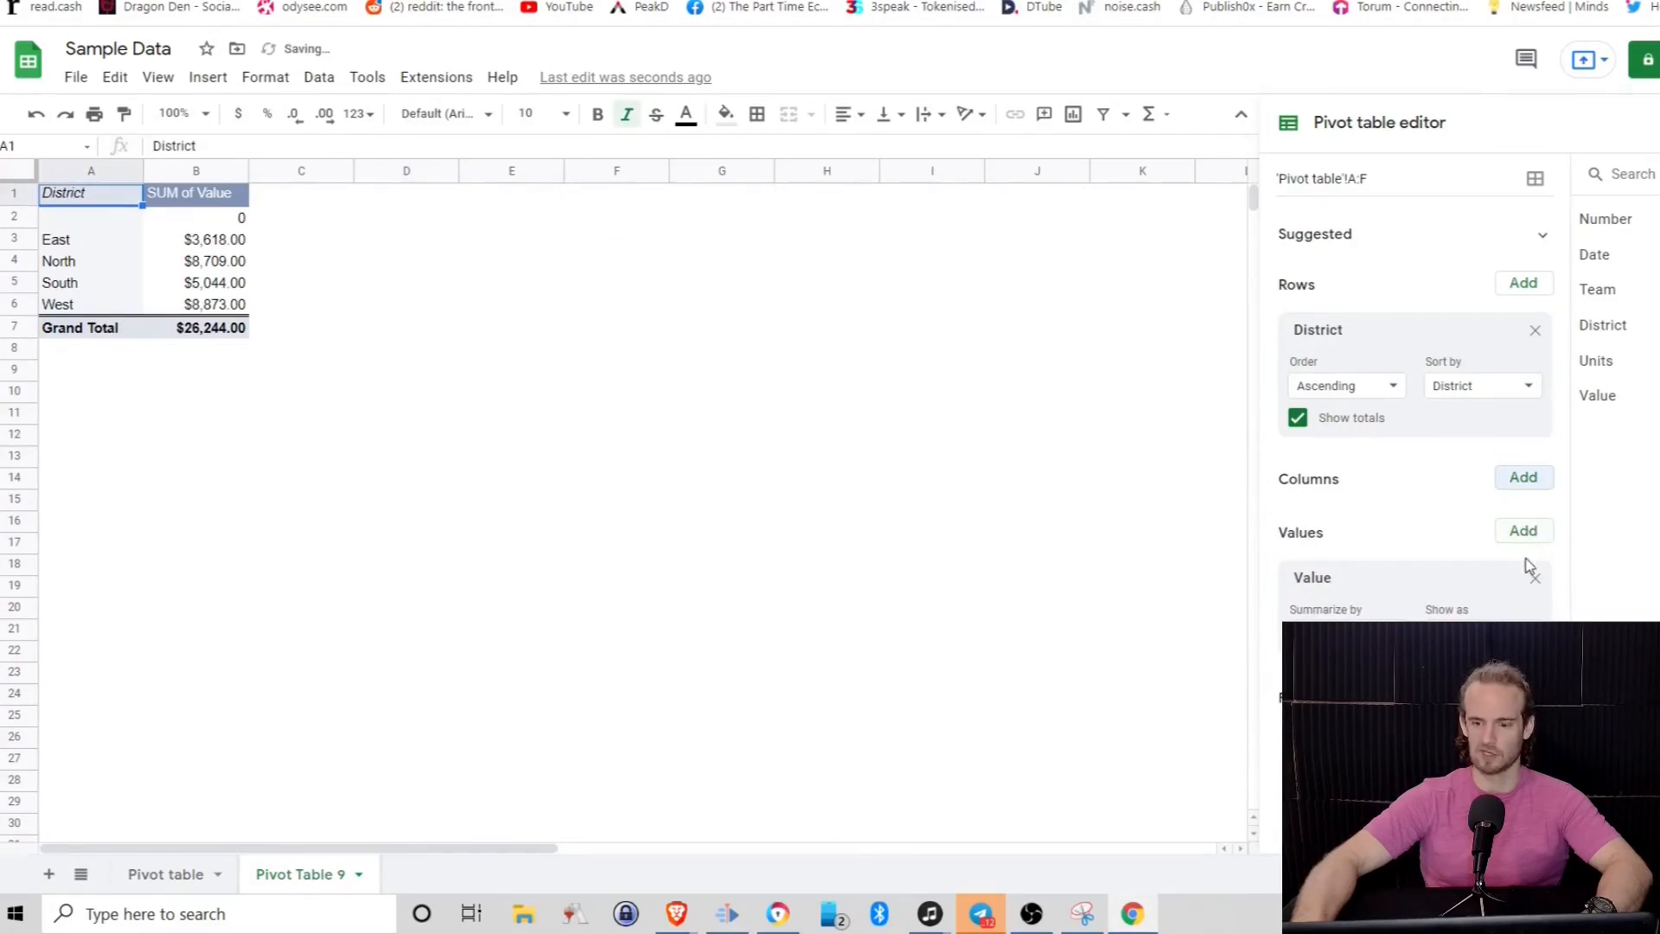
{"action": "left_click", "coordinate": [1534, 577]}
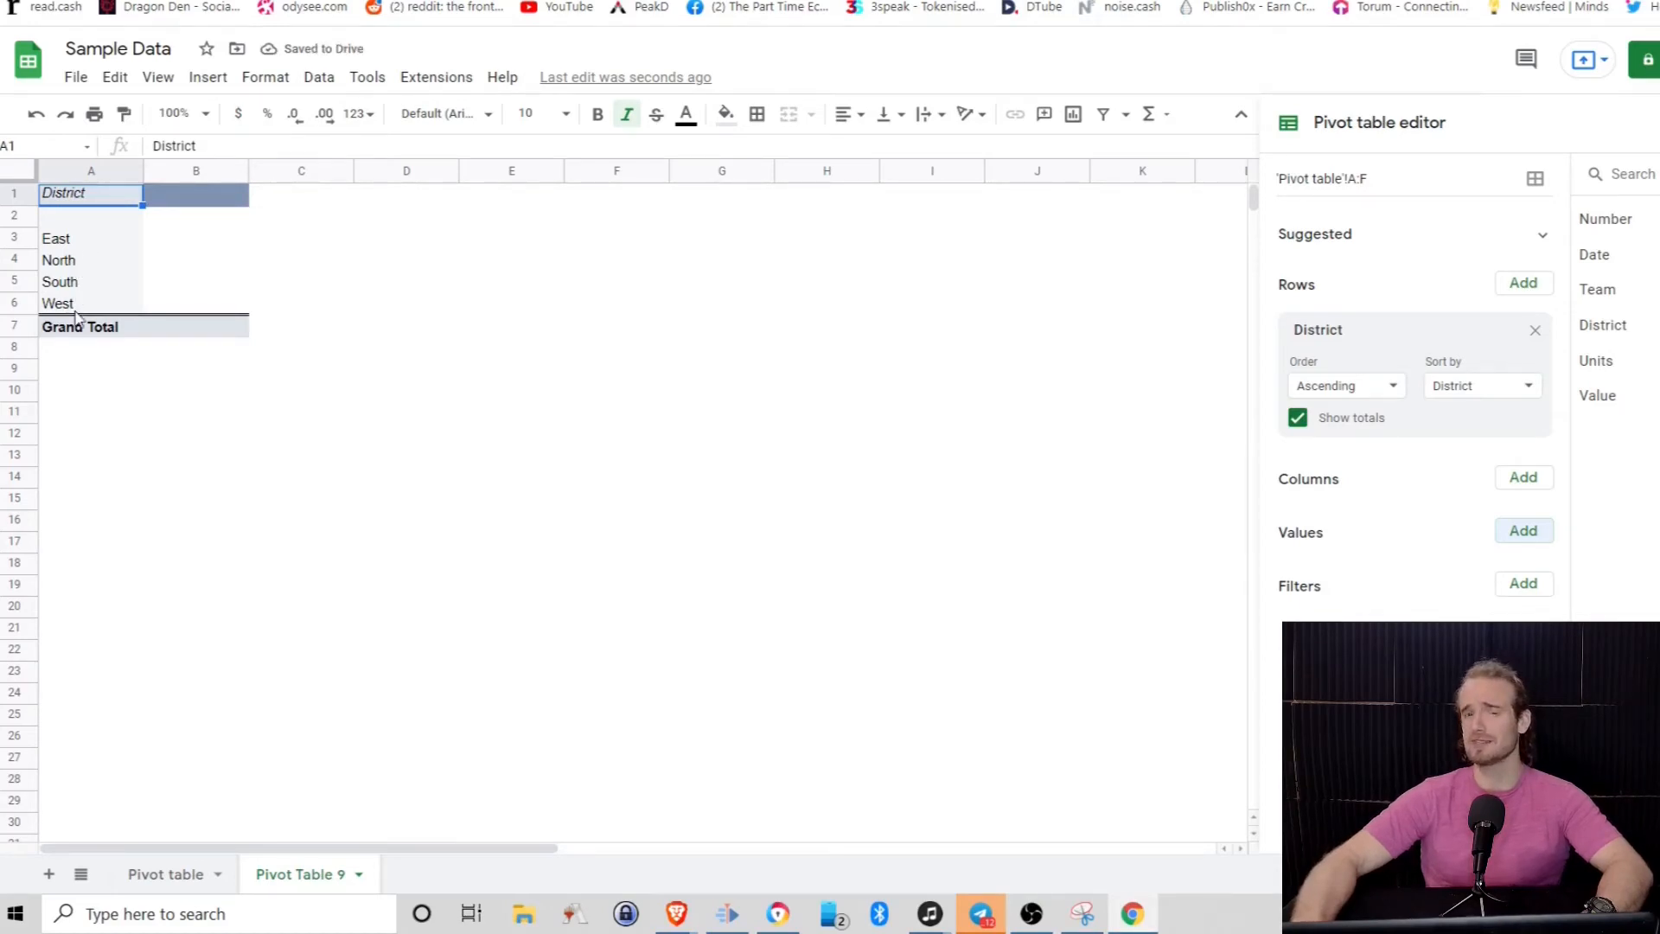
{"action": "mouse_move", "coordinate": [427, 249]}
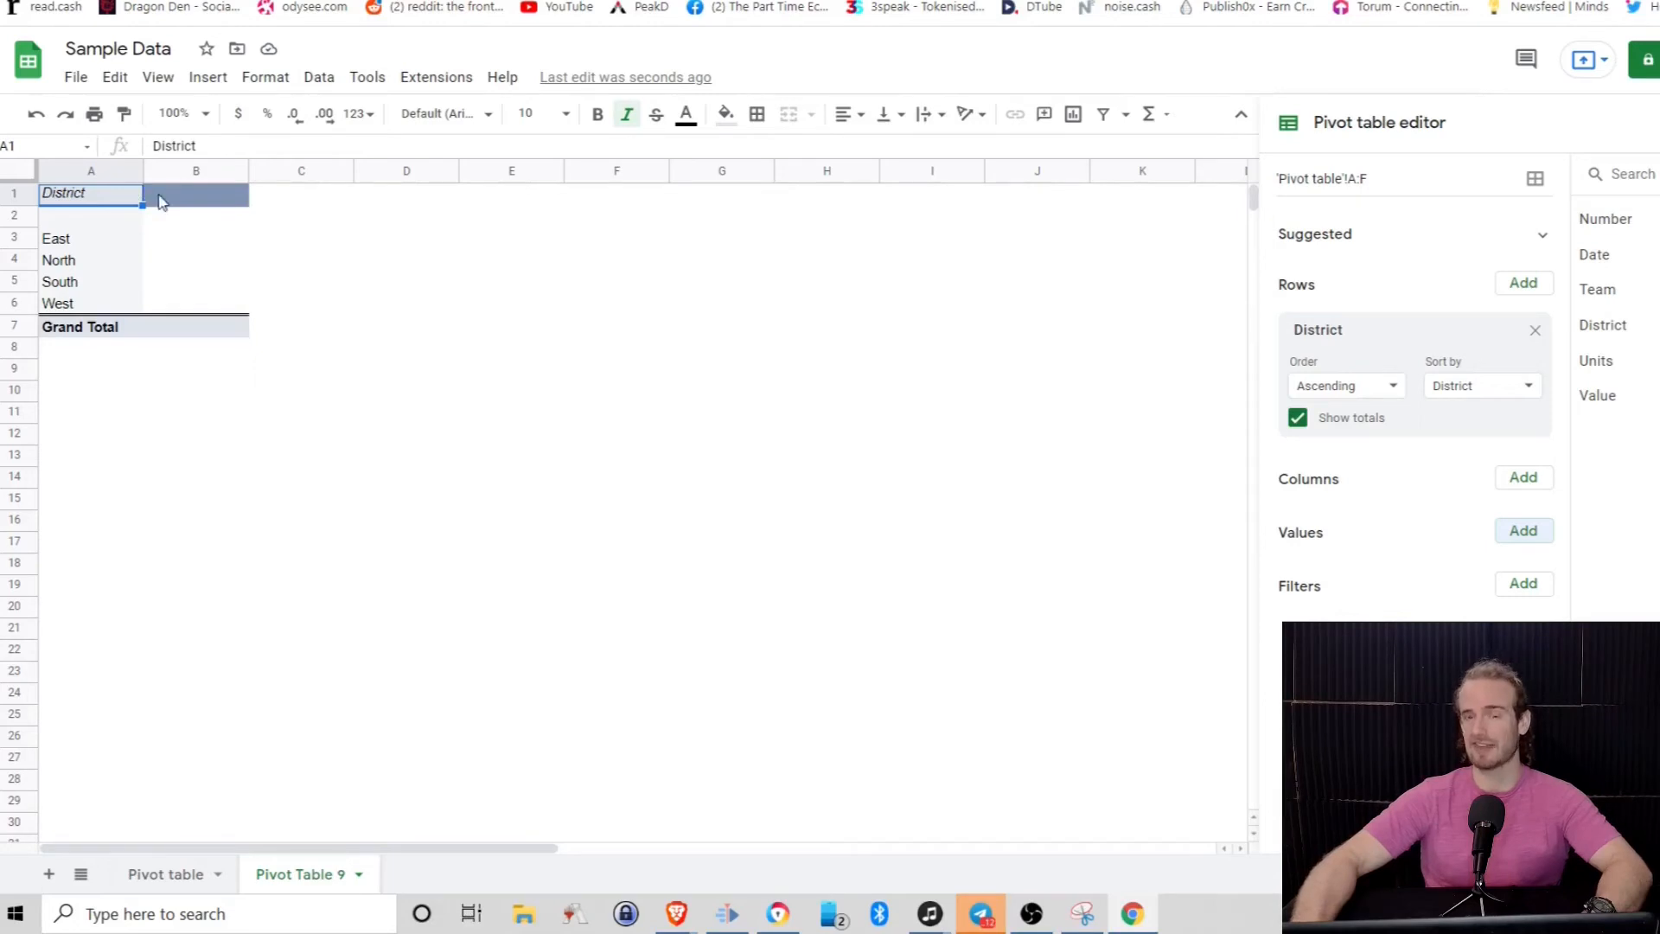
{"action": "mouse_move", "coordinate": [1516, 265]}
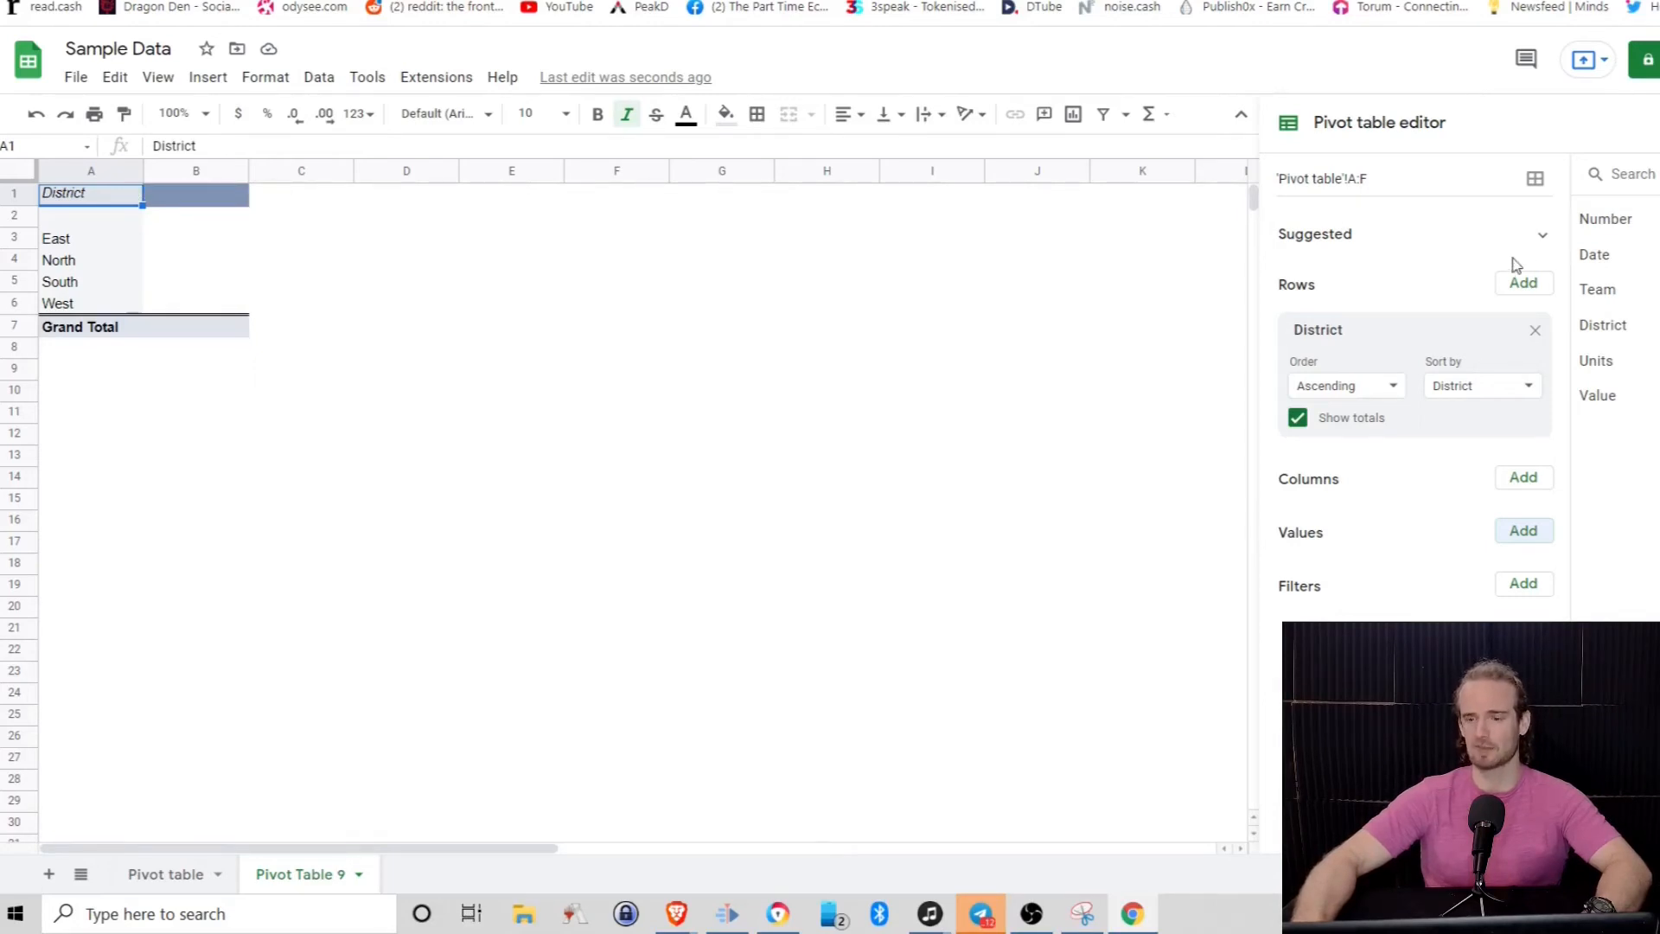
Nest Team rows under each District and collapse the East group
{"action": "left_click", "coordinate": [1522, 282]}
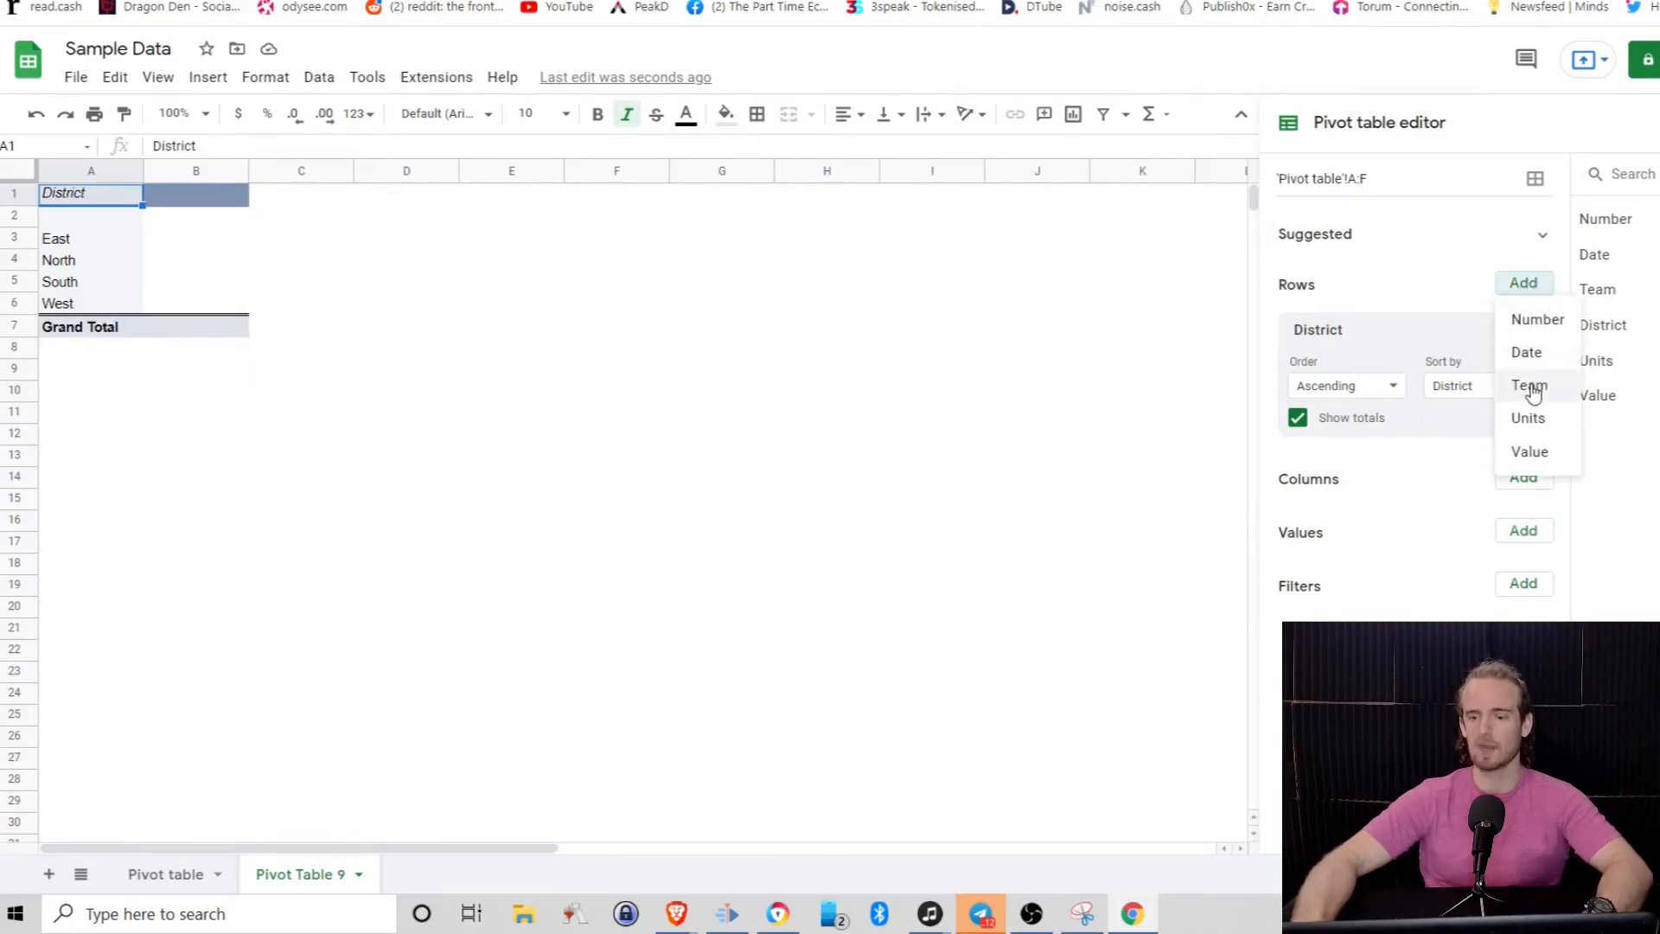
{"action": "left_click", "coordinate": [1529, 384]}
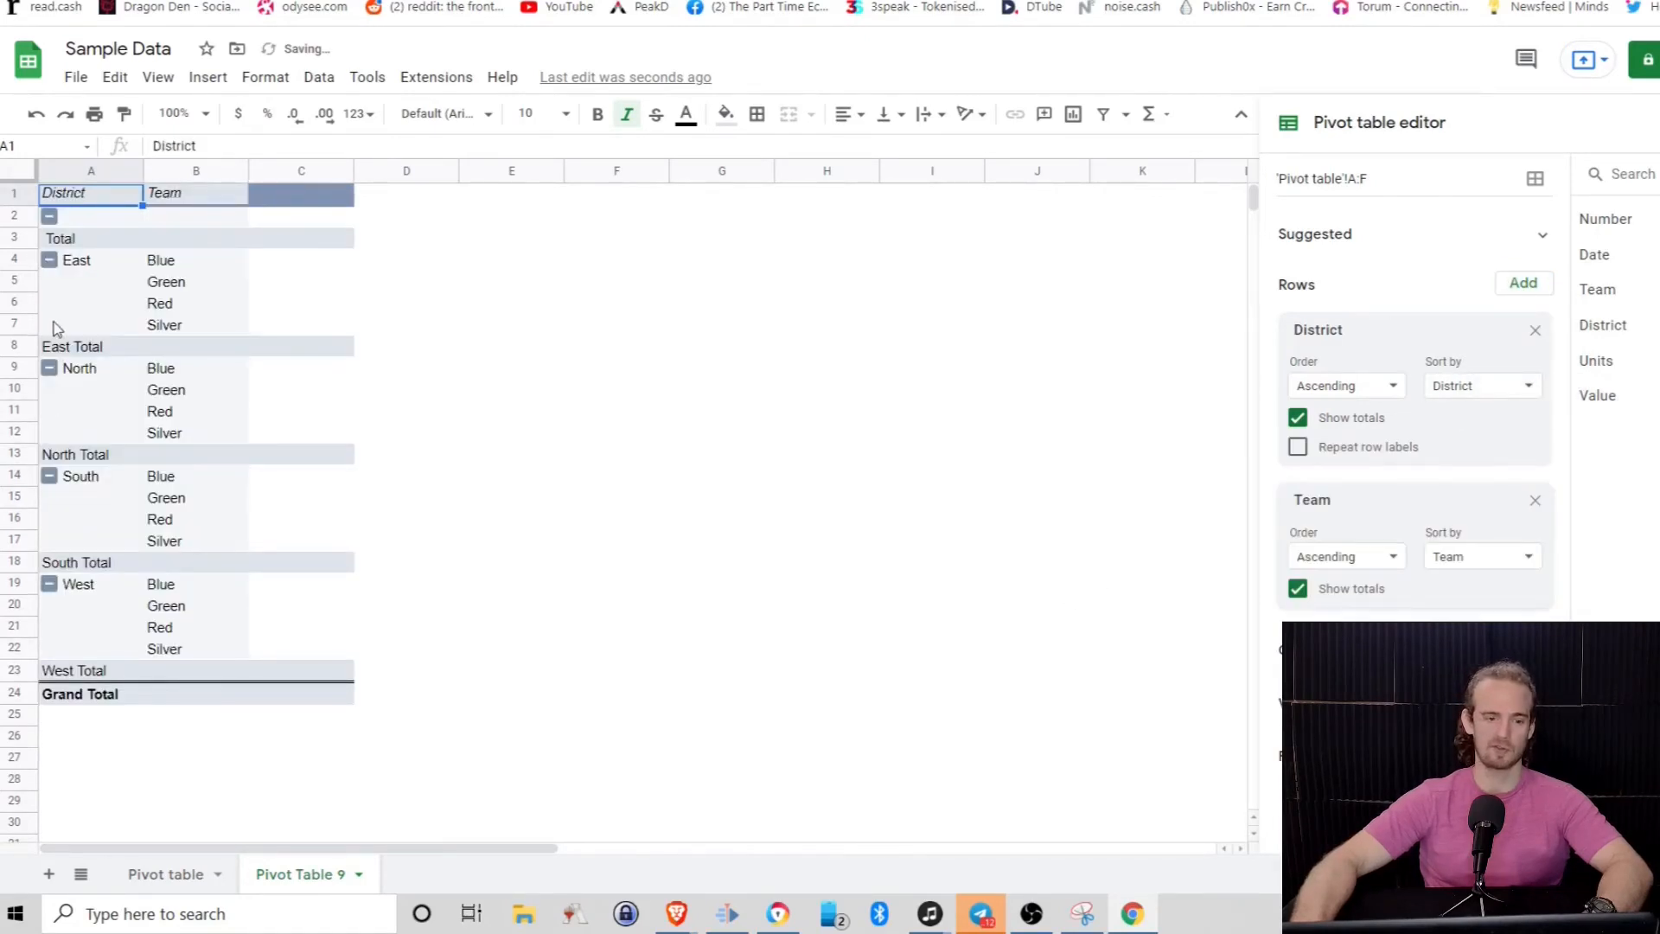
{"action": "left_click", "coordinate": [49, 259]}
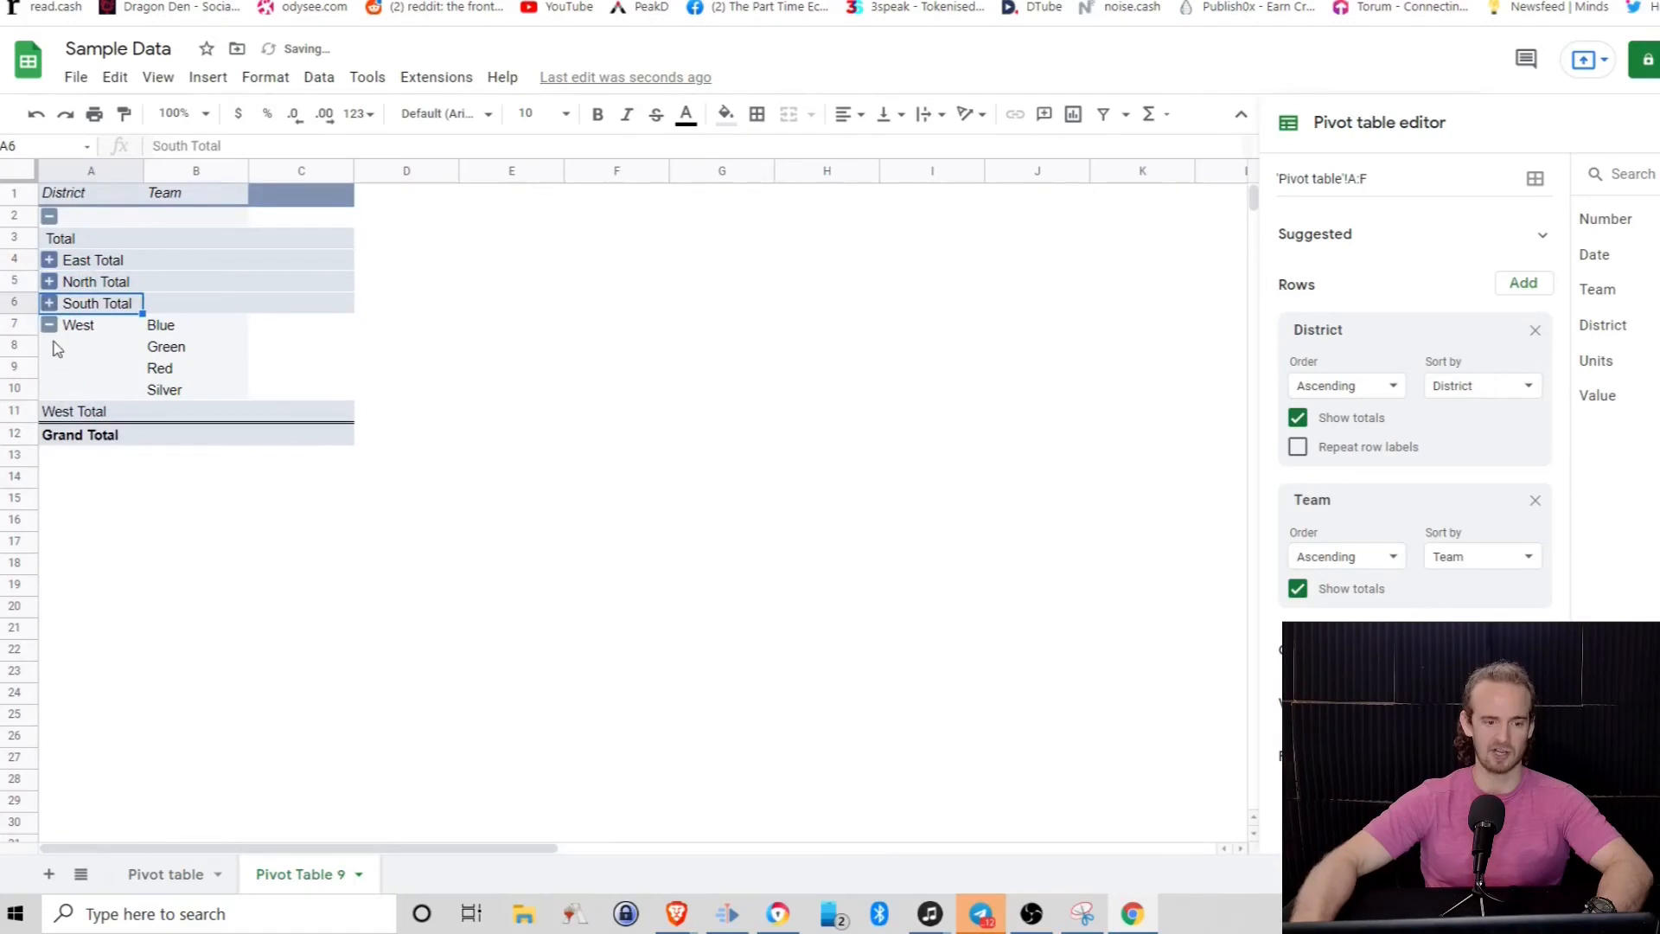
Collapse the West district and add Value back under Values as SUM
{"action": "left_click", "coordinate": [49, 325]}
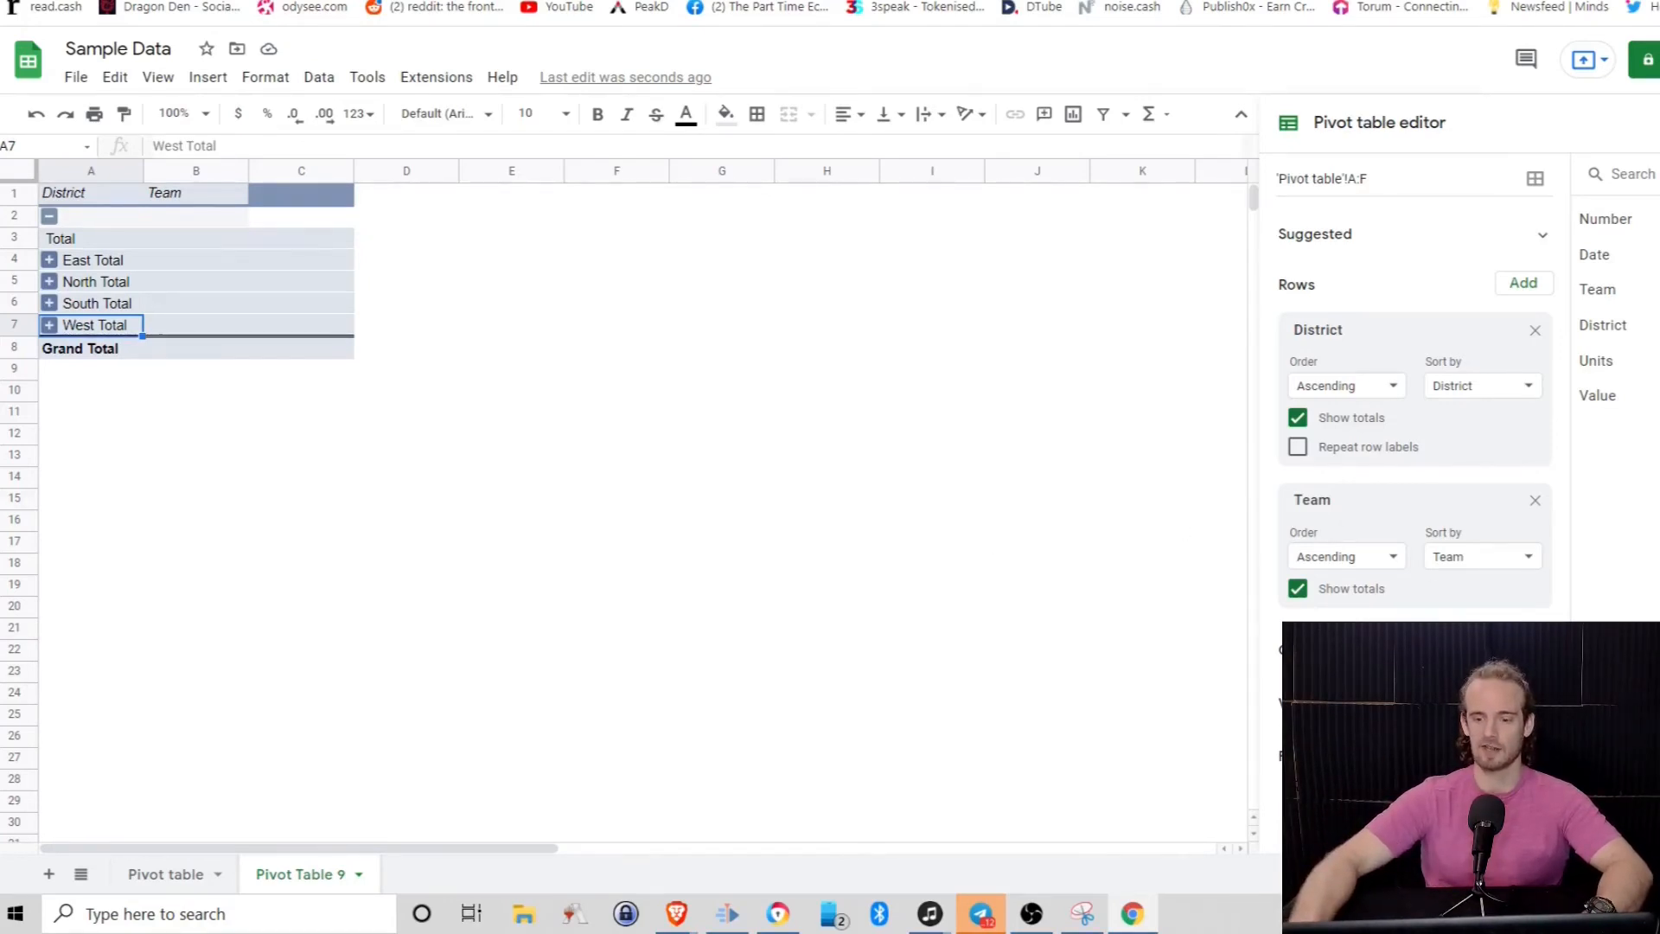
{"action": "left_click", "coordinate": [1596, 394]}
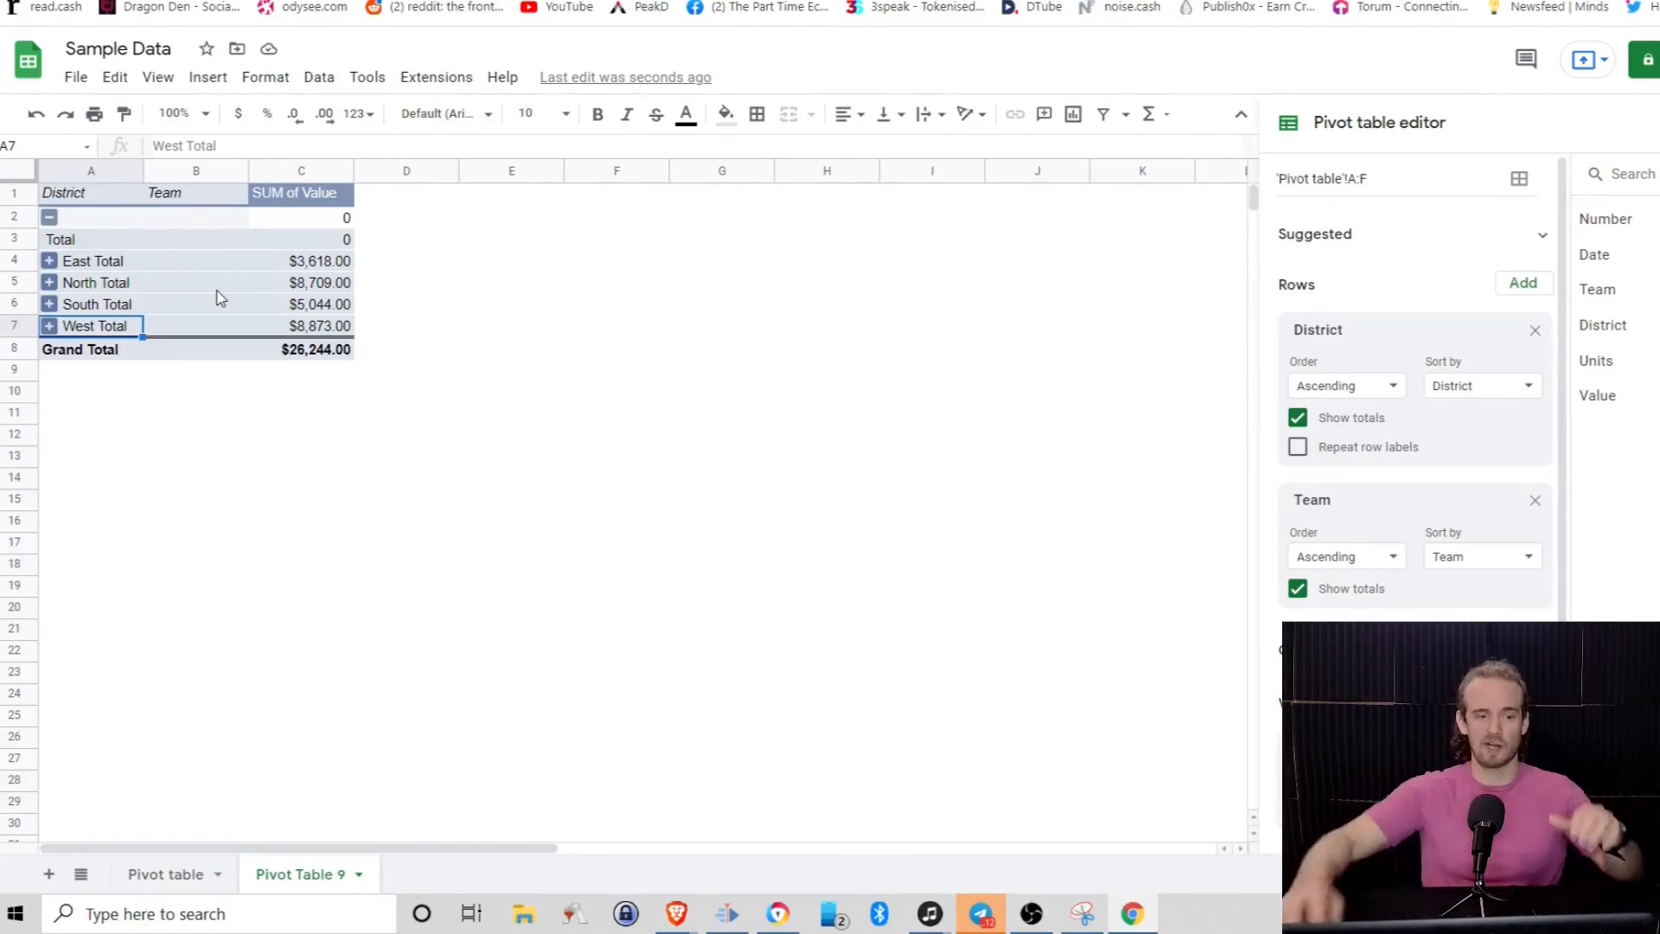
{"action": "left_click", "coordinate": [48, 216]}
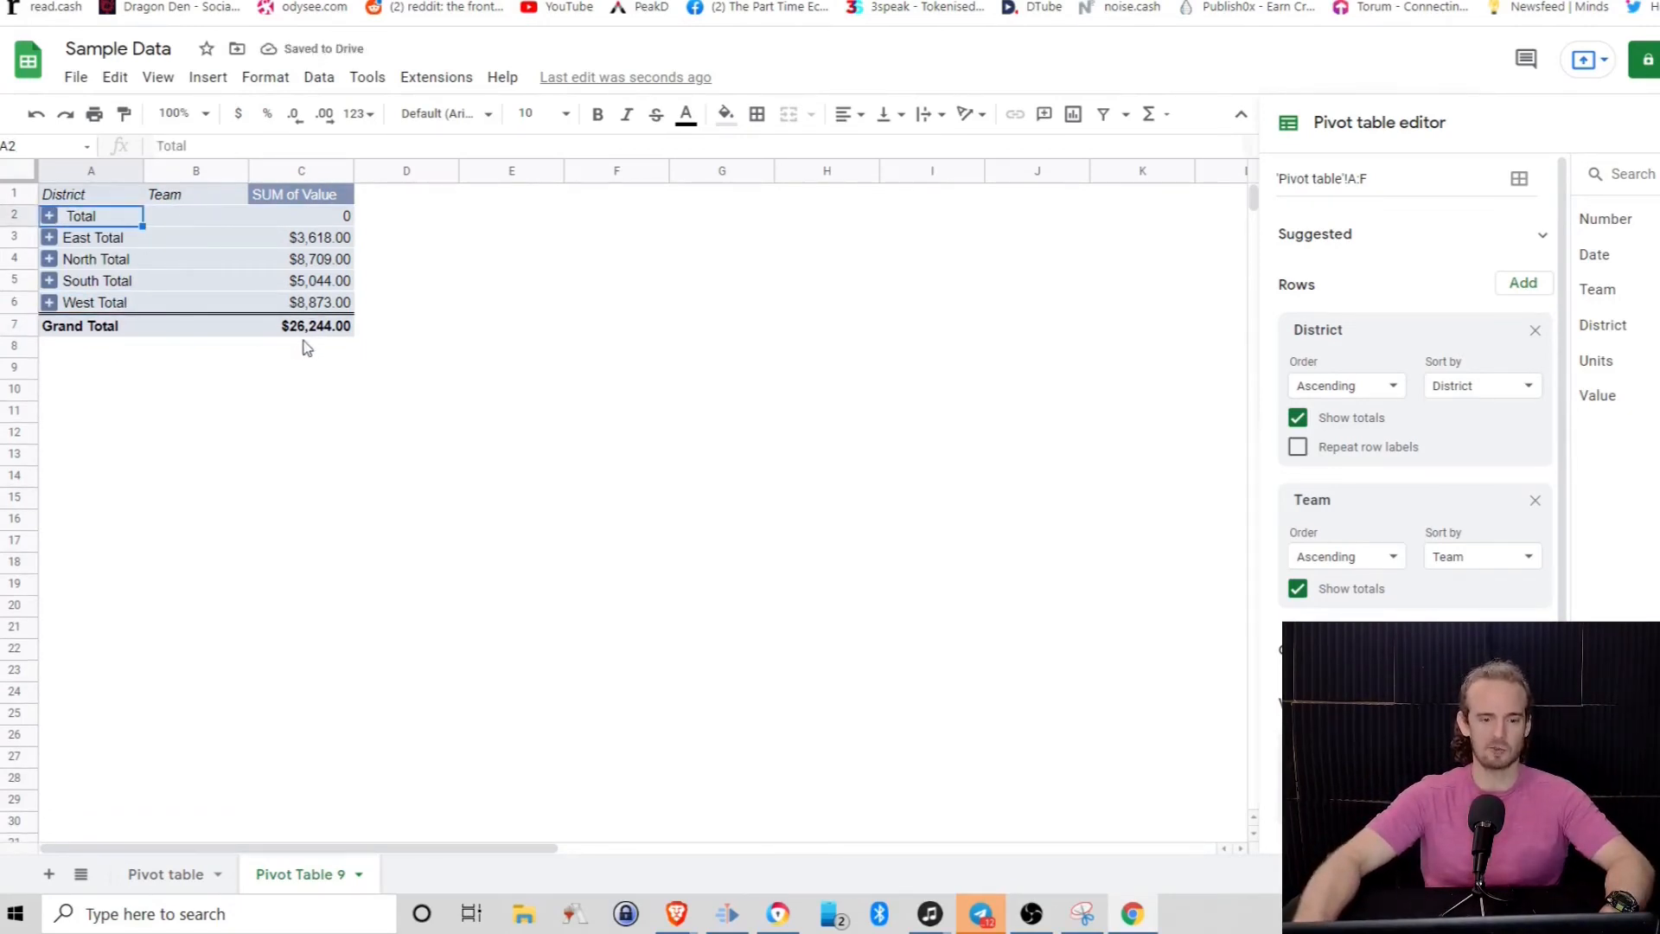
{"action": "mouse_move", "coordinate": [328, 349]}
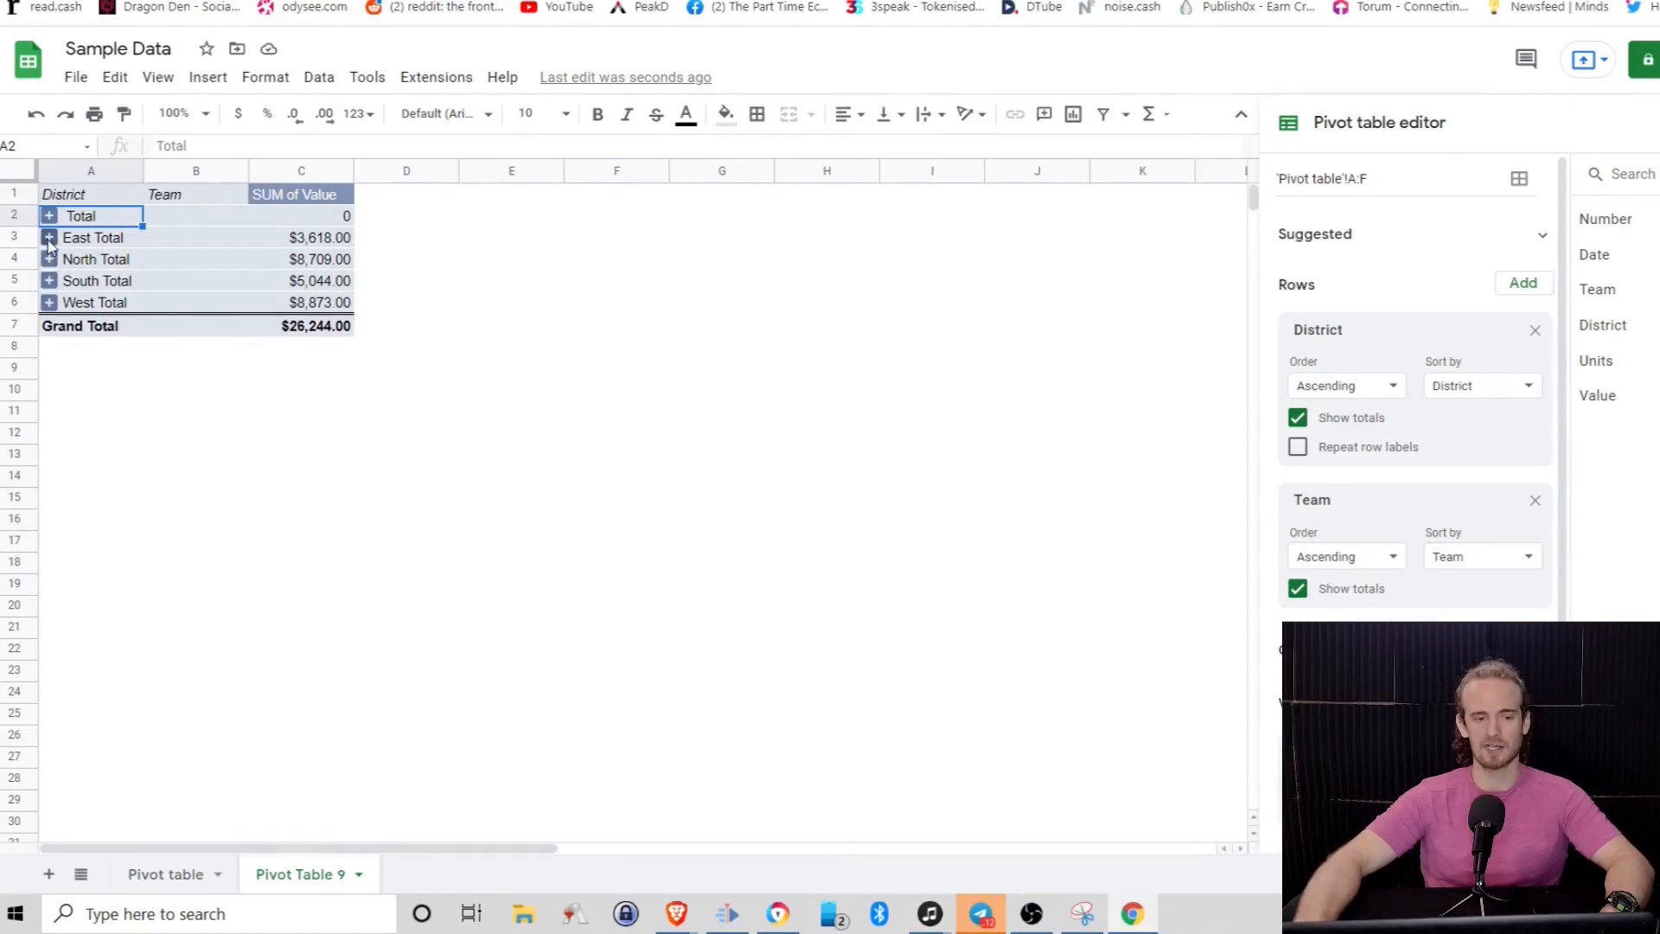
{"action": "left_click", "coordinate": [48, 237]}
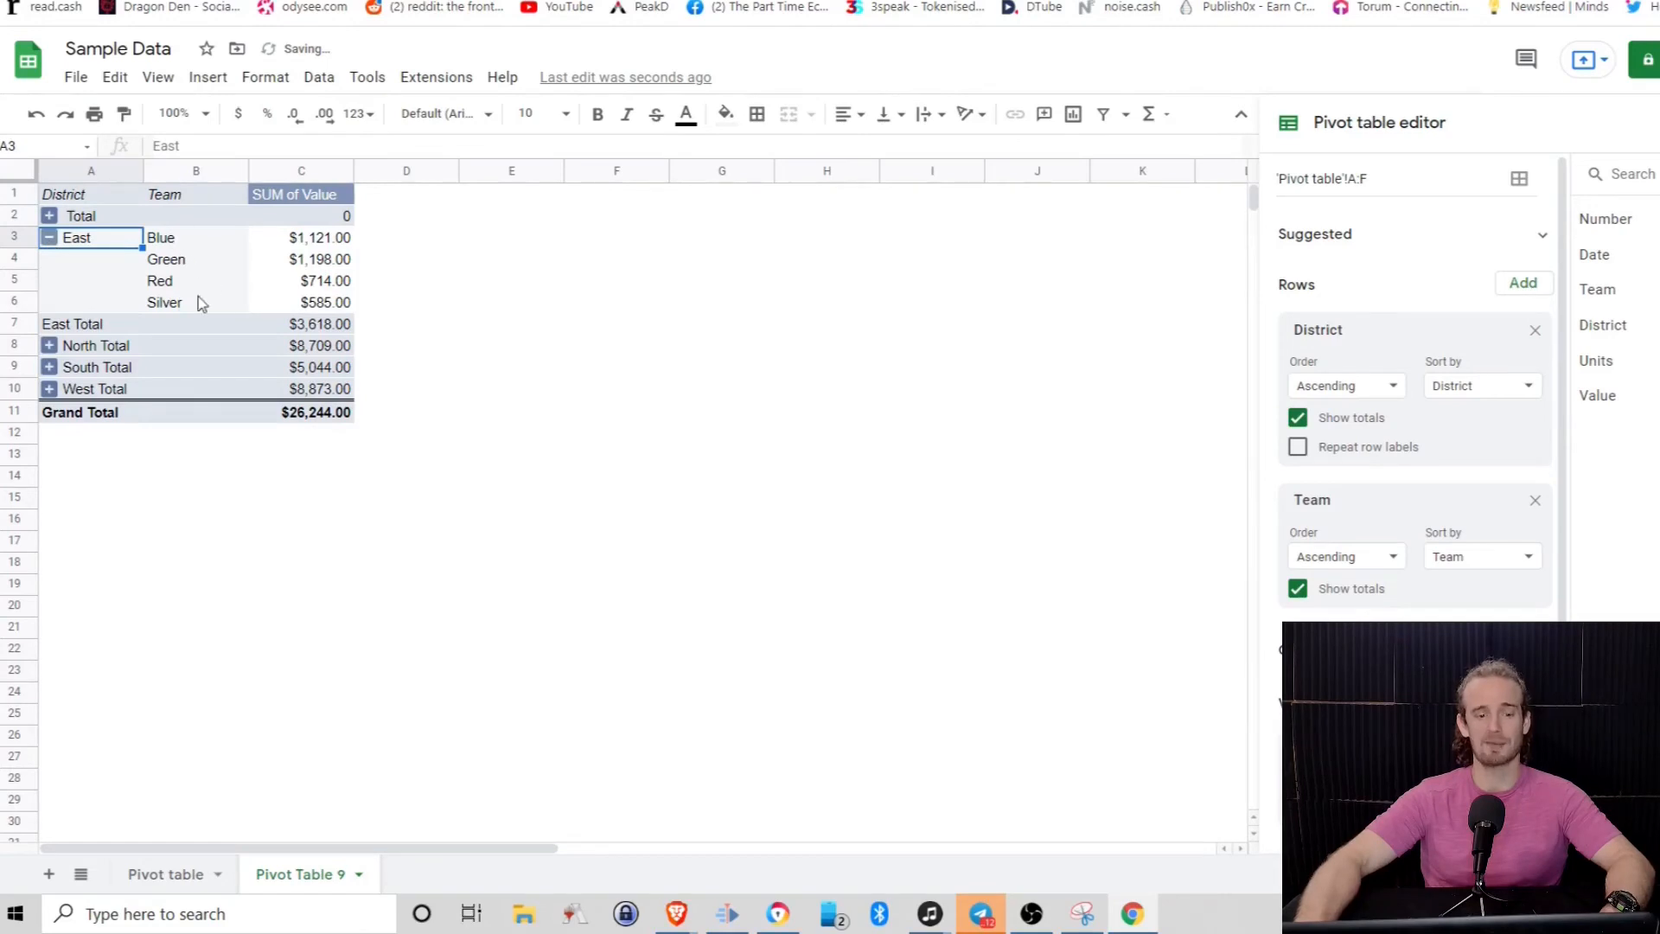
{"action": "mouse_move", "coordinate": [378, 357]}
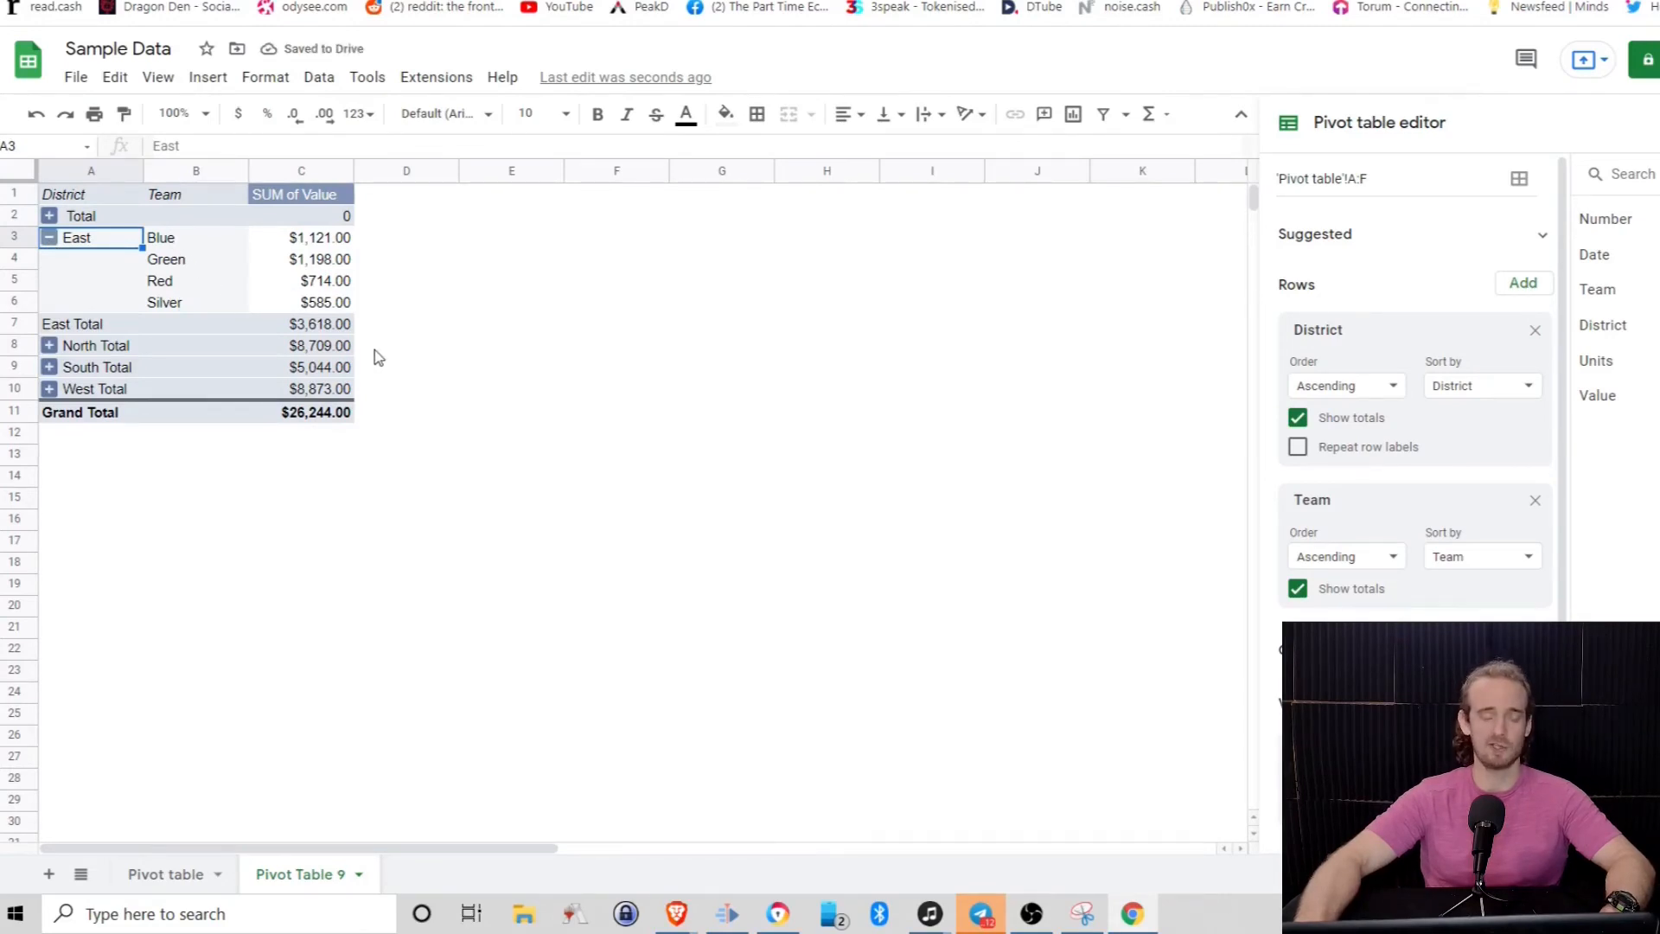
{"action": "left_click", "coordinate": [49, 237]}
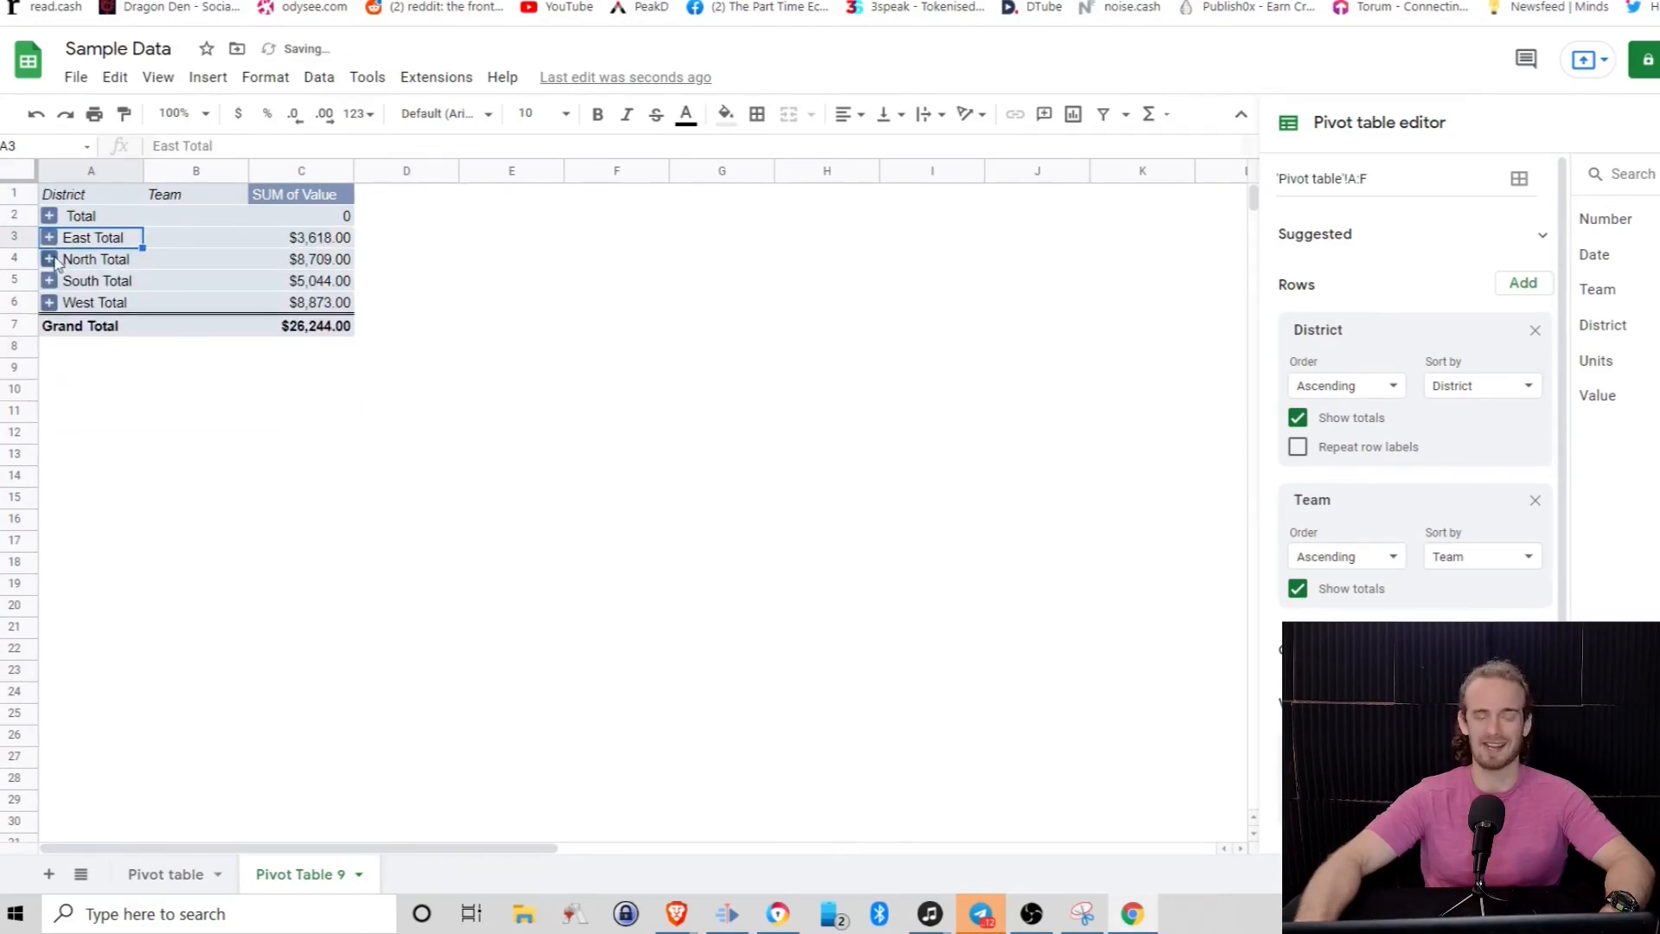
{"action": "left_click", "coordinate": [48, 237]}
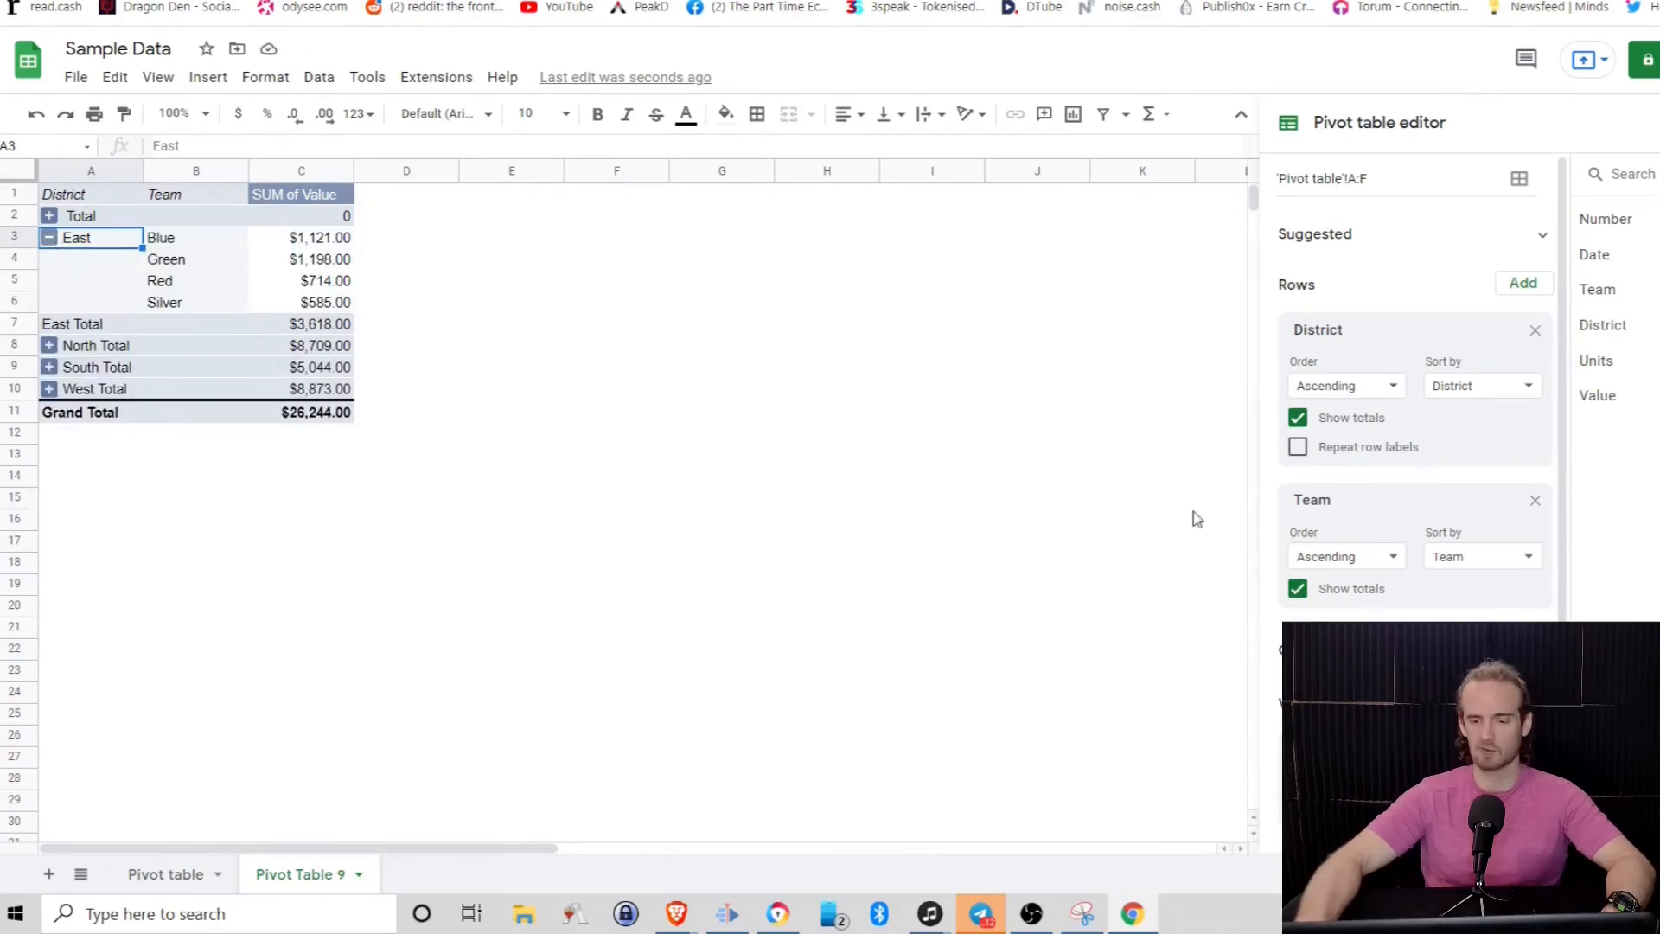
{"action": "mouse_move", "coordinate": [738, 457]}
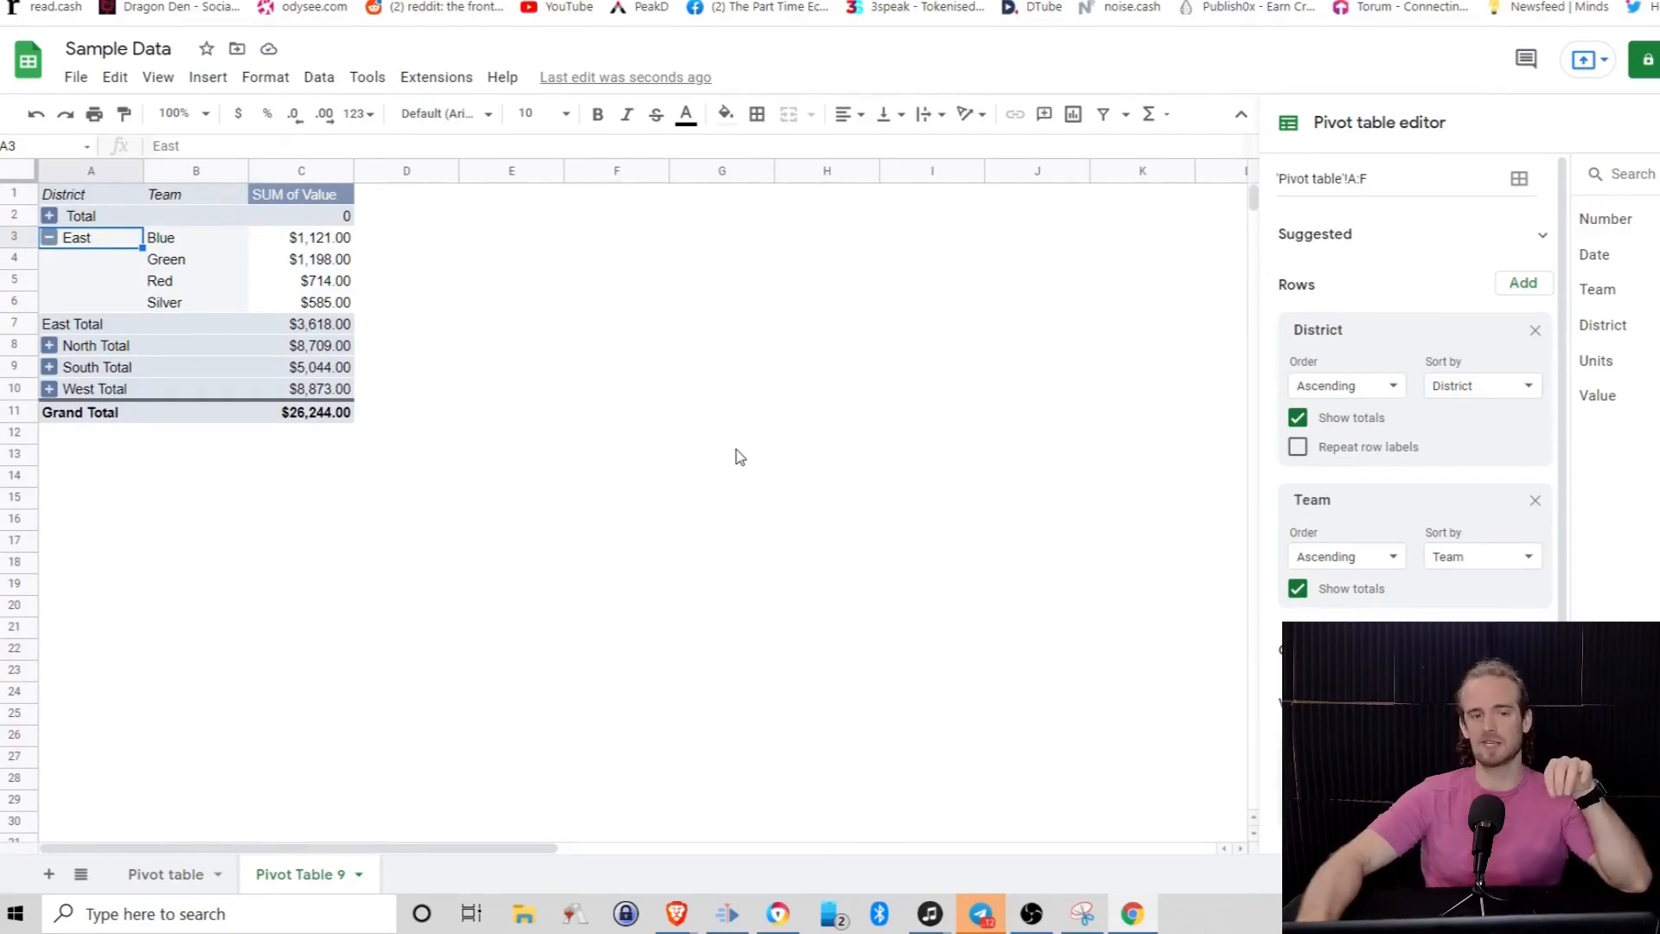
{"action": "mouse_move", "coordinate": [695, 465]}
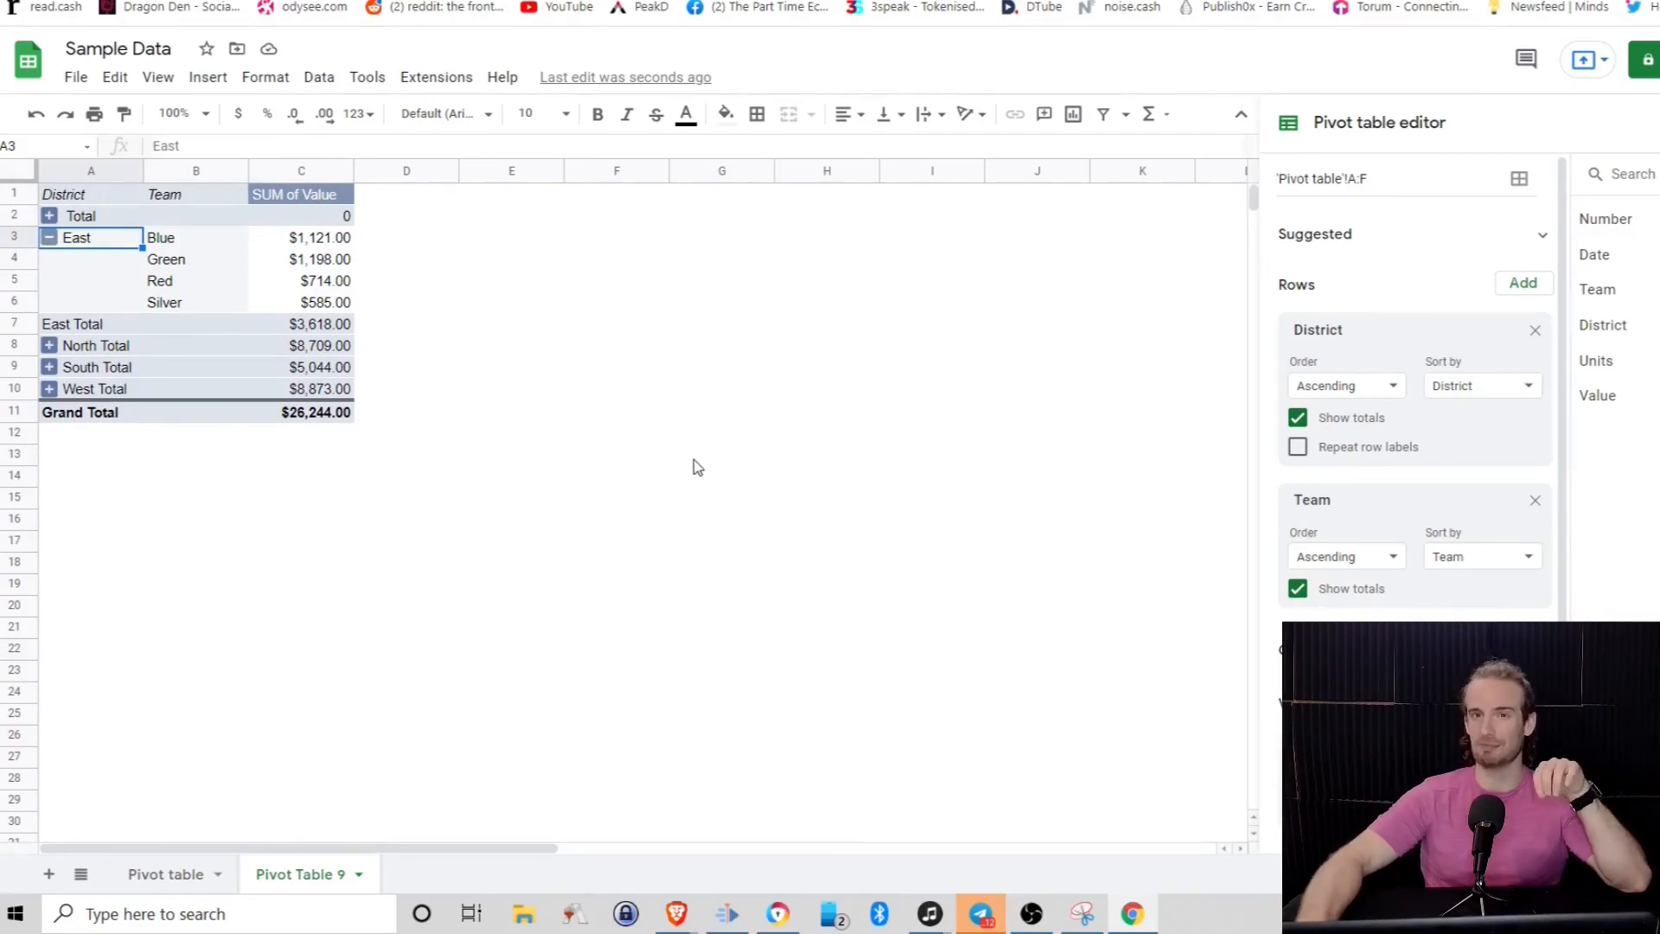
{"action": "left_click", "coordinate": [167, 873]}
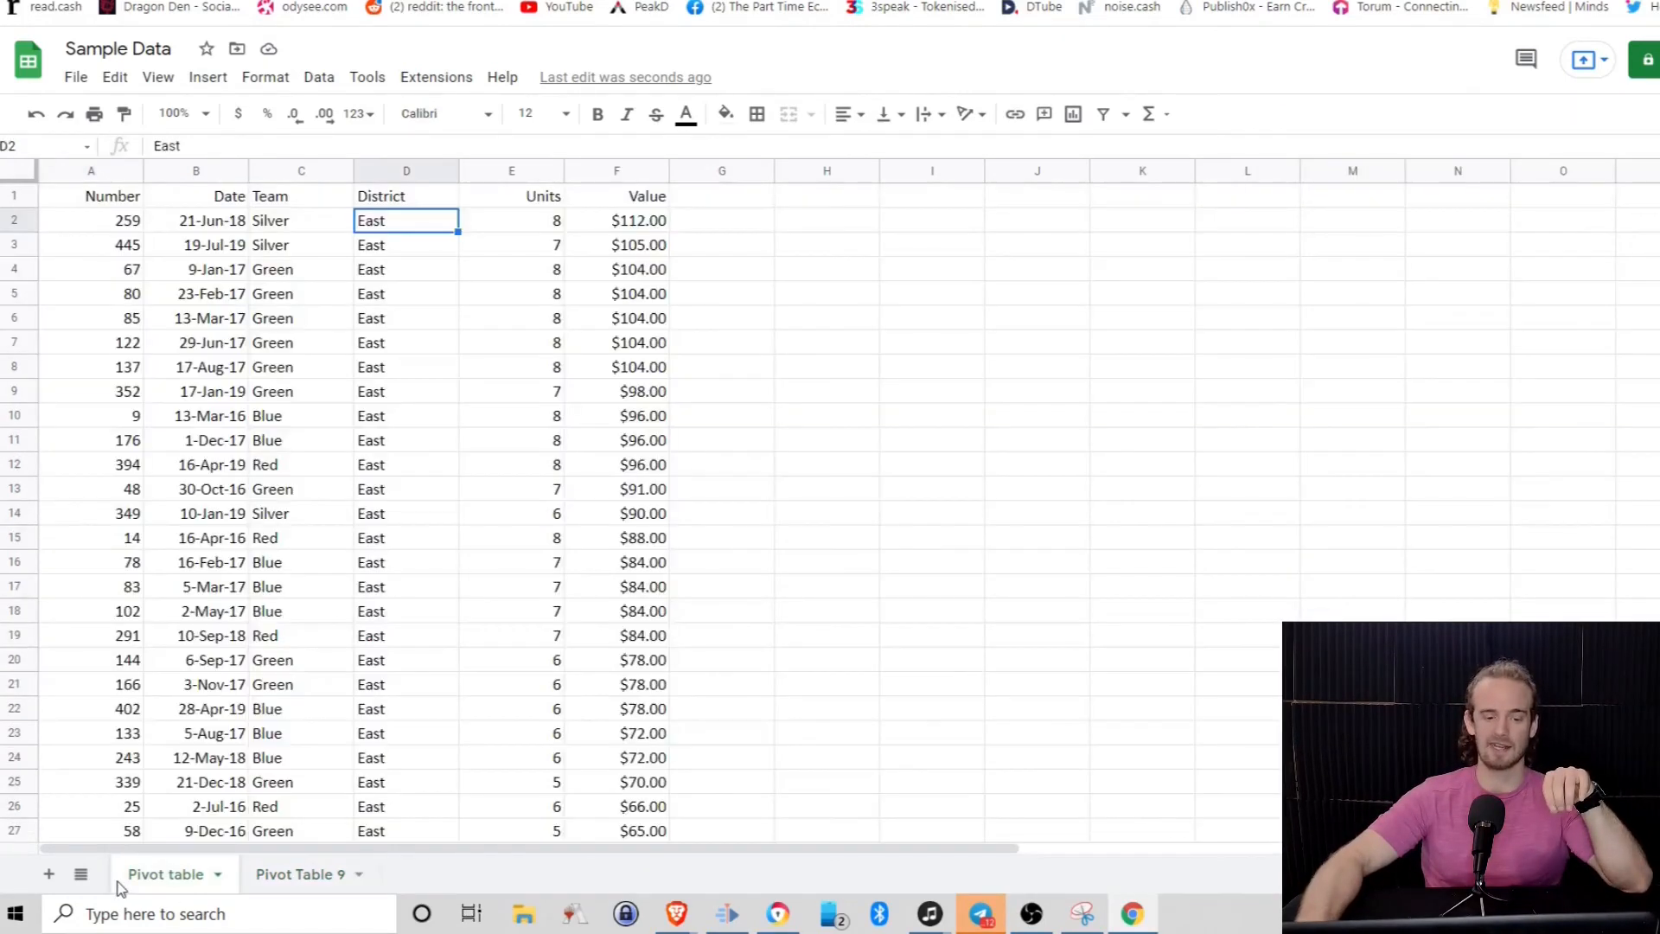
{"action": "left_click", "coordinate": [301, 873]}
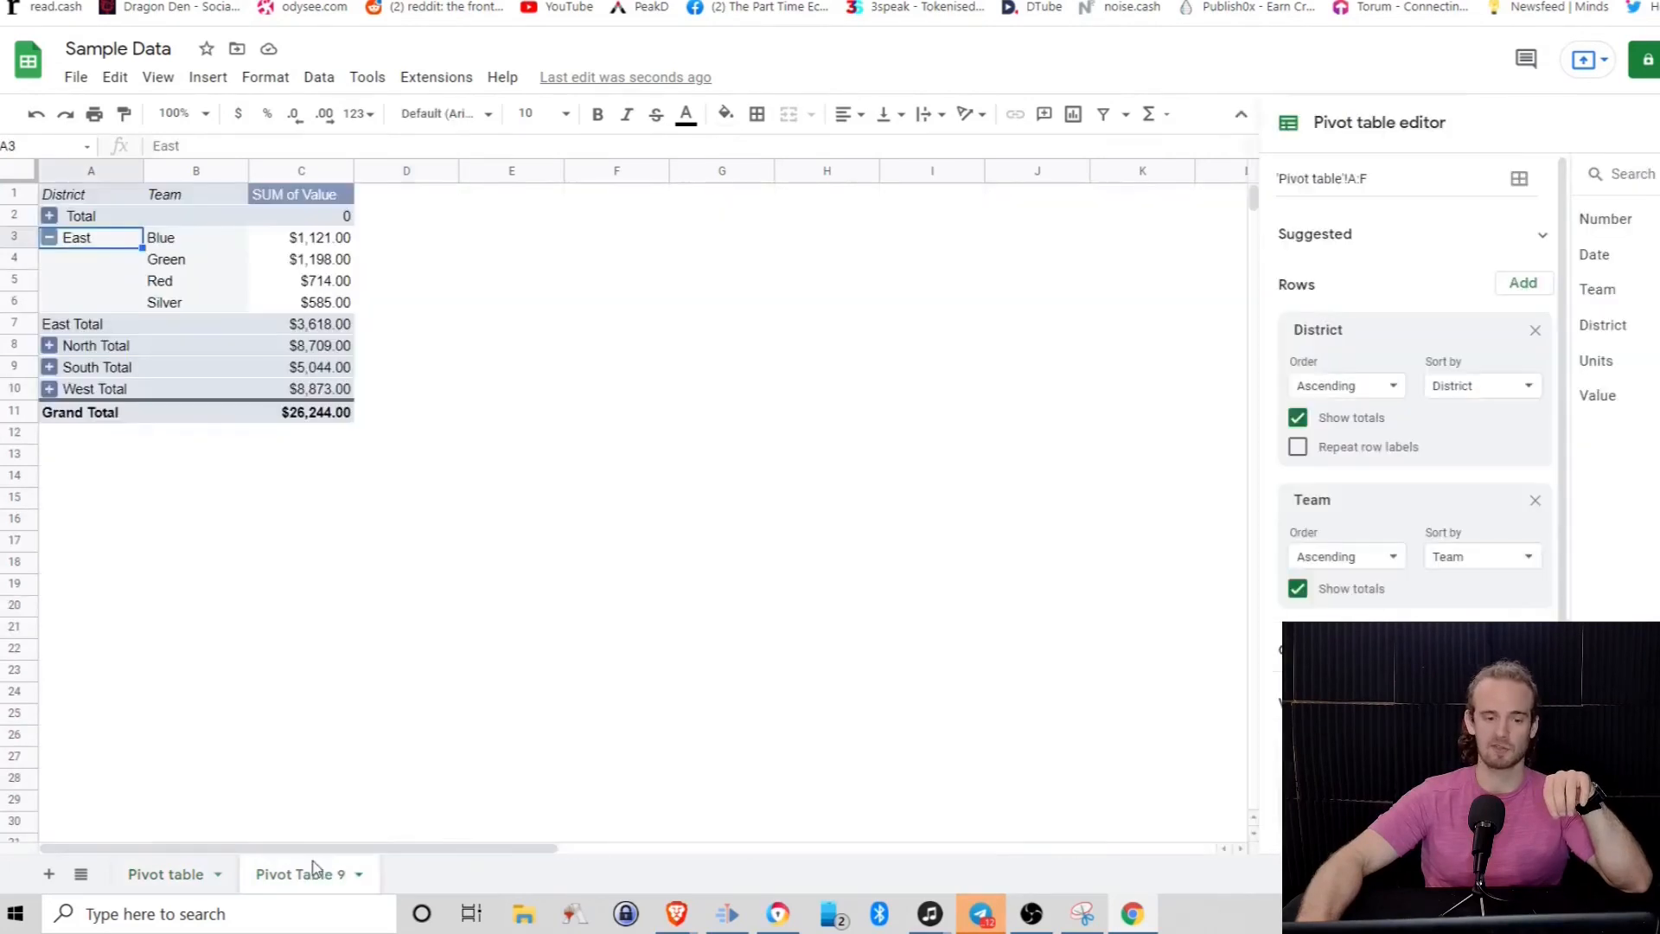
{"action": "mouse_move", "coordinate": [209, 350]}
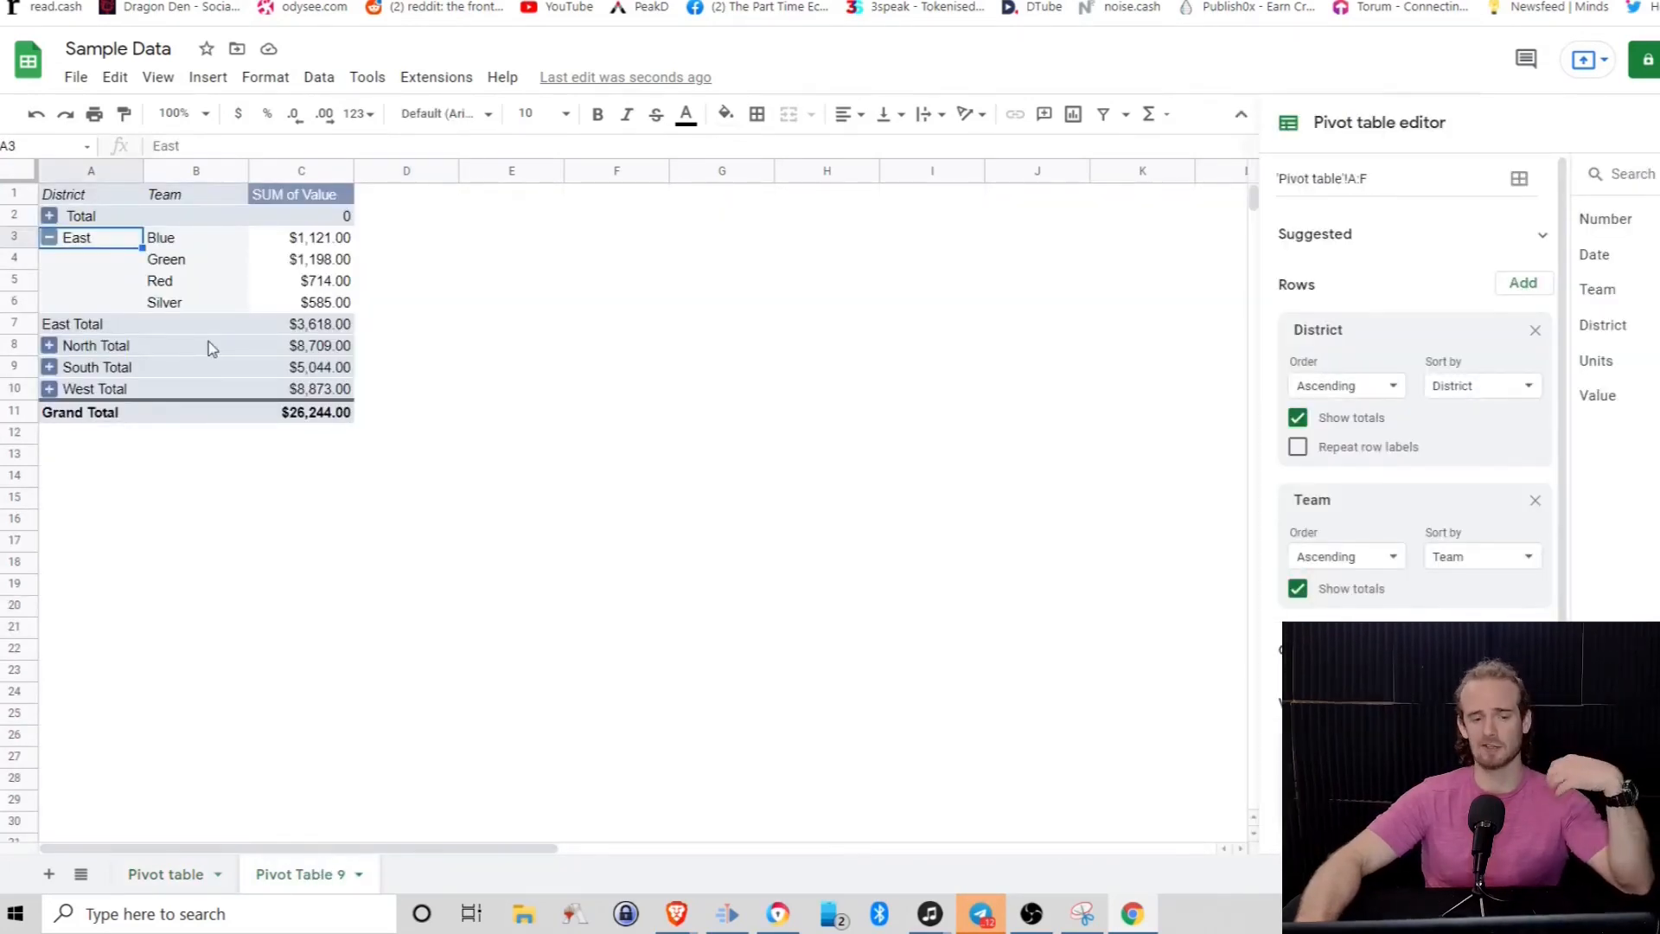
{"action": "mouse_move", "coordinate": [194, 253]}
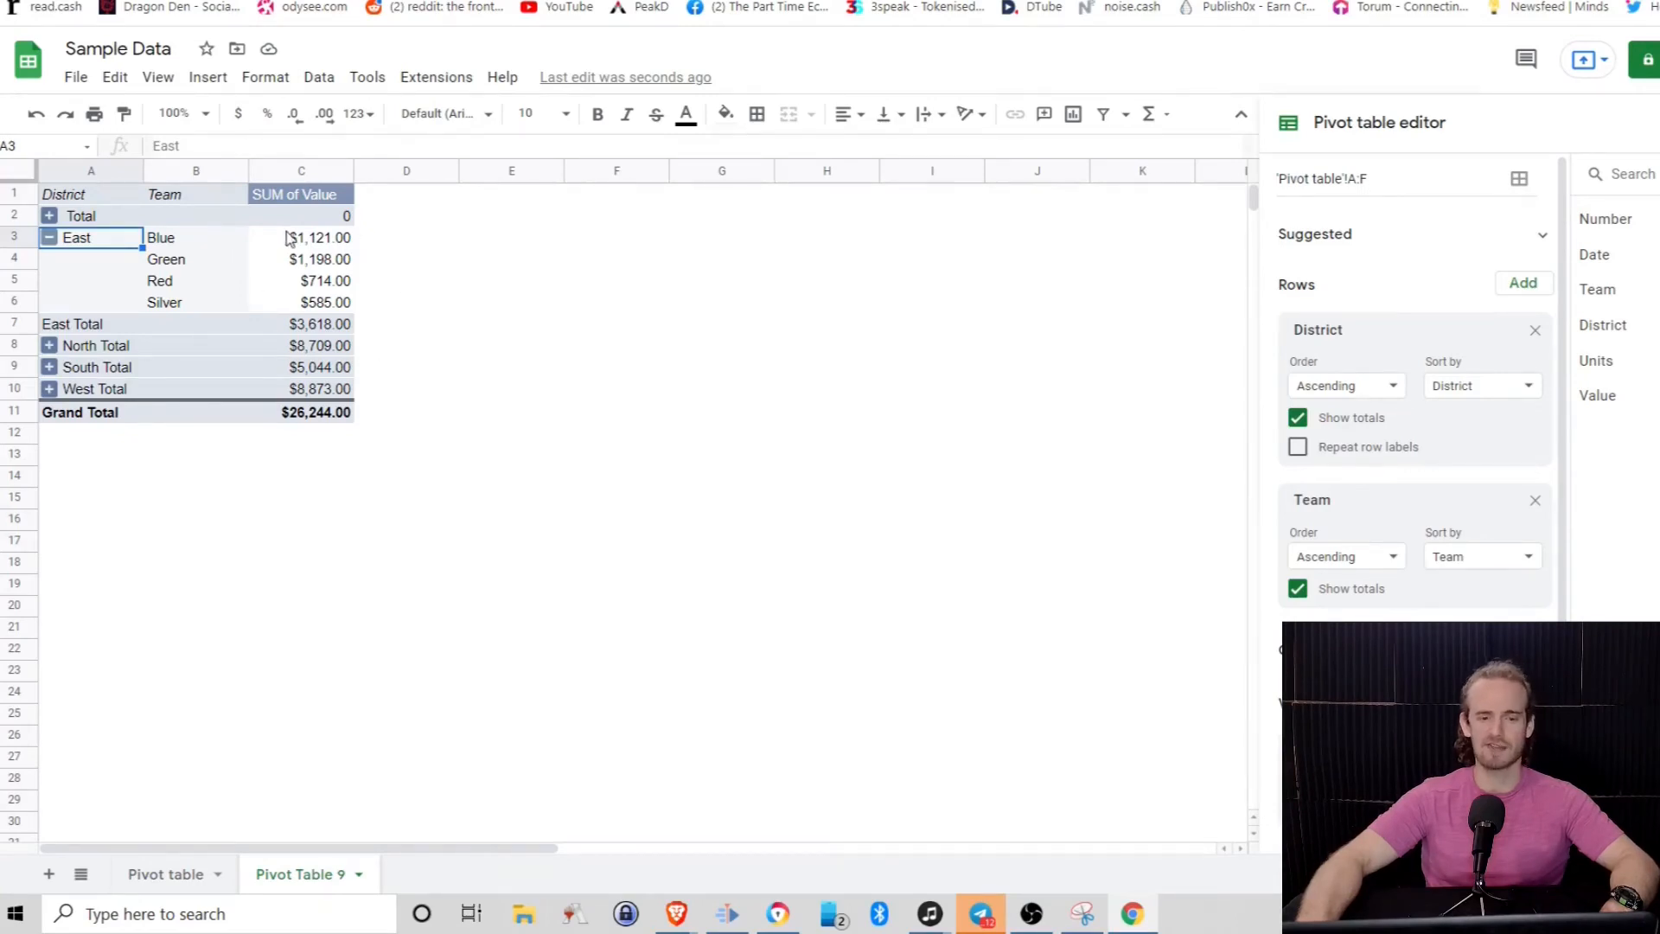
{"action": "mouse_move", "coordinate": [1045, 427]}
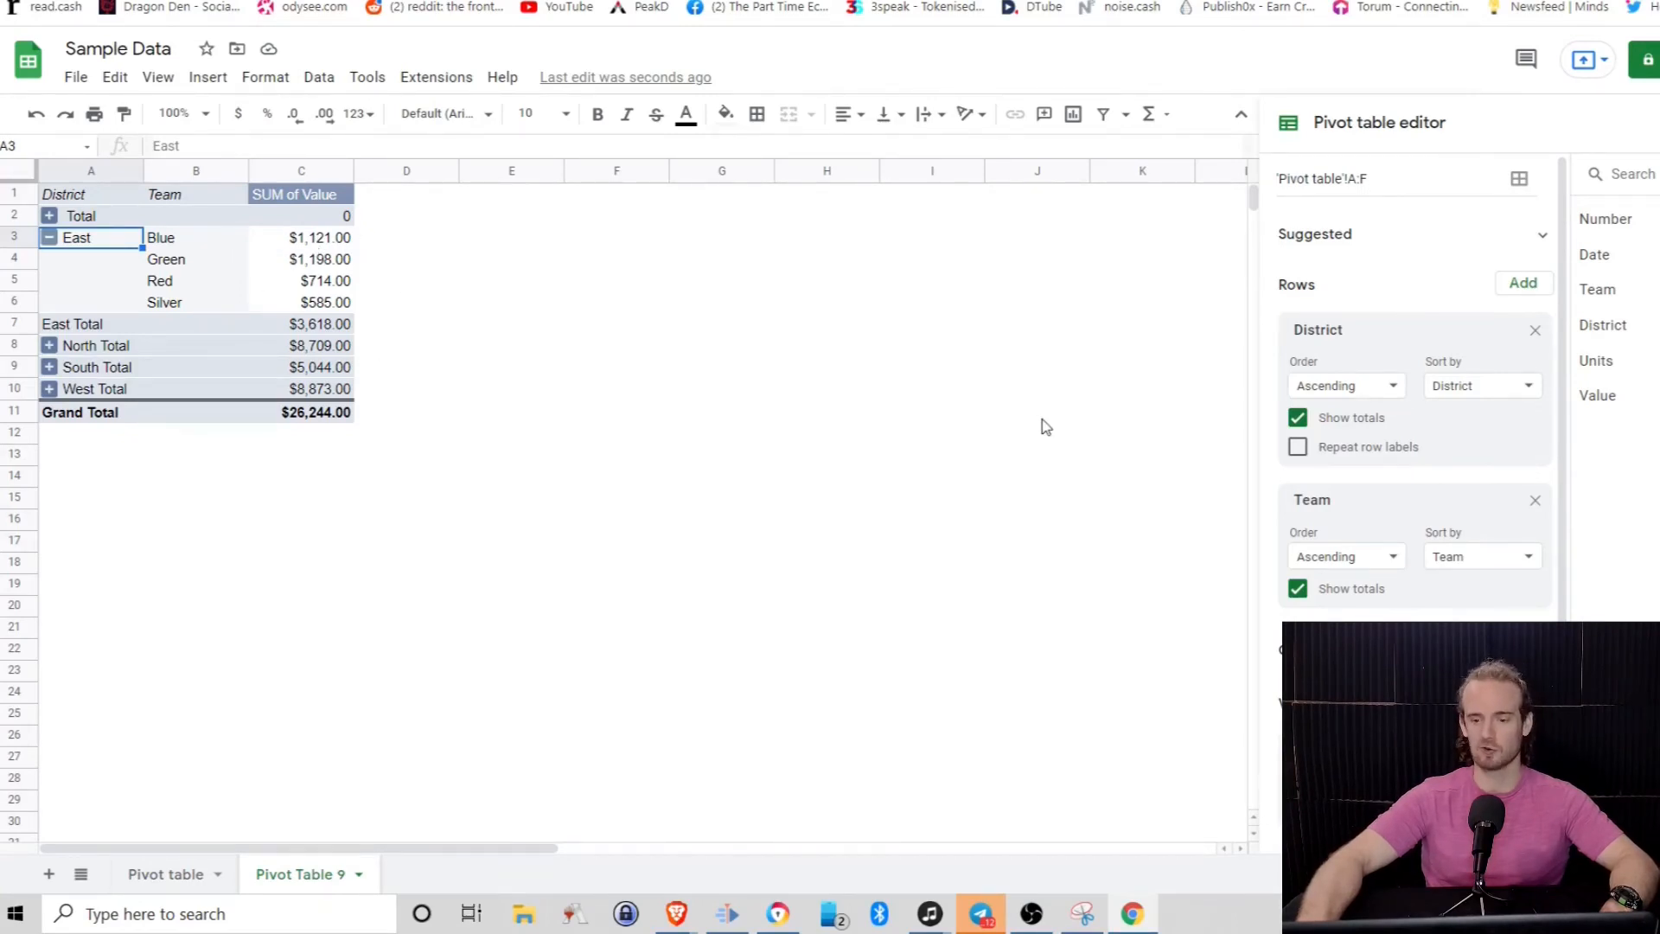
{"action": "mouse_move", "coordinate": [412, 445]}
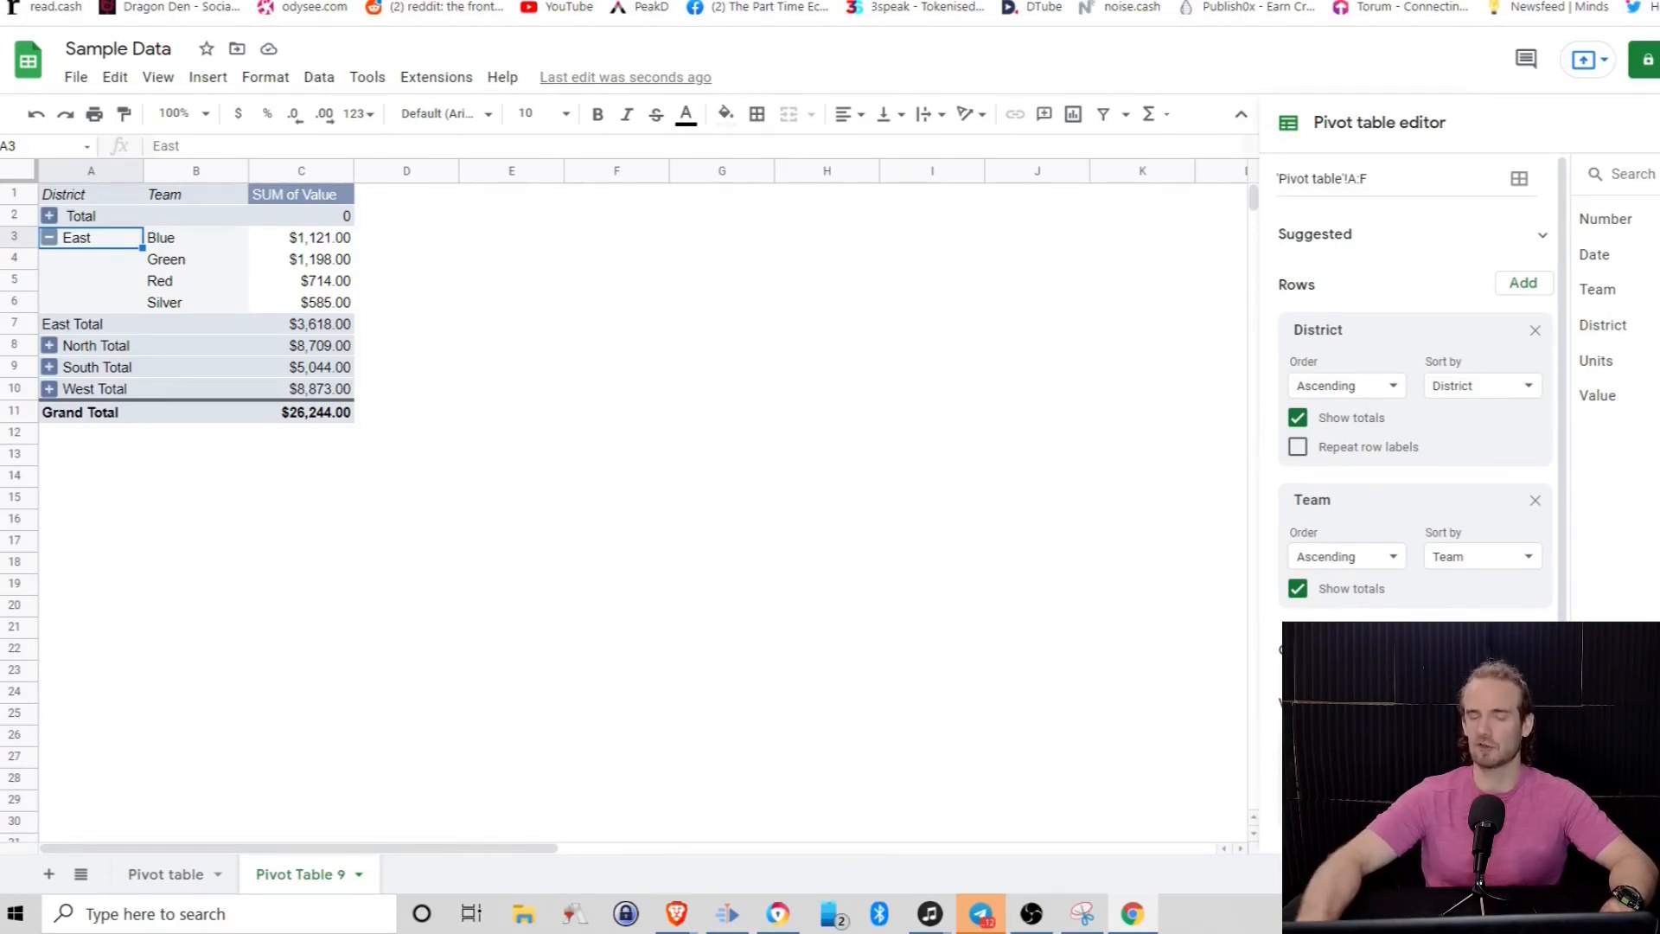
{"action": "mouse_move", "coordinate": [1205, 748]}
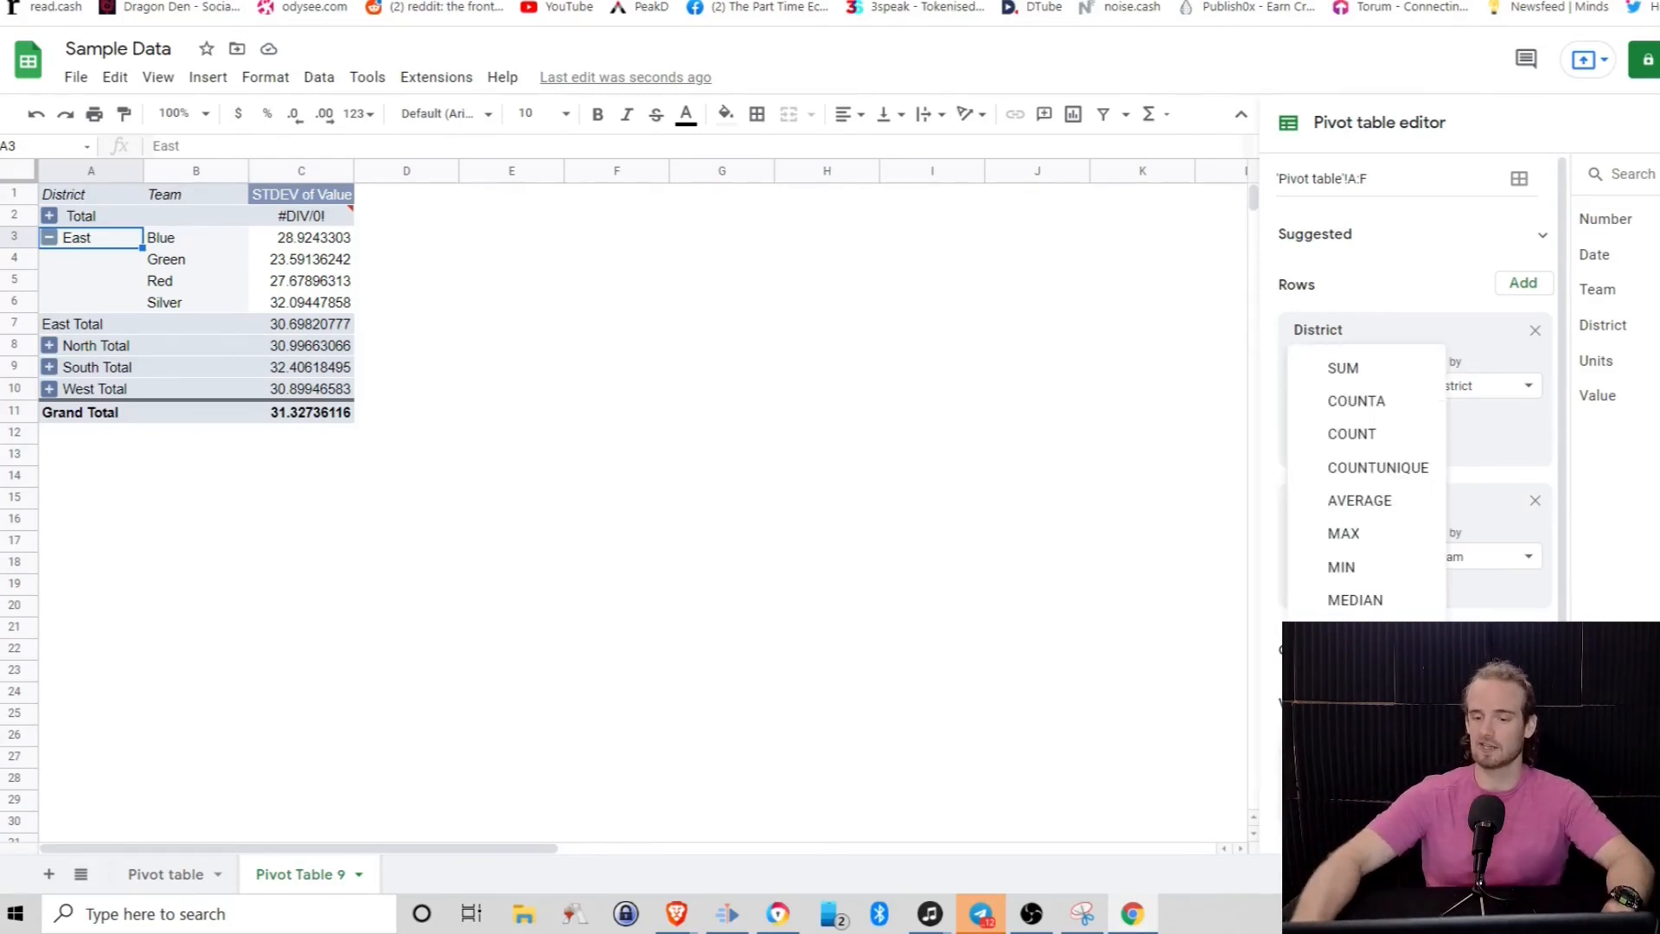
Summarize Value by AVERAGE, showing $58.19 overall and $56.53 for East
{"action": "left_click", "coordinate": [1359, 500]}
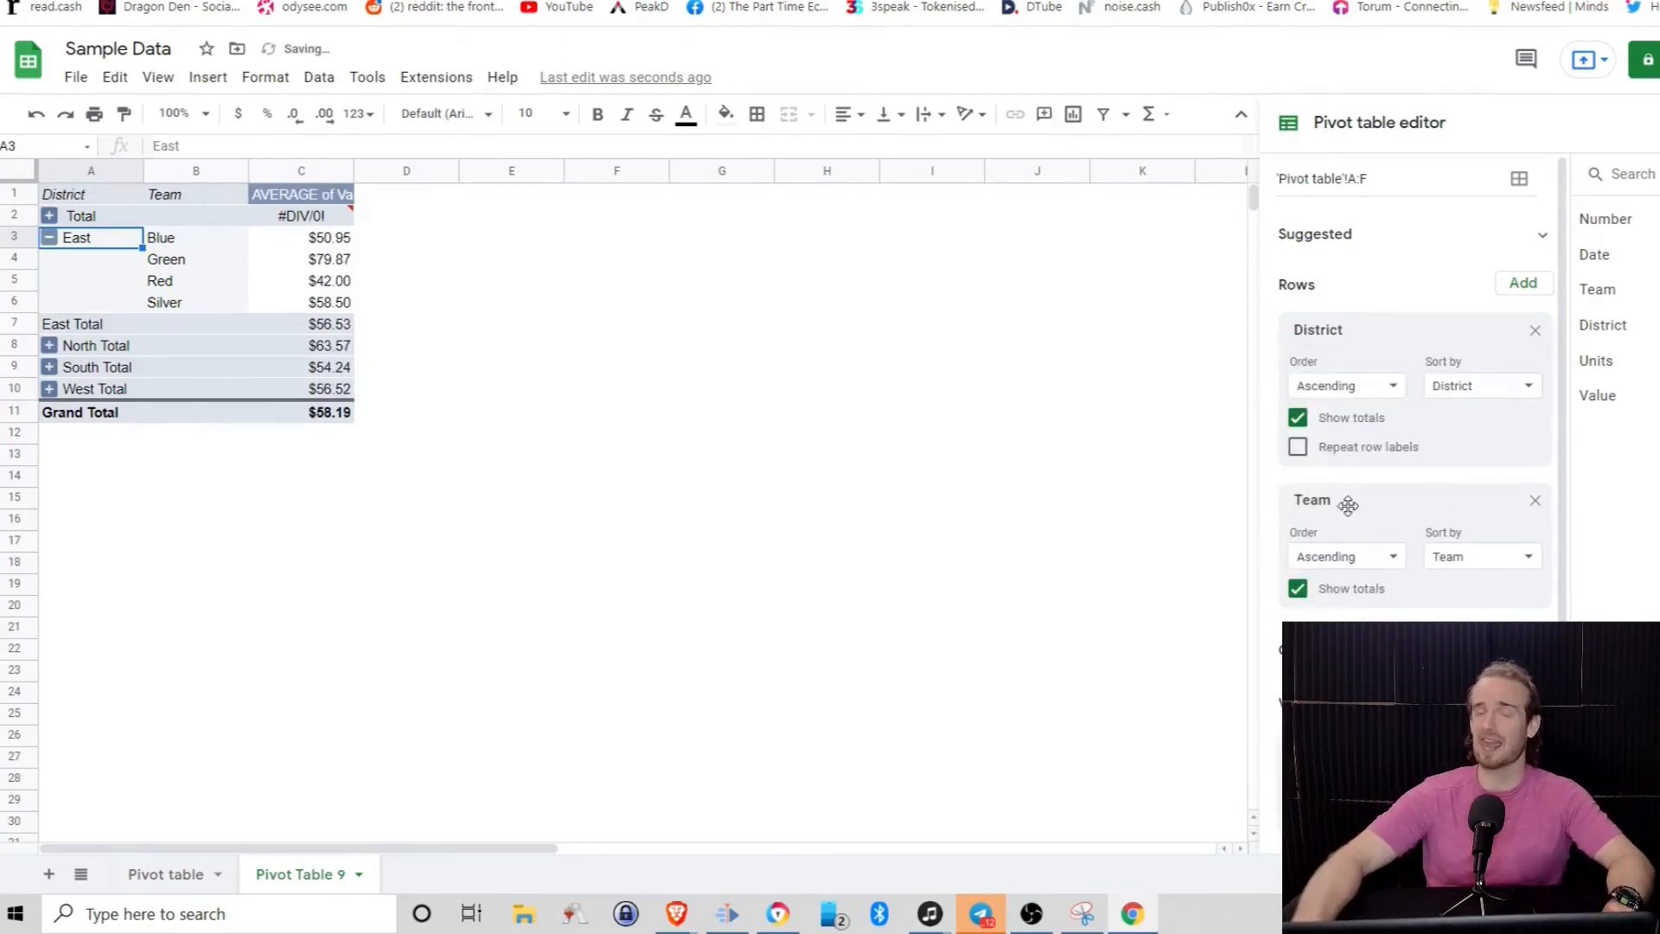
{"action": "mouse_move", "coordinate": [933, 754]}
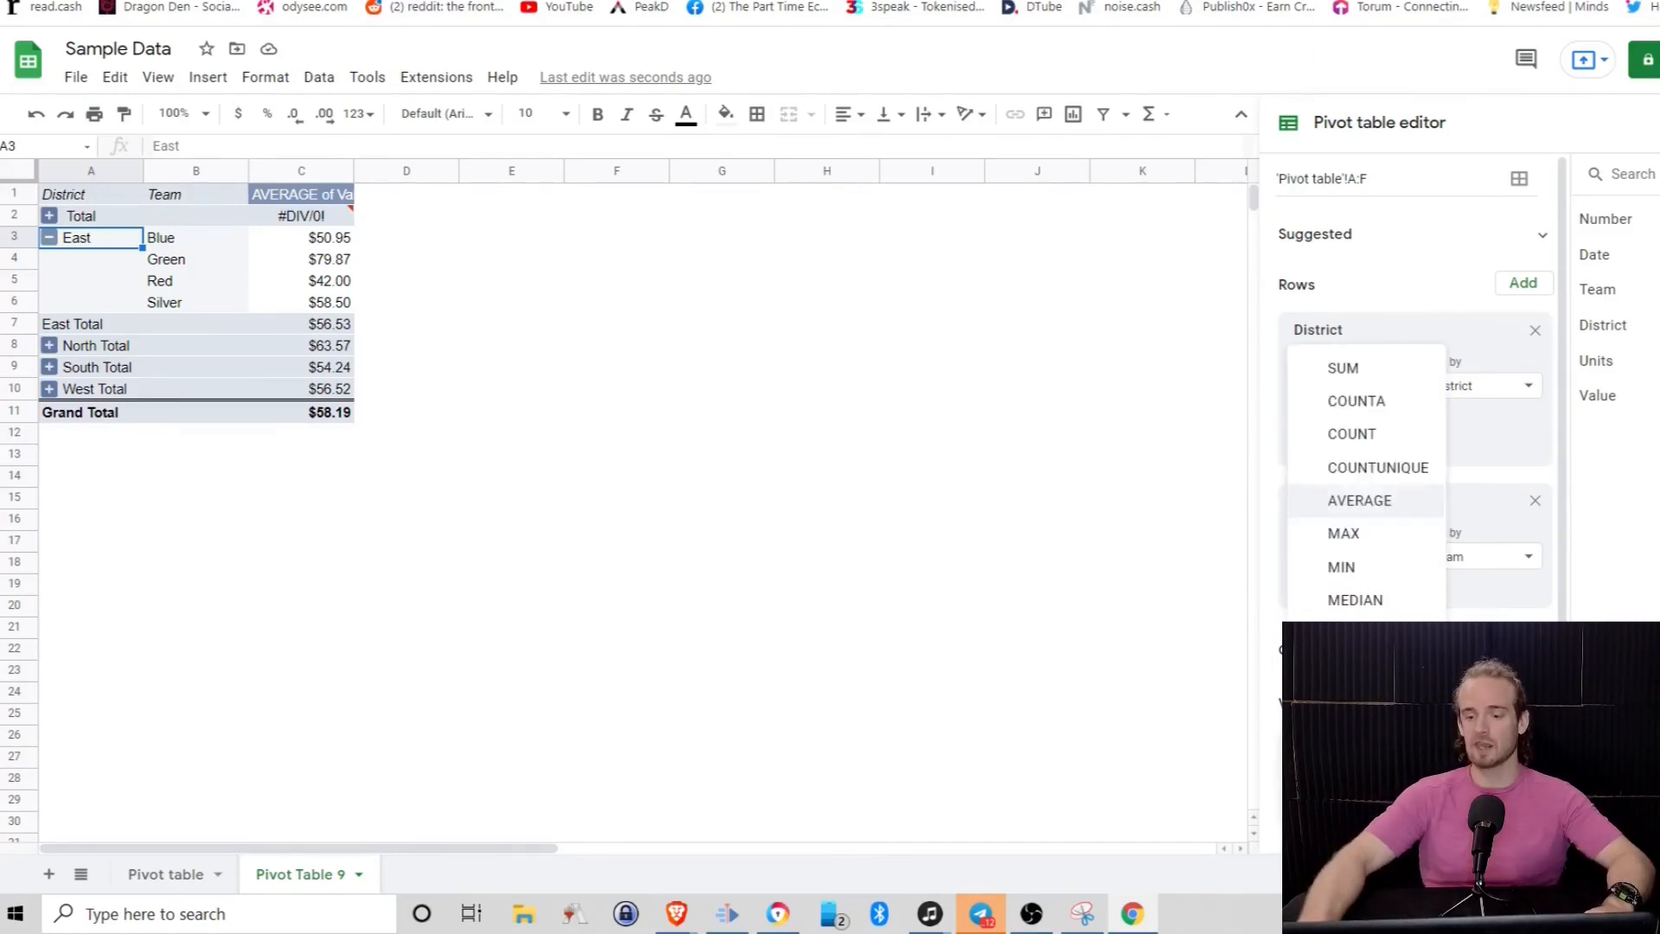
Summarize Value by MEDIAN, giving $60.00 overall and $52.00 for East
{"action": "left_click", "coordinate": [1356, 600]}
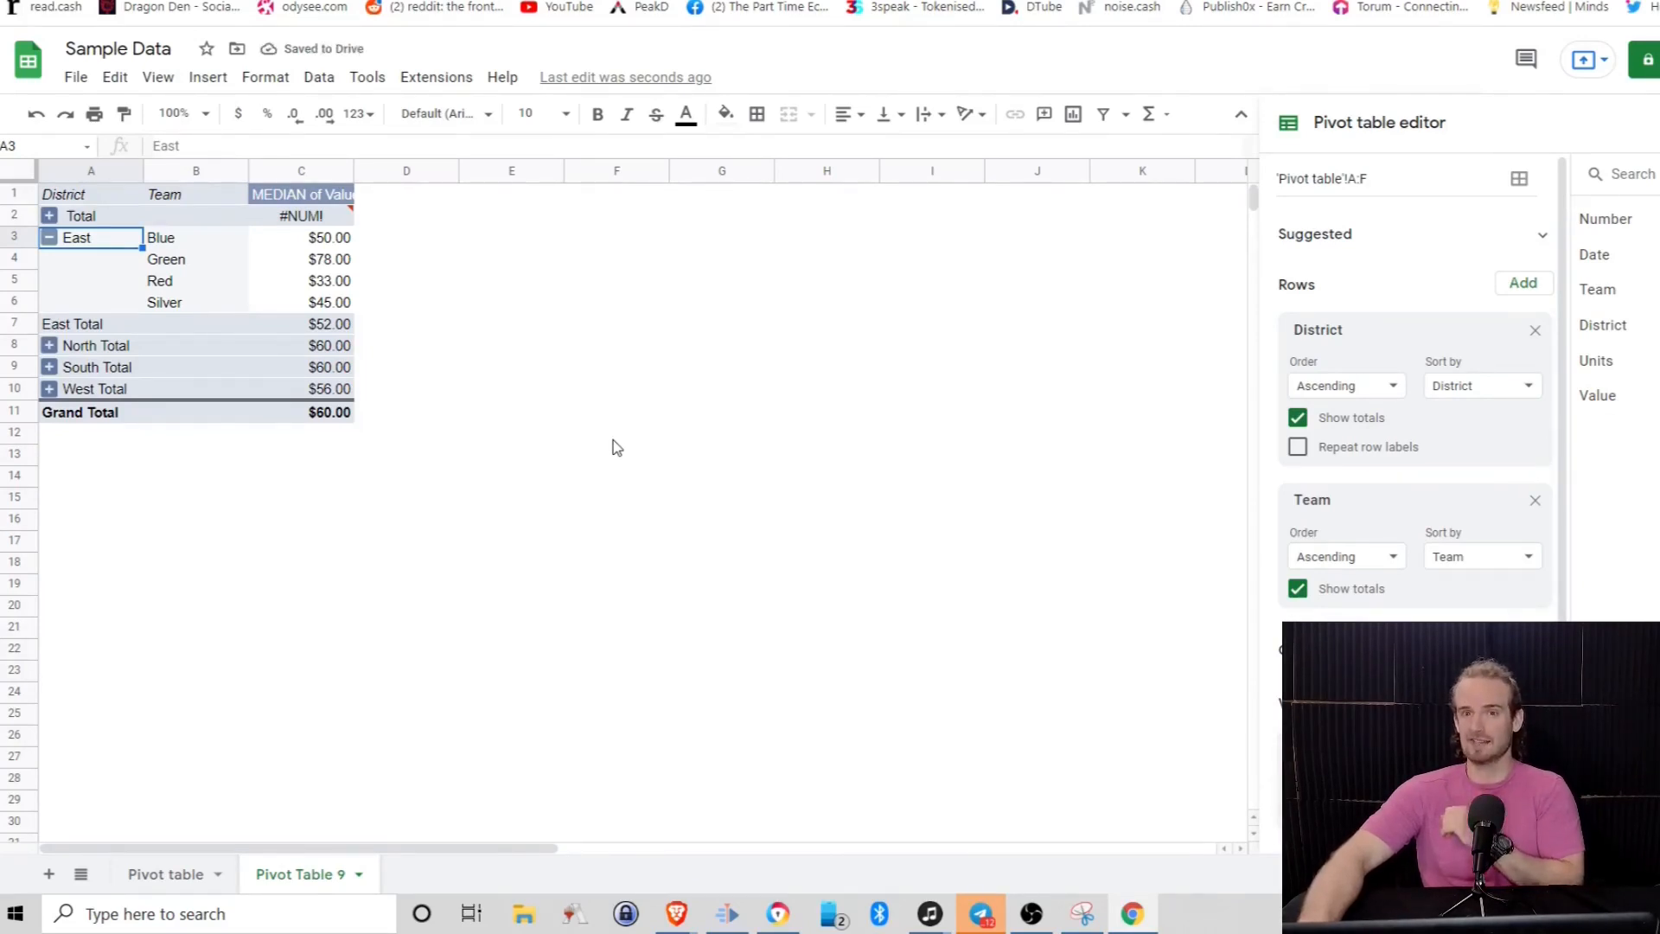
{"action": "mouse_move", "coordinate": [815, 424]}
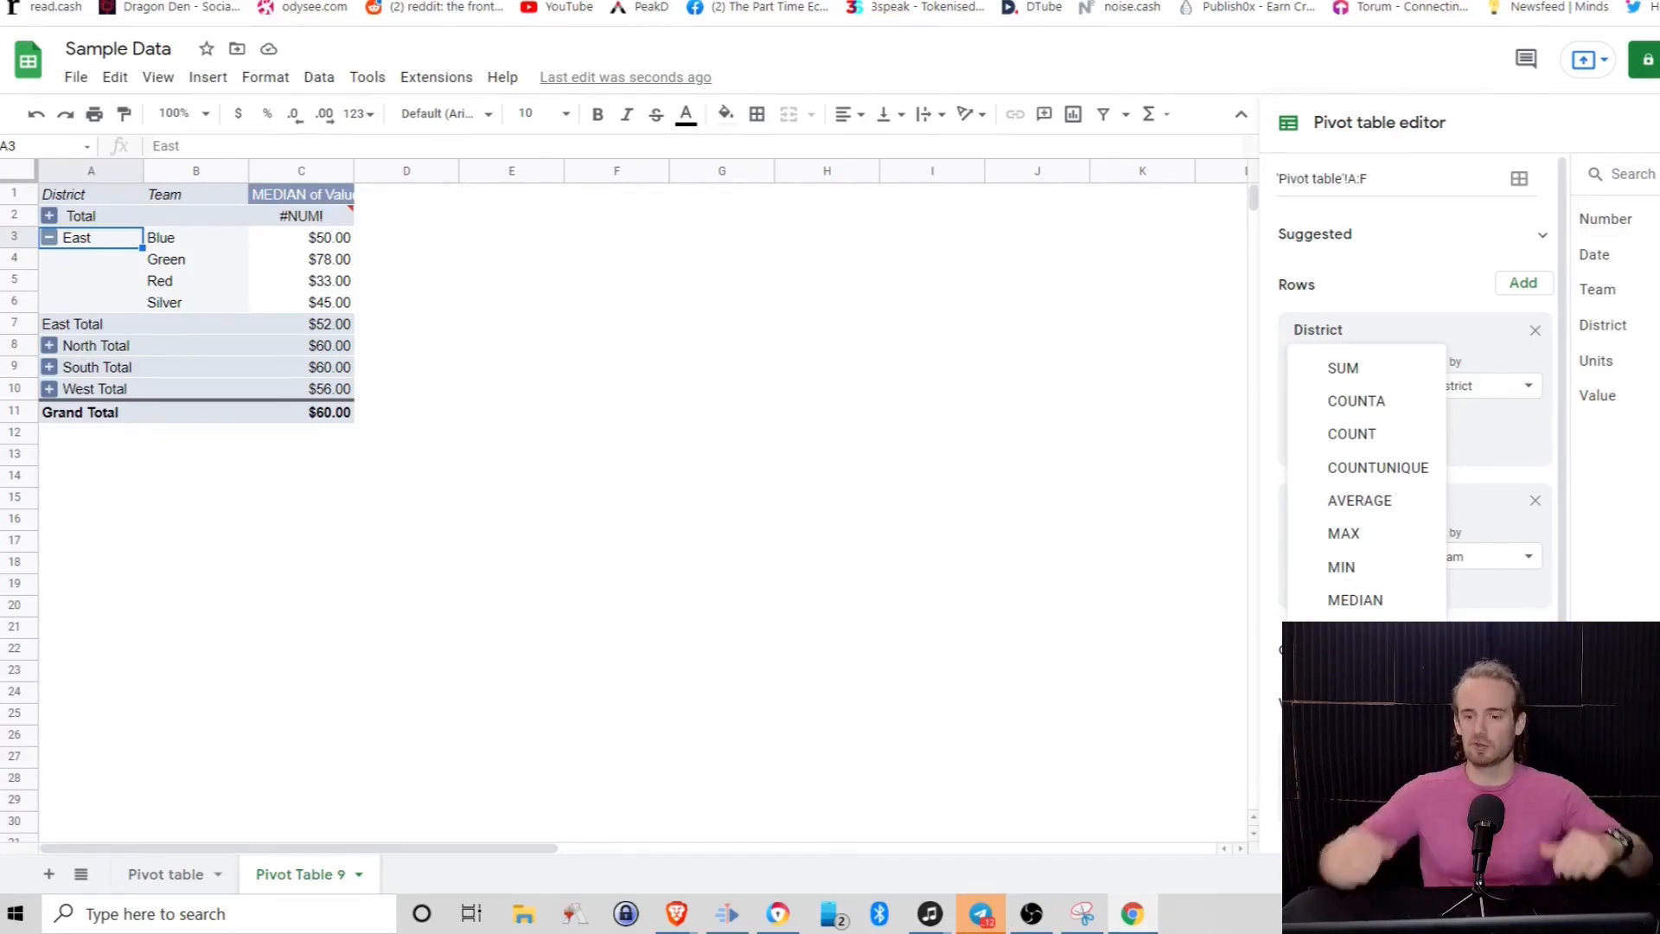
{"action": "mouse_move", "coordinate": [1366, 498]}
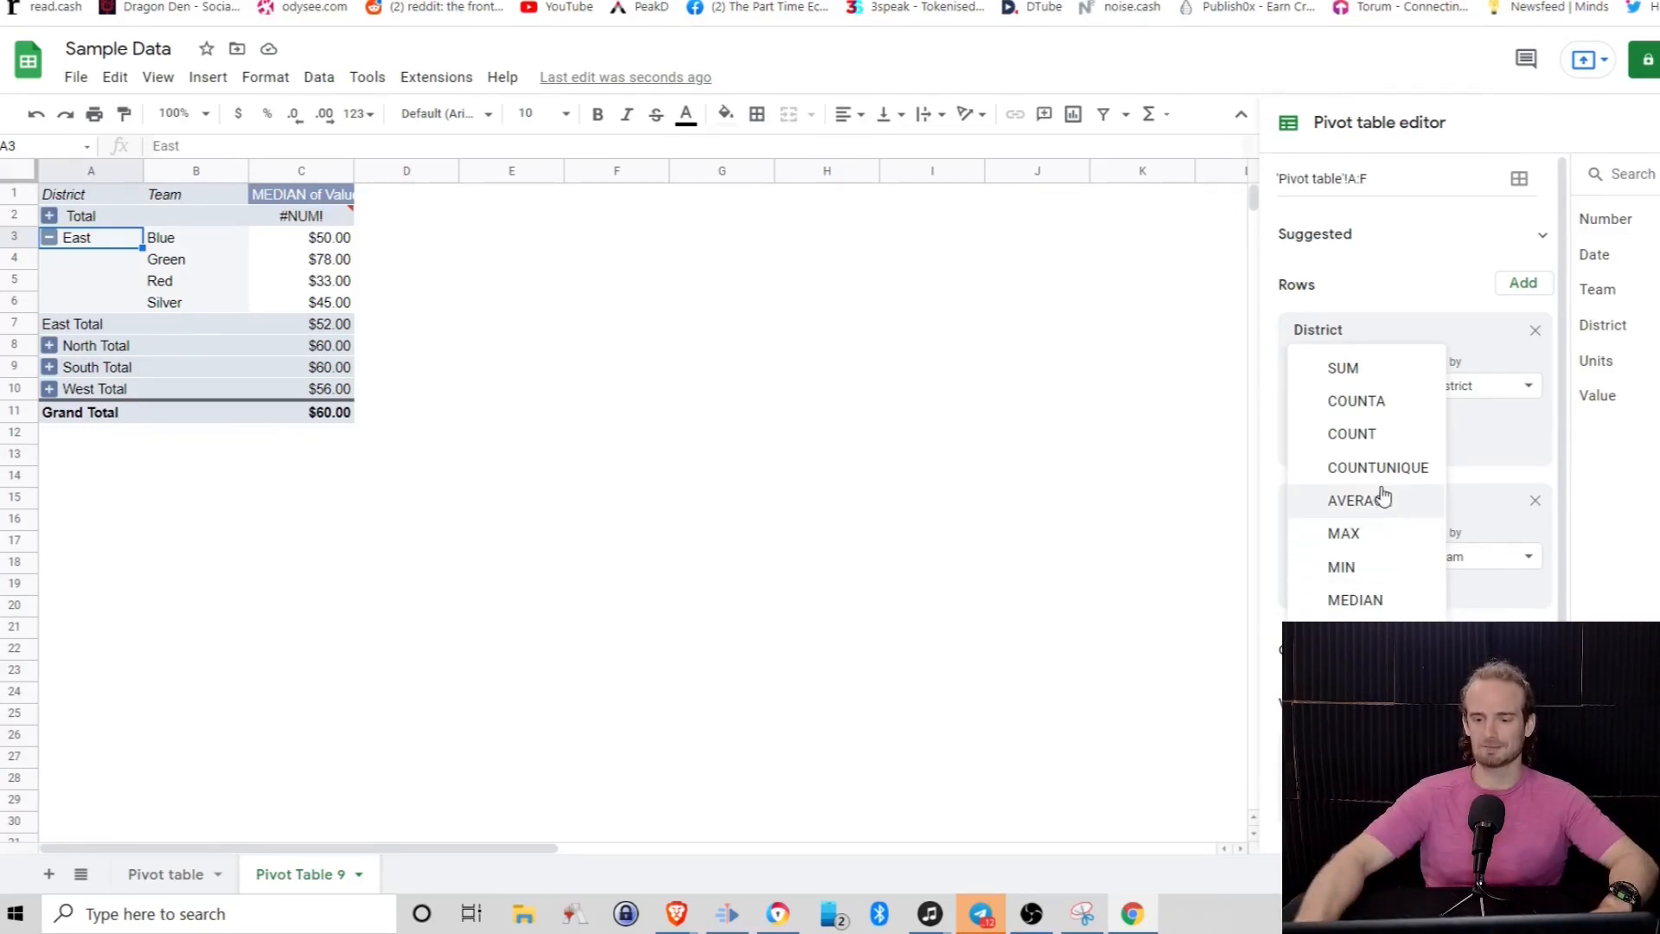
Summarize Value by COUNTUNIQUE, showing 31 for East and 38 overall
{"action": "left_click", "coordinate": [1378, 467]}
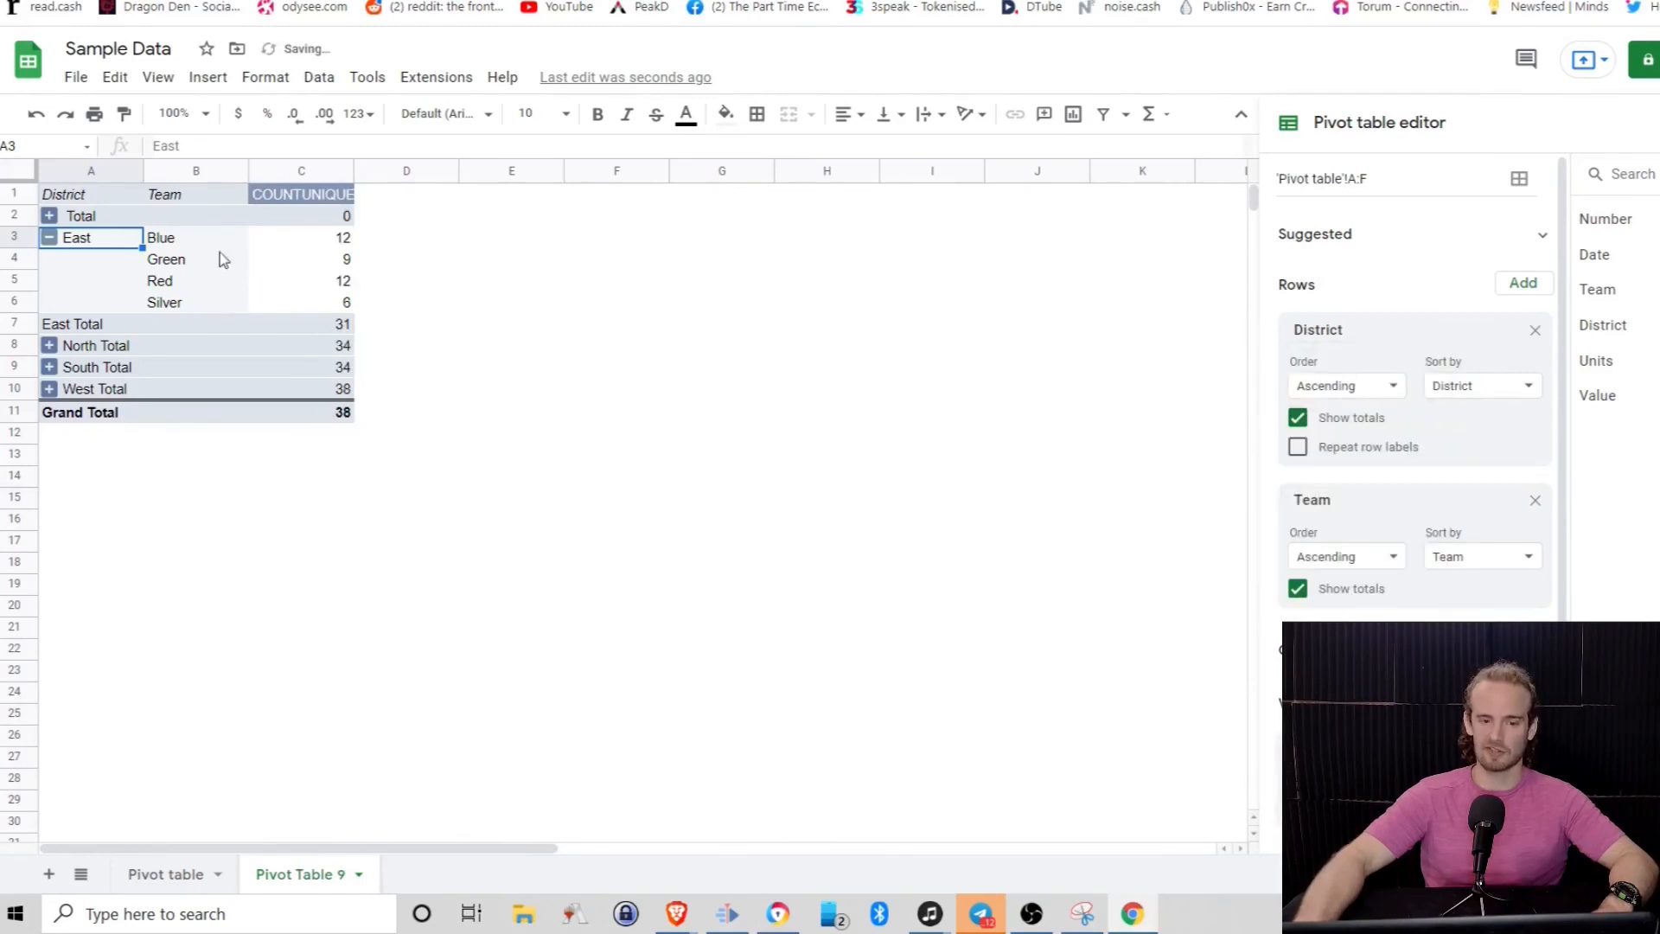
{"action": "mouse_move", "coordinate": [267, 273]}
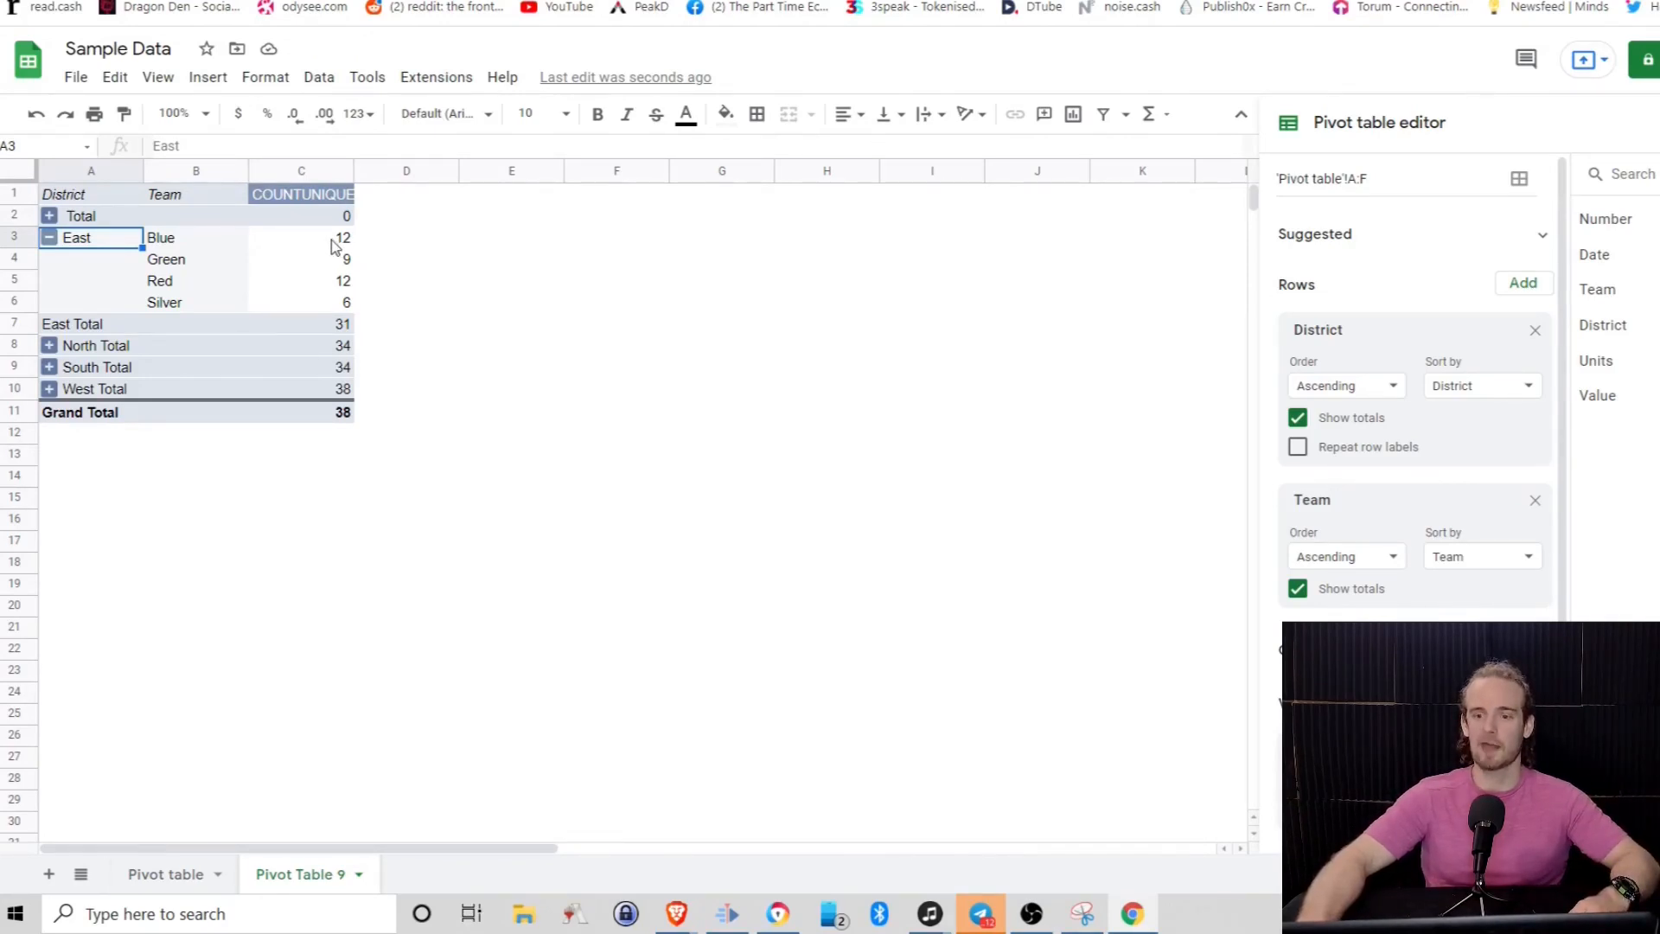
{"action": "mouse_move", "coordinate": [738, 479]}
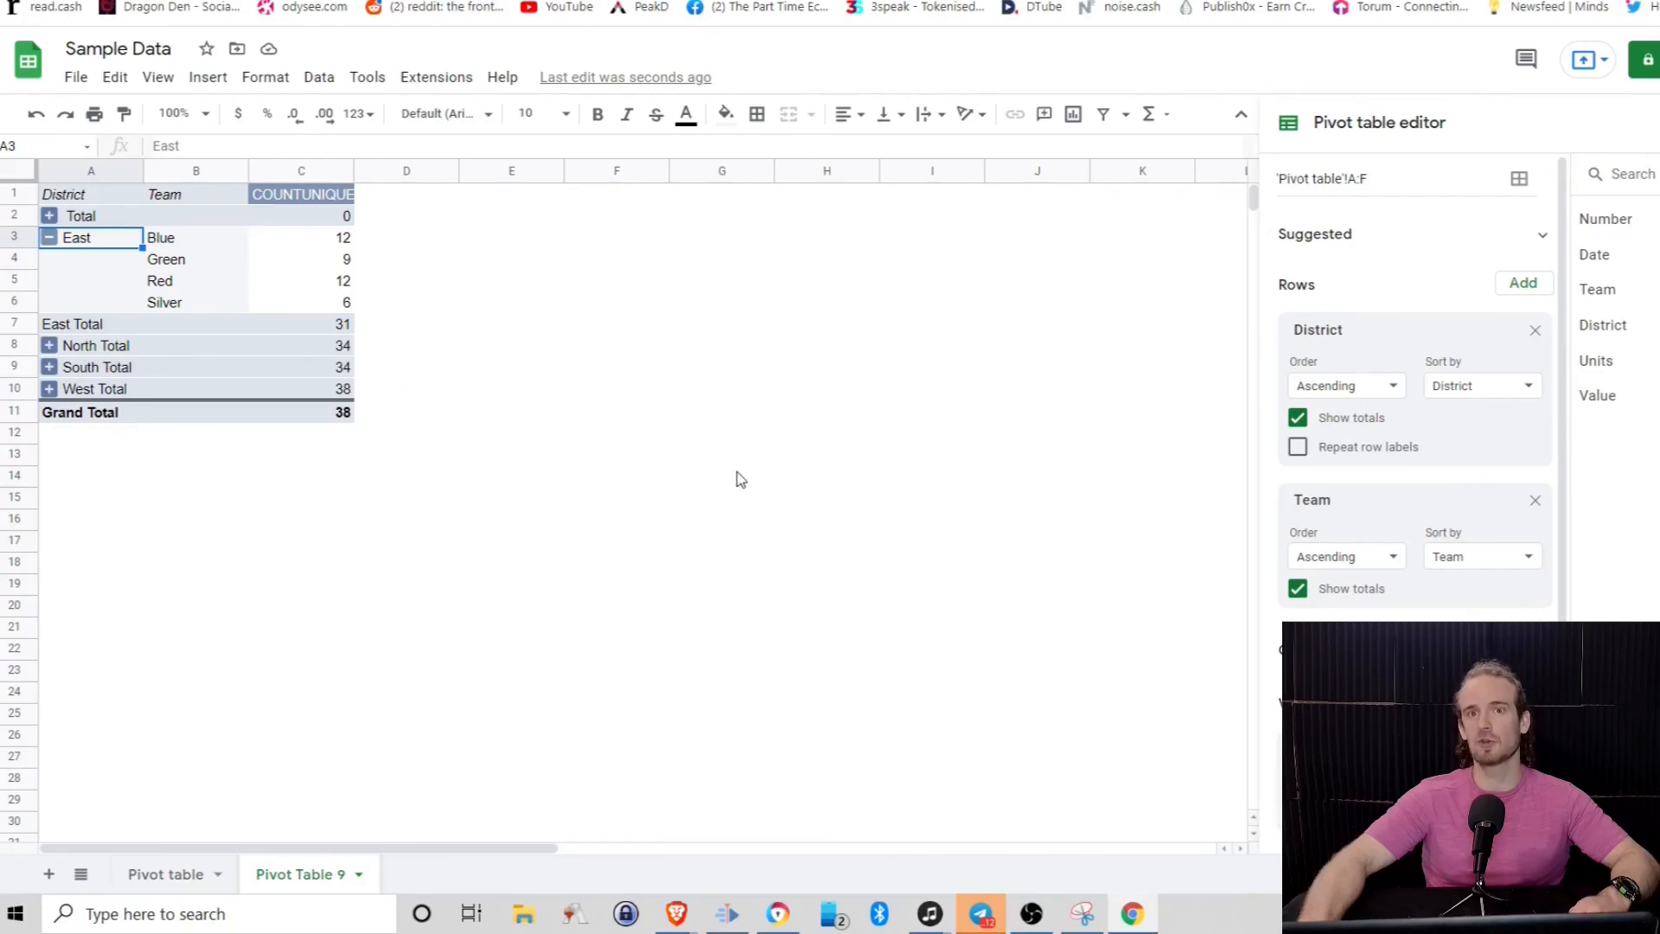
{"action": "mouse_move", "coordinate": [617, 403]}
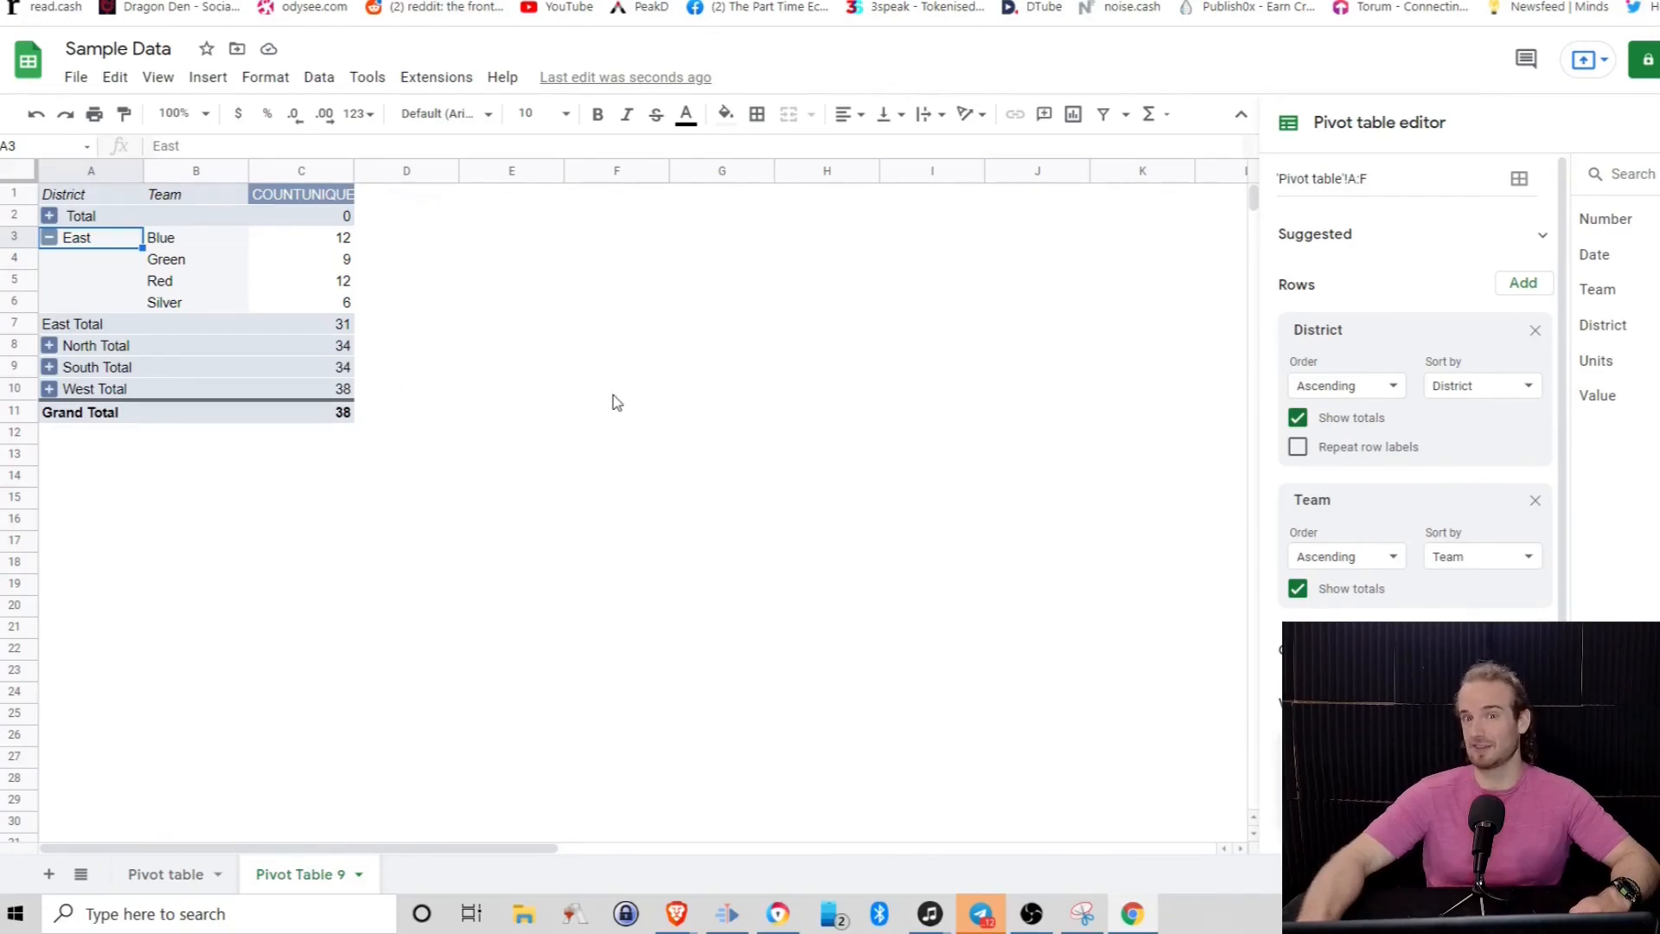
{"action": "mouse_move", "coordinate": [709, 618]}
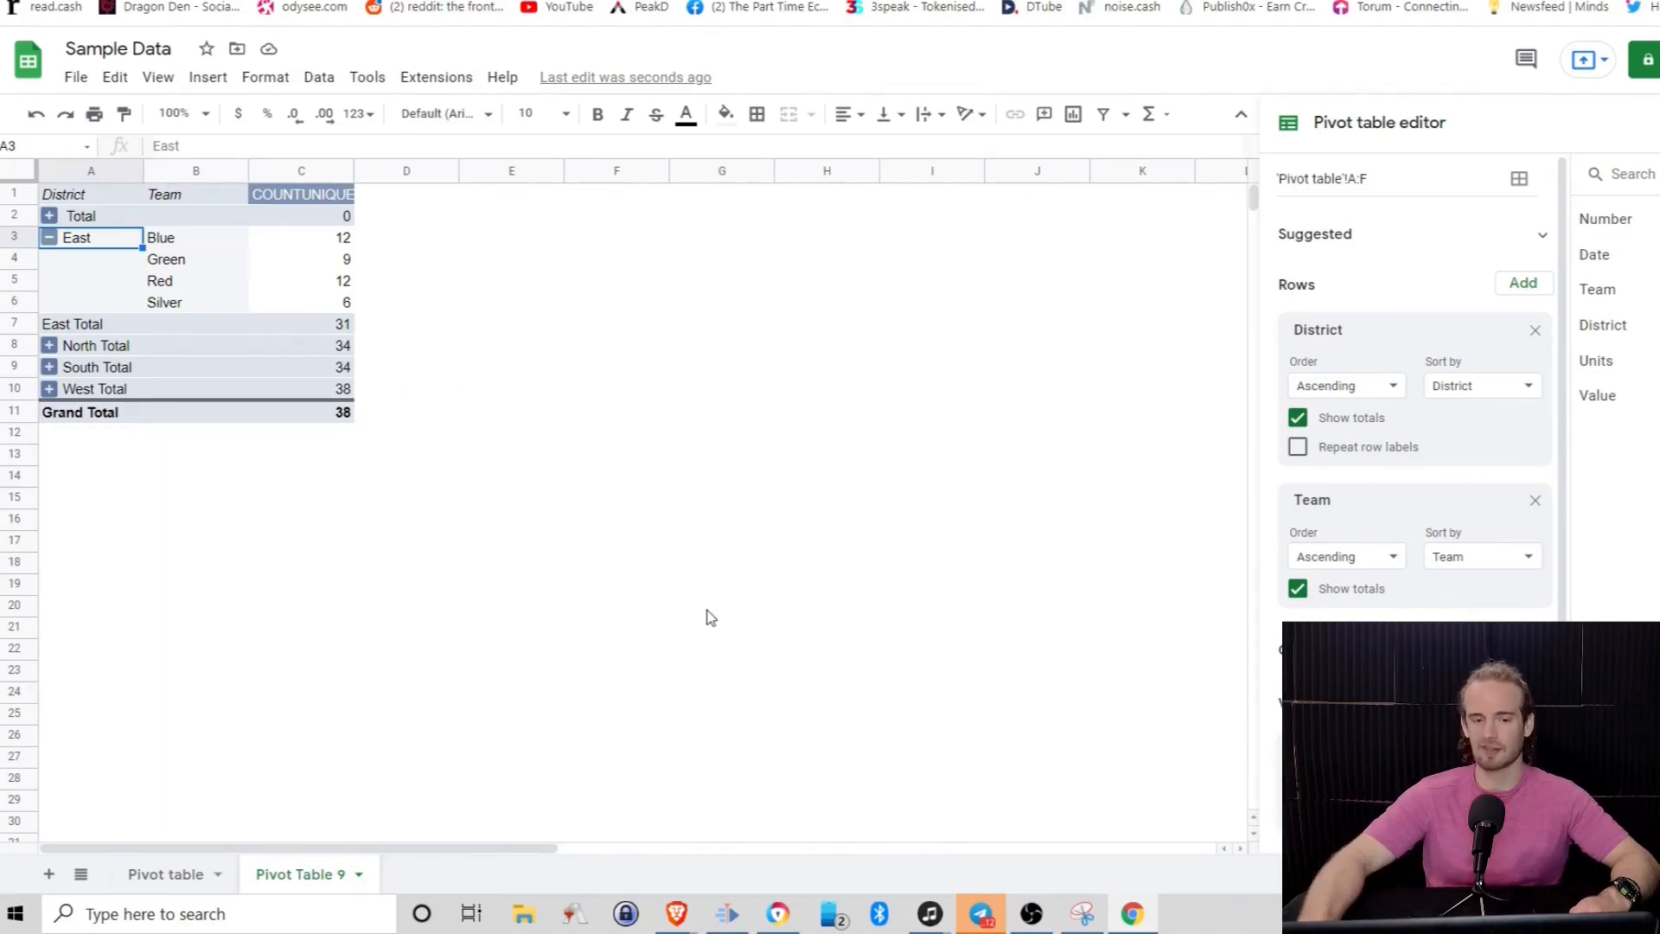
{"action": "mouse_move", "coordinate": [635, 579]}
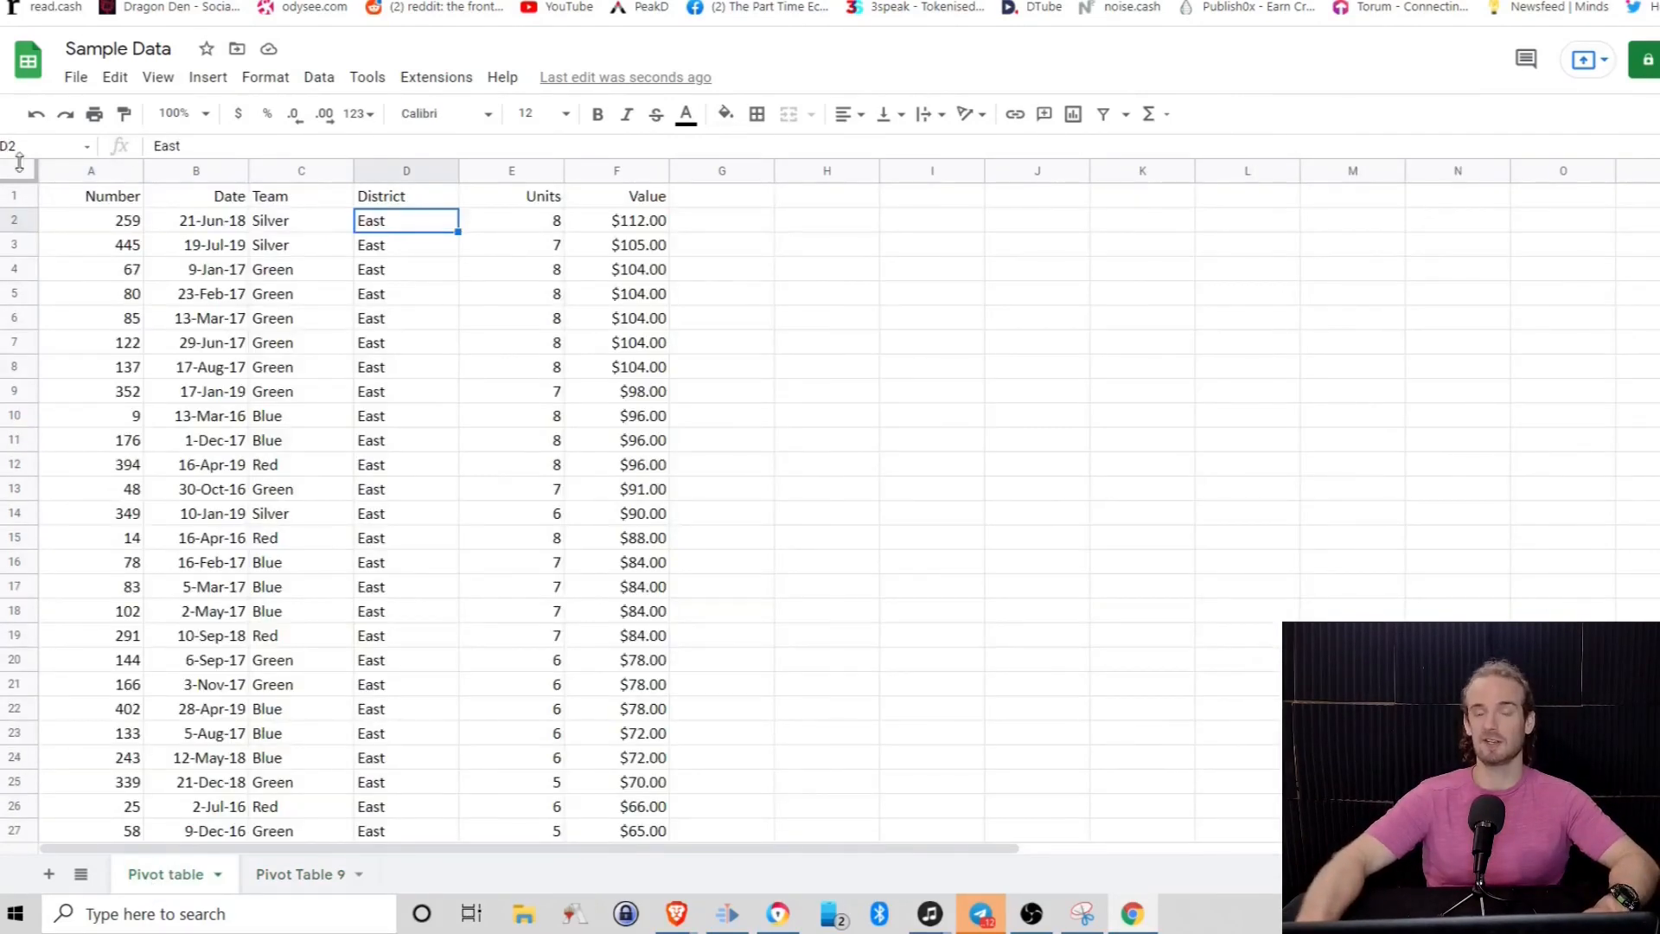
{"action": "mouse_move", "coordinate": [398, 400]}
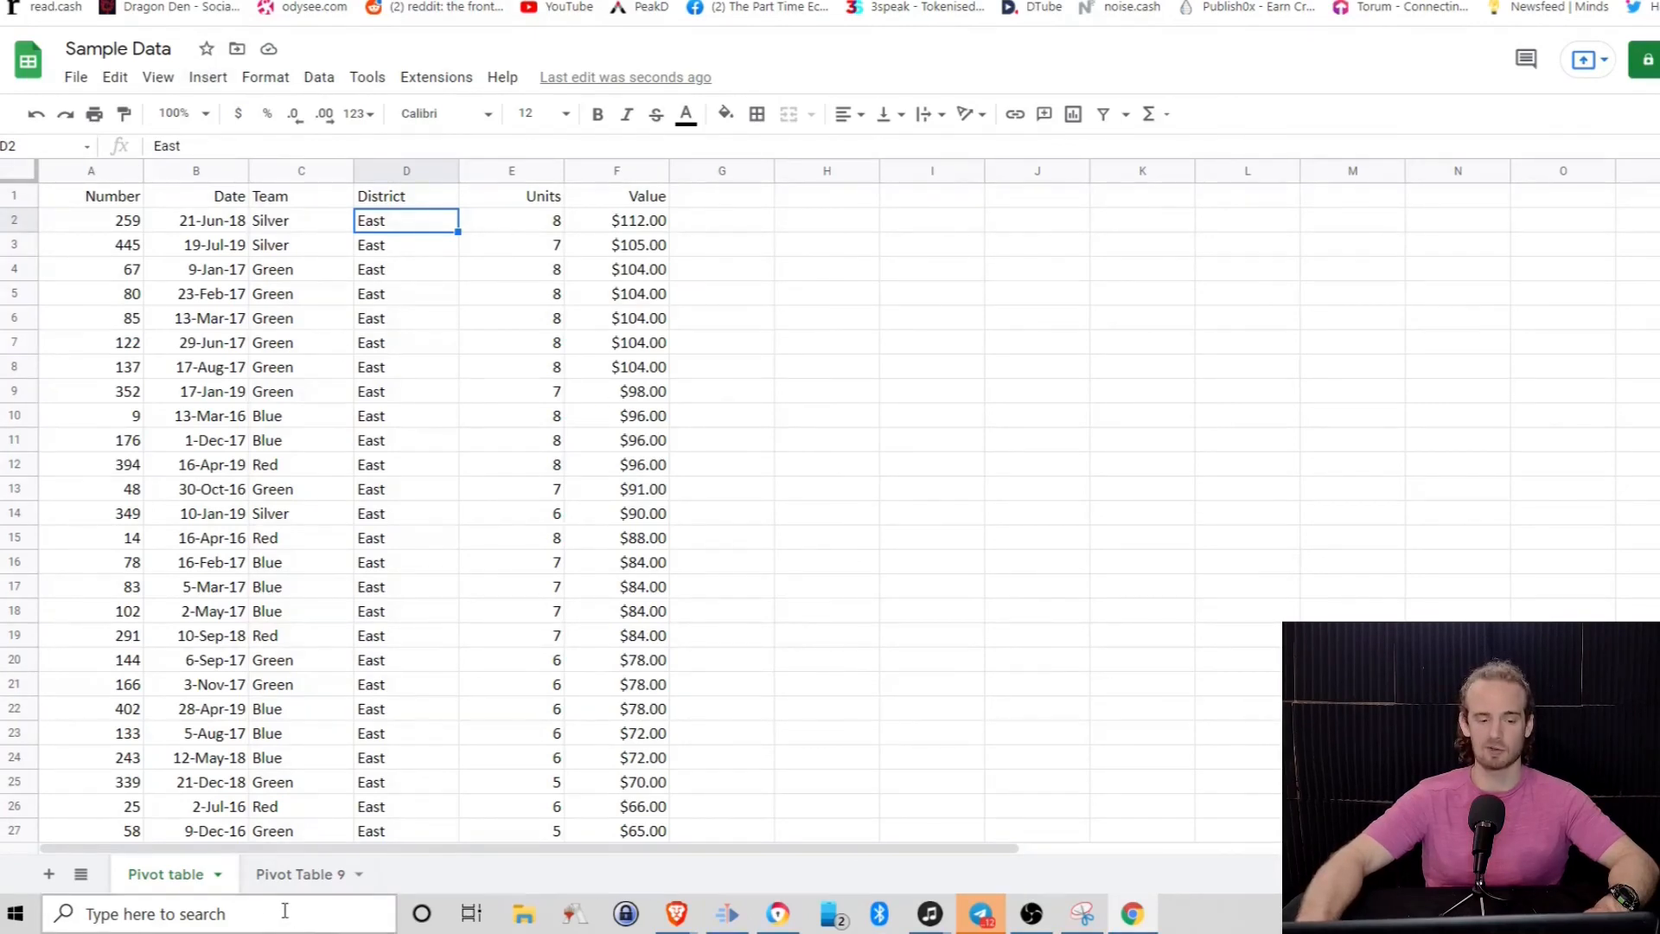
Return to the 'Pivot Table 9' sheet and review the editor's Rows and Values
{"action": "left_click", "coordinate": [301, 874]}
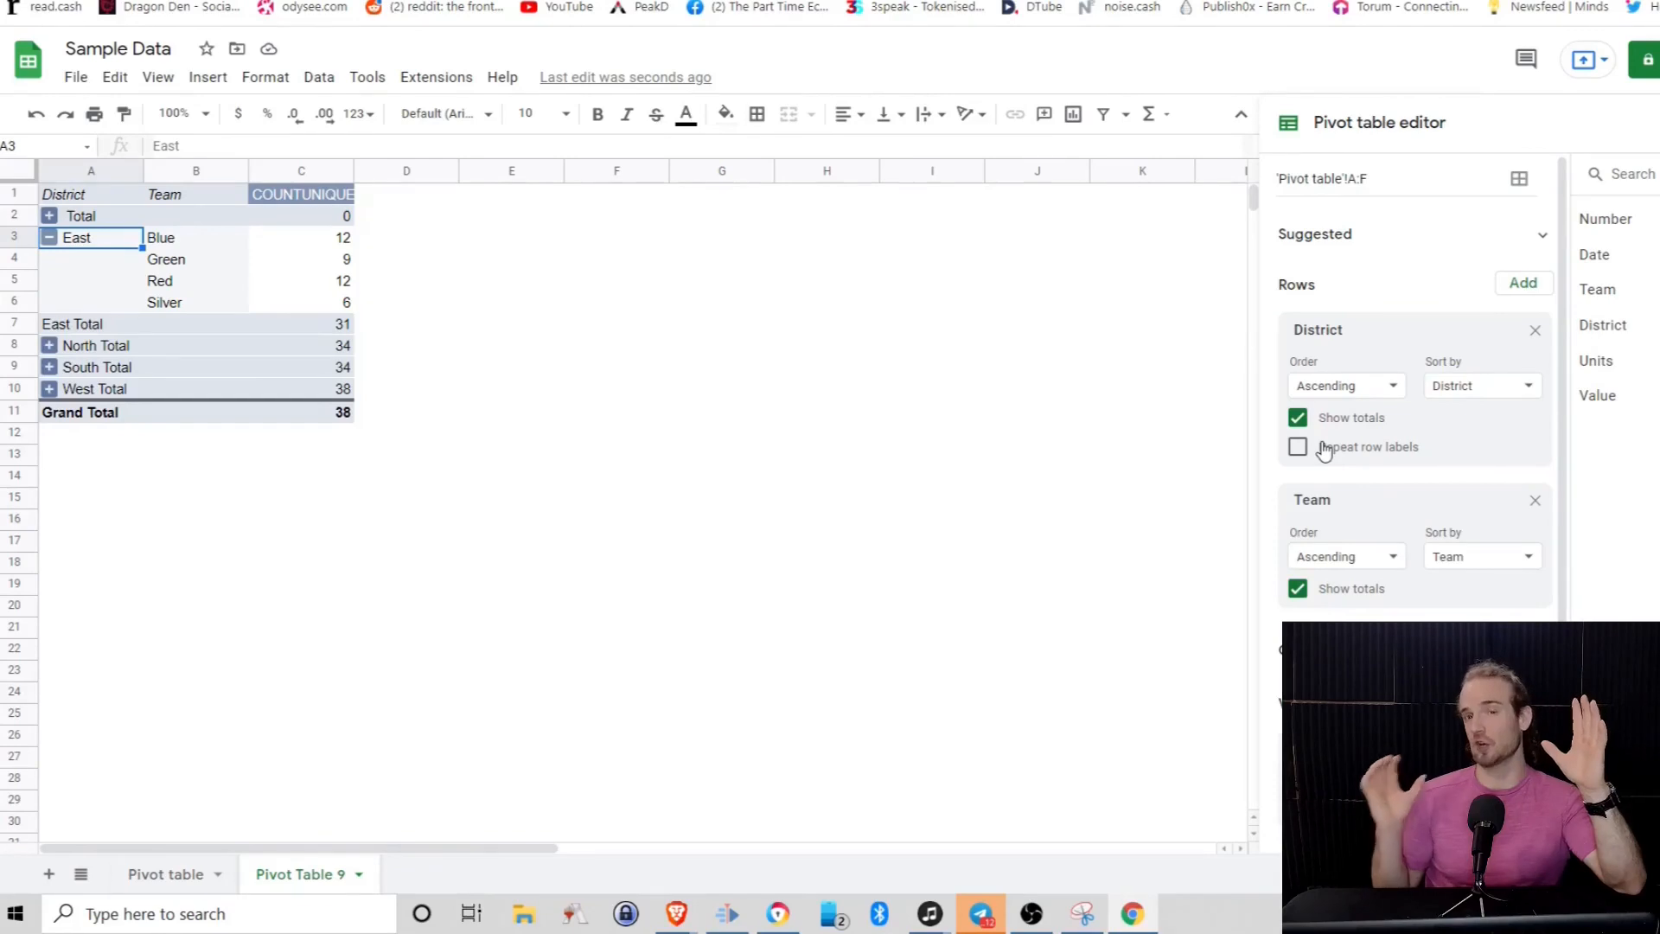
{"action": "mouse_move", "coordinate": [1636, 394]}
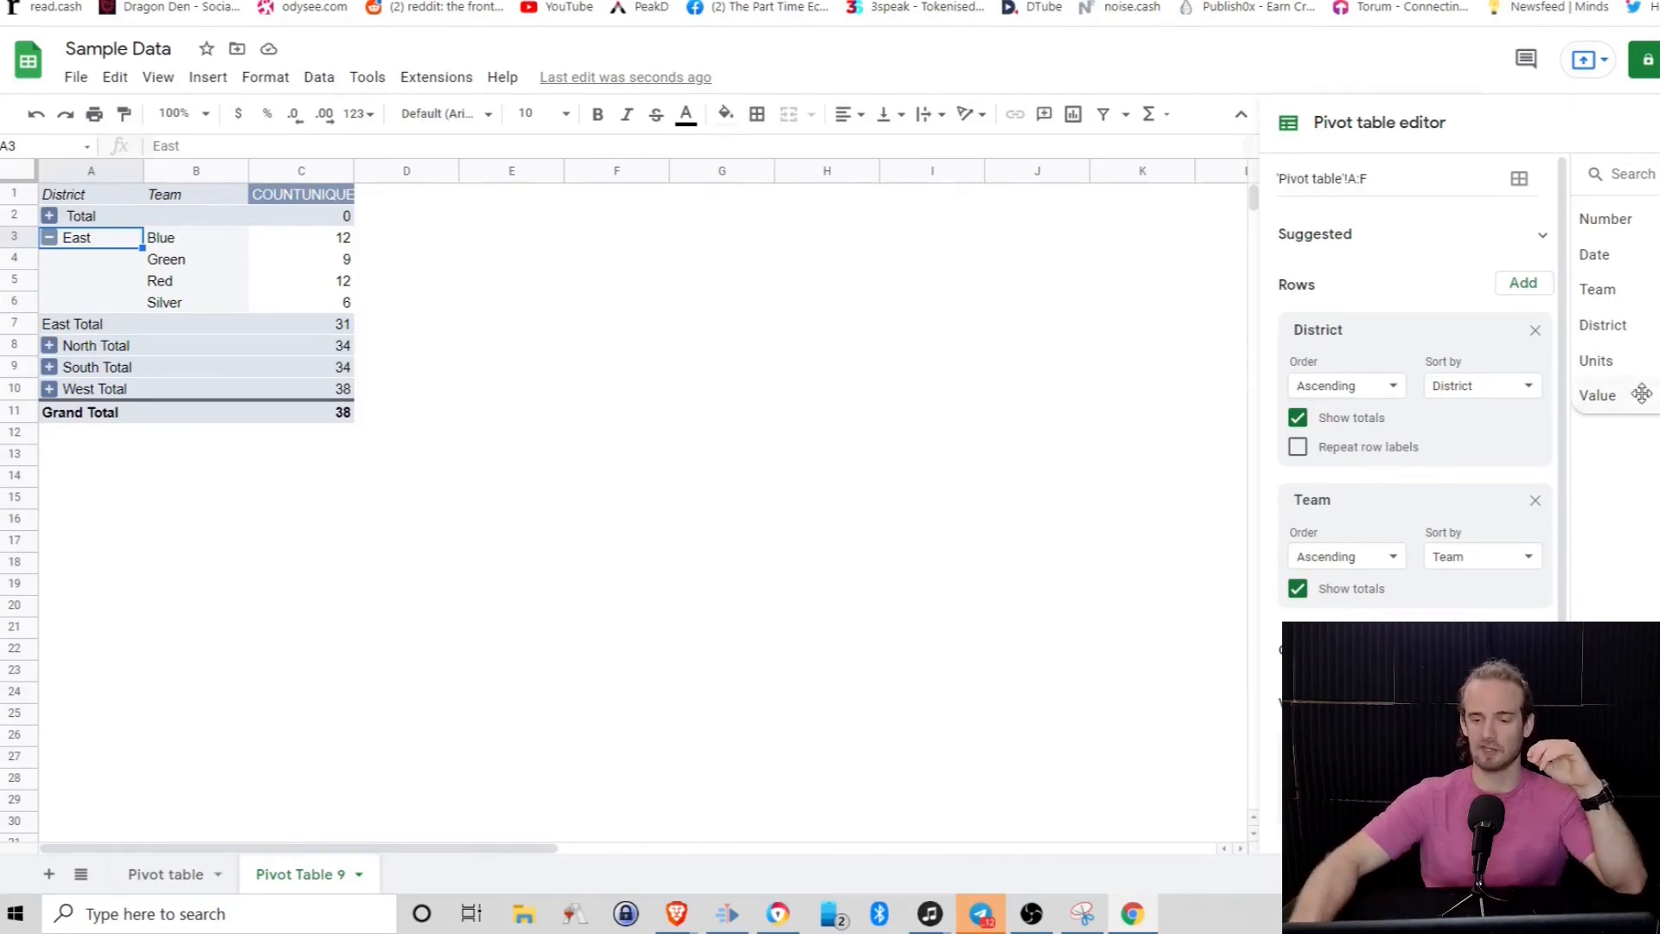
{"action": "scroll", "scroll_direction": "down", "scroll_amount": 3}
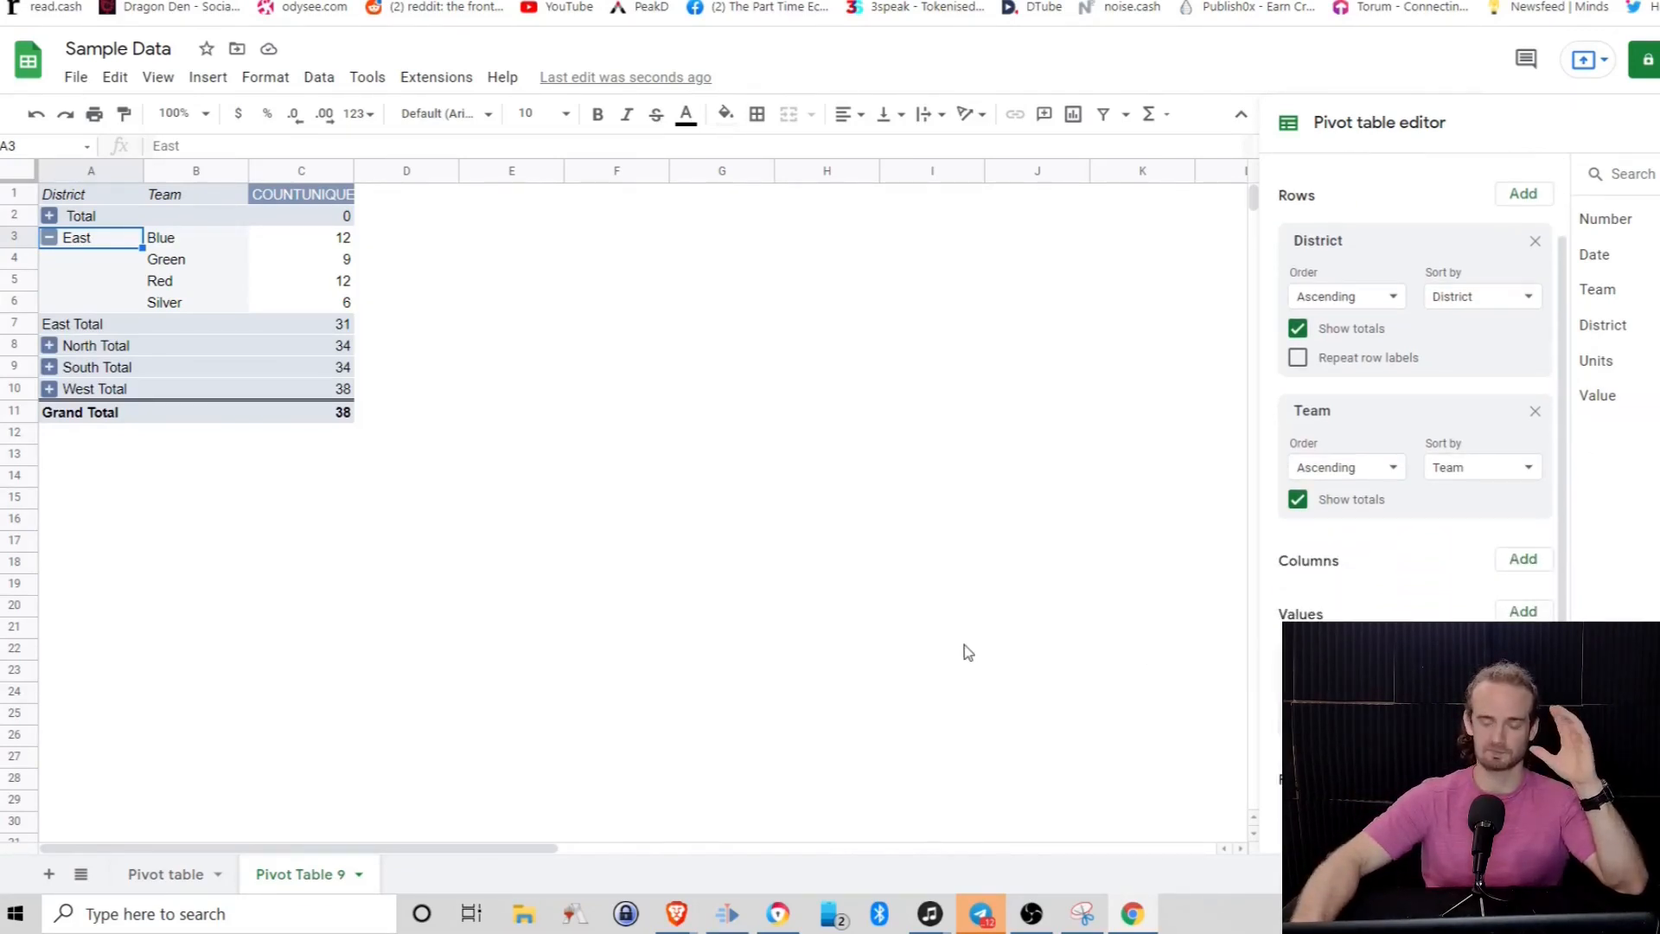
{"action": "mouse_move", "coordinate": [895, 583]}
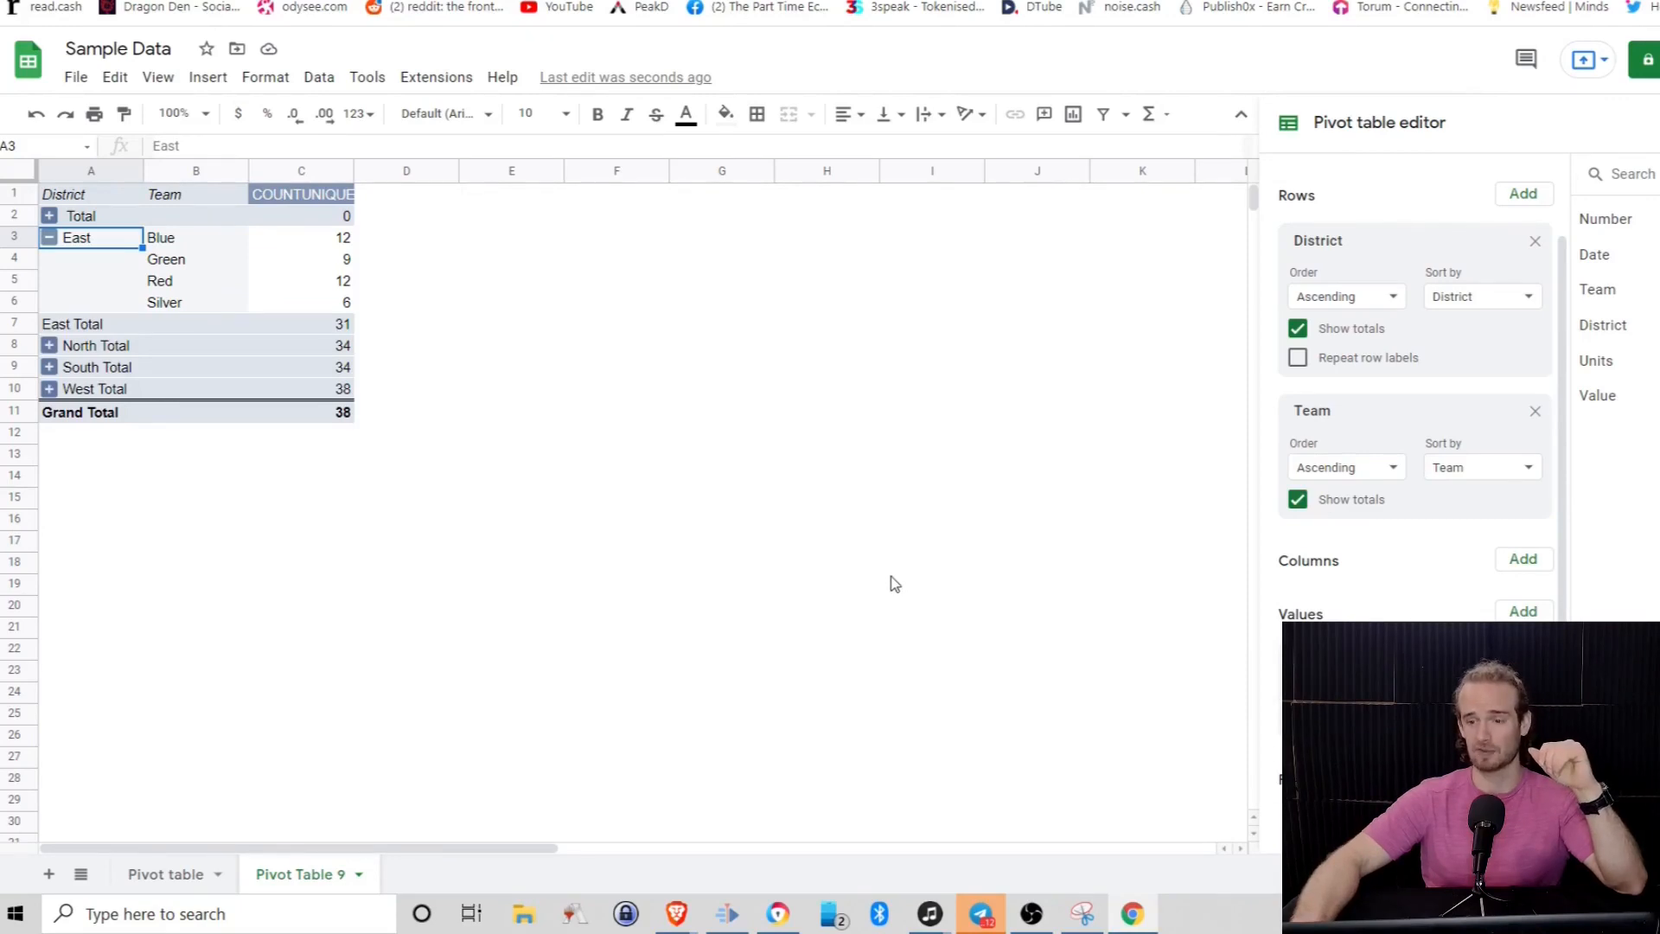
{"action": "mouse_move", "coordinate": [723, 492]}
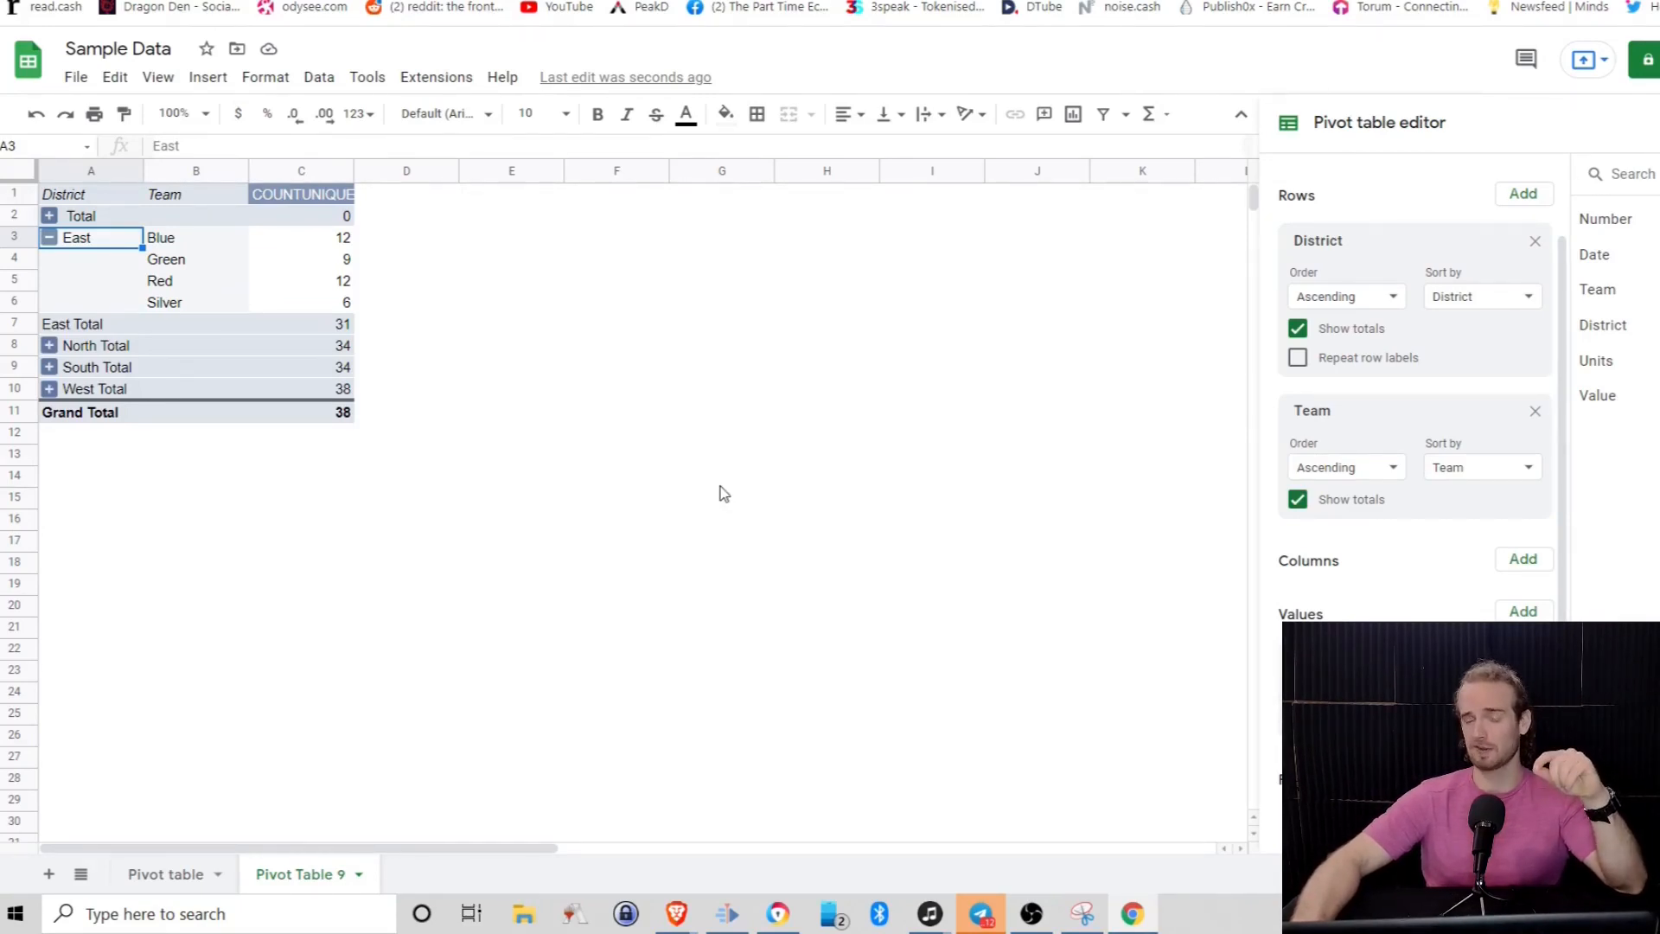
{"action": "mouse_move", "coordinate": [709, 484]}
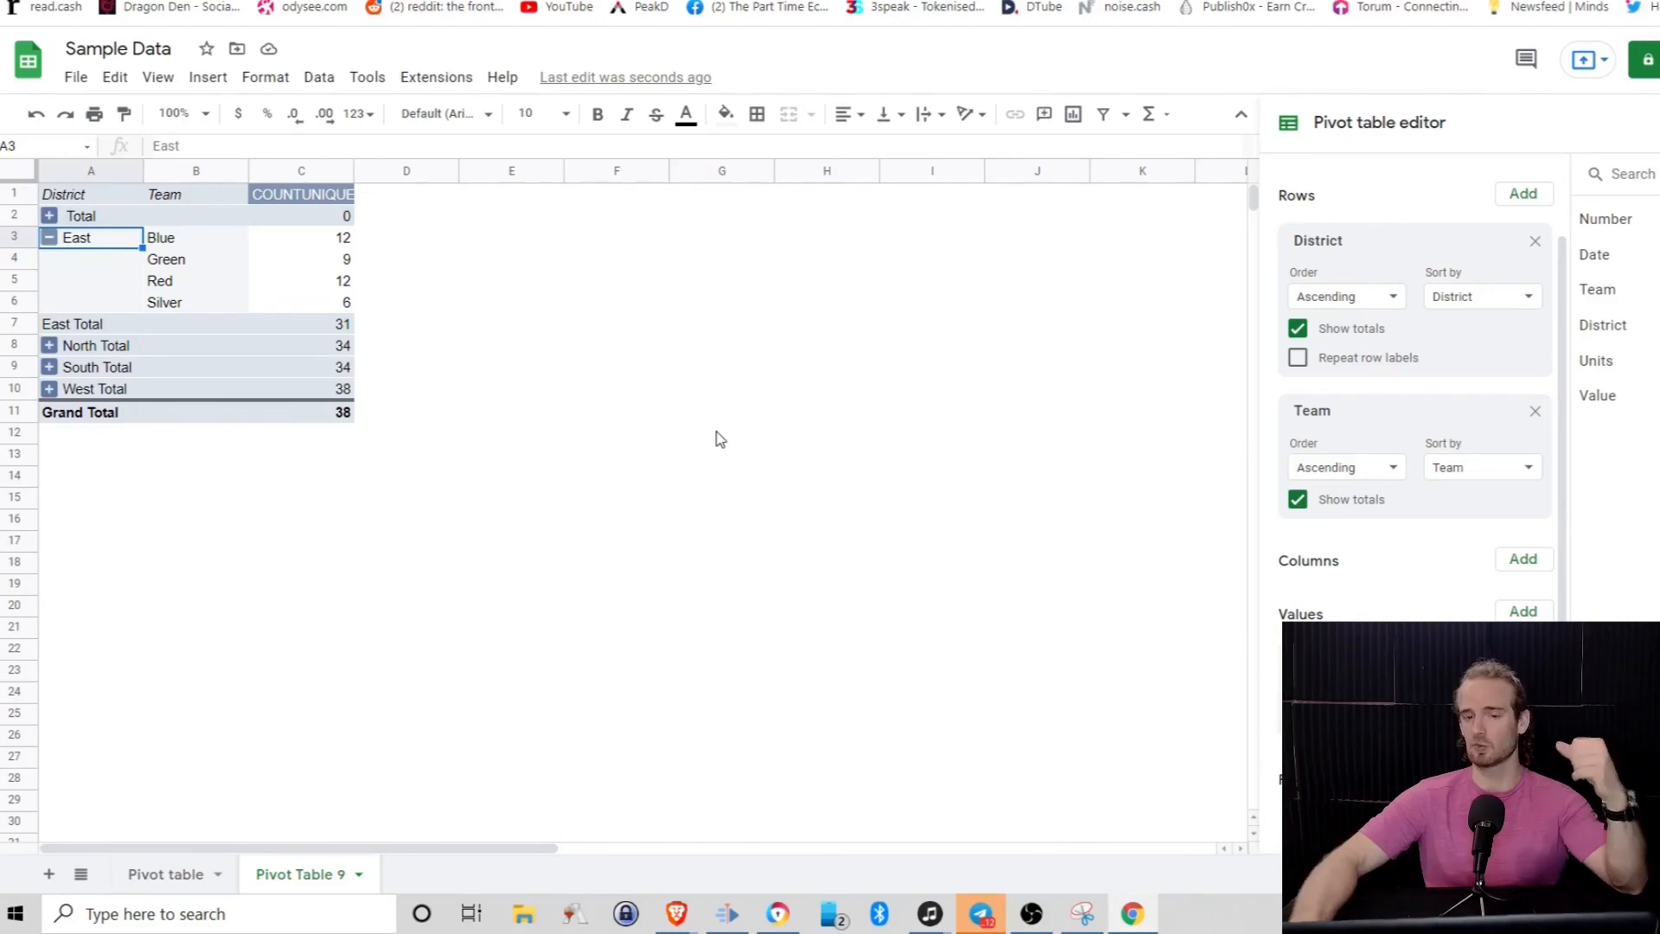
{"action": "mouse_move", "coordinate": [692, 451]}
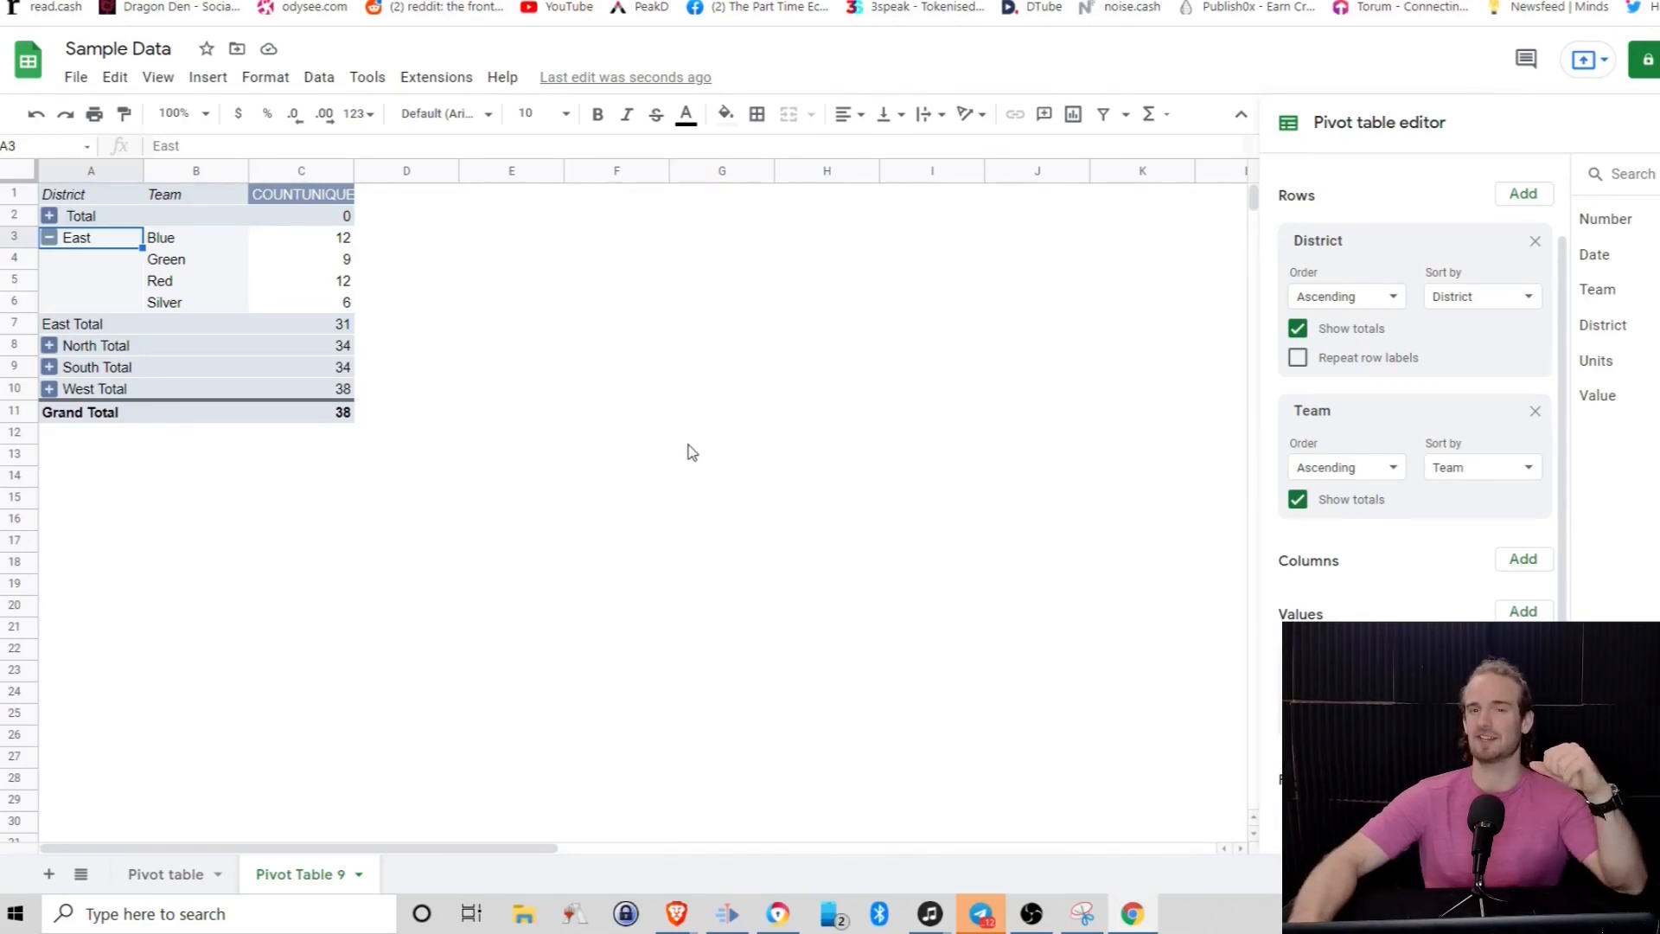
{"action": "mouse_move", "coordinate": [755, 583]}
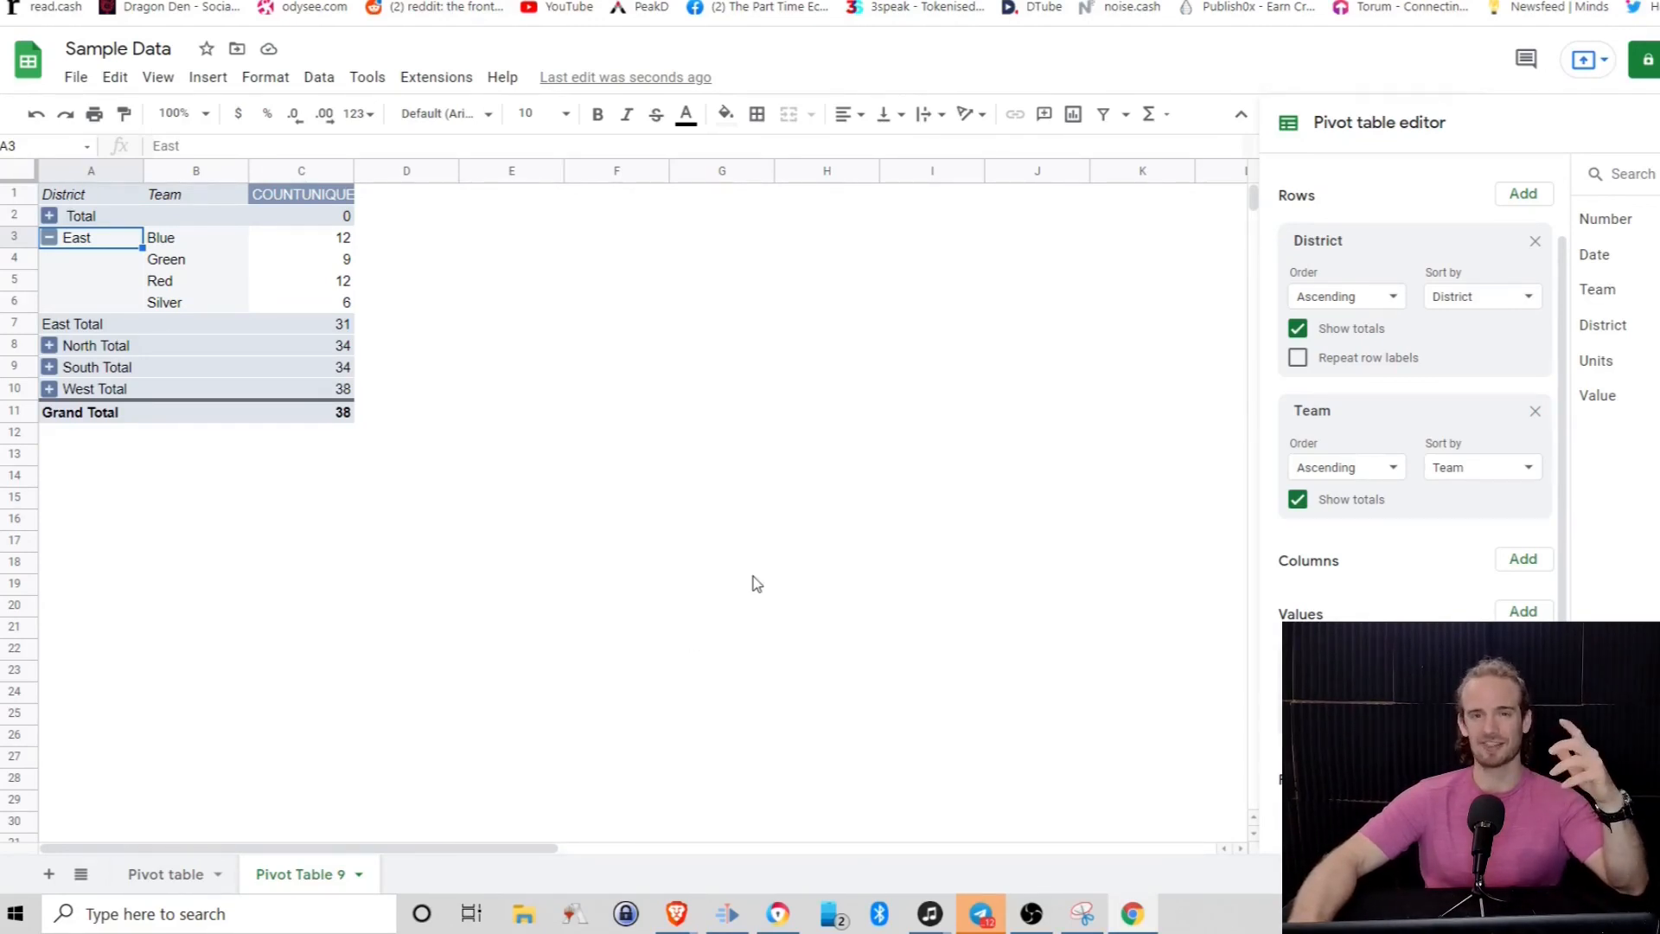
{"action": "mouse_move", "coordinate": [713, 574]}
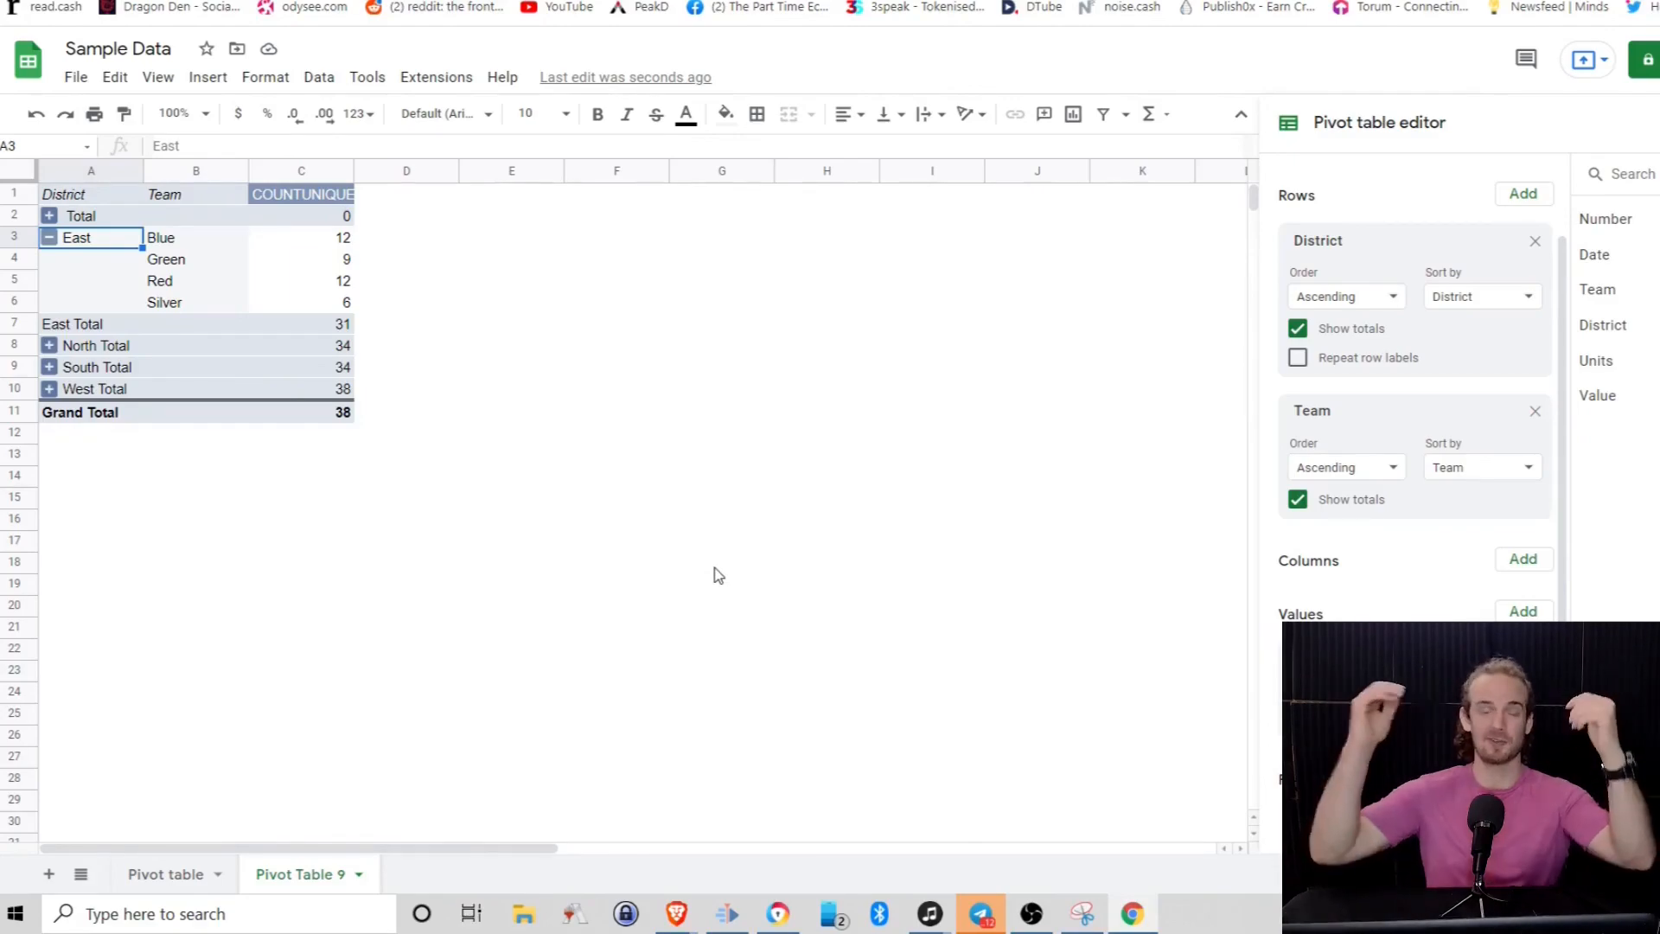